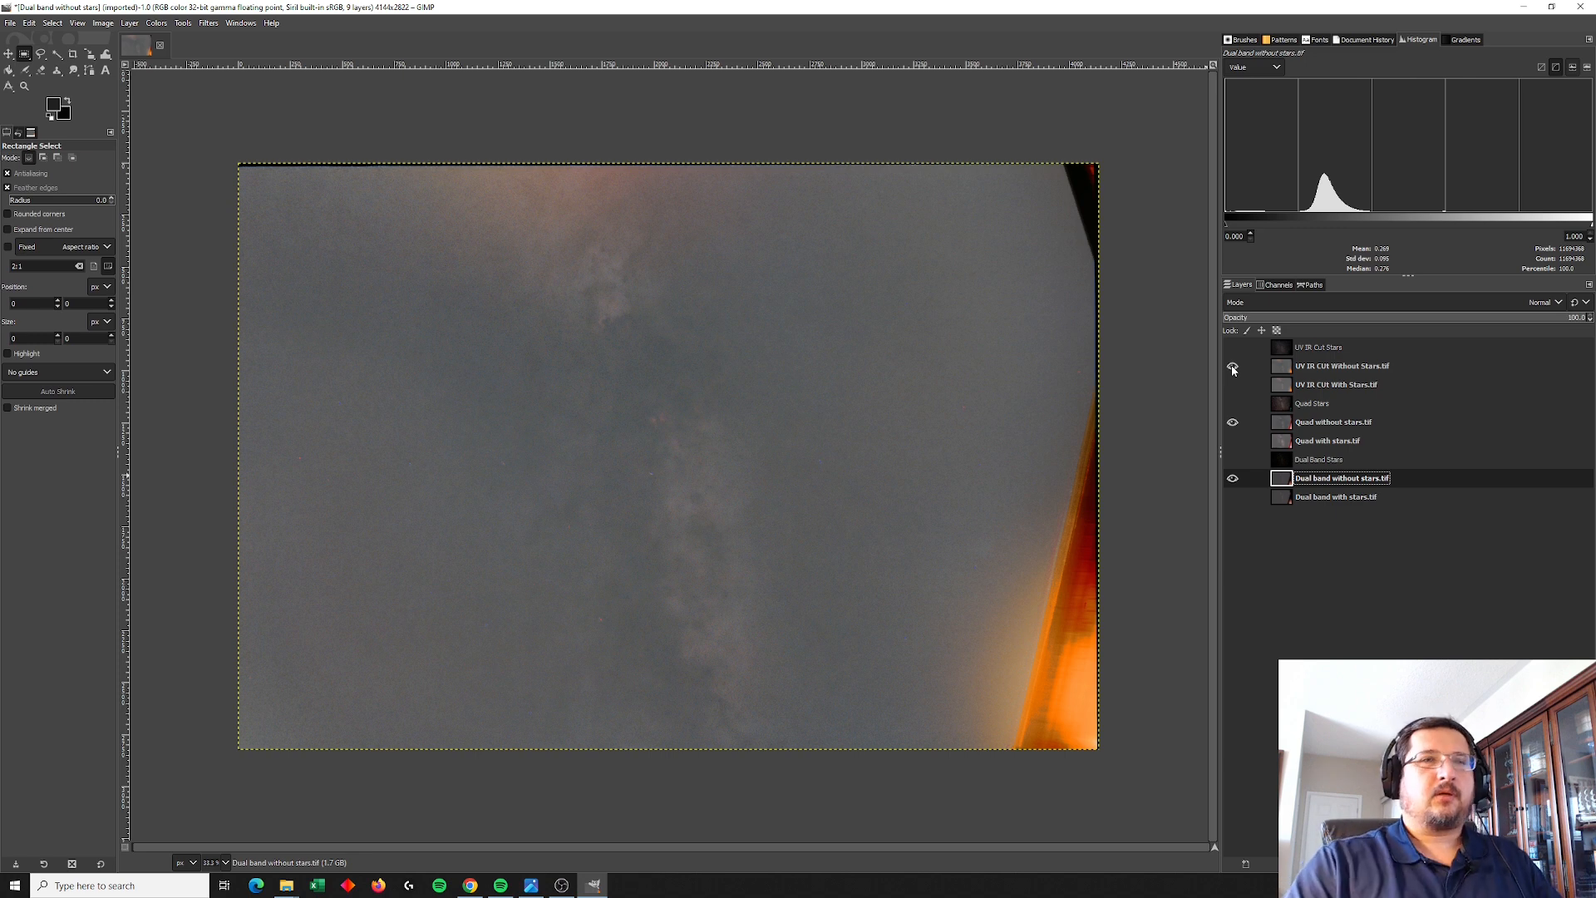
# Step: Compare the quad and UV/IR-cut starless layers by toggling their visibility against the dual-band layer
pyautogui.click(1233, 366)
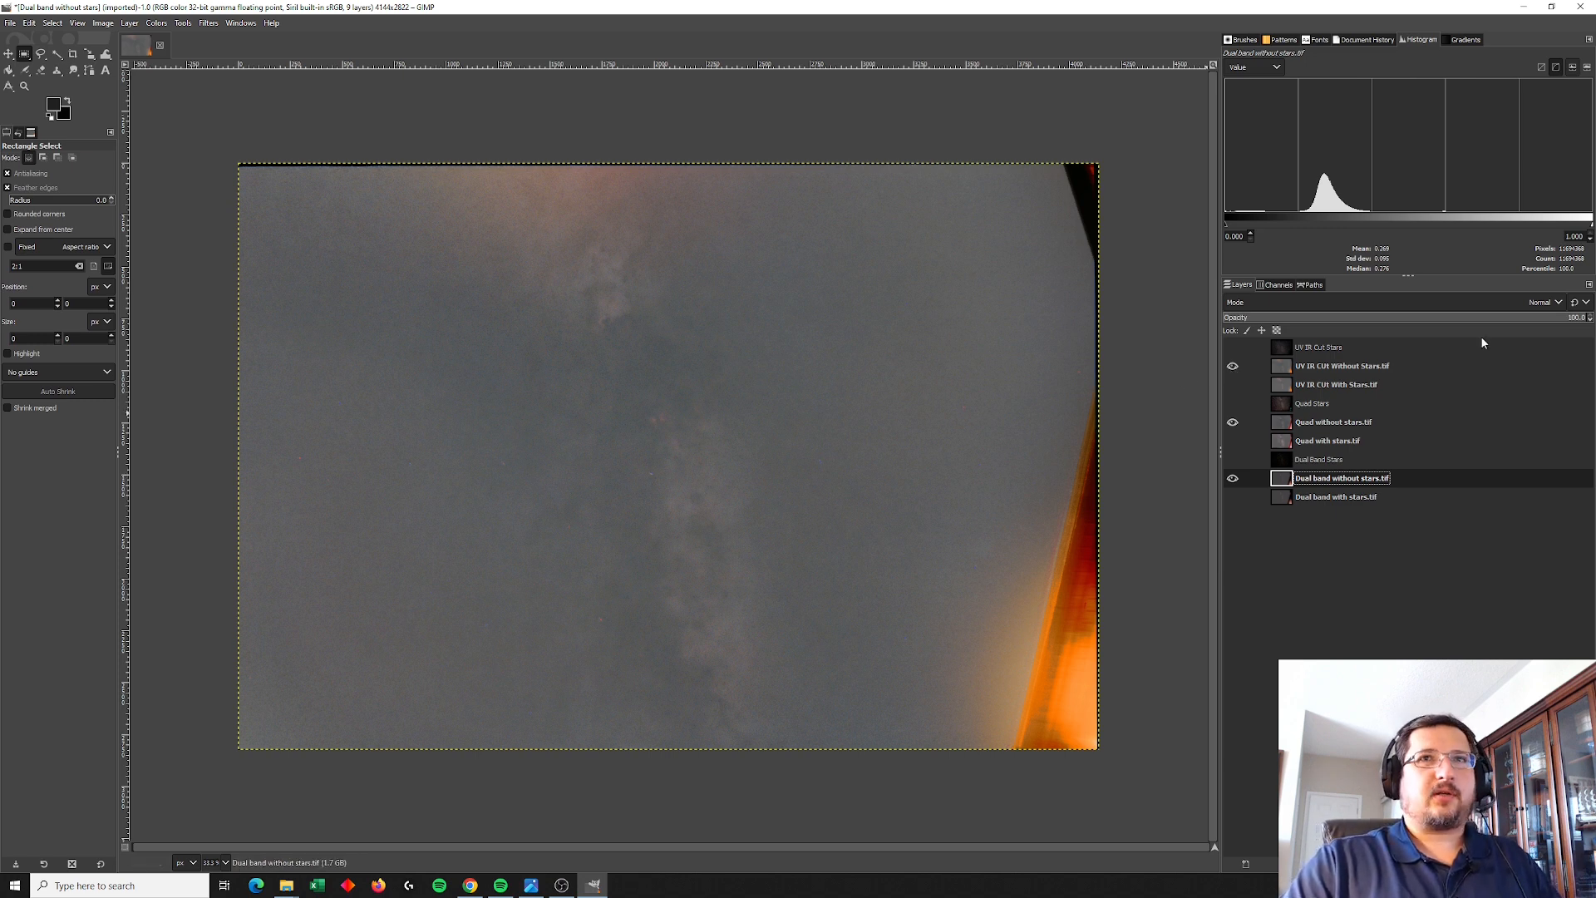
pyautogui.moveTo(1242, 402)
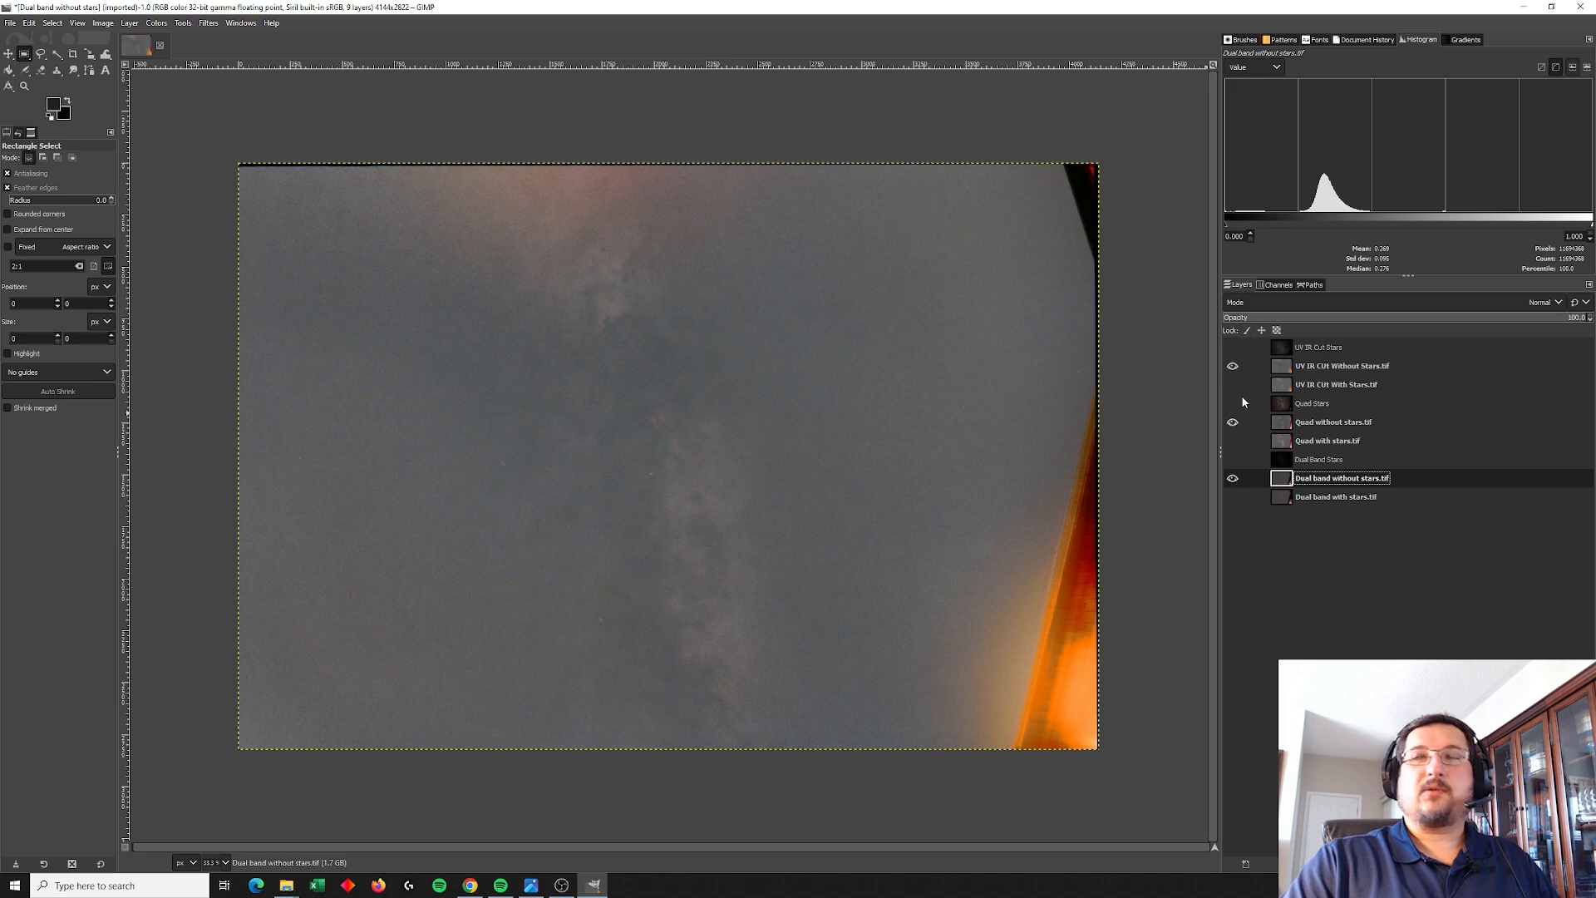
pyautogui.moveTo(1327, 438)
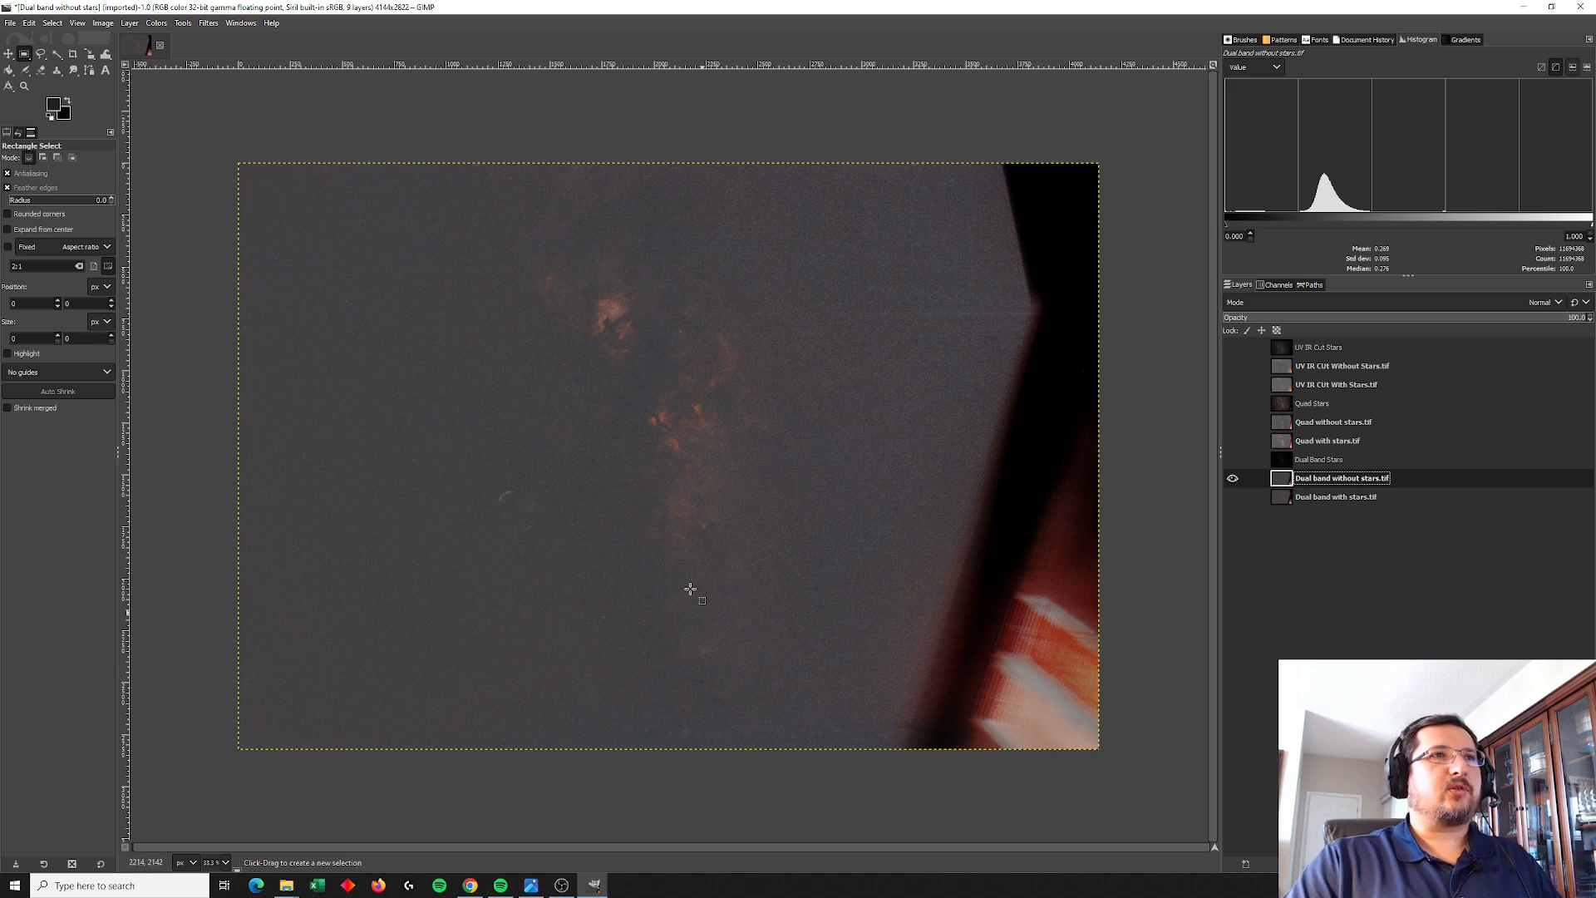
pyautogui.moveTo(584, 309)
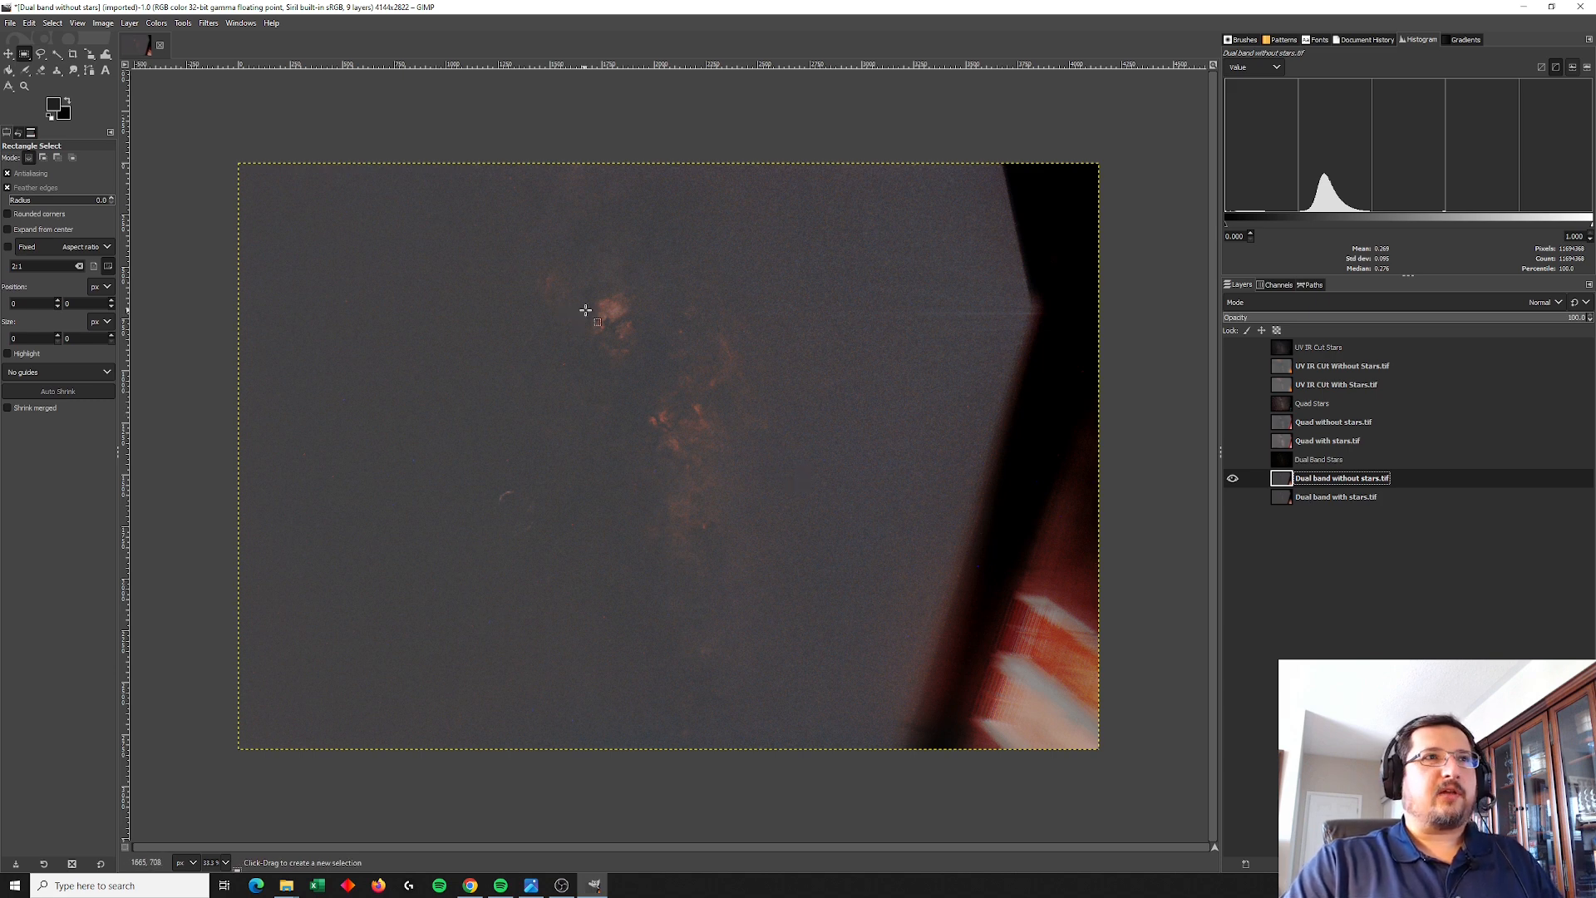
pyautogui.moveTo(618, 577)
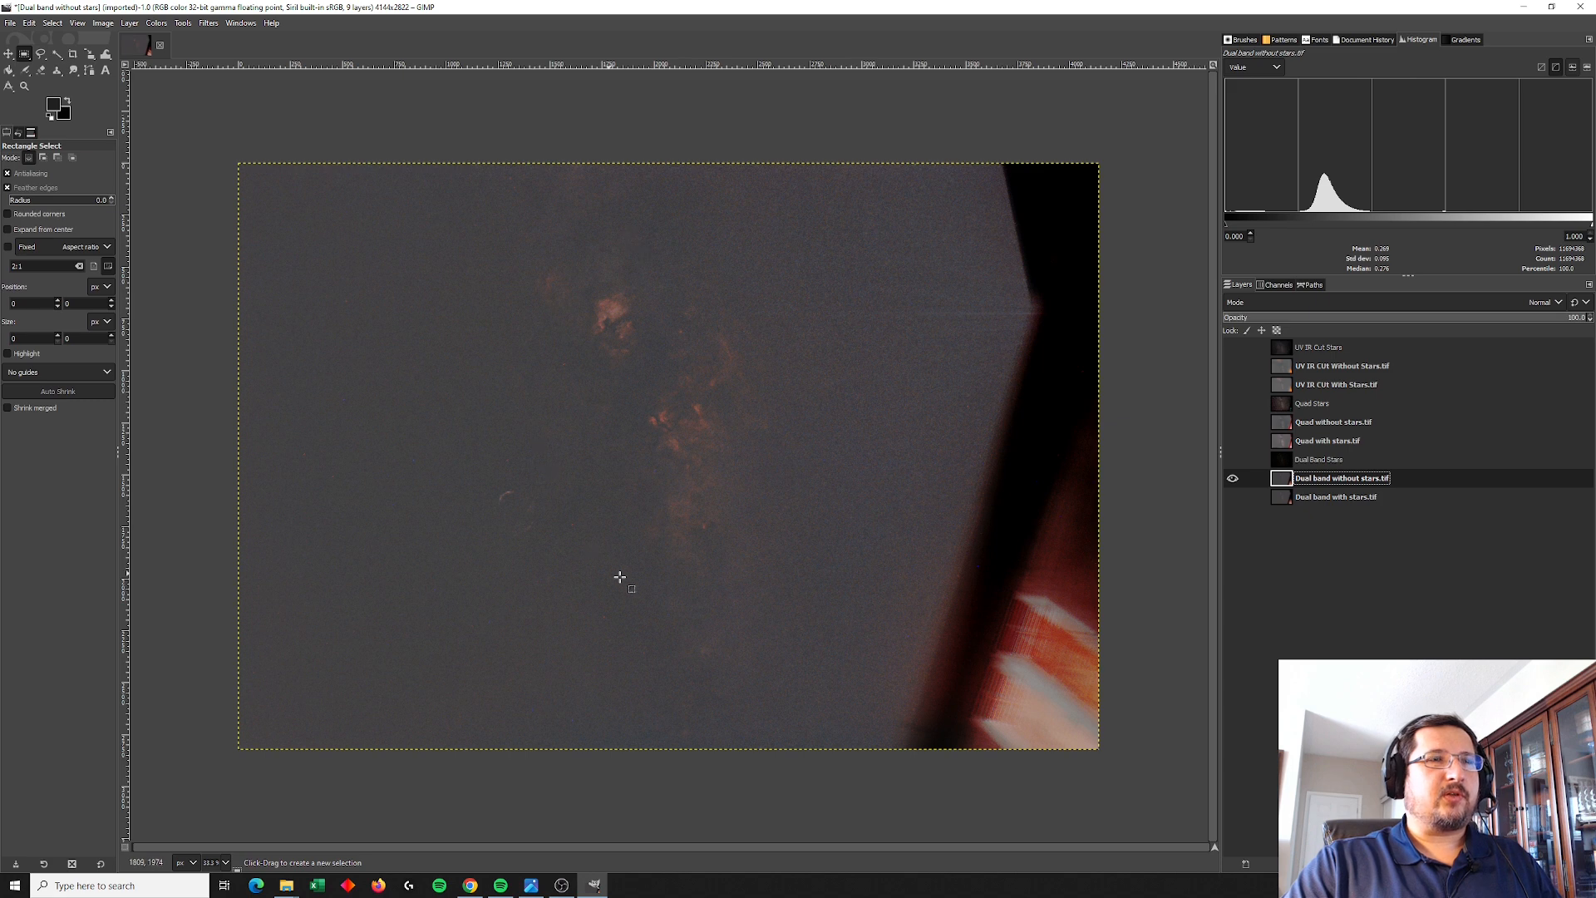
pyautogui.moveTo(573, 479)
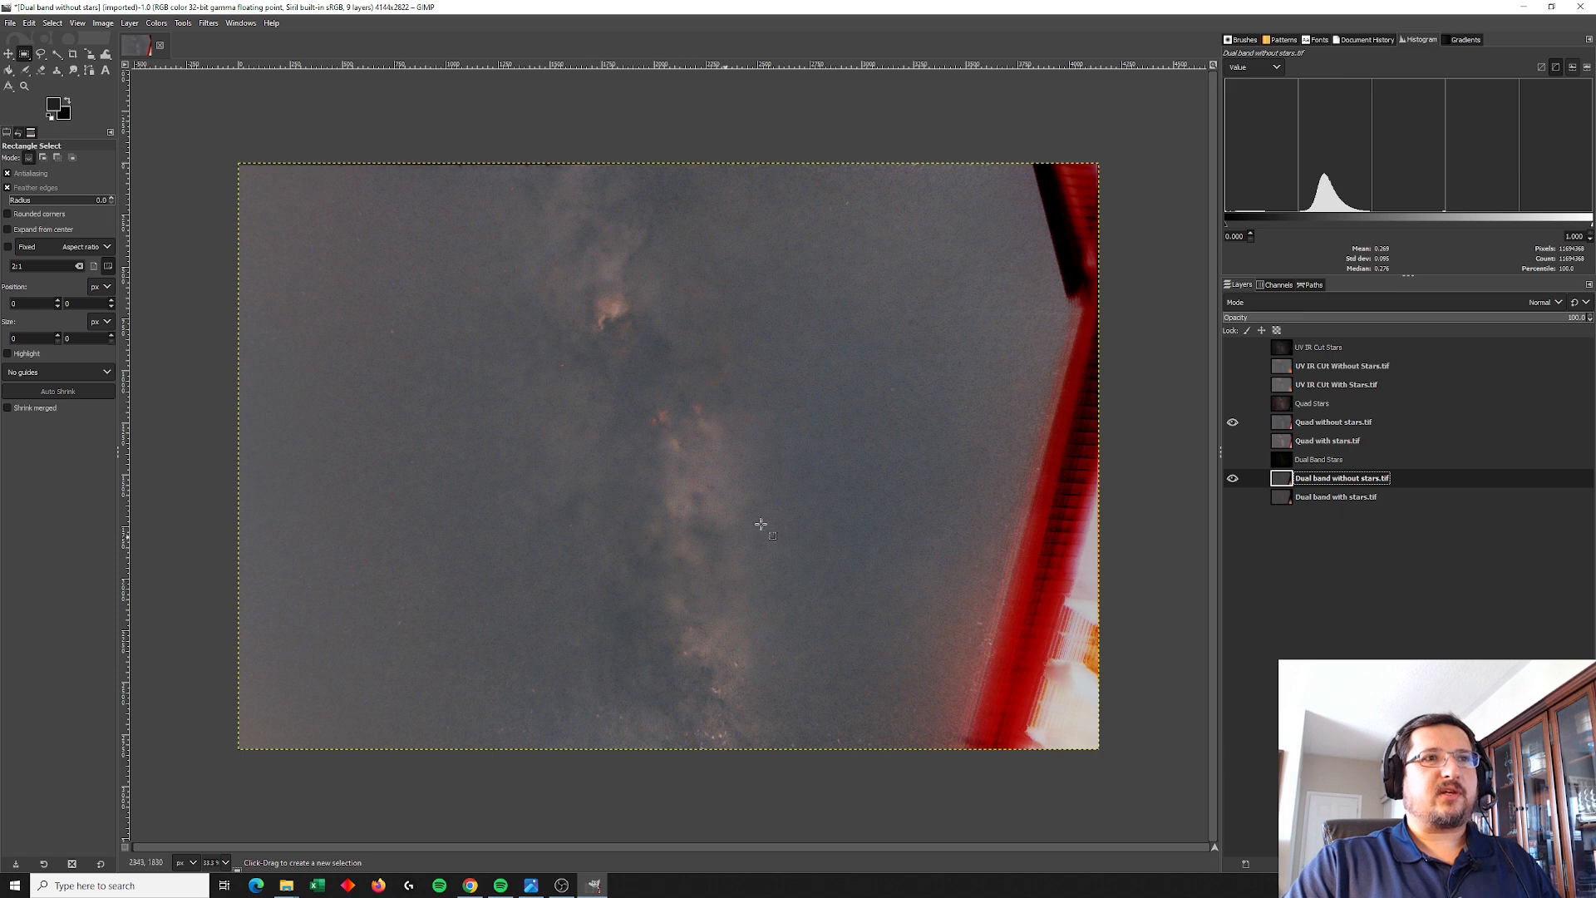
pyautogui.moveTo(716, 659)
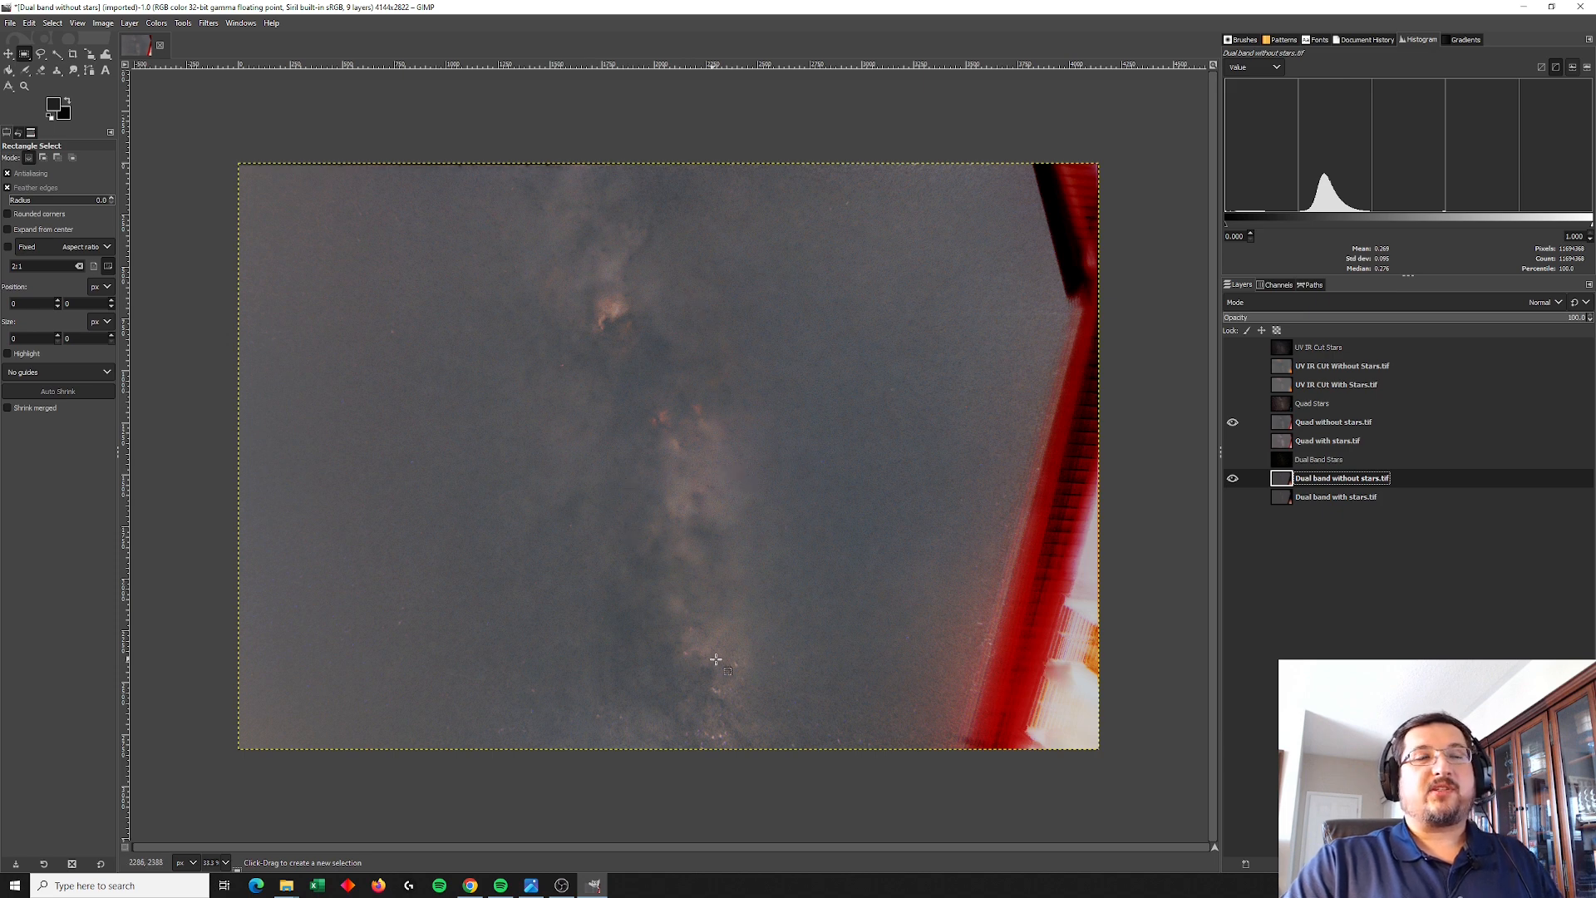
pyautogui.moveTo(724, 646)
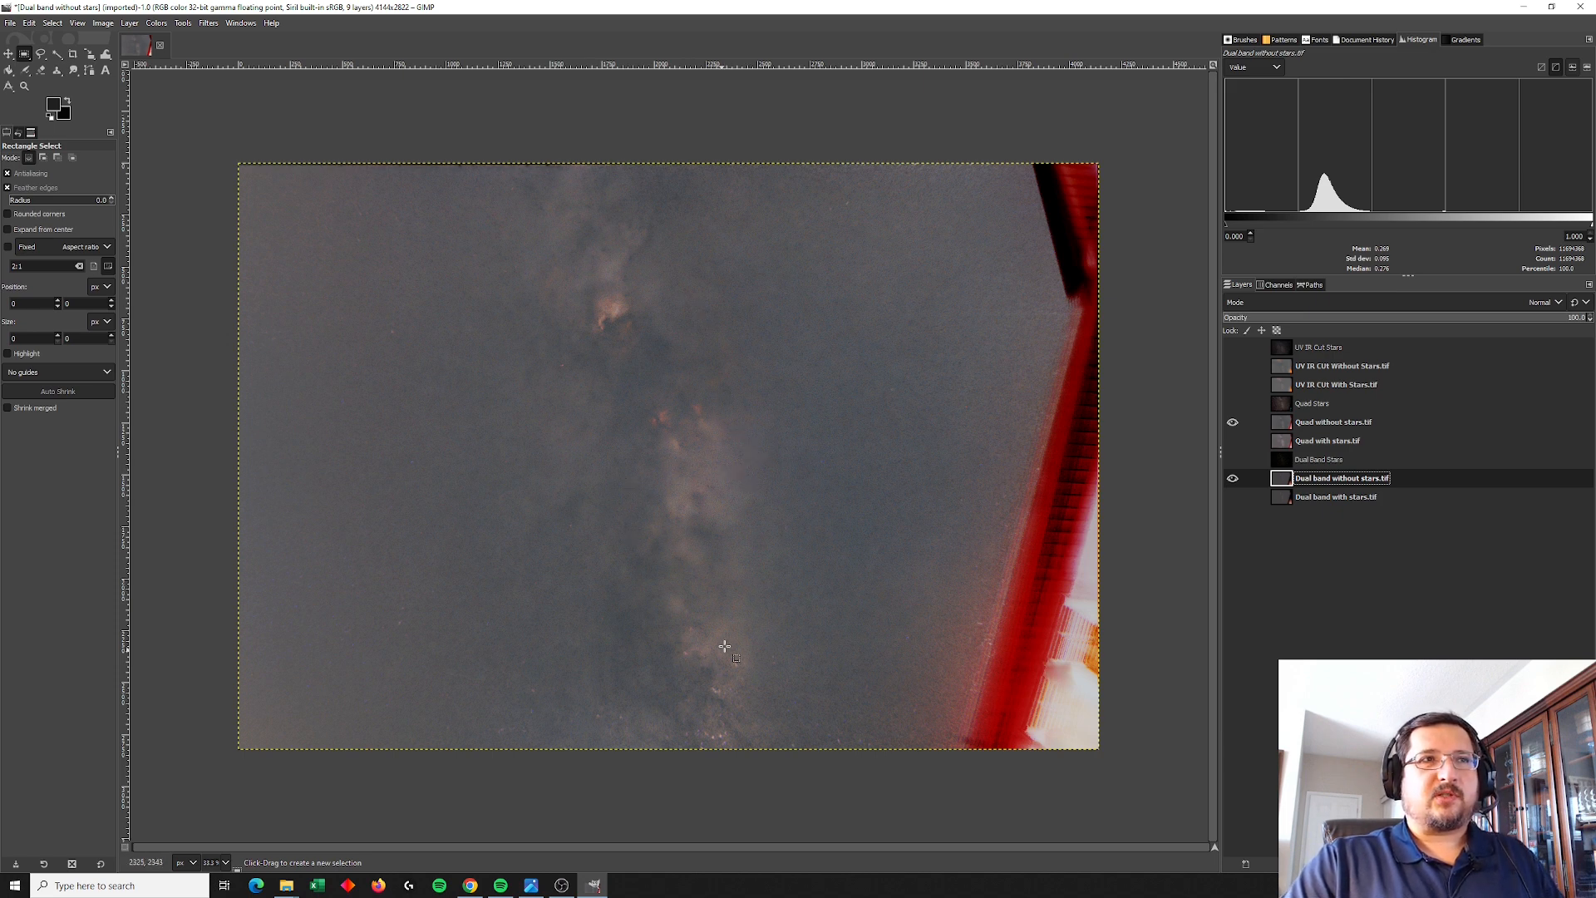
pyautogui.moveTo(557, 241)
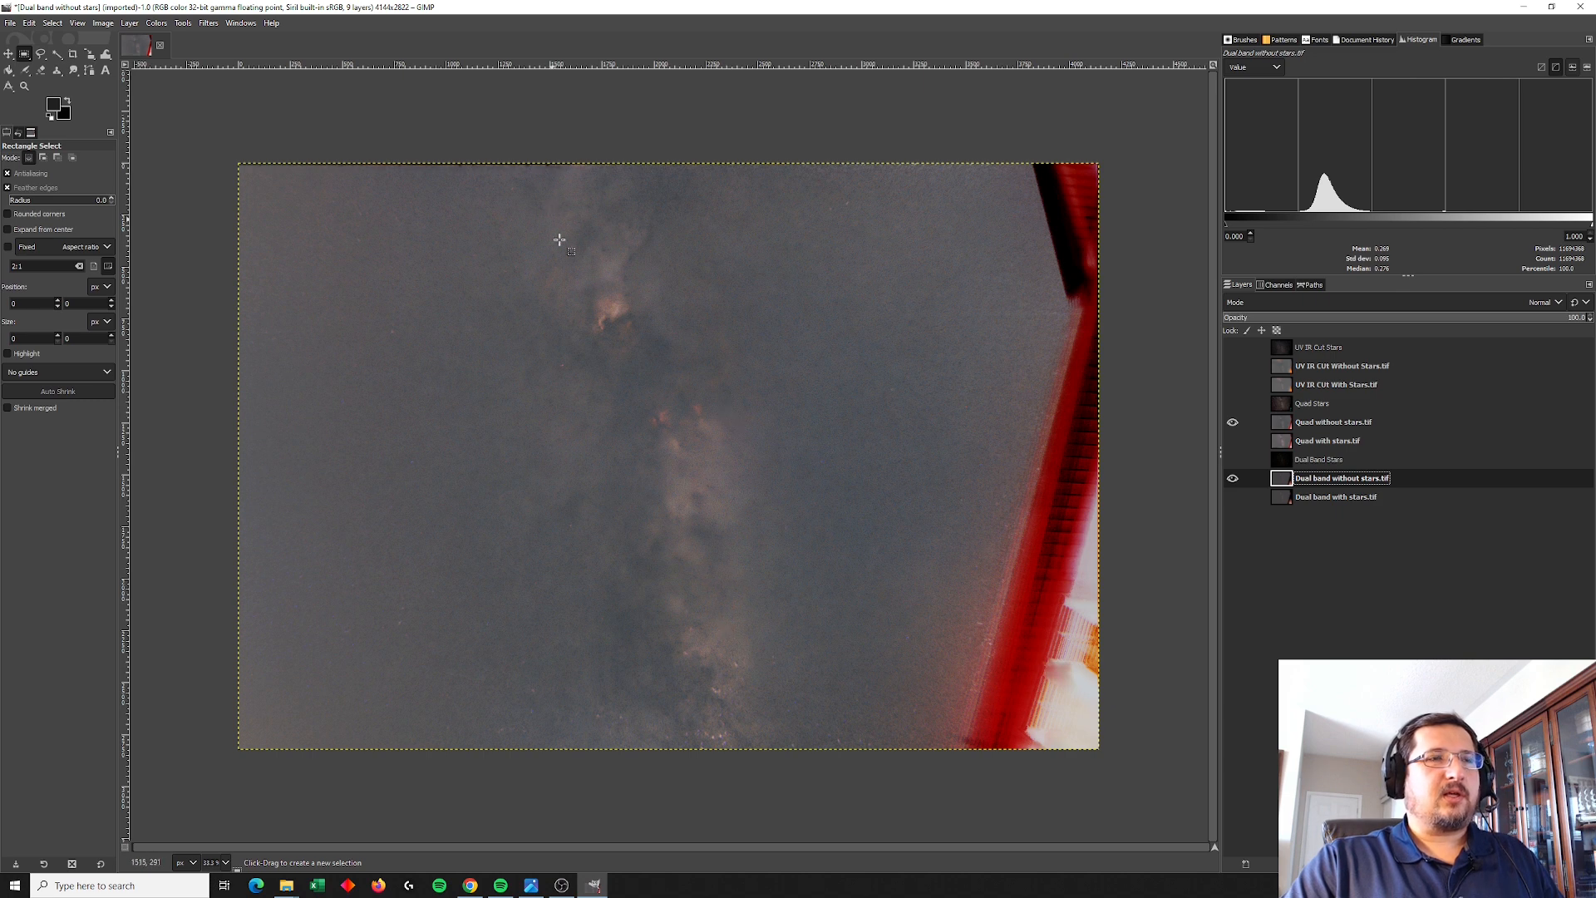
pyautogui.click(1233, 422)
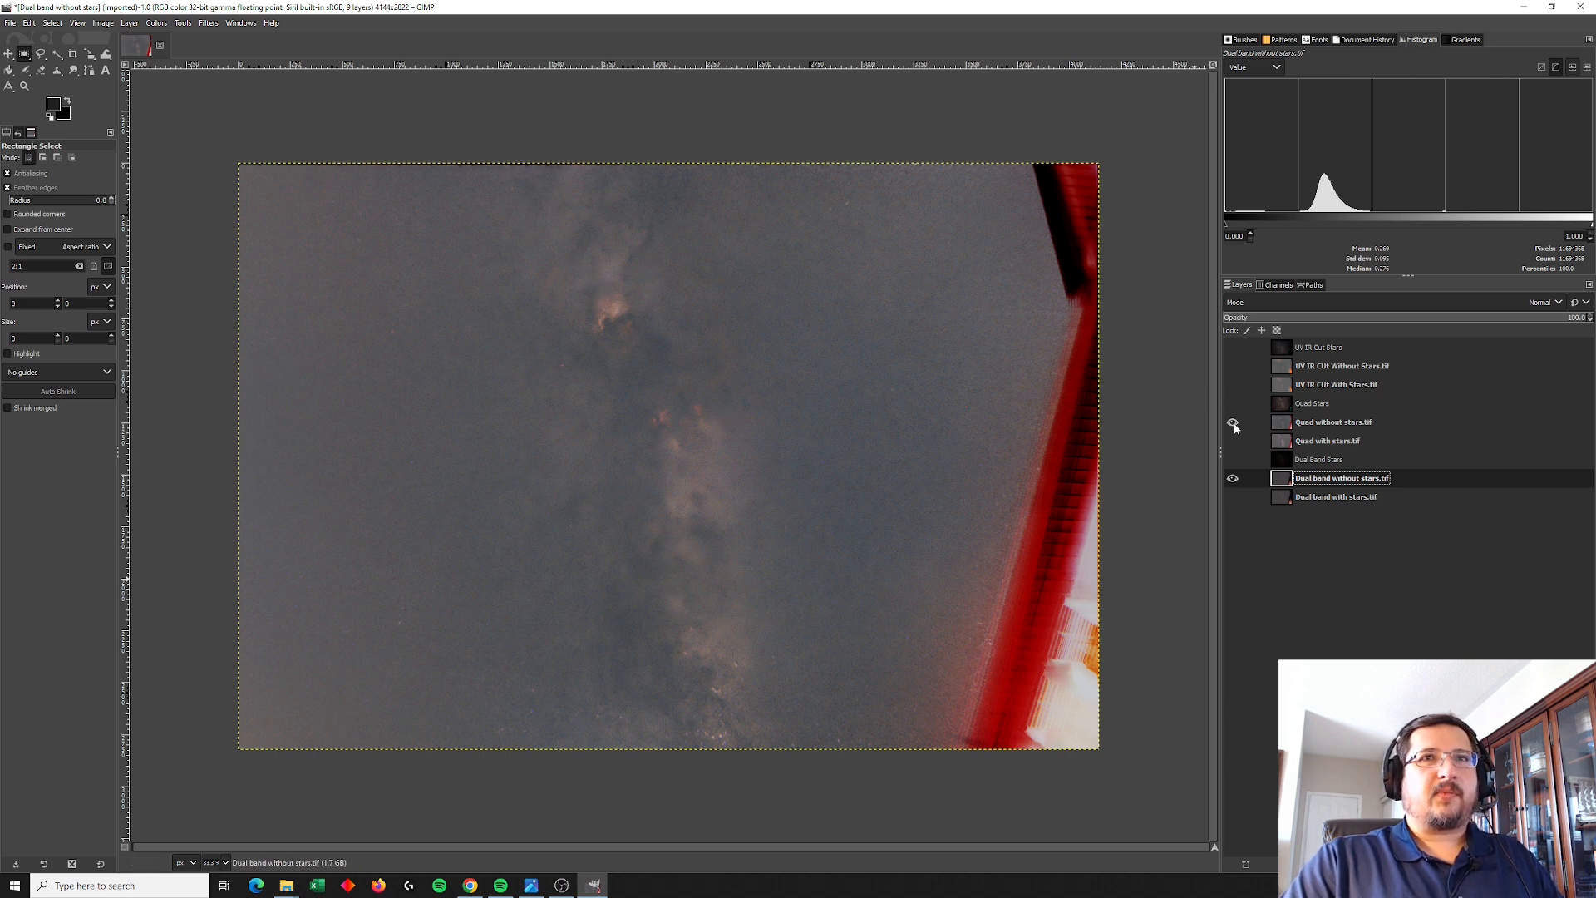
pyautogui.click(1233, 421)
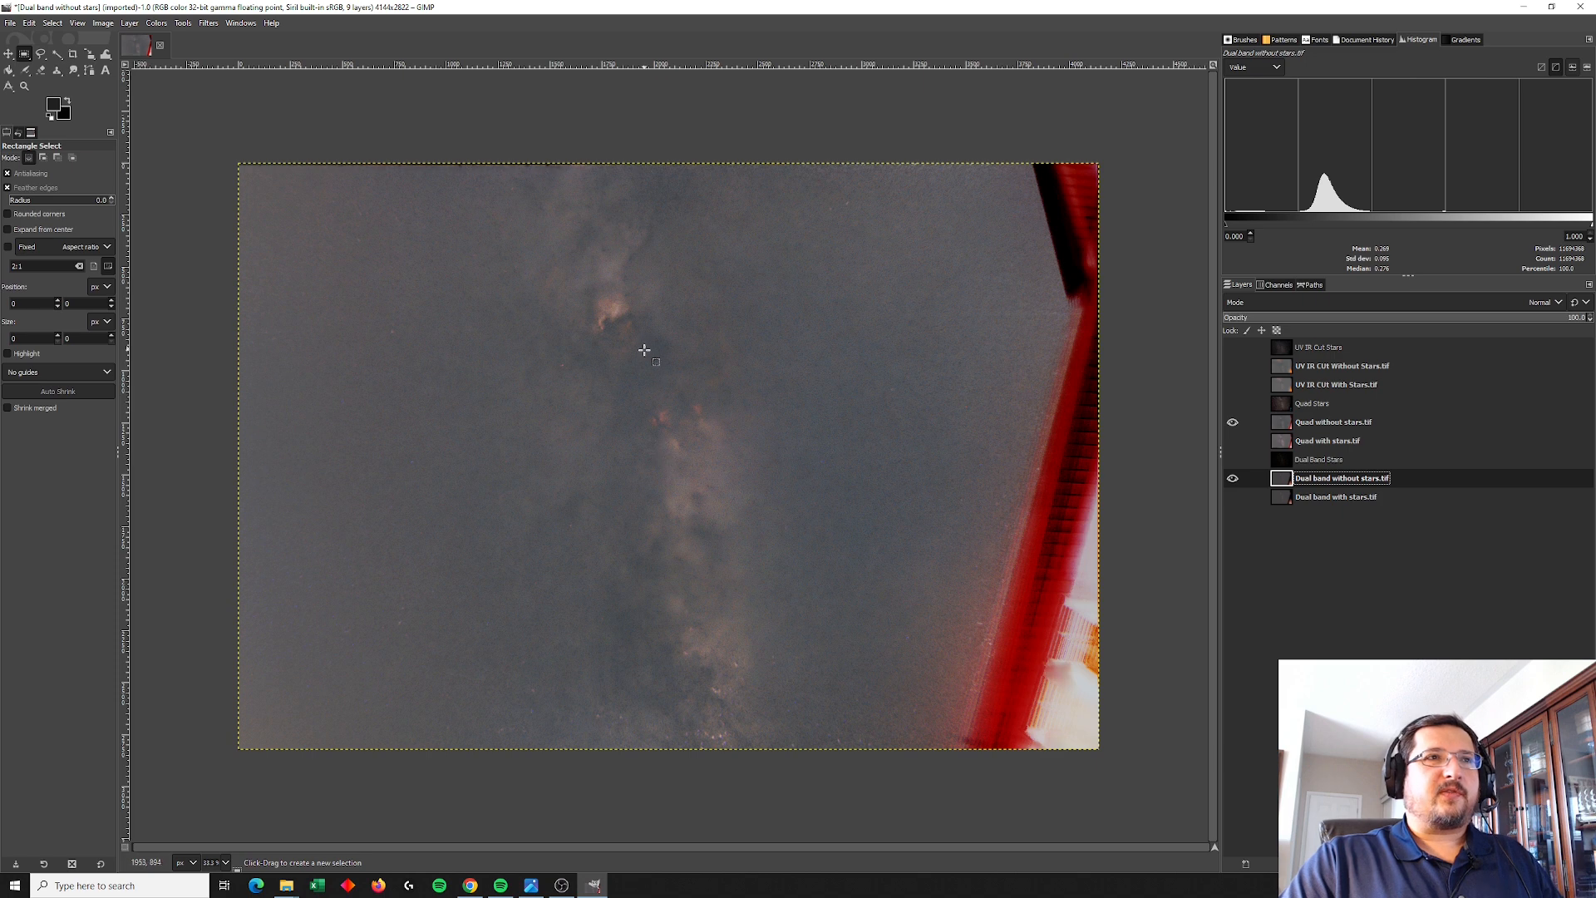
pyautogui.moveTo(604, 296)
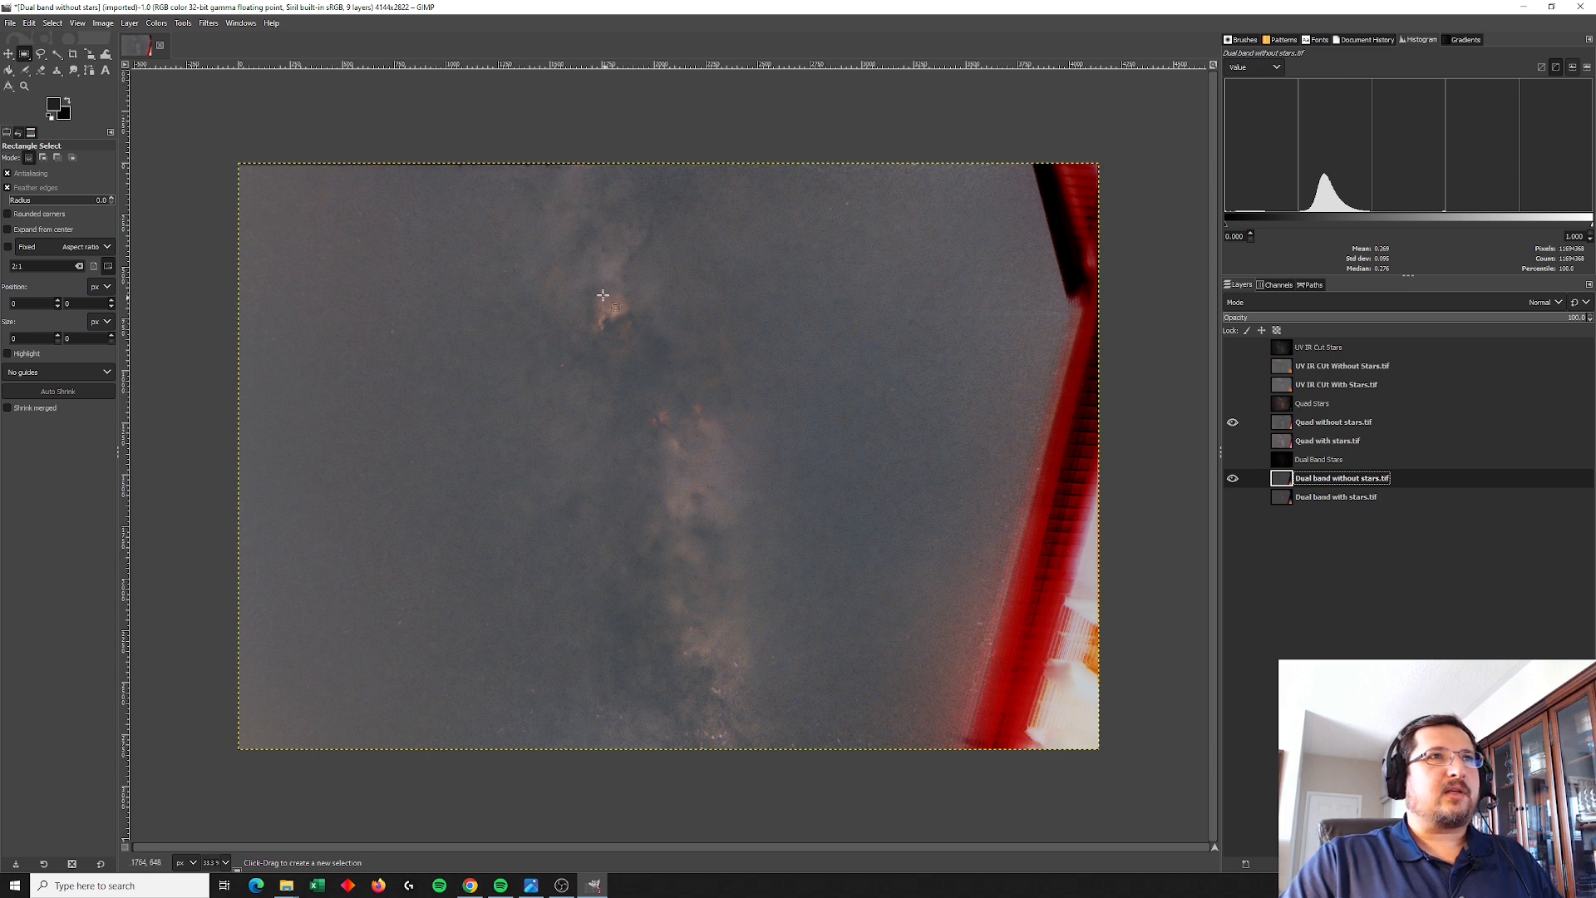
pyautogui.moveTo(588, 298)
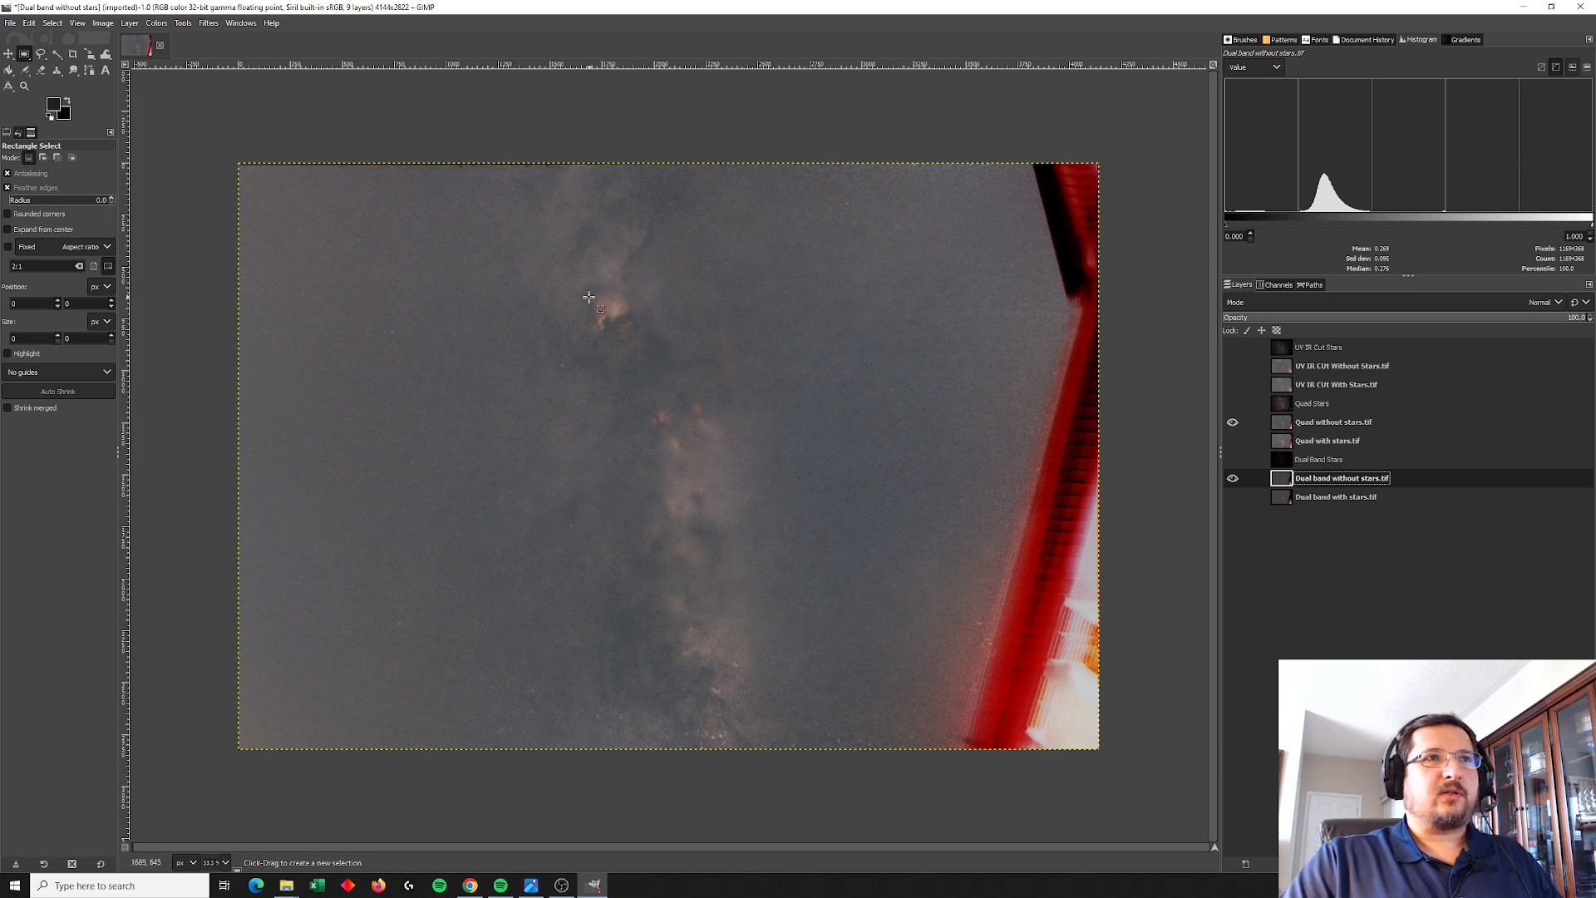
pyautogui.click(1232, 421)
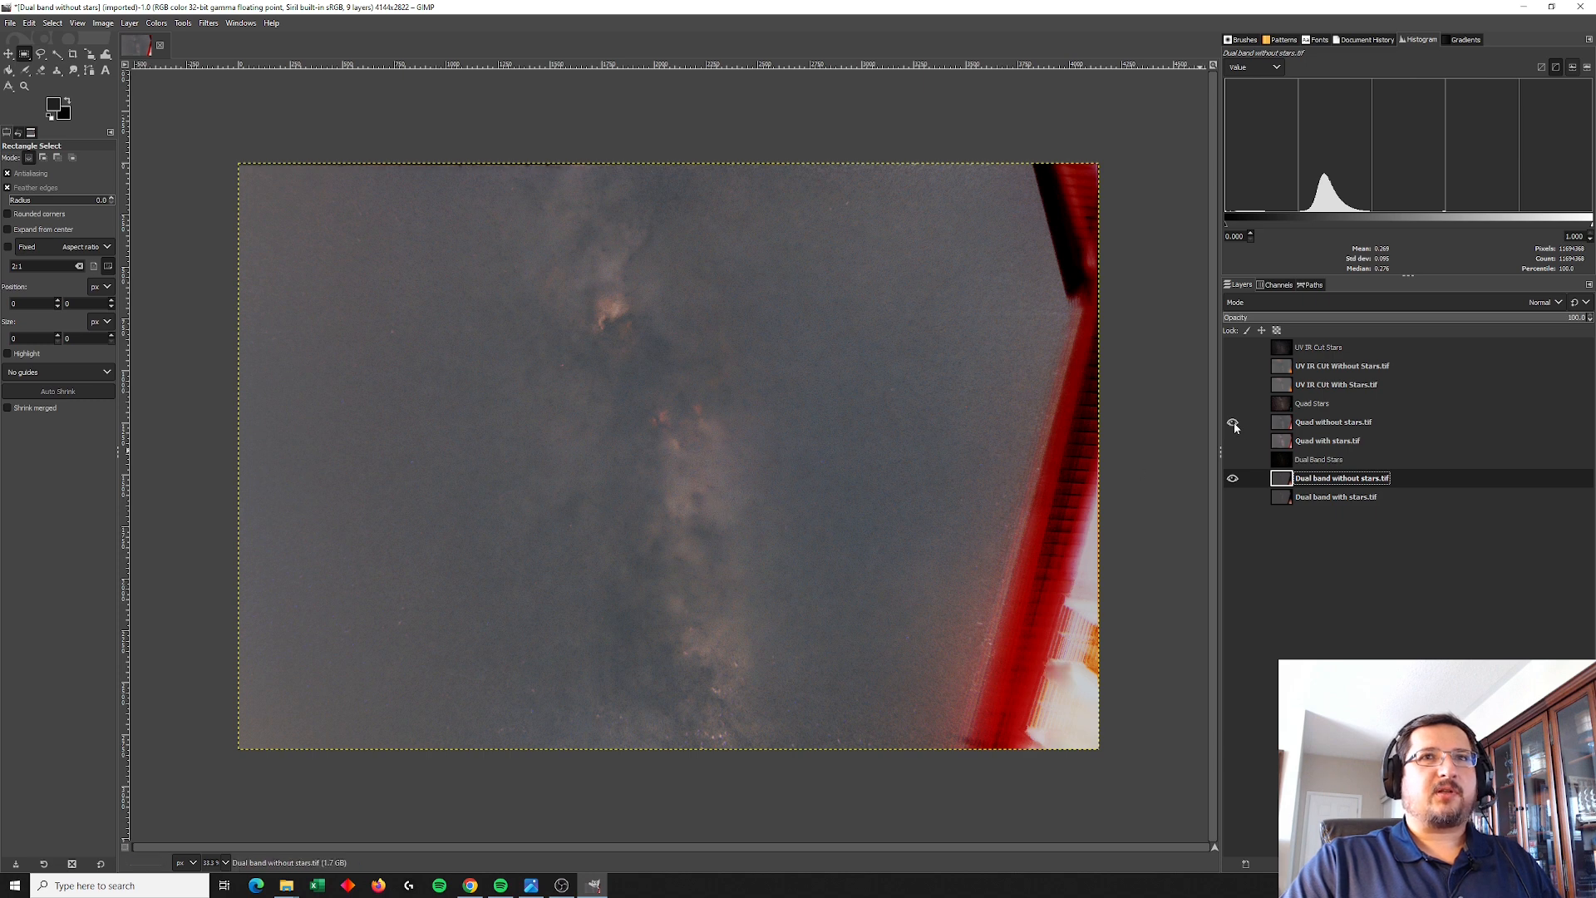
pyautogui.click(1233, 422)
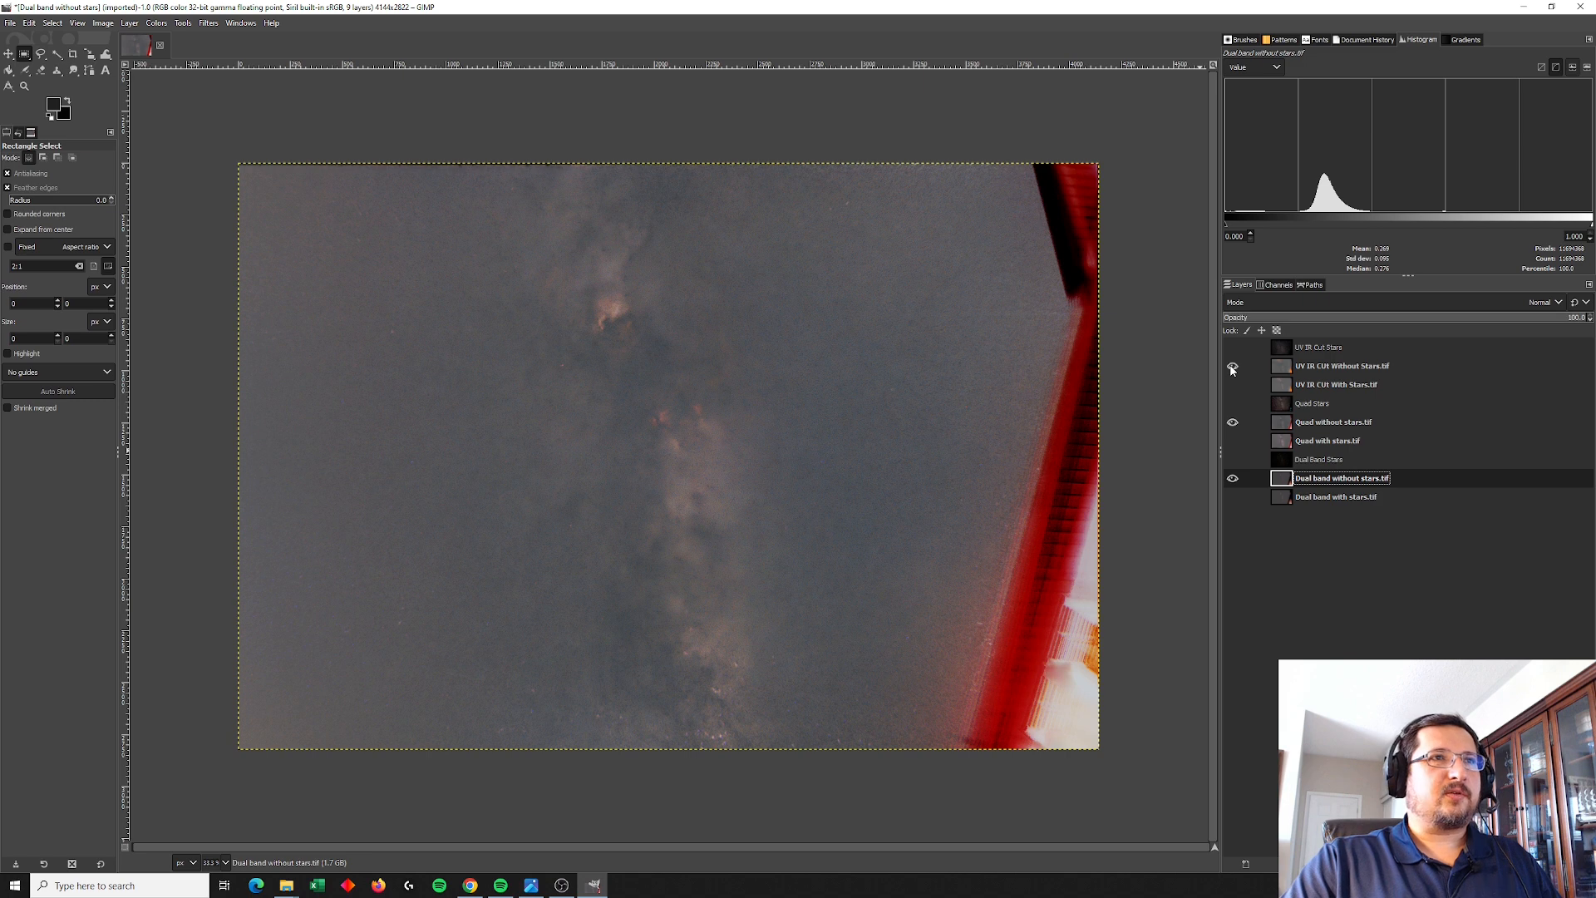
pyautogui.click(1231, 366)
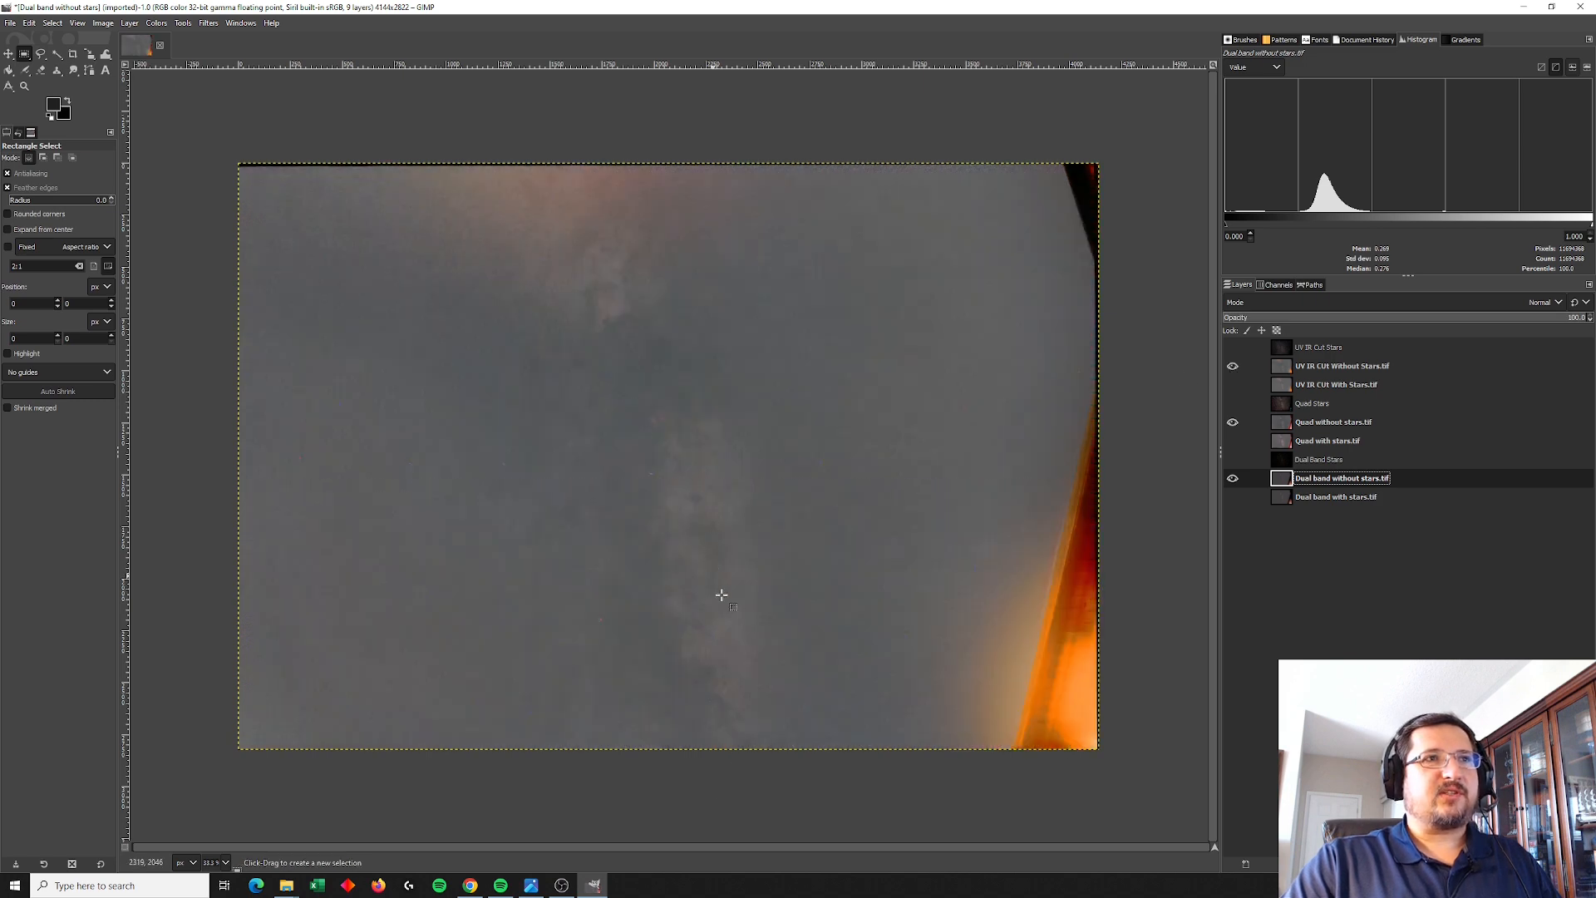
pyautogui.moveTo(651, 485)
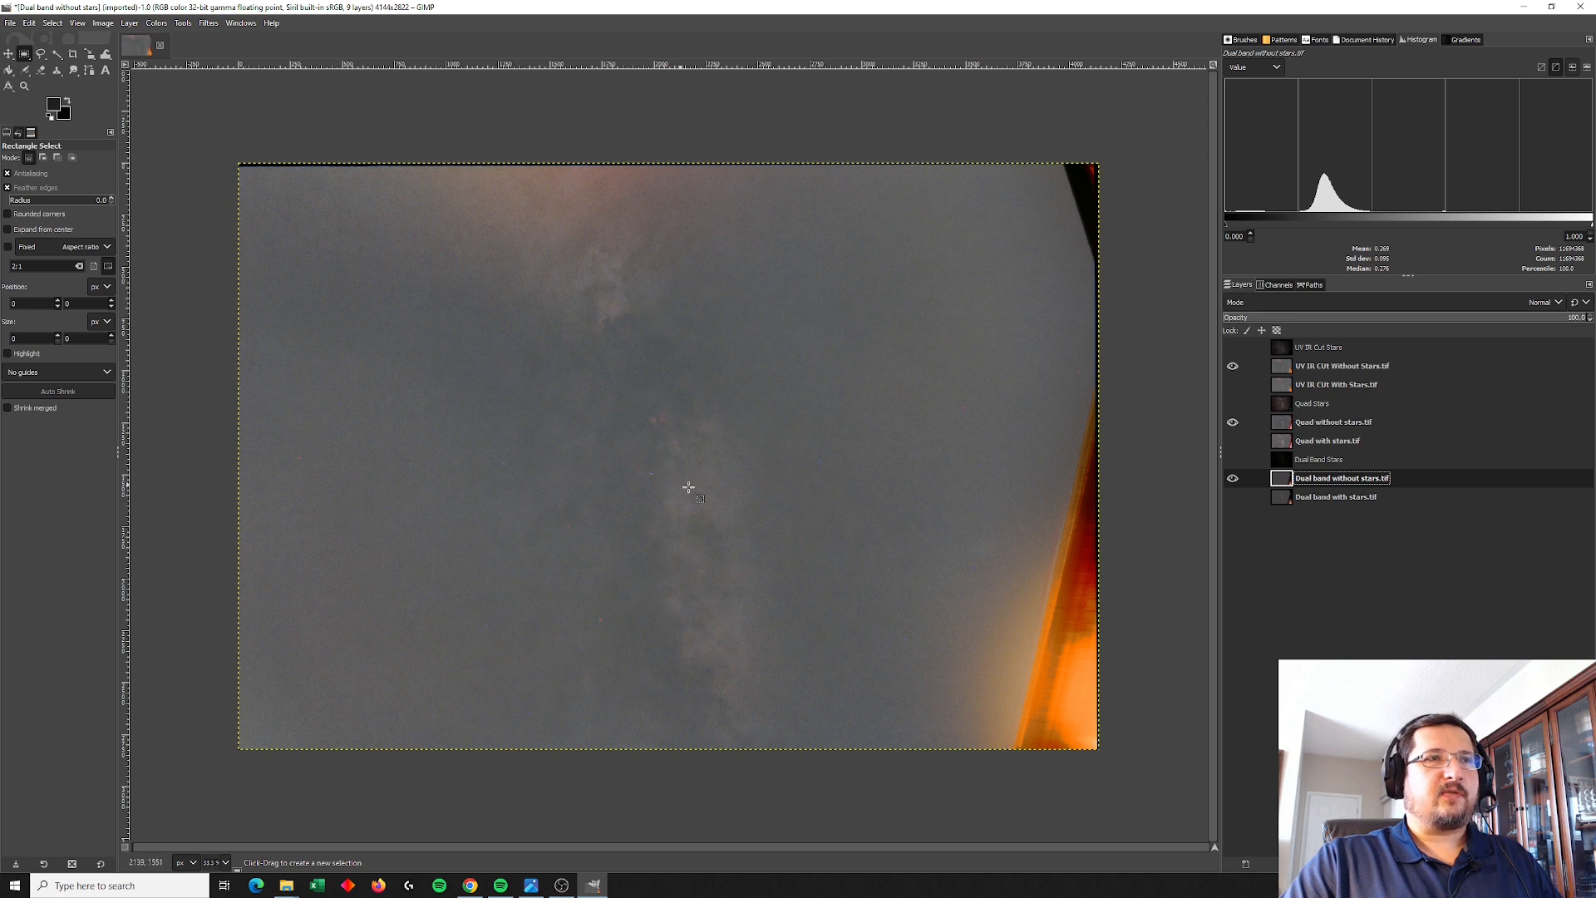
pyautogui.moveTo(508, 217)
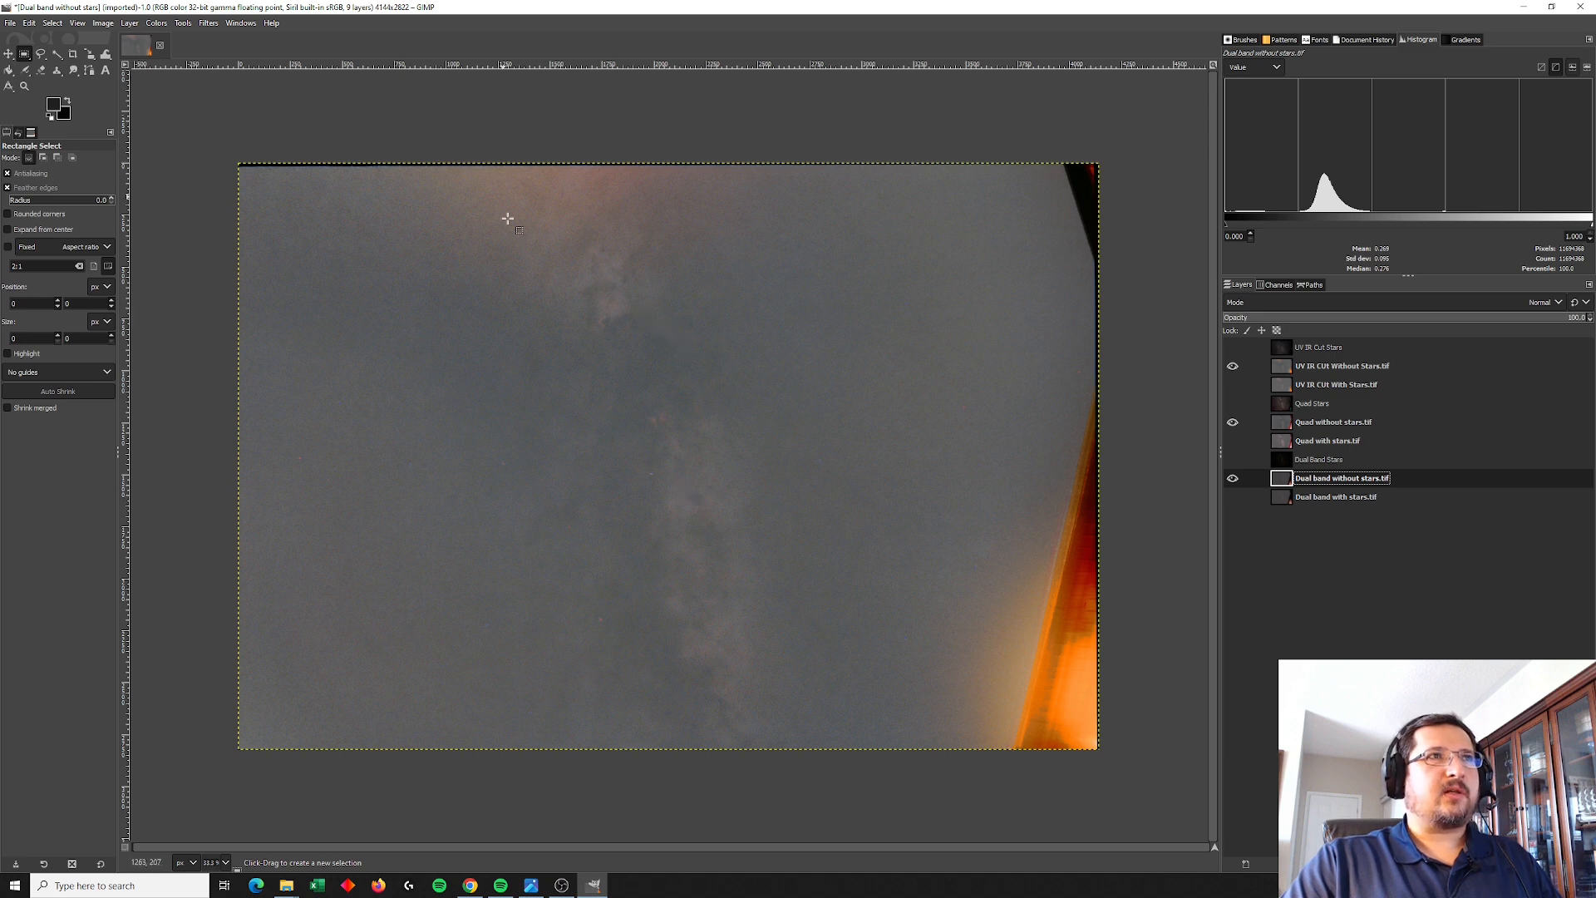
pyautogui.moveTo(507, 157)
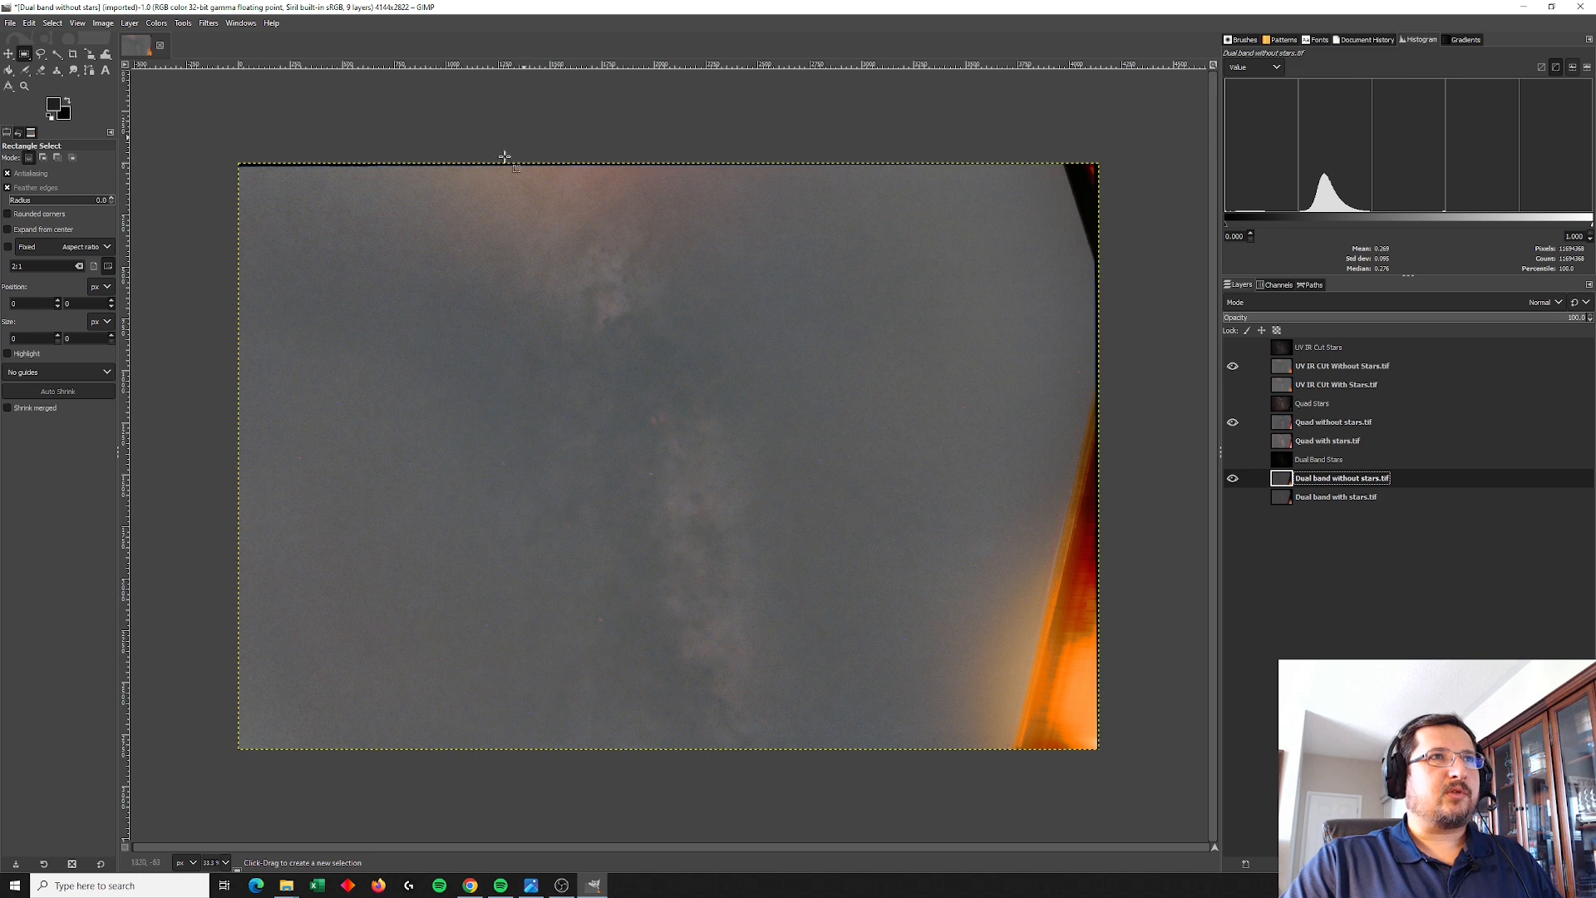
pyautogui.moveTo(478, 247)
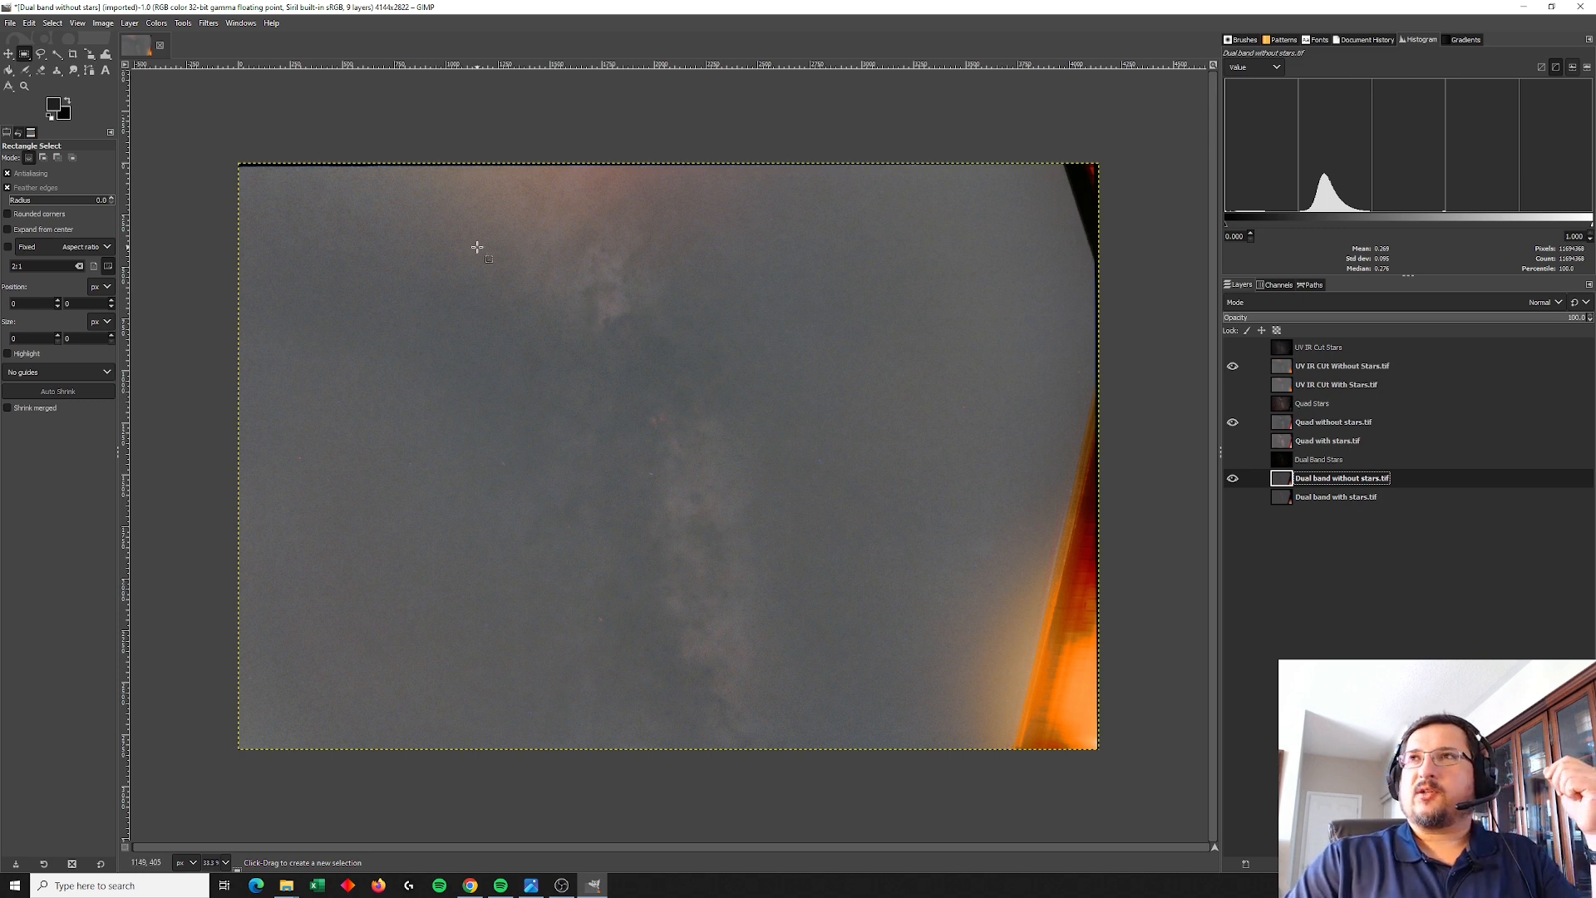
pyautogui.moveTo(600, 213)
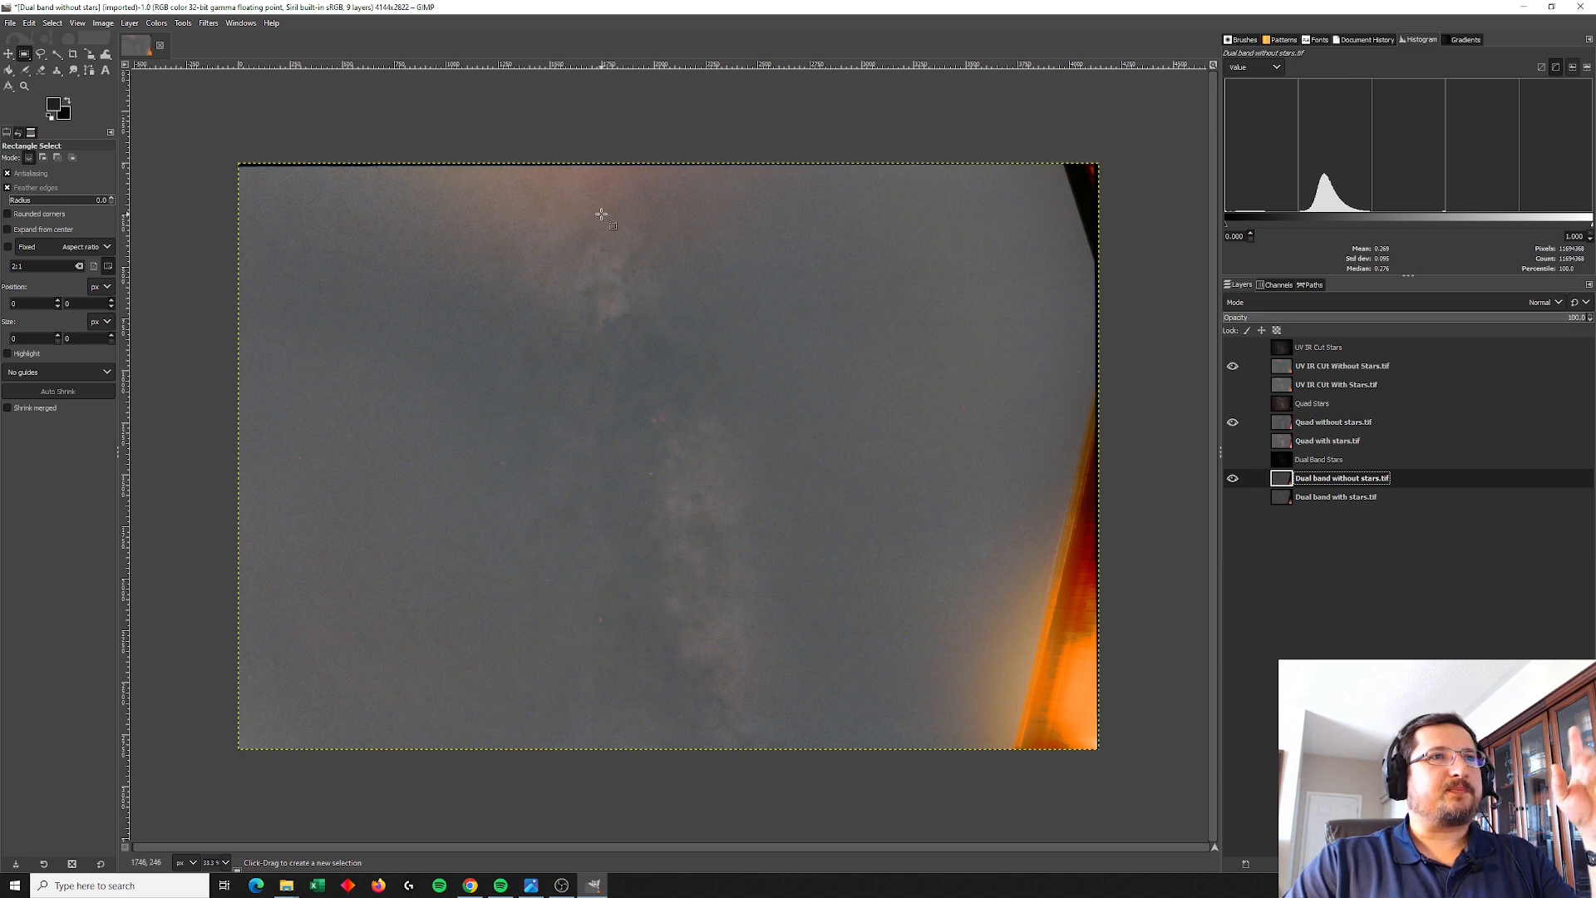
pyautogui.moveTo(1238, 377)
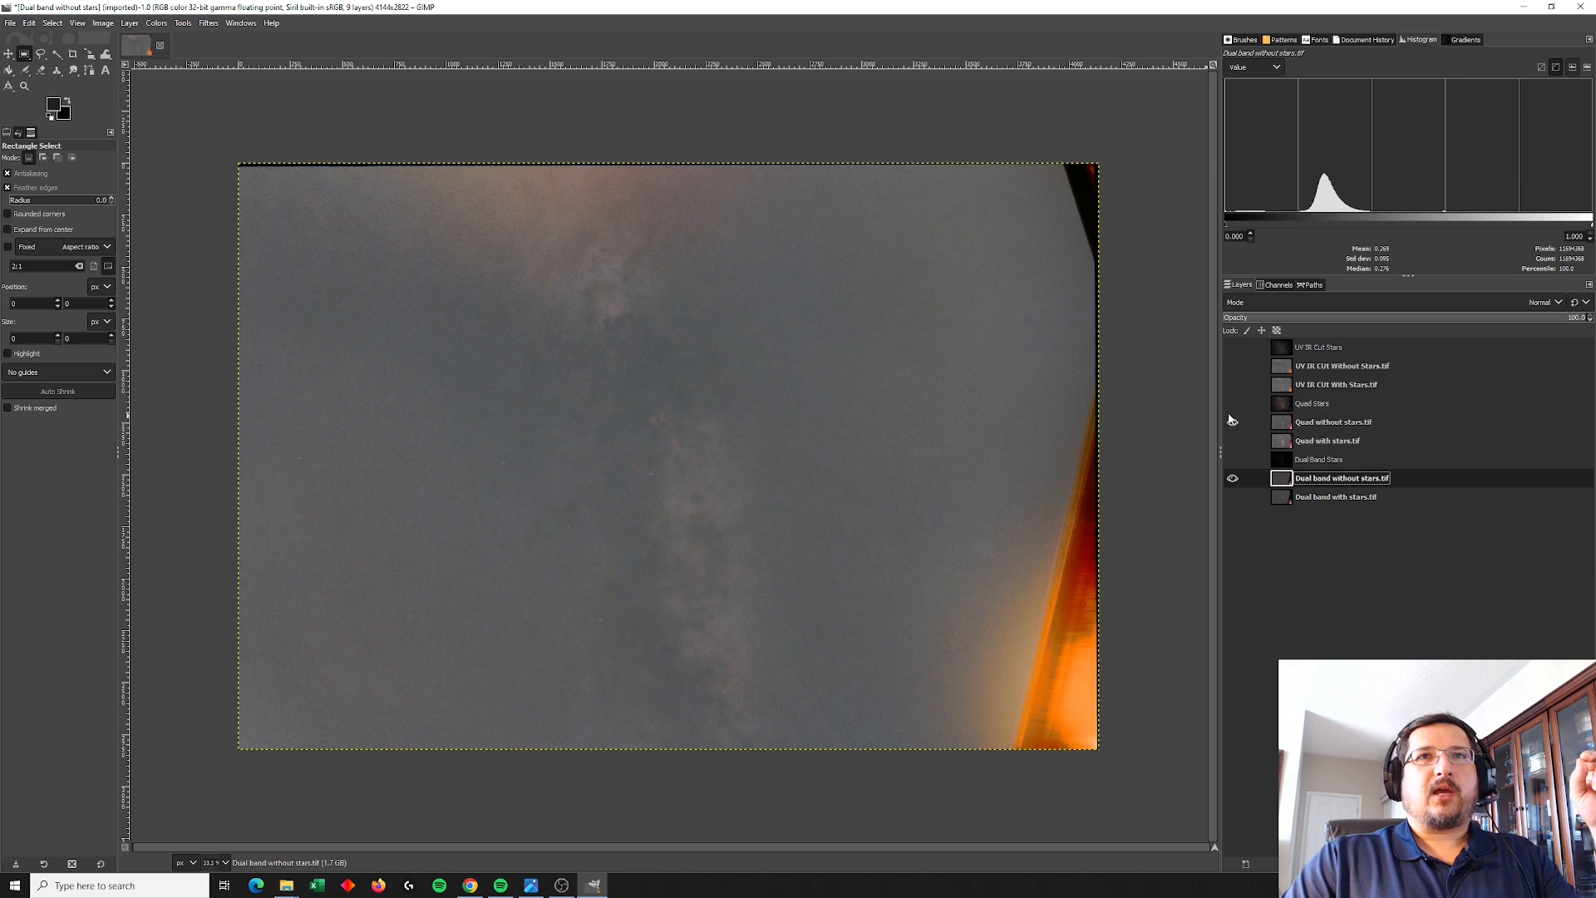
# Step: Hide the dual-band starless layer and show the Dual Band Stars layer alone
pyautogui.click(1232, 479)
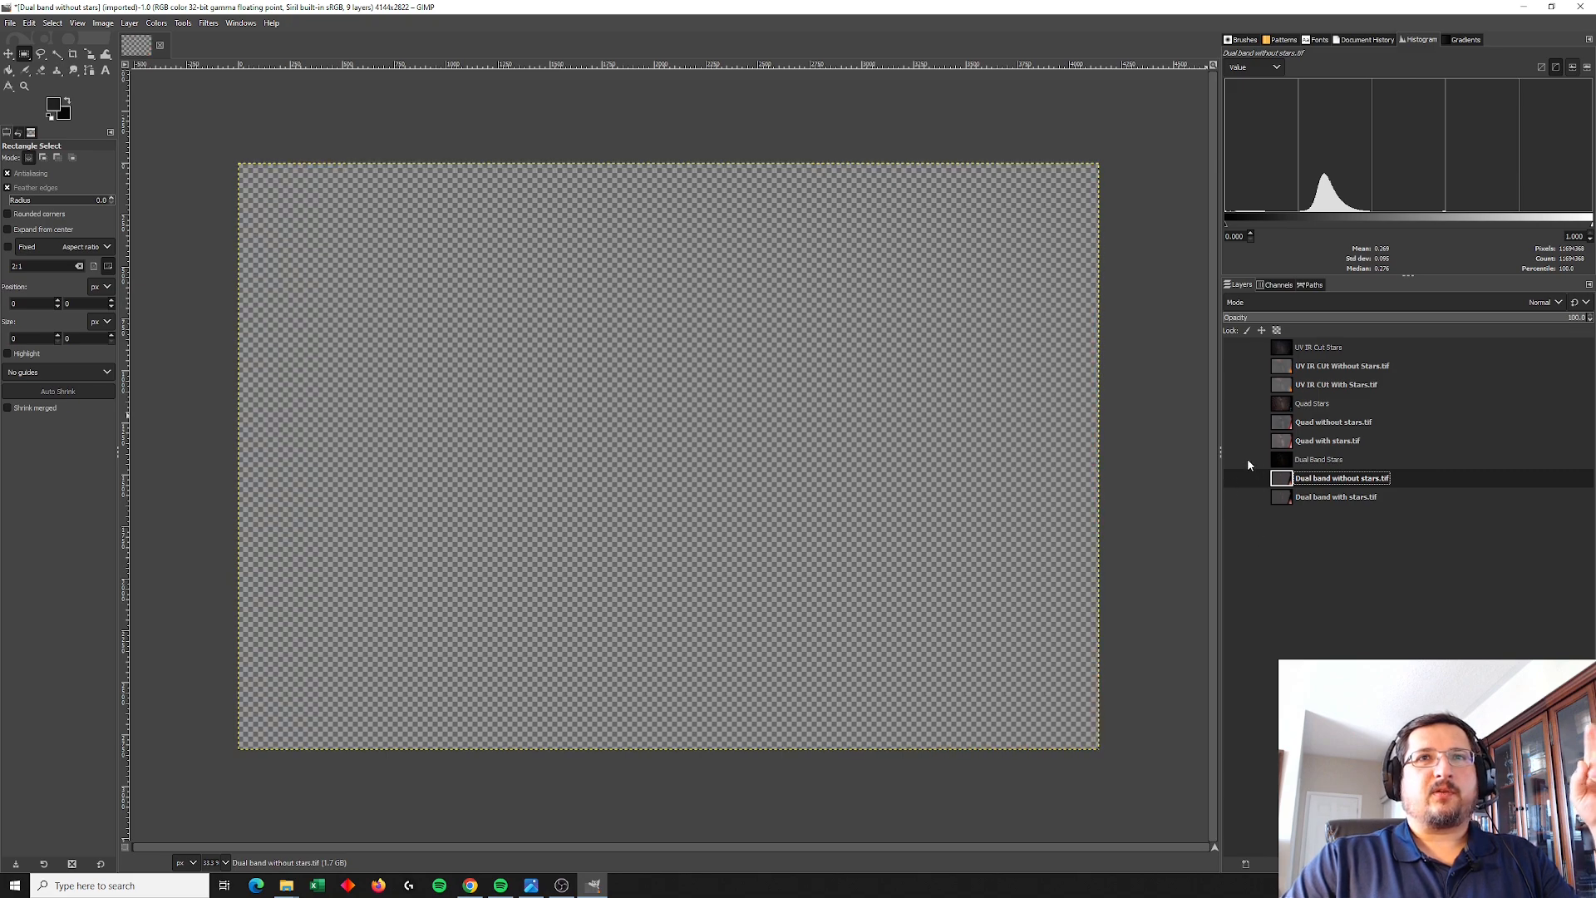
pyautogui.click(1233, 459)
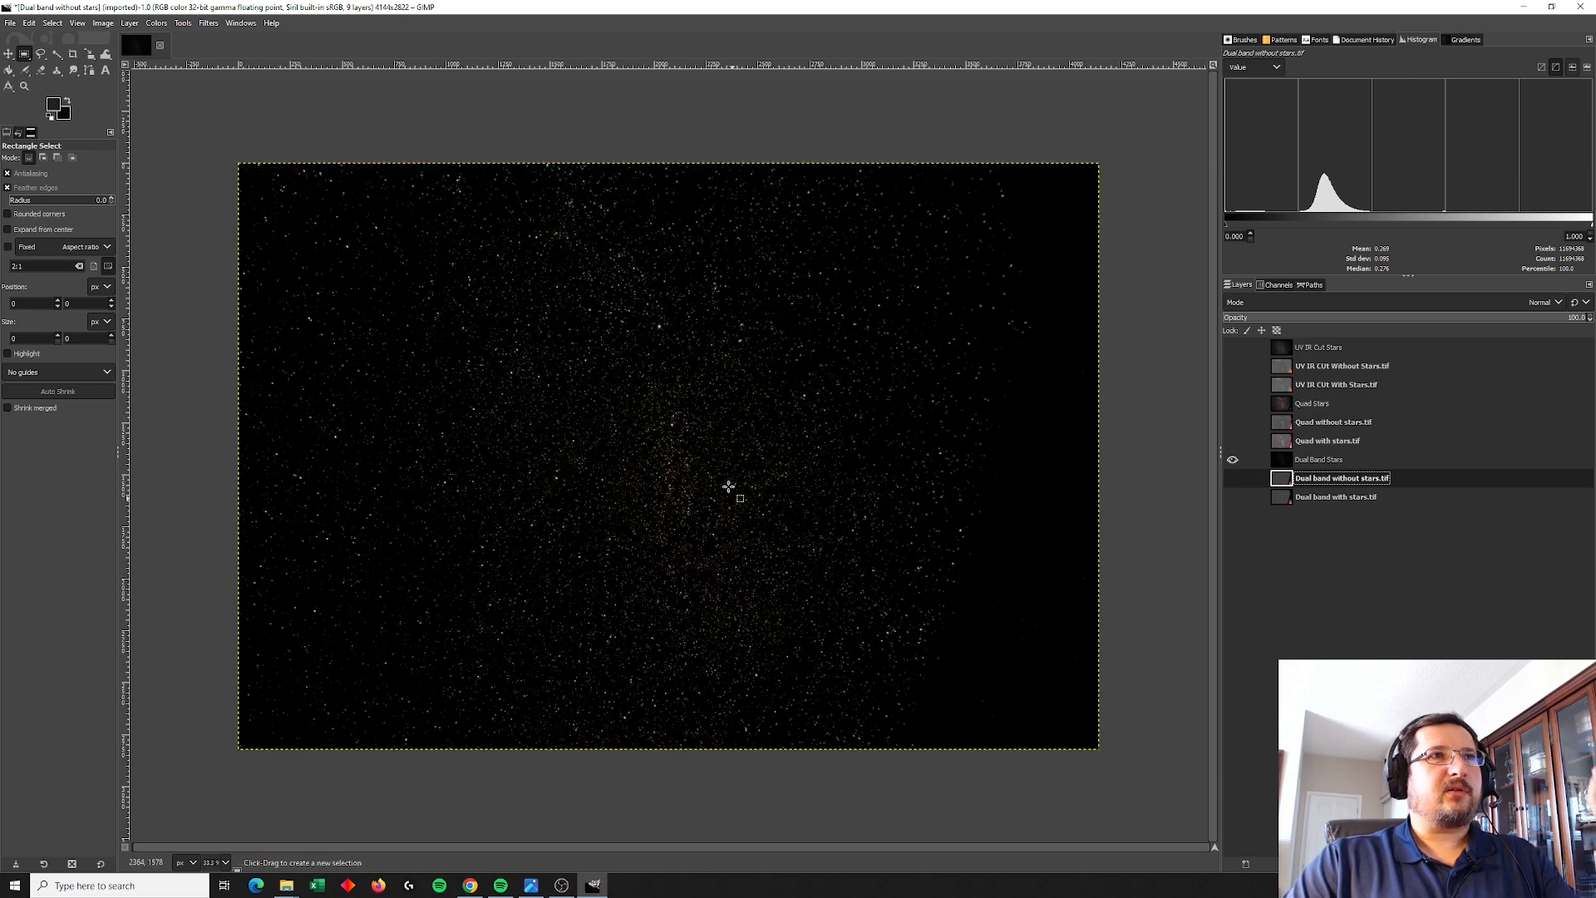
pyautogui.moveTo(397, 281)
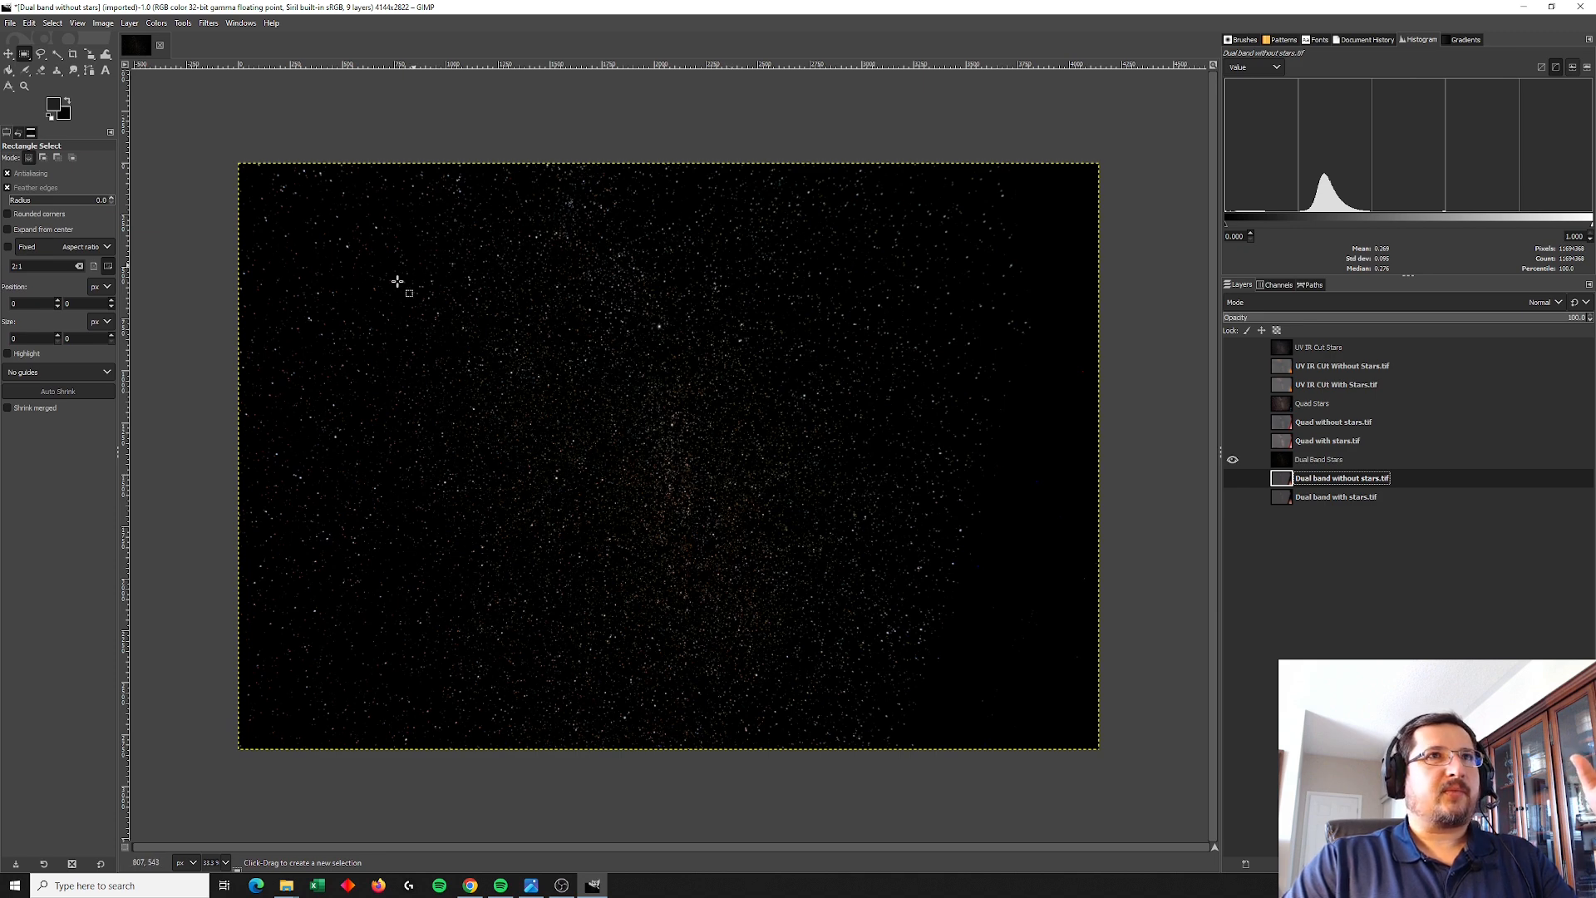
pyautogui.moveTo(373, 280)
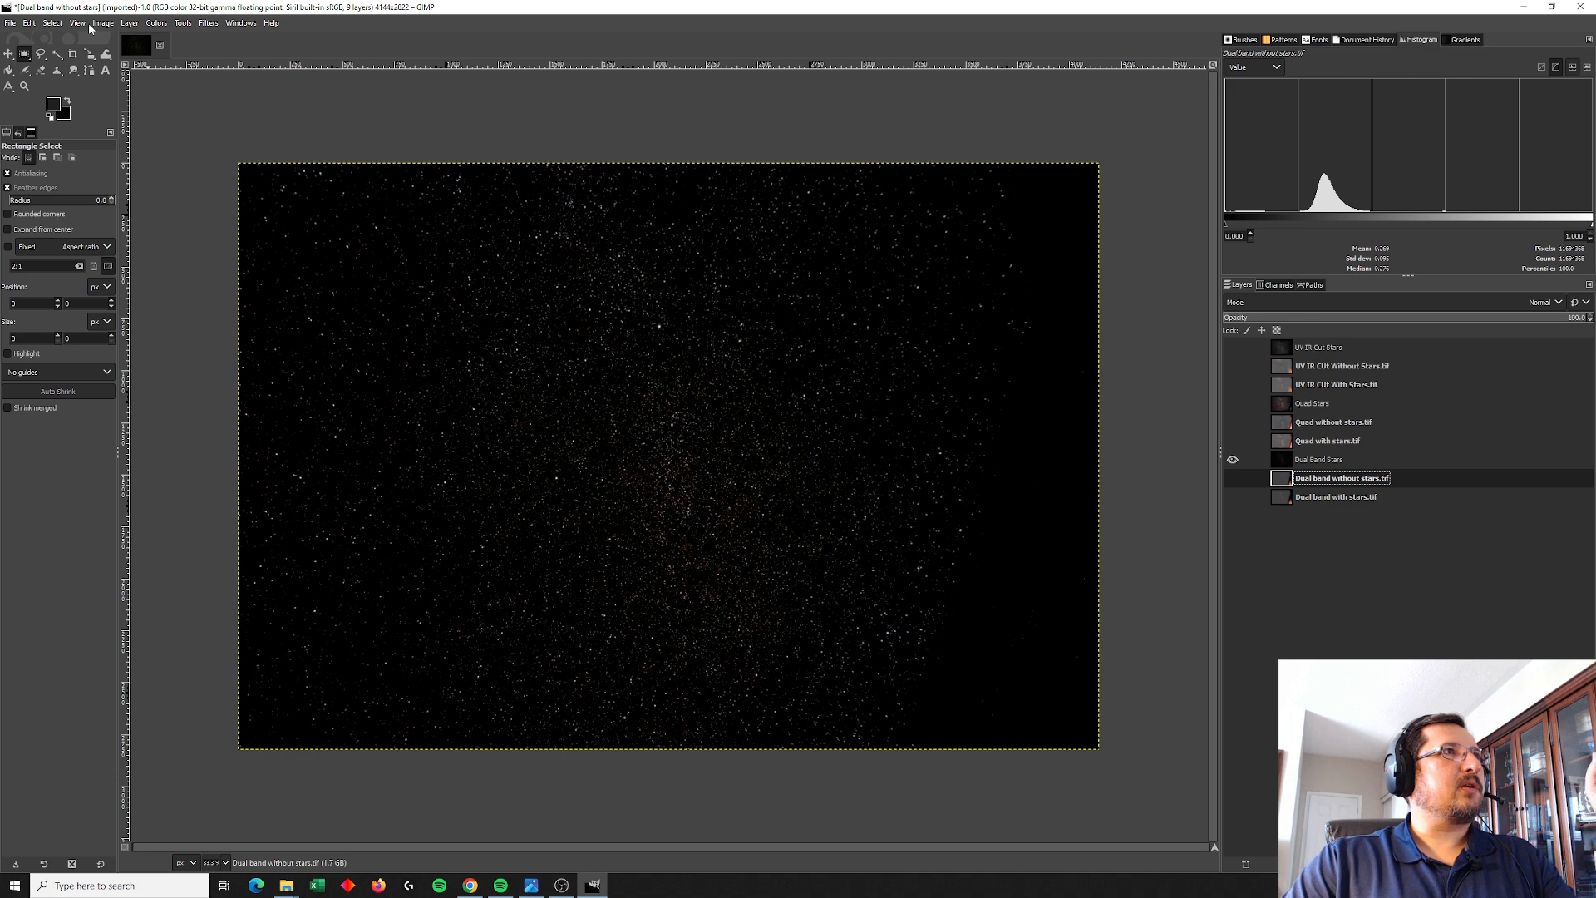
pyautogui.click(76, 22)
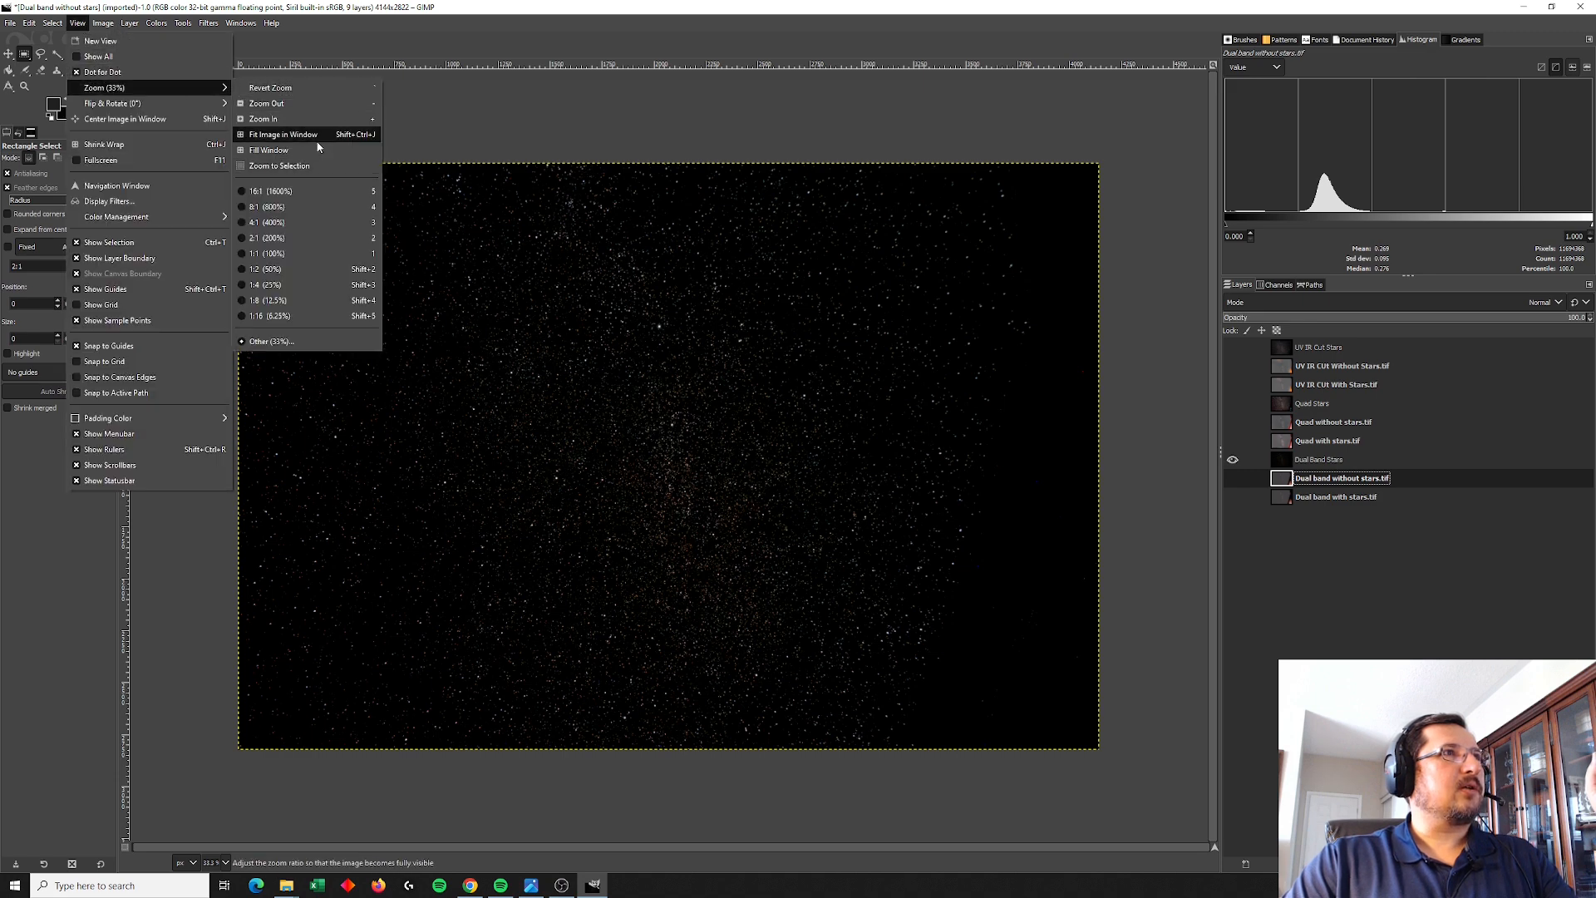
pyautogui.click(282, 133)
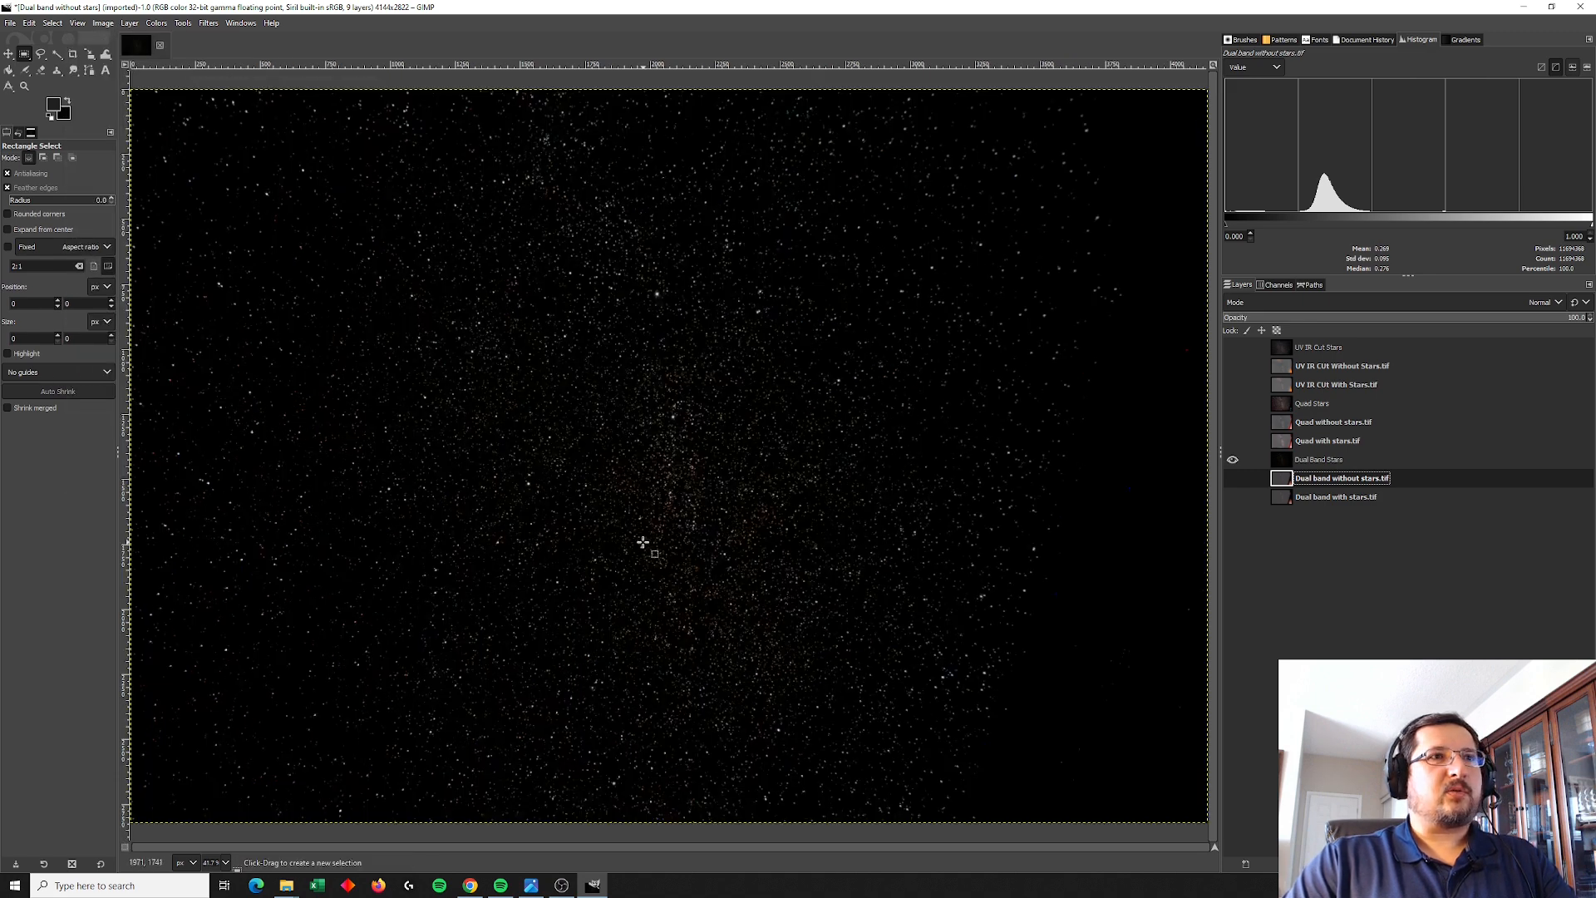
pyautogui.moveTo(691, 499)
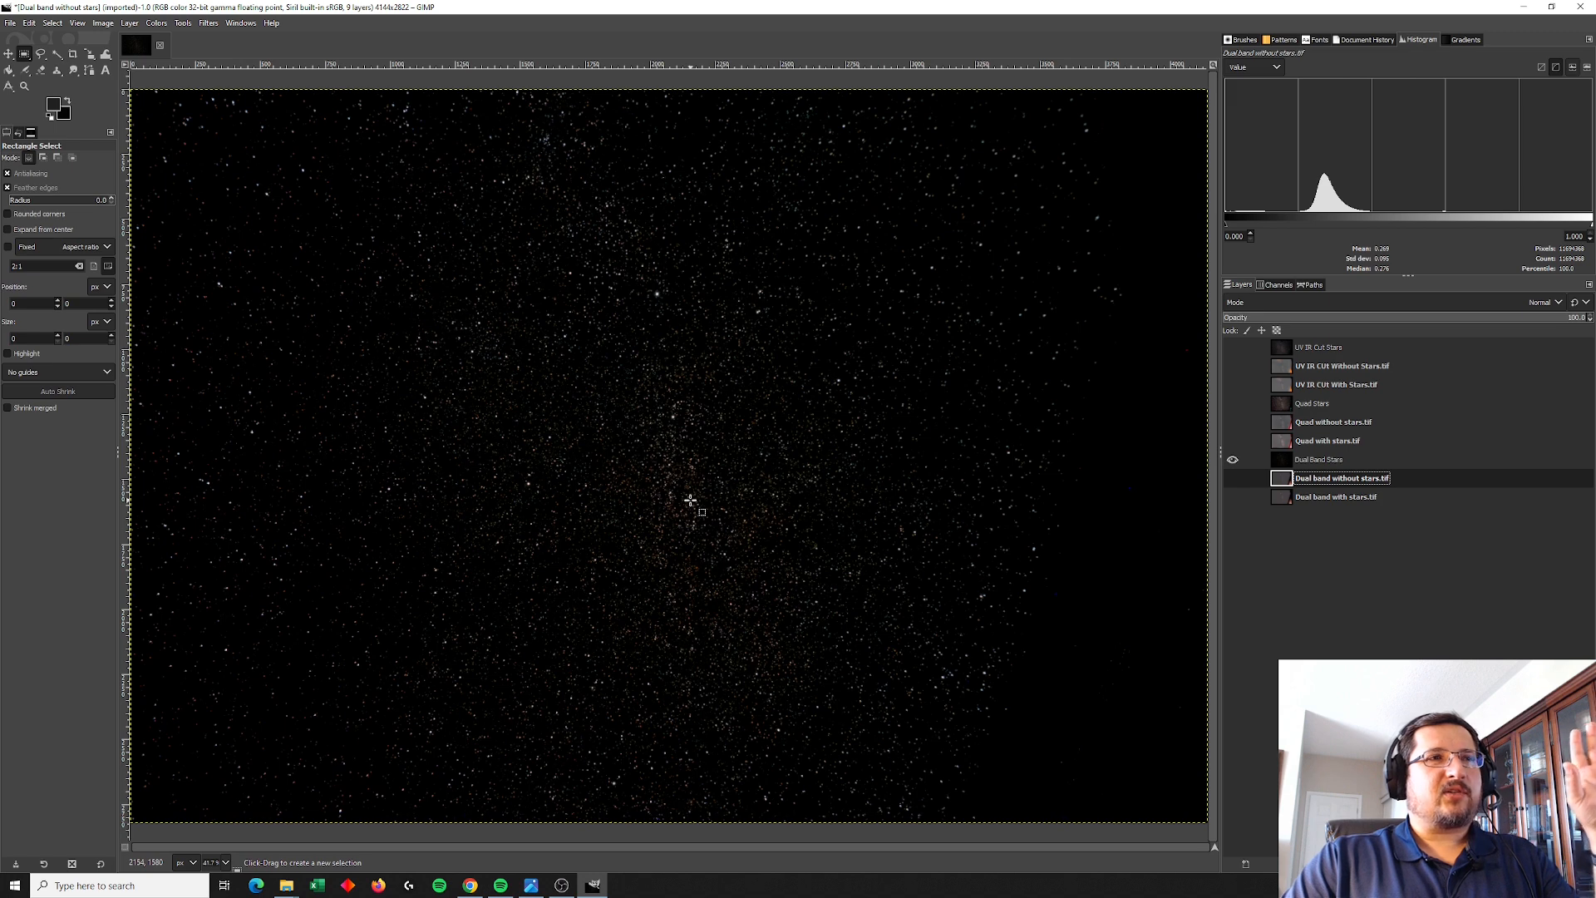
pyautogui.moveTo(708, 448)
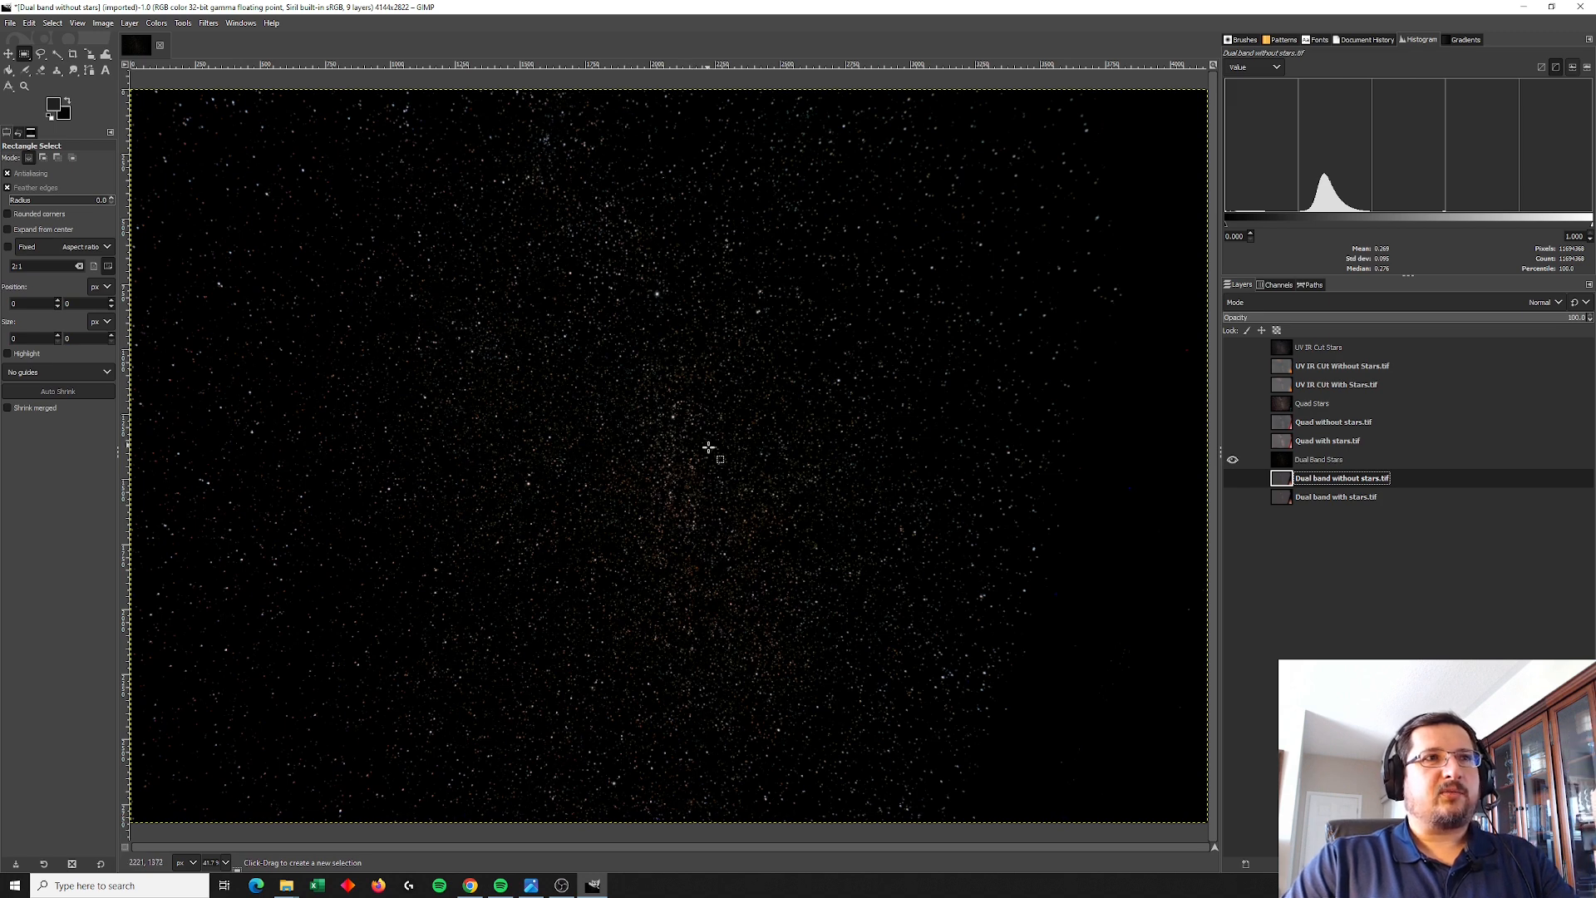
pyautogui.moveTo(825, 425)
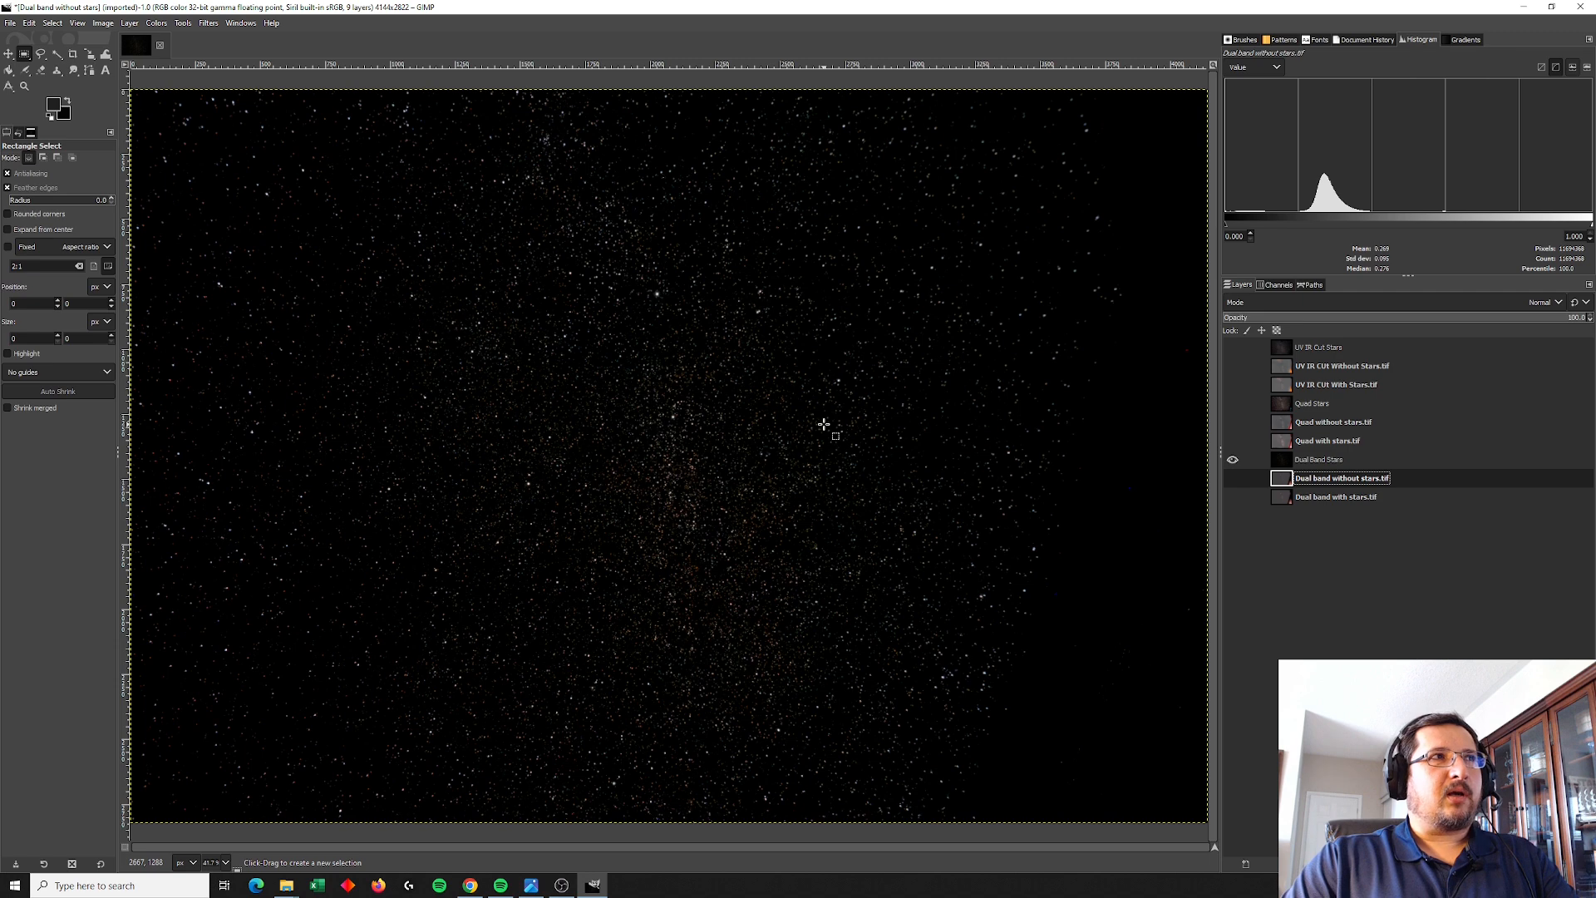
pyautogui.moveTo(736, 443)
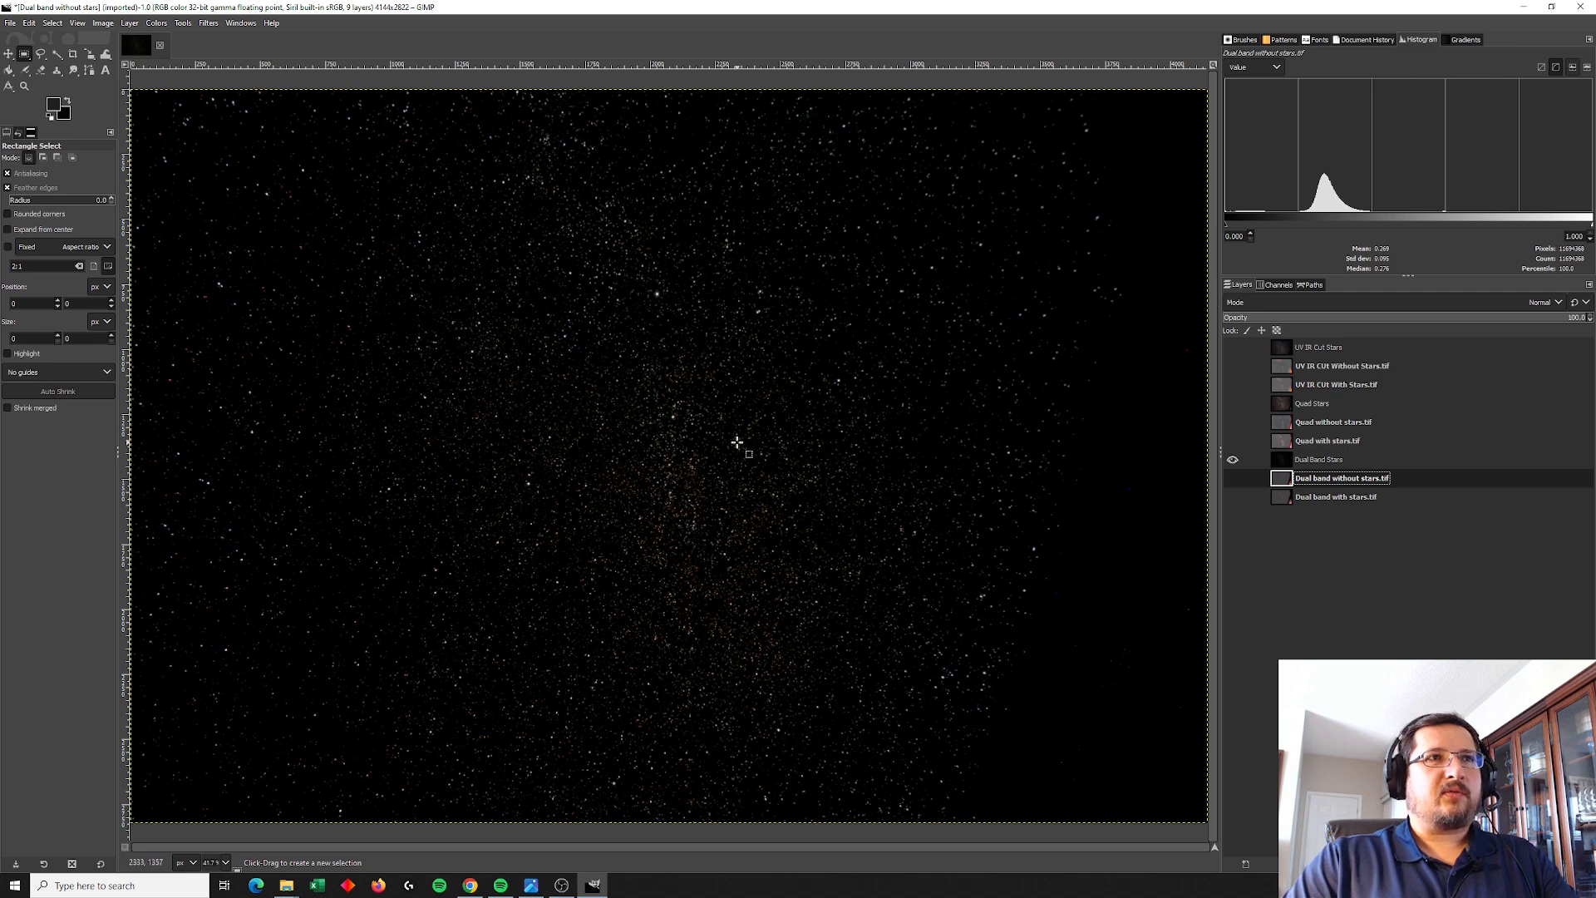
pyautogui.moveTo(828, 425)
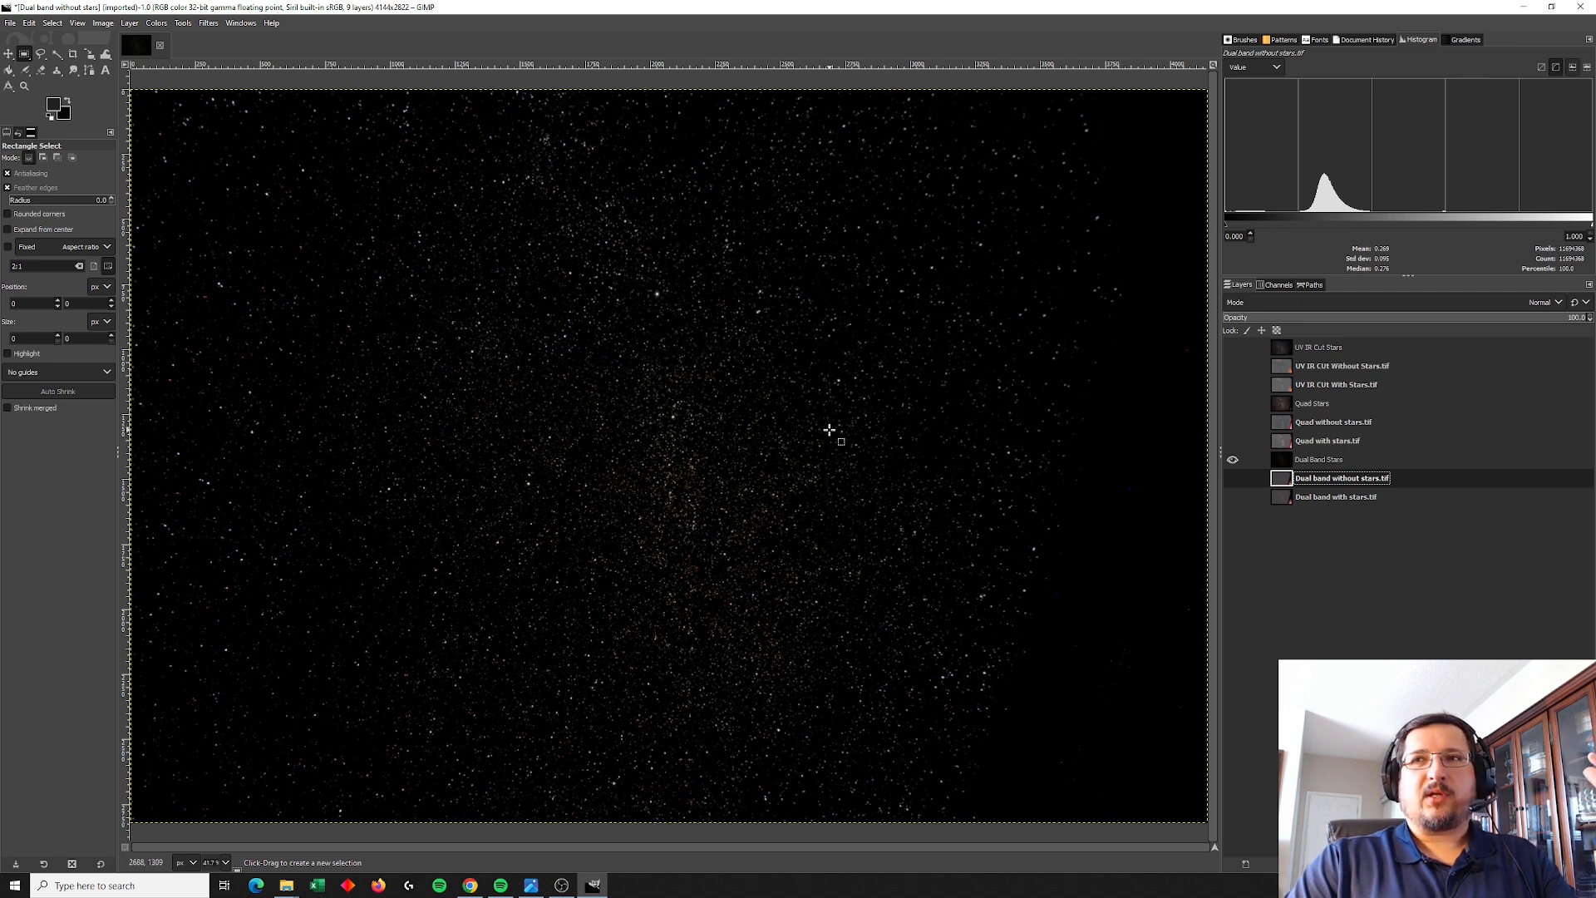
pyautogui.moveTo(763, 423)
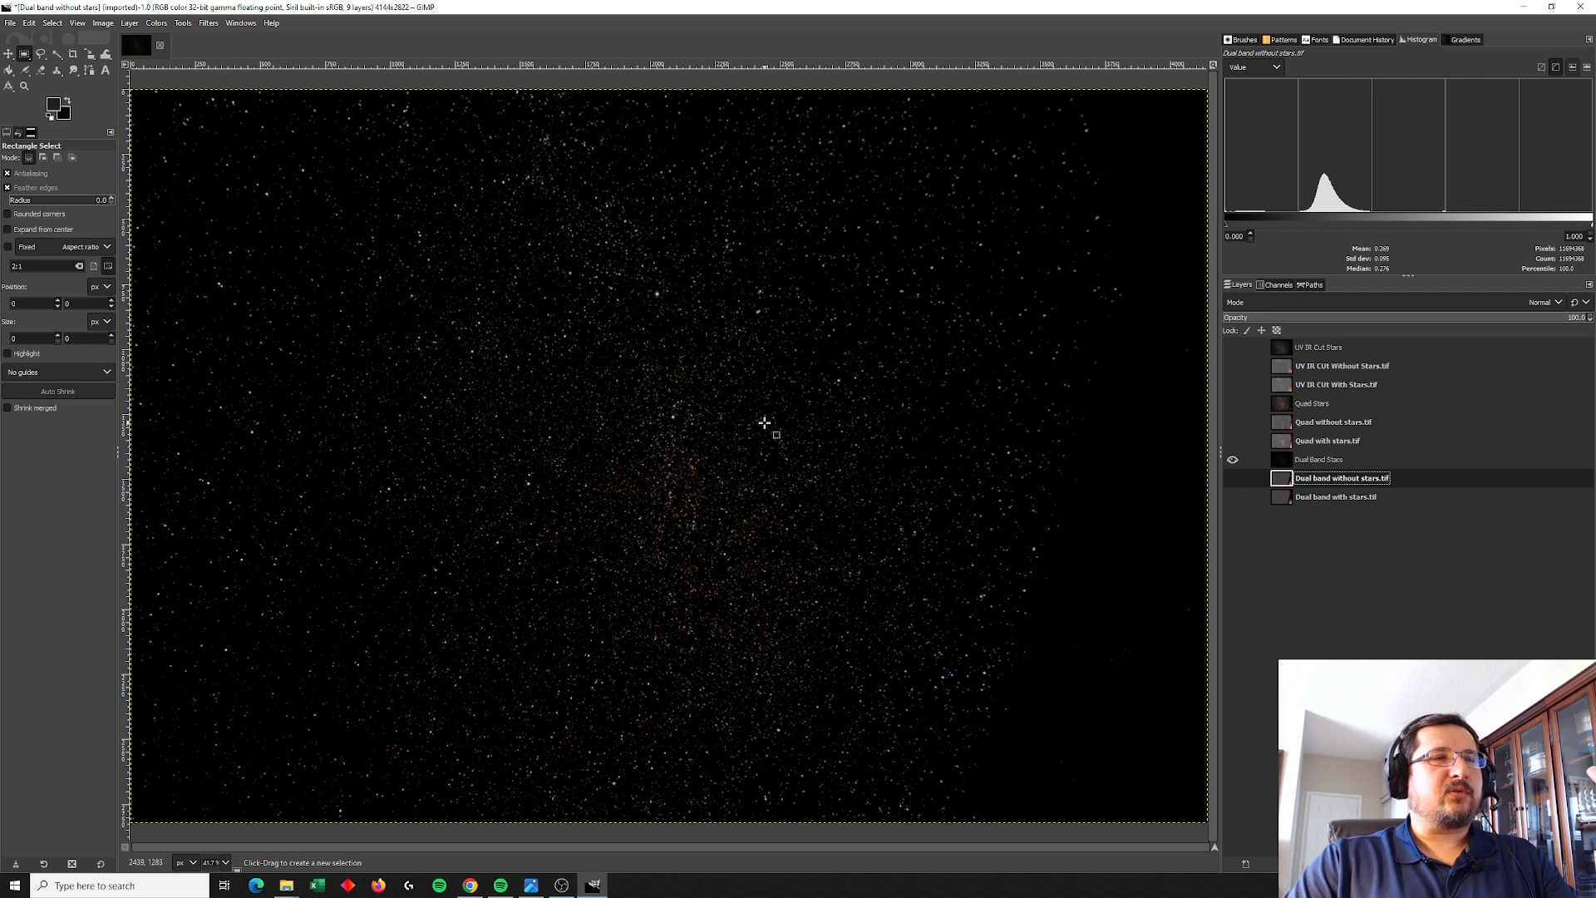
pyautogui.moveTo(915, 304)
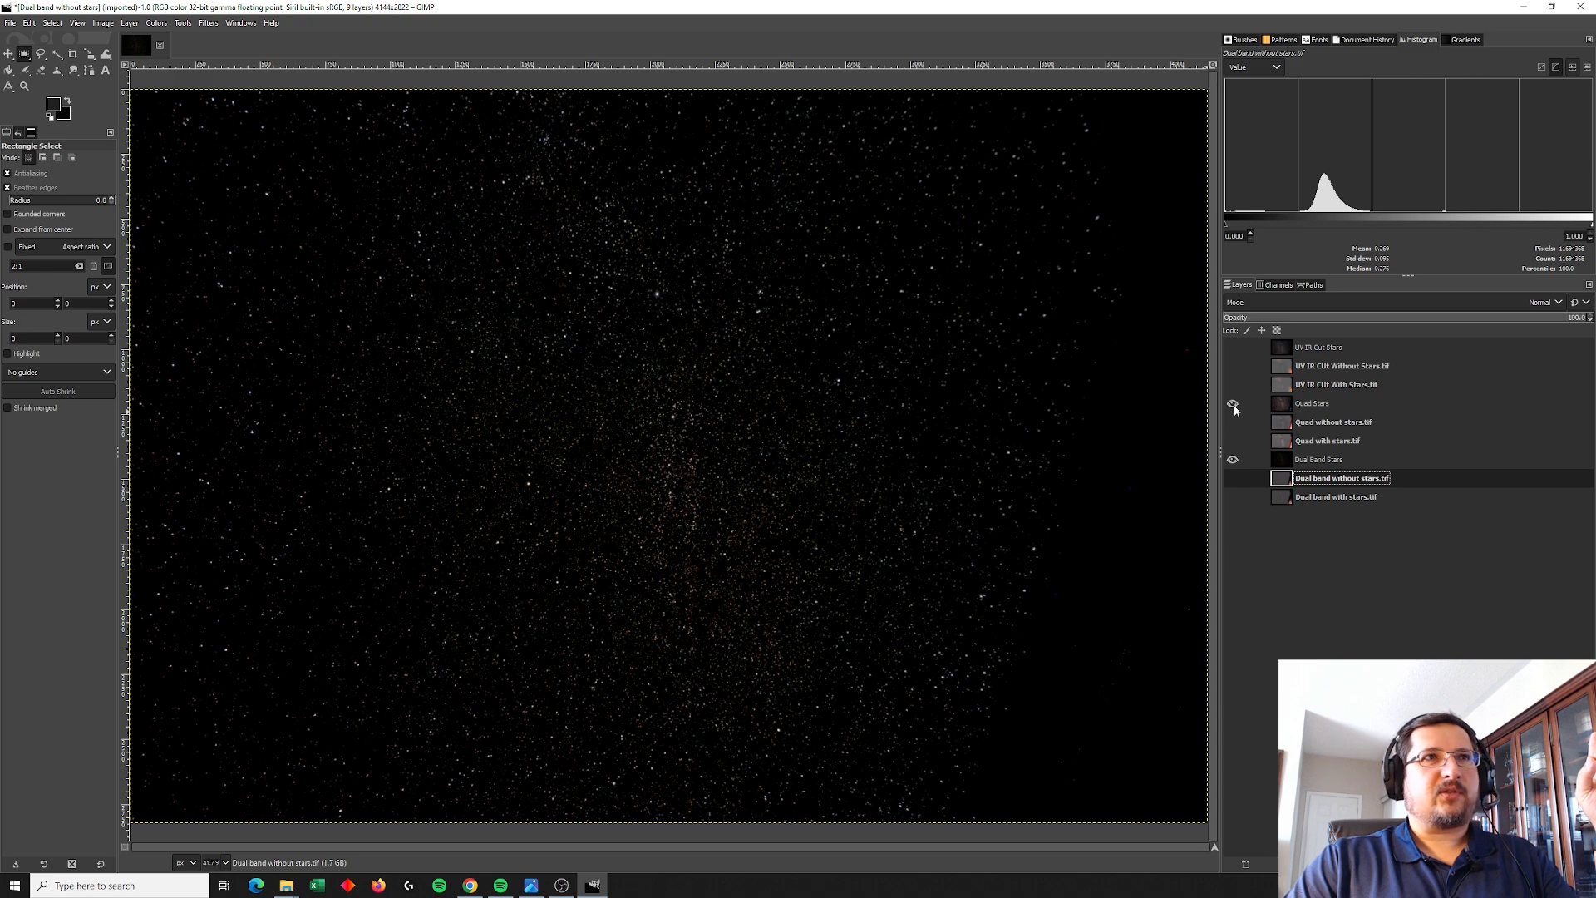
# Step: Make the Quad Stars group visible over the dual-band layer
pyautogui.click(1233, 459)
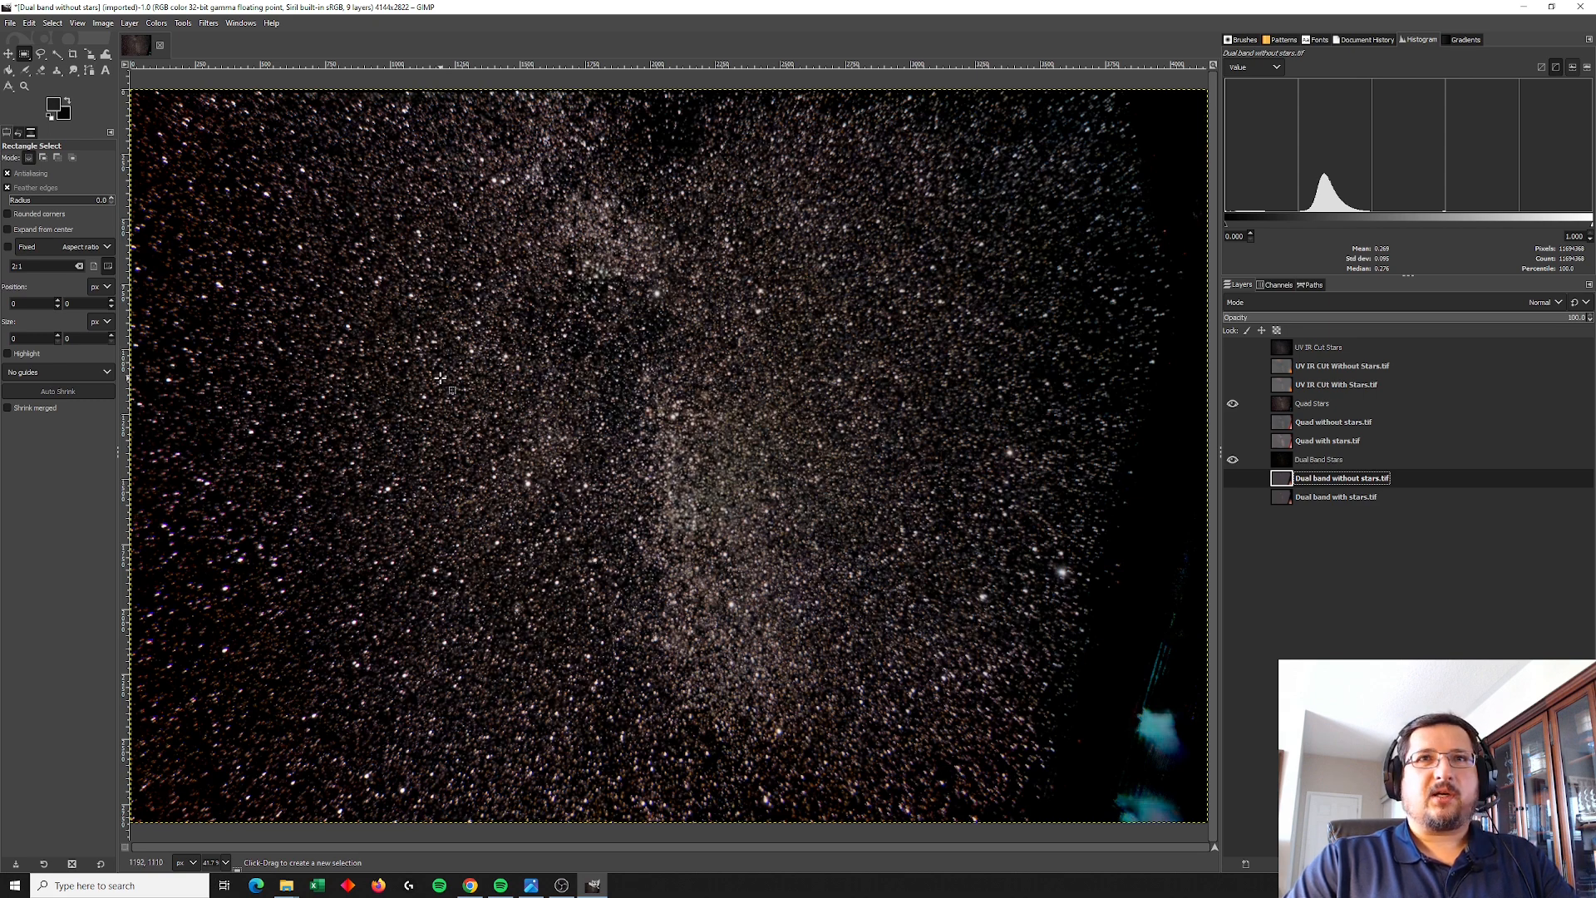
pyautogui.moveTo(372, 254)
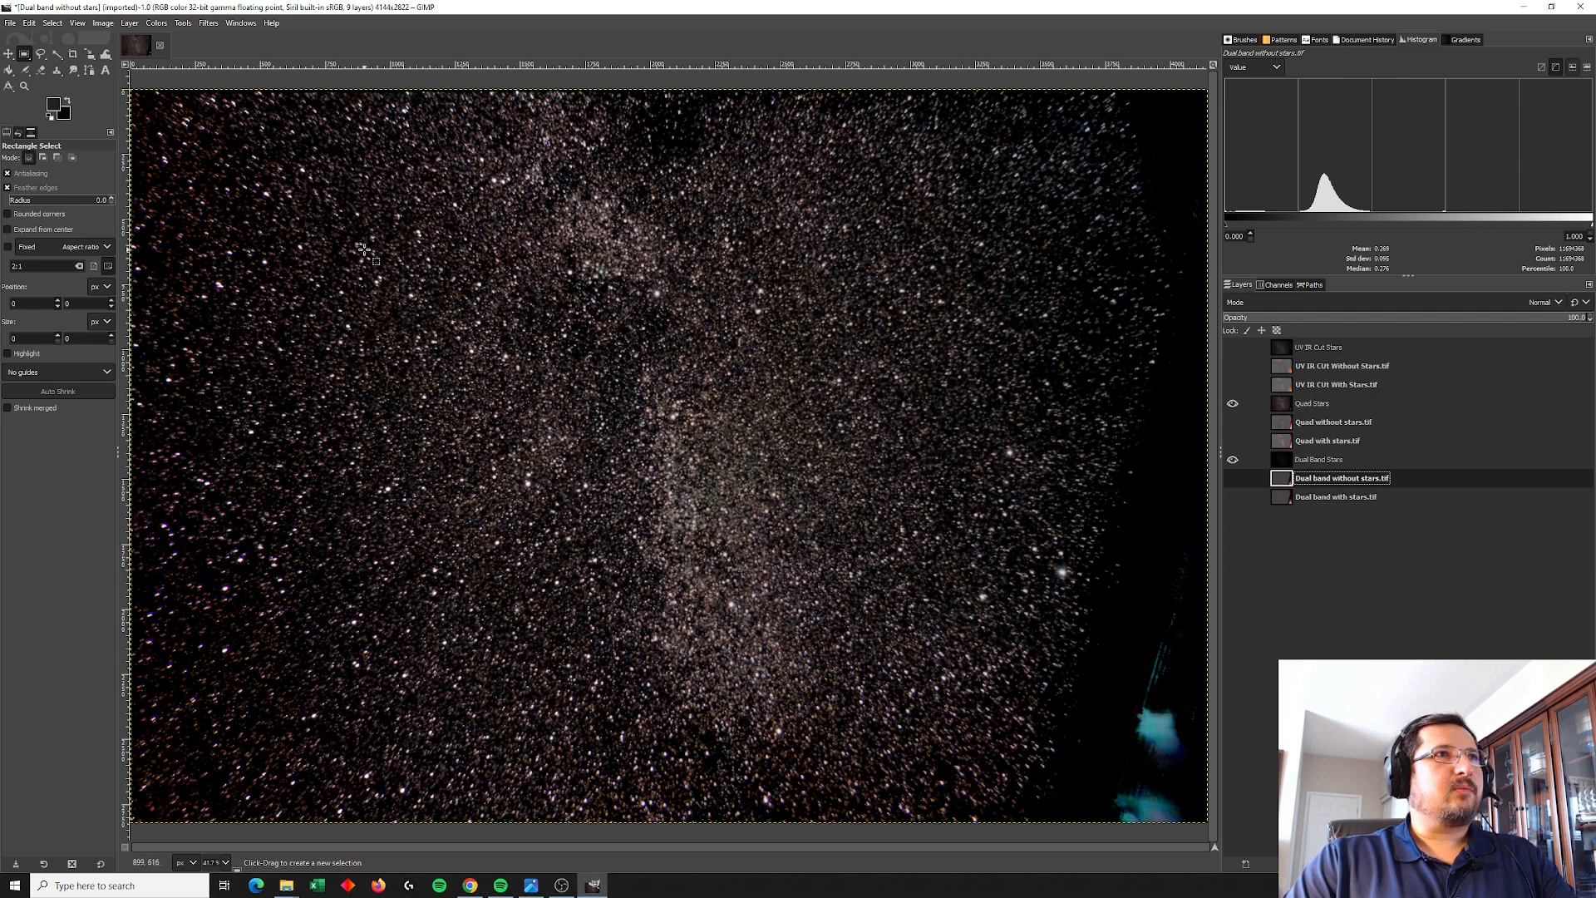
pyautogui.moveTo(697, 481)
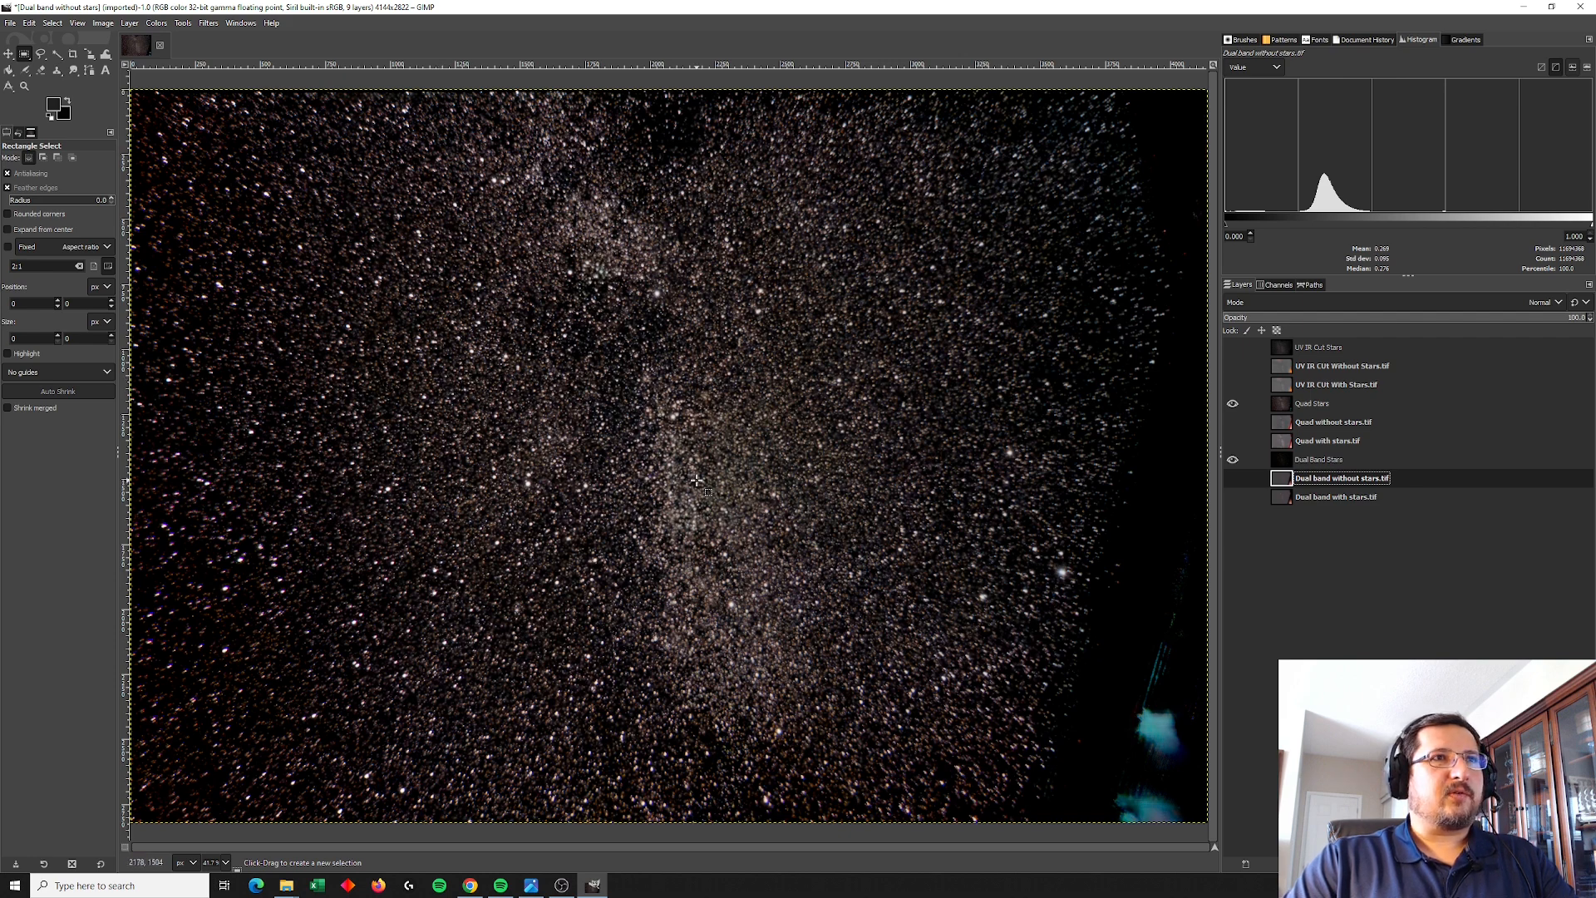
pyautogui.moveTo(749, 522)
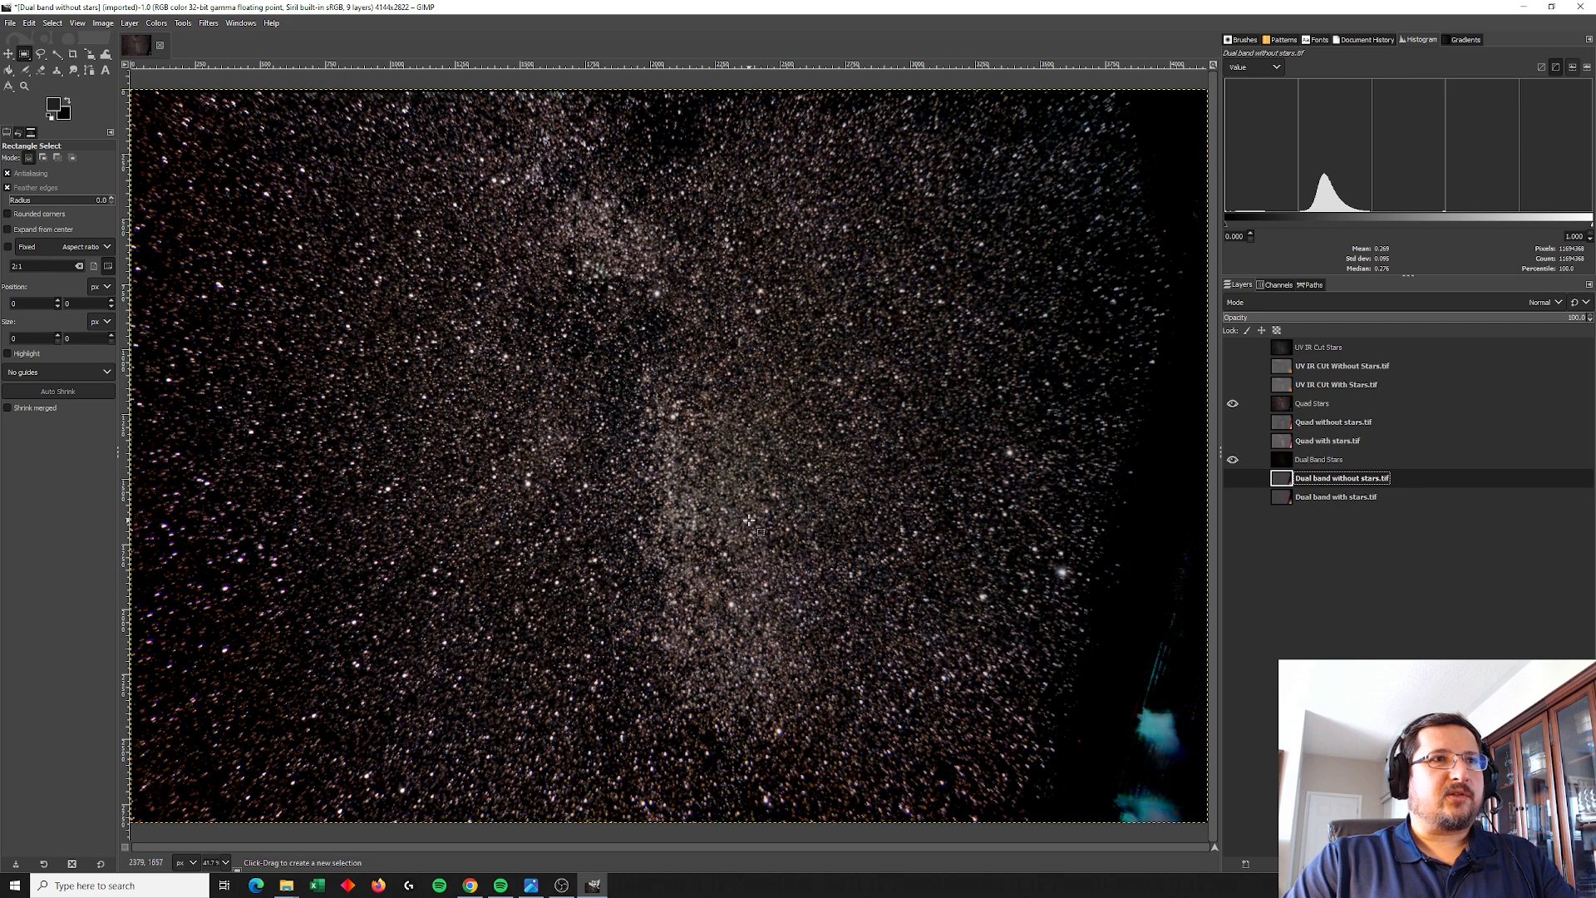
pyautogui.moveTo(693, 498)
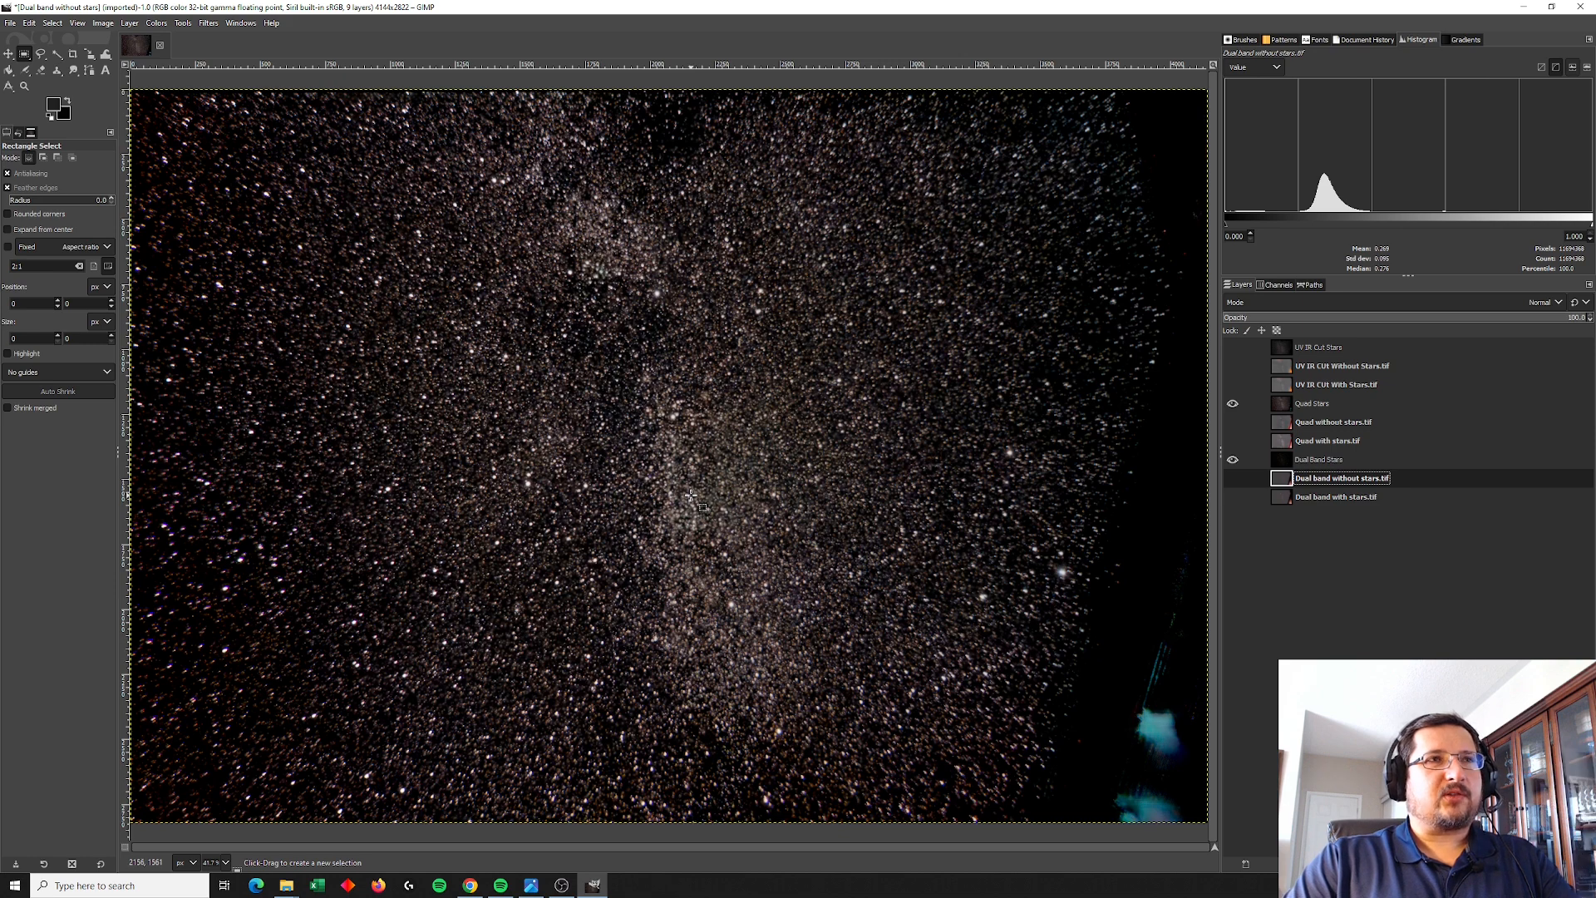
pyautogui.moveTo(1240, 392)
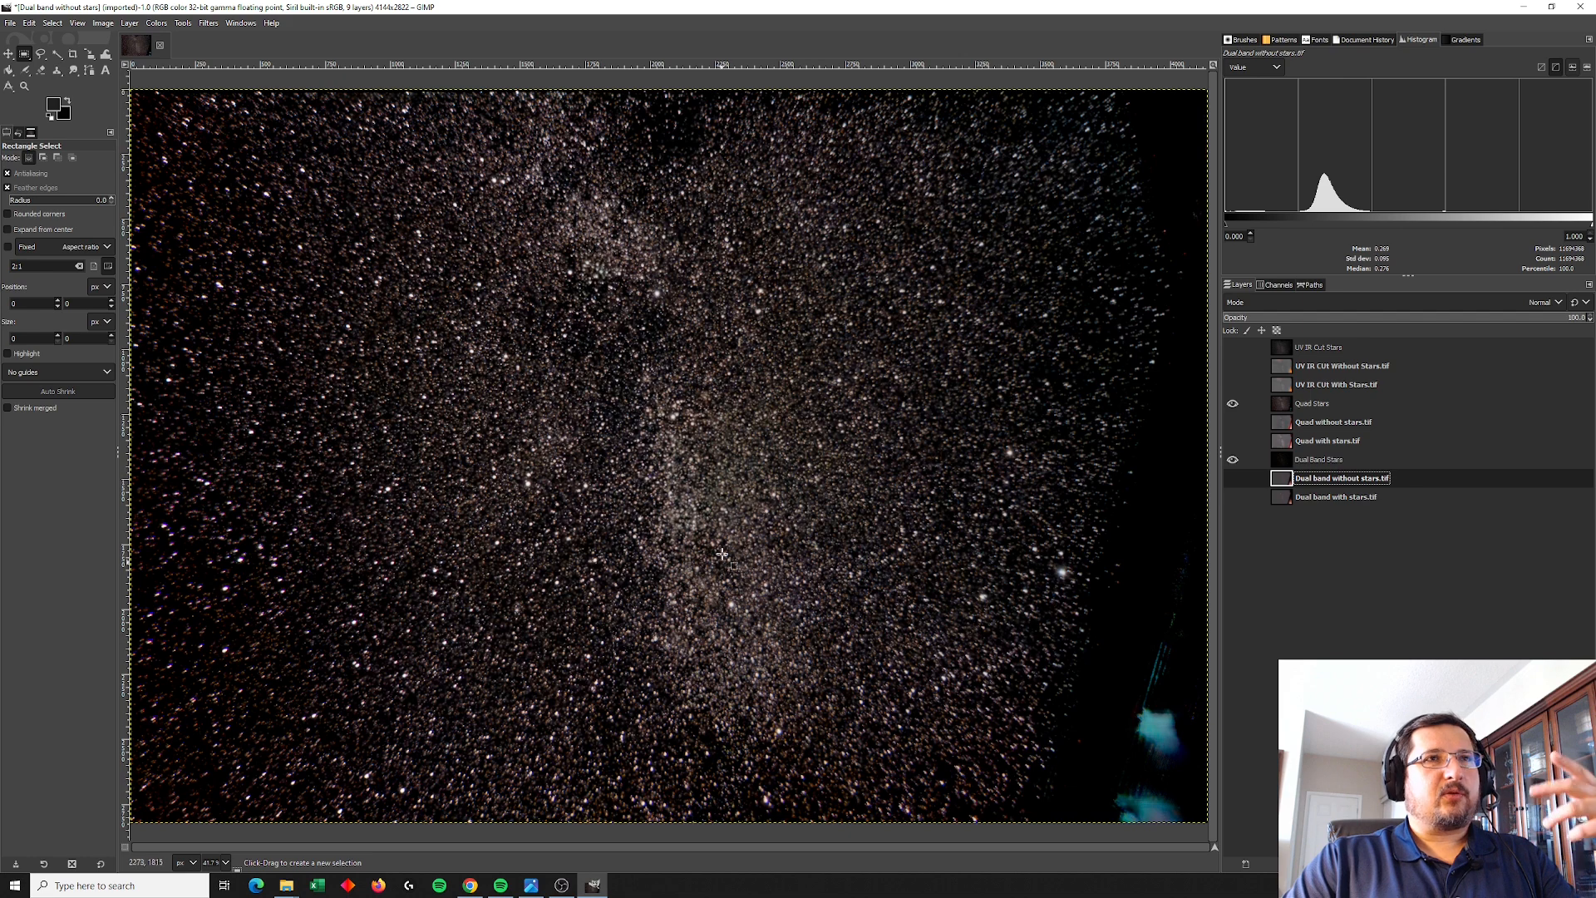
pyautogui.moveTo(458, 203)
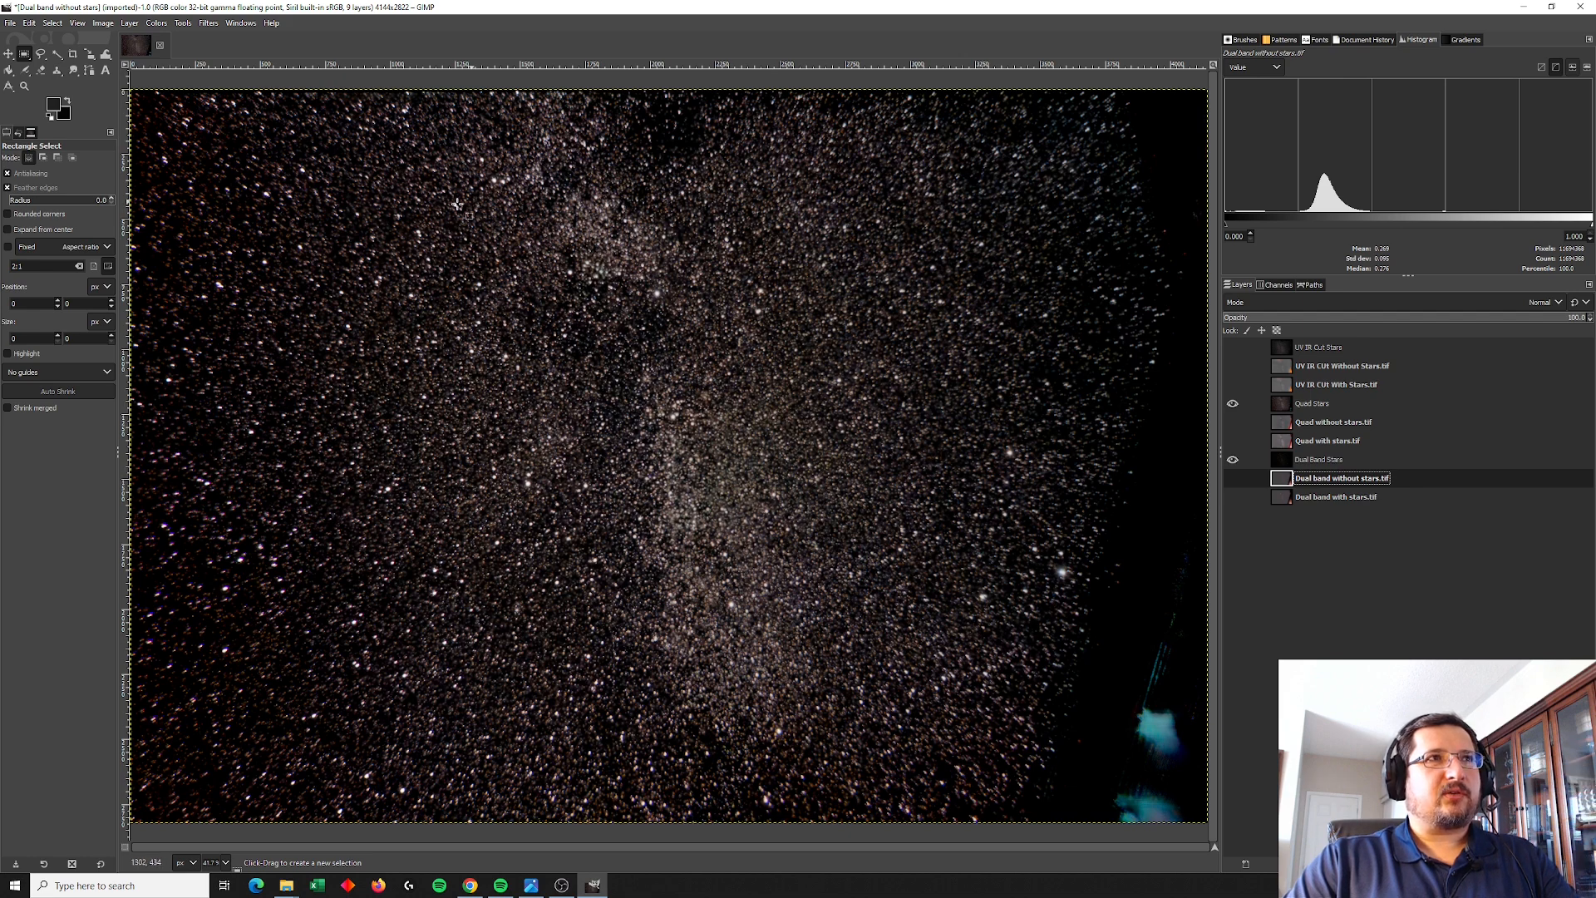
pyautogui.moveTo(768, 535)
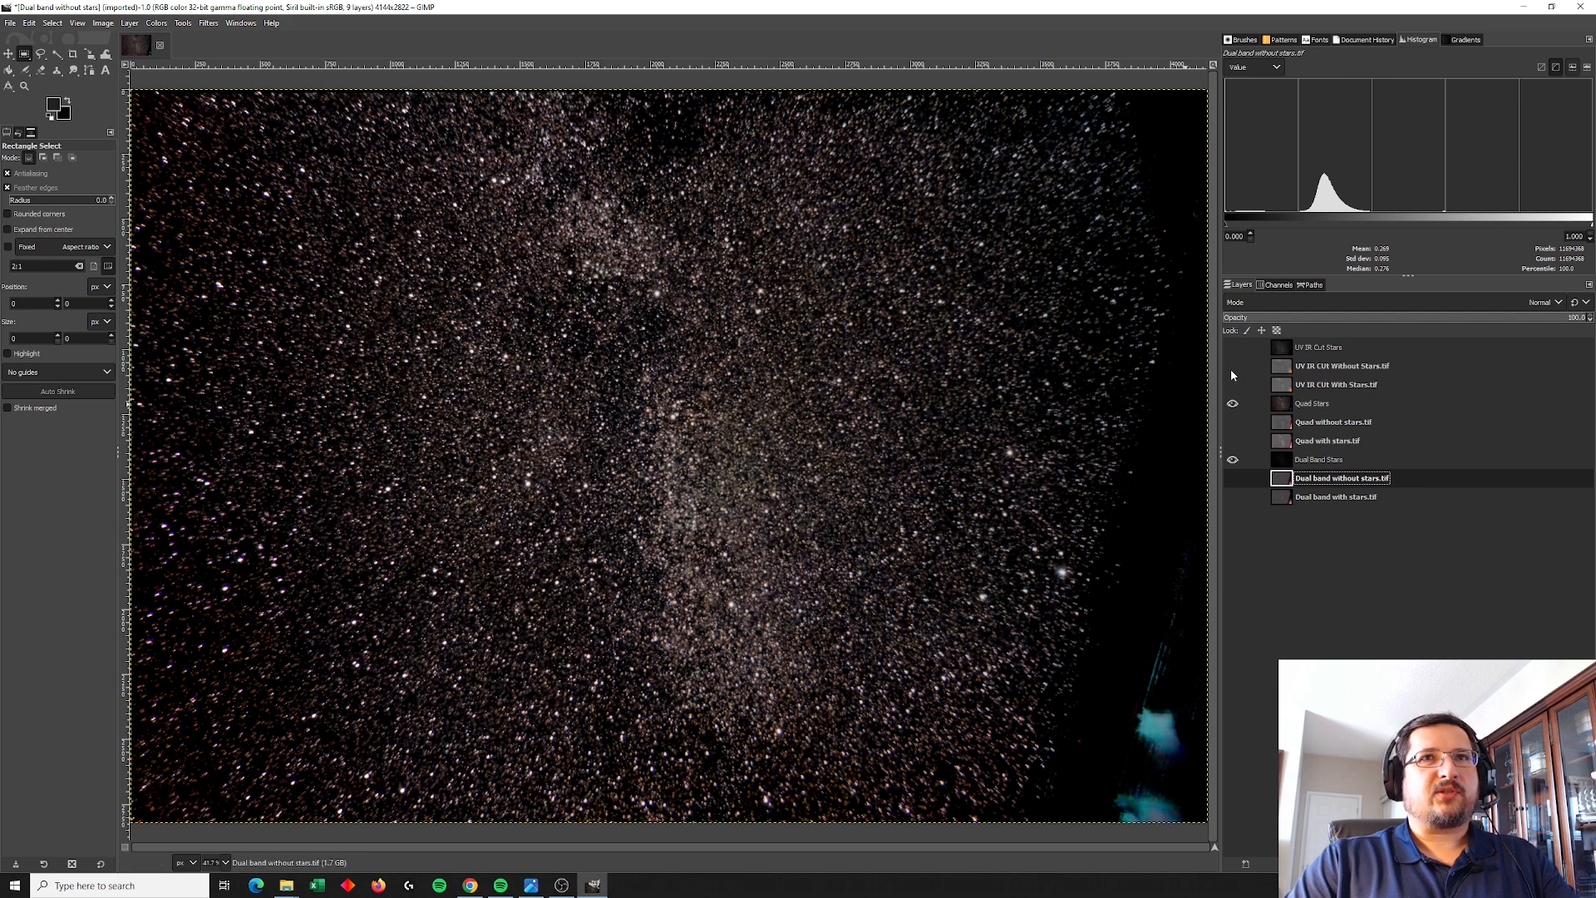
# Step: Preview the Quad without stars layer, then hide it again
pyautogui.click(1231, 422)
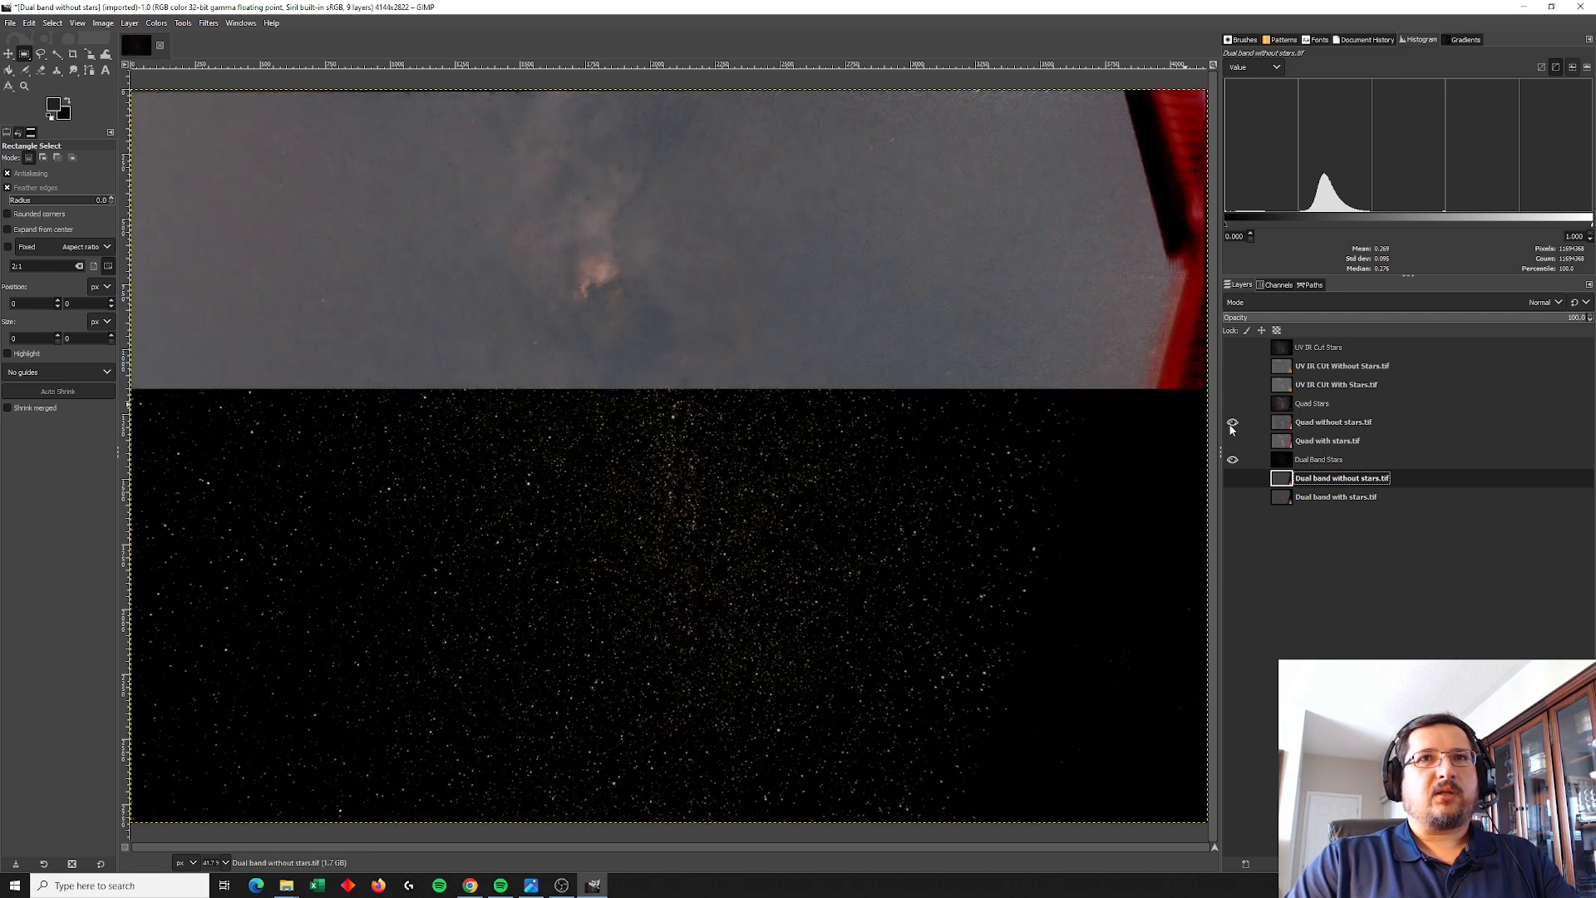
pyautogui.click(1232, 422)
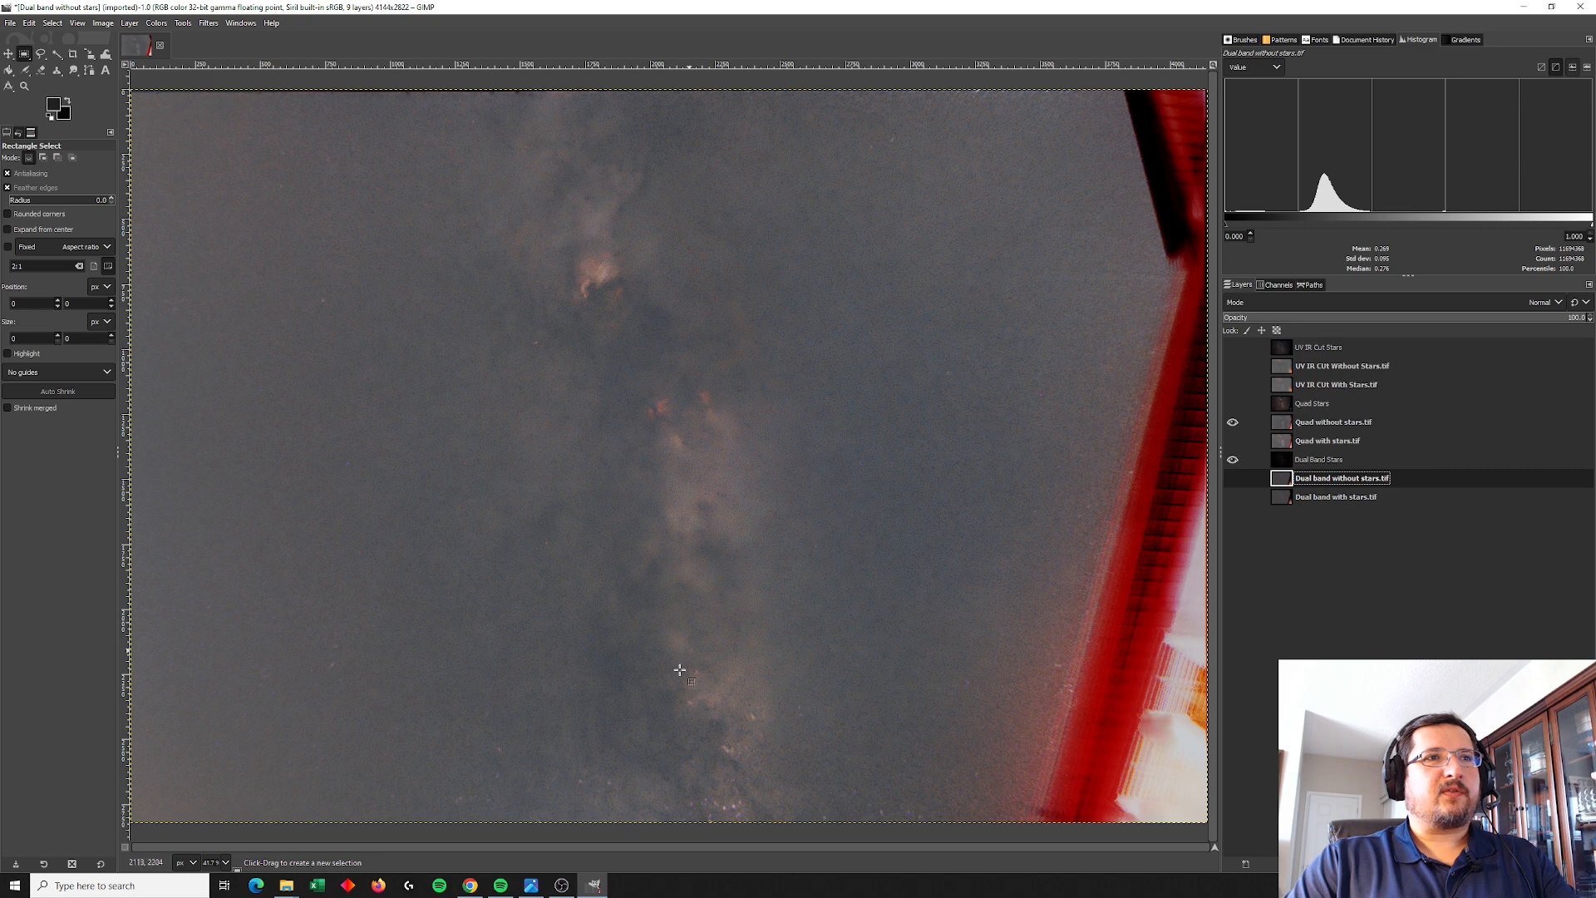
pyautogui.moveTo(685, 405)
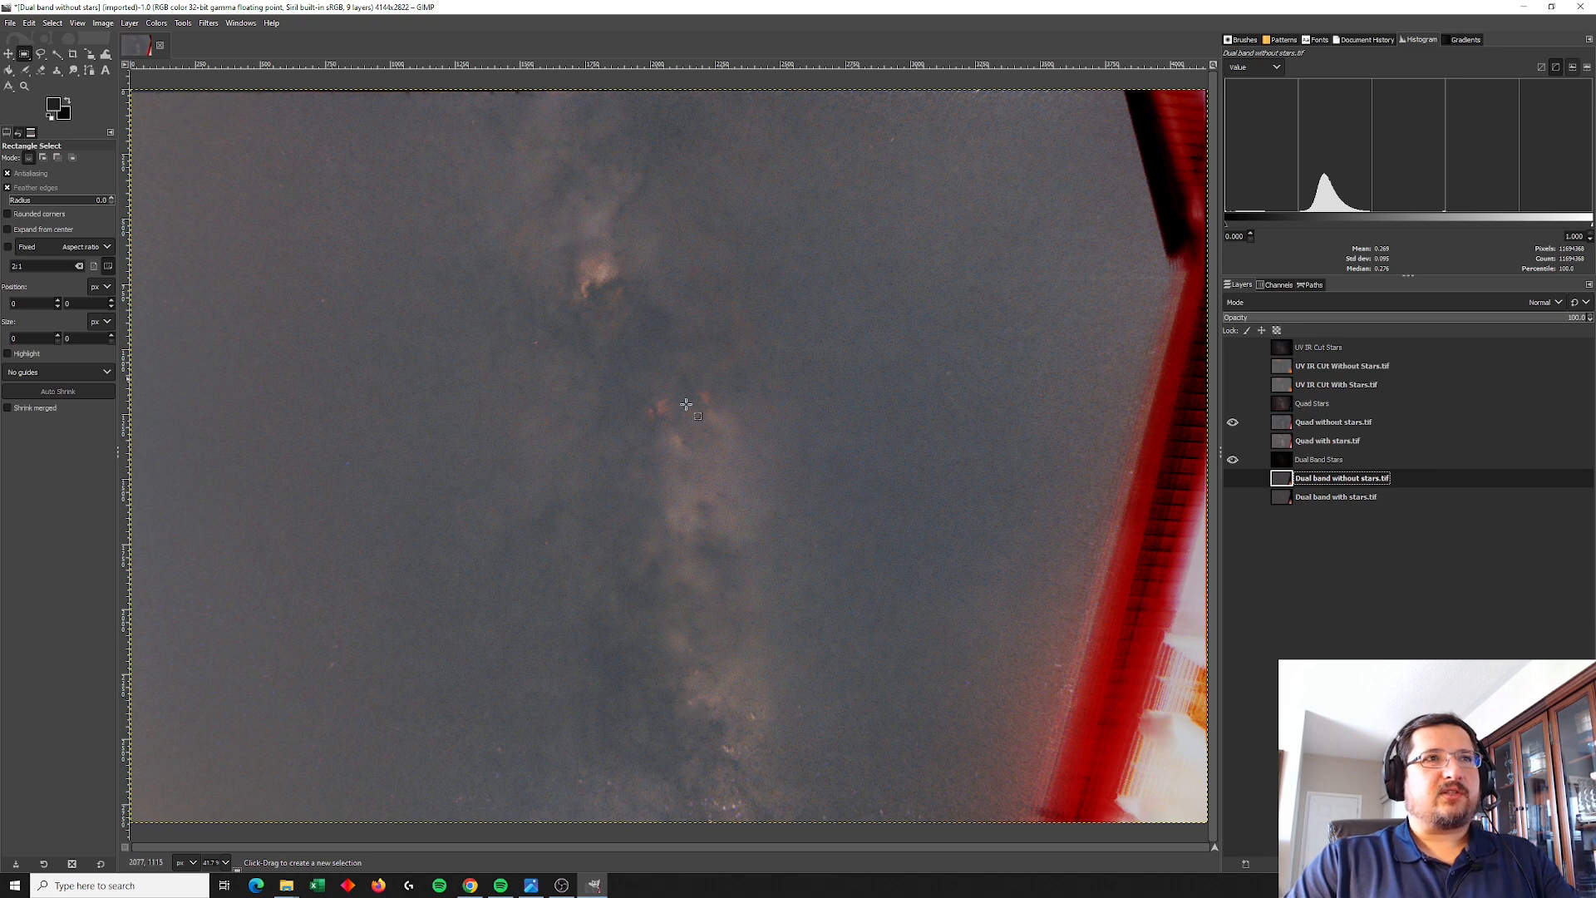
pyautogui.moveTo(699, 445)
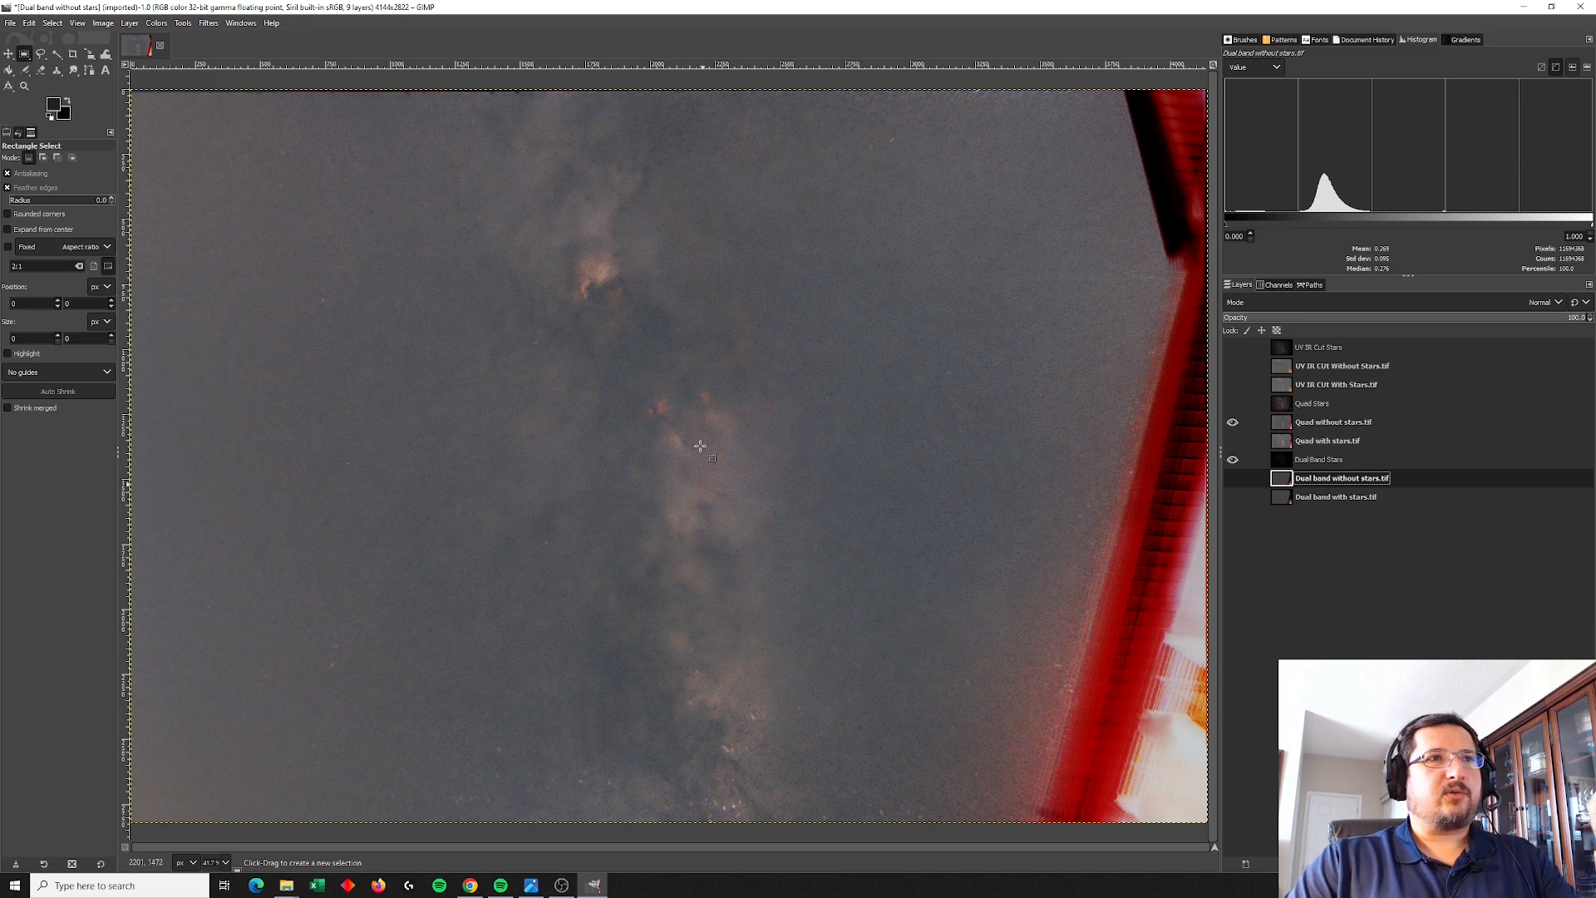
pyautogui.moveTo(709, 540)
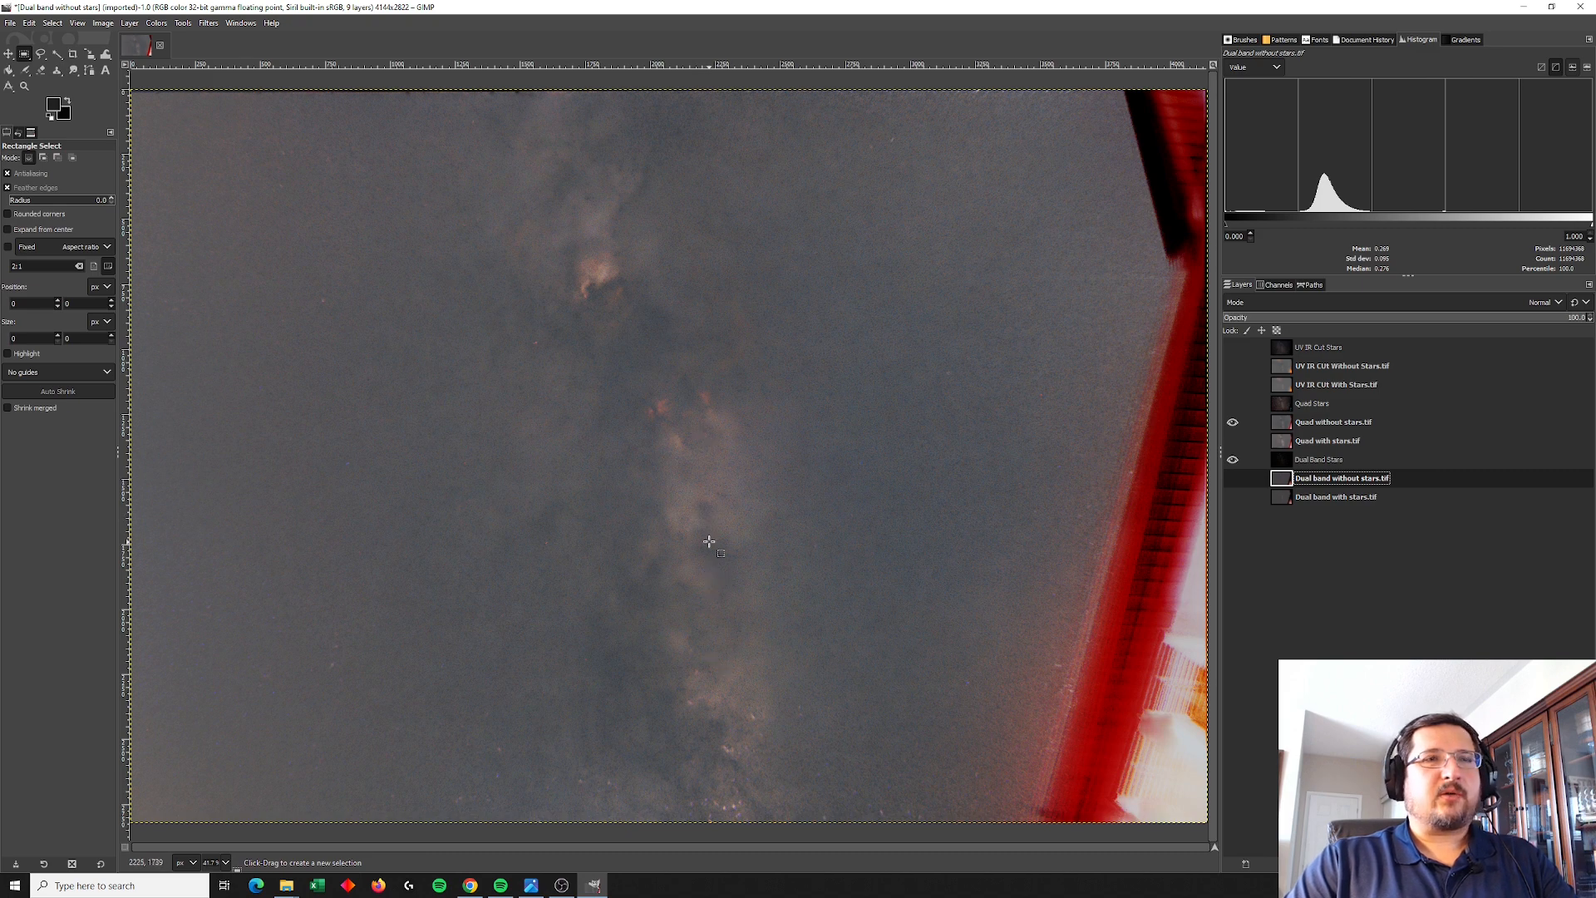
pyautogui.click(1232, 421)
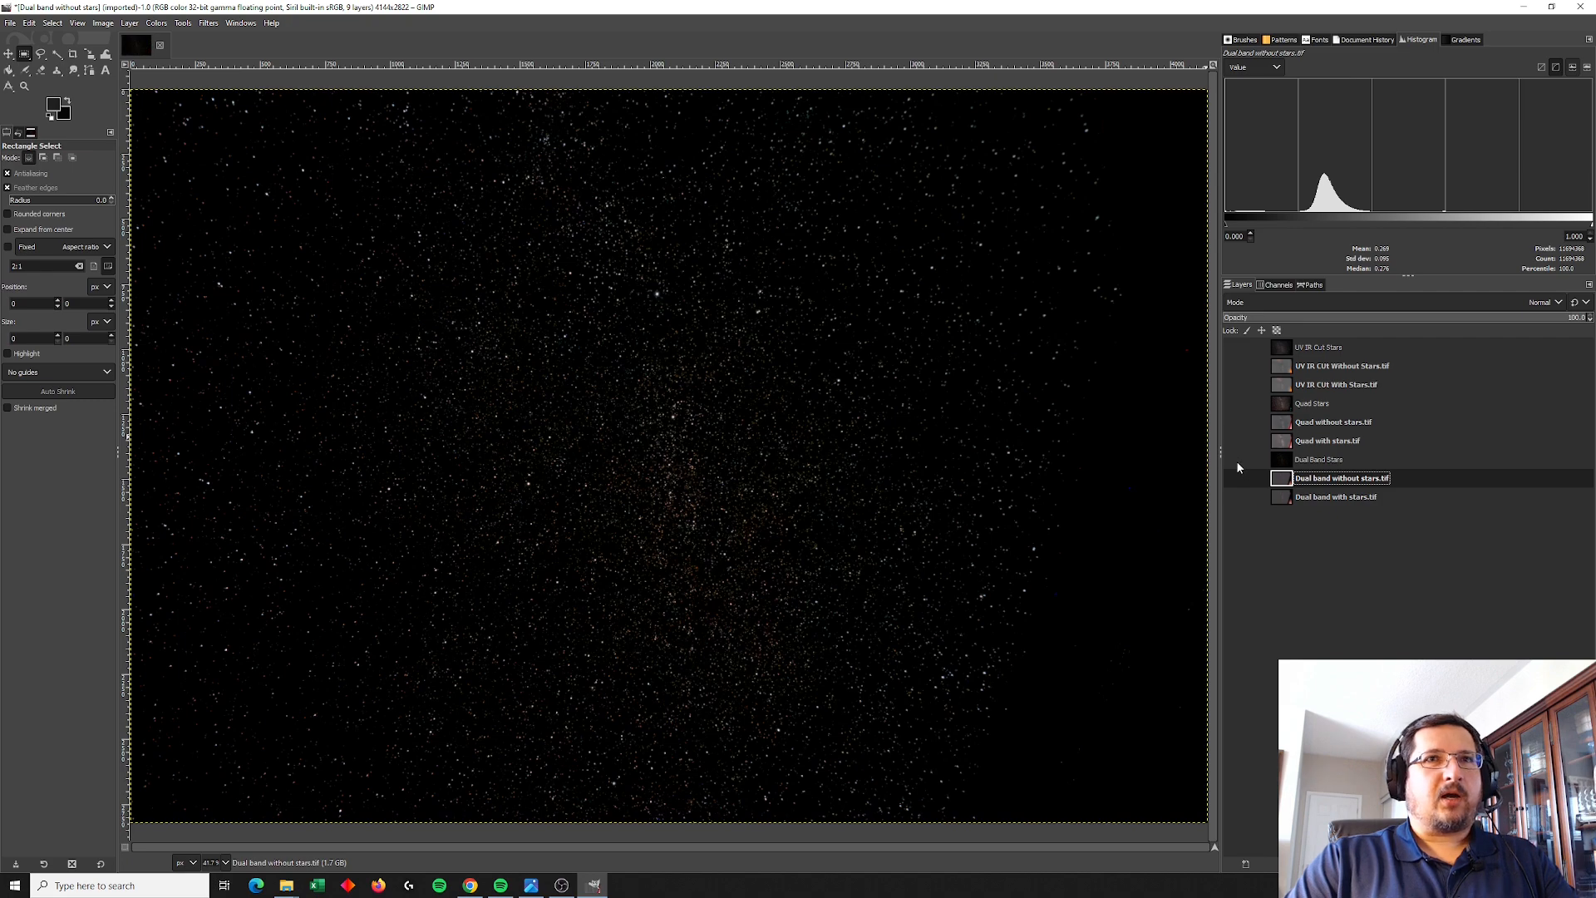
# Step: Toggle the UV IR CUT starless layer and show the UV IR Cut Stars group
pyautogui.click(1281, 477)
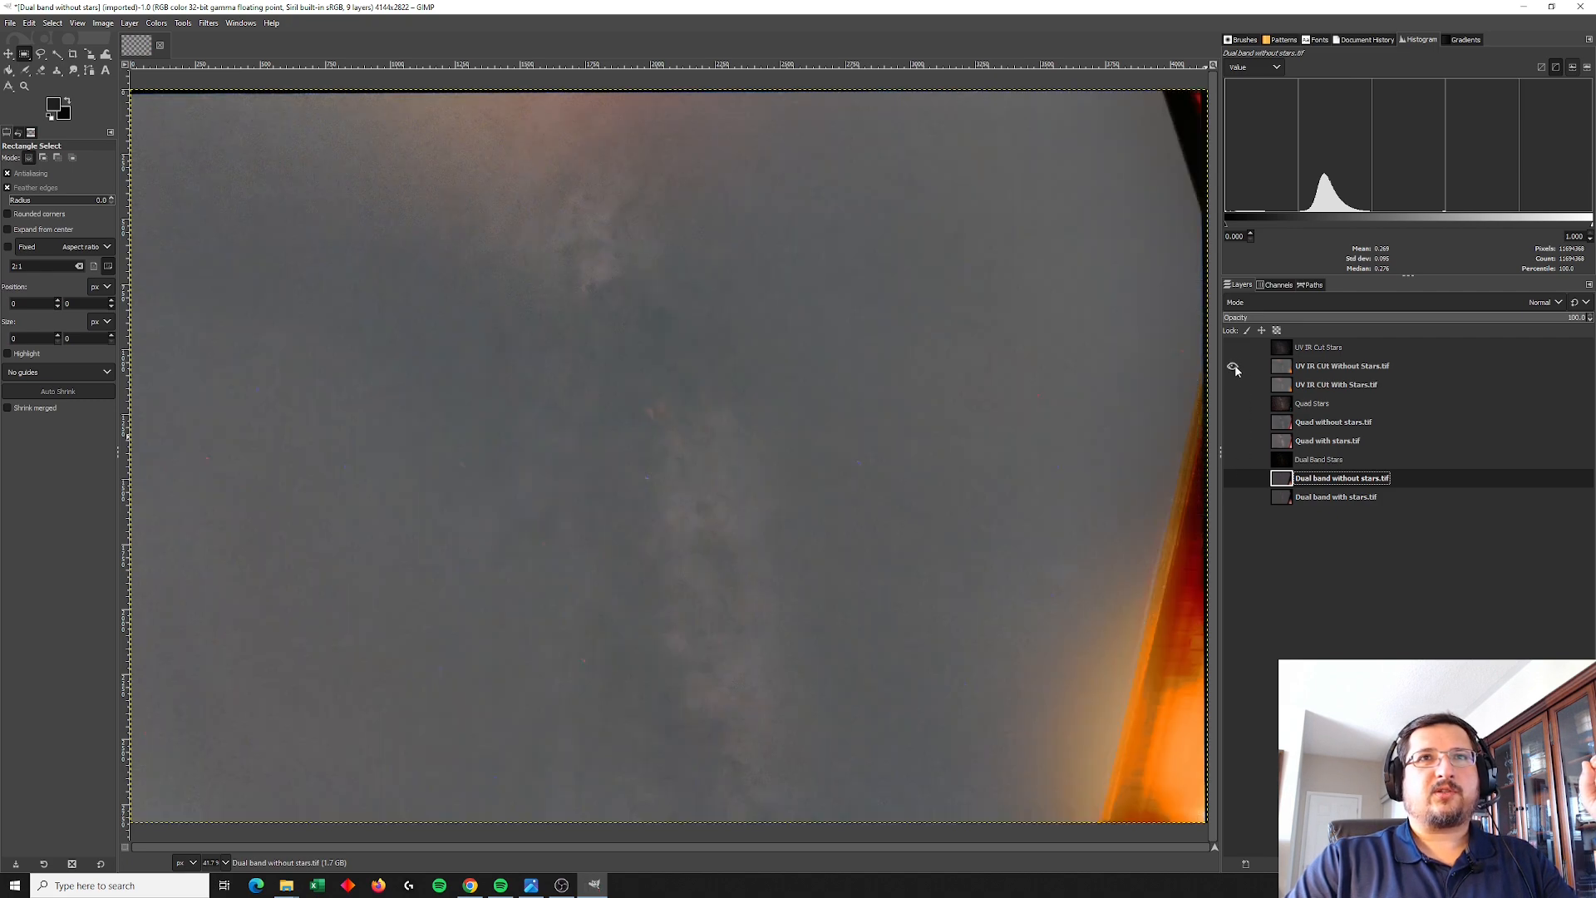
pyautogui.click(1233, 348)
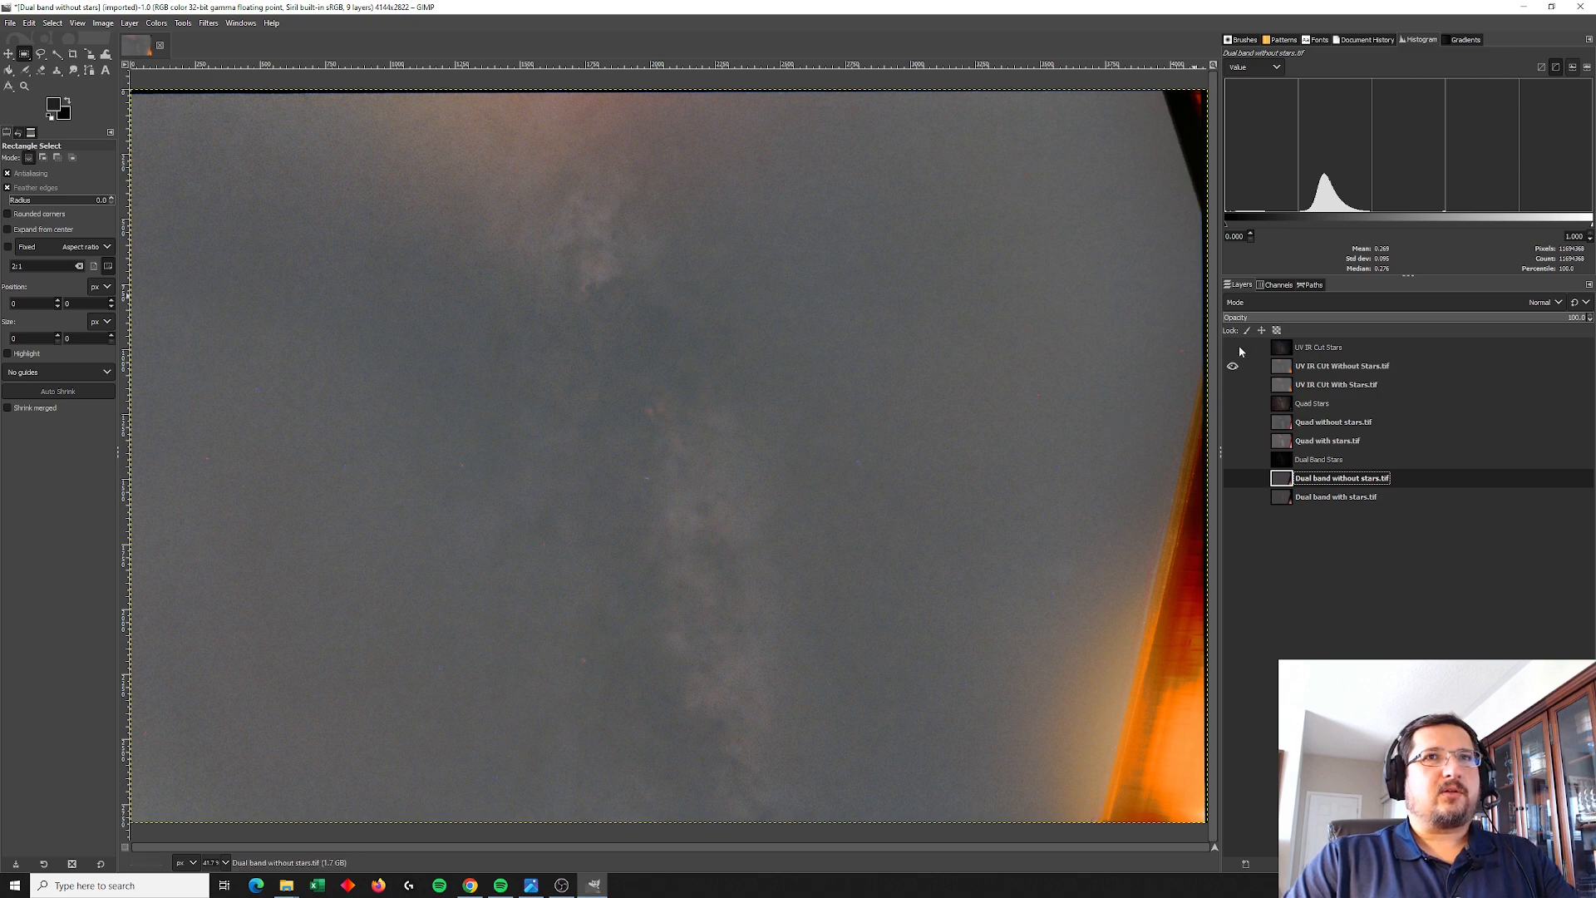
pyautogui.click(1232, 348)
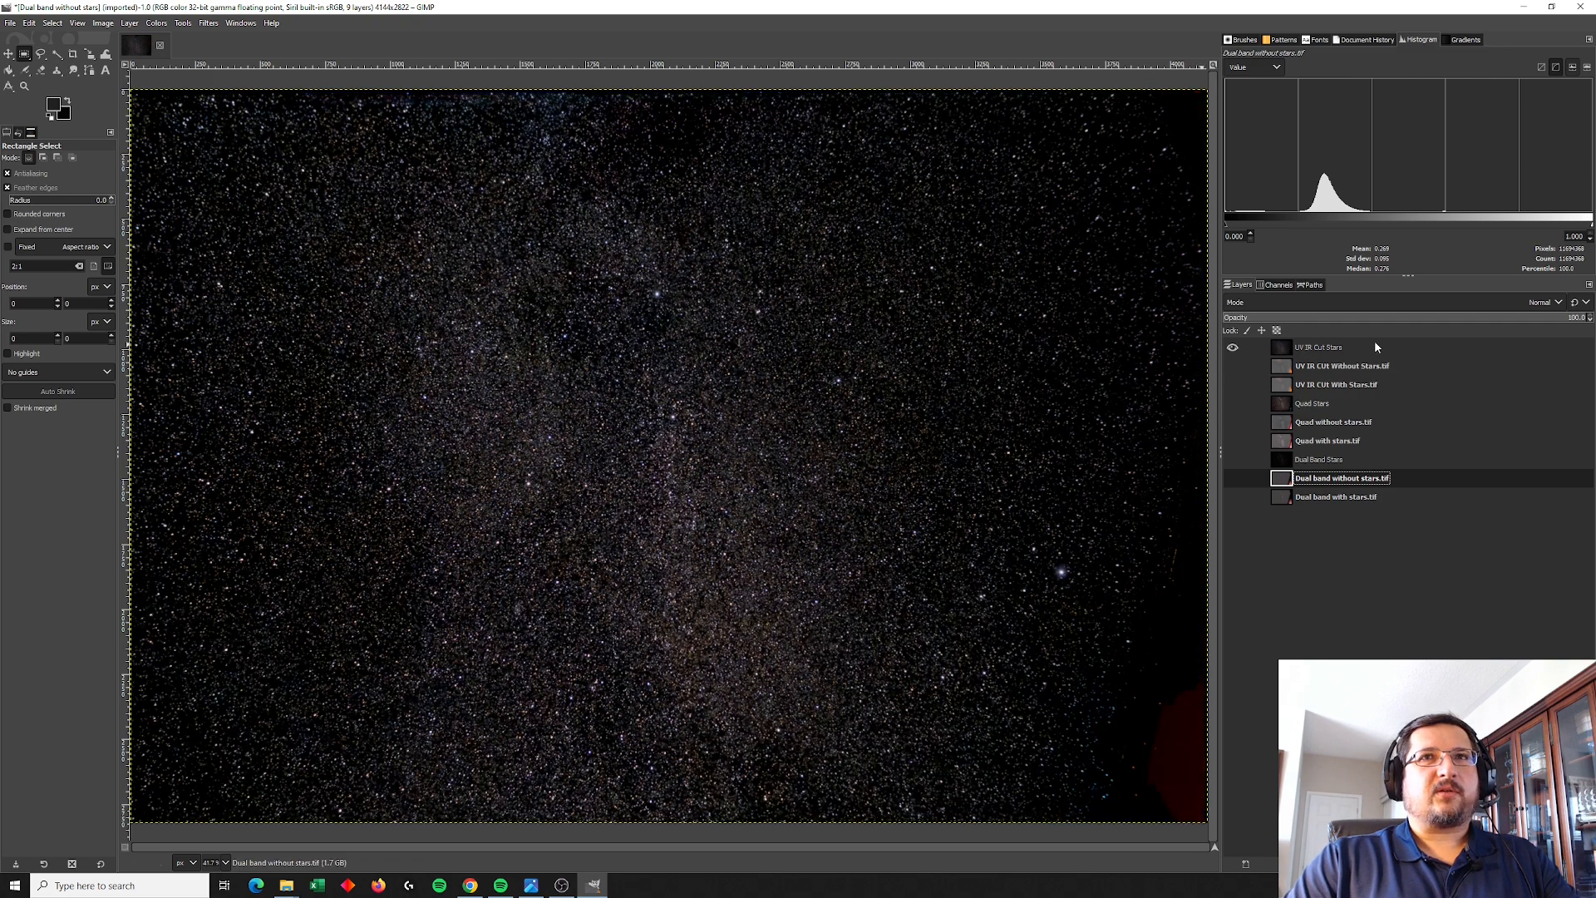
pyautogui.moveTo(336, 490)
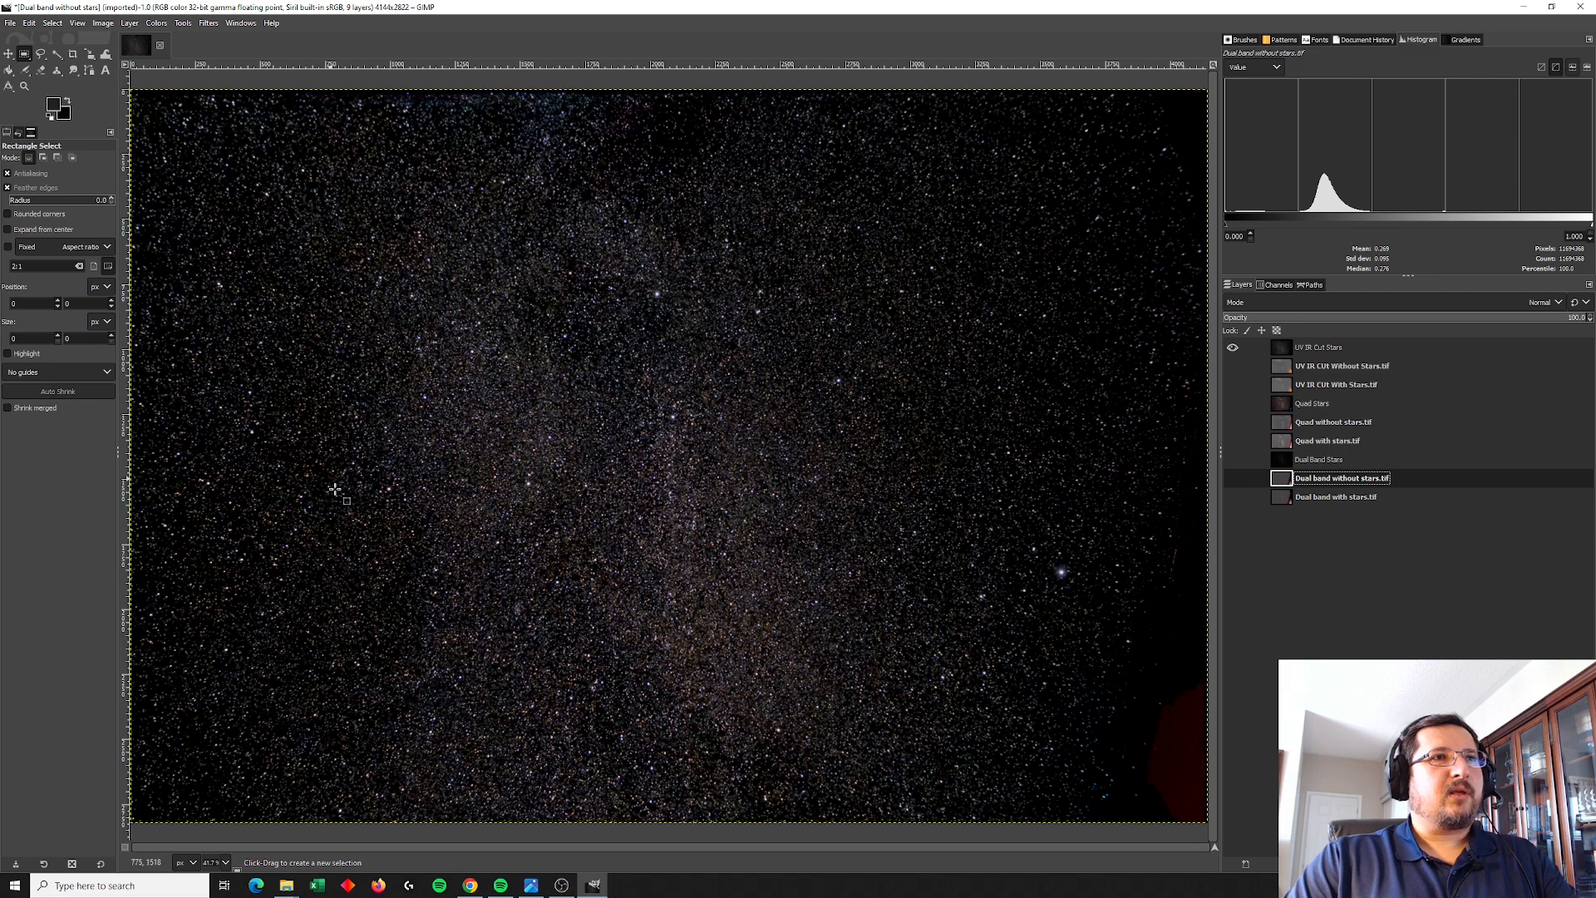
pyautogui.moveTo(758, 588)
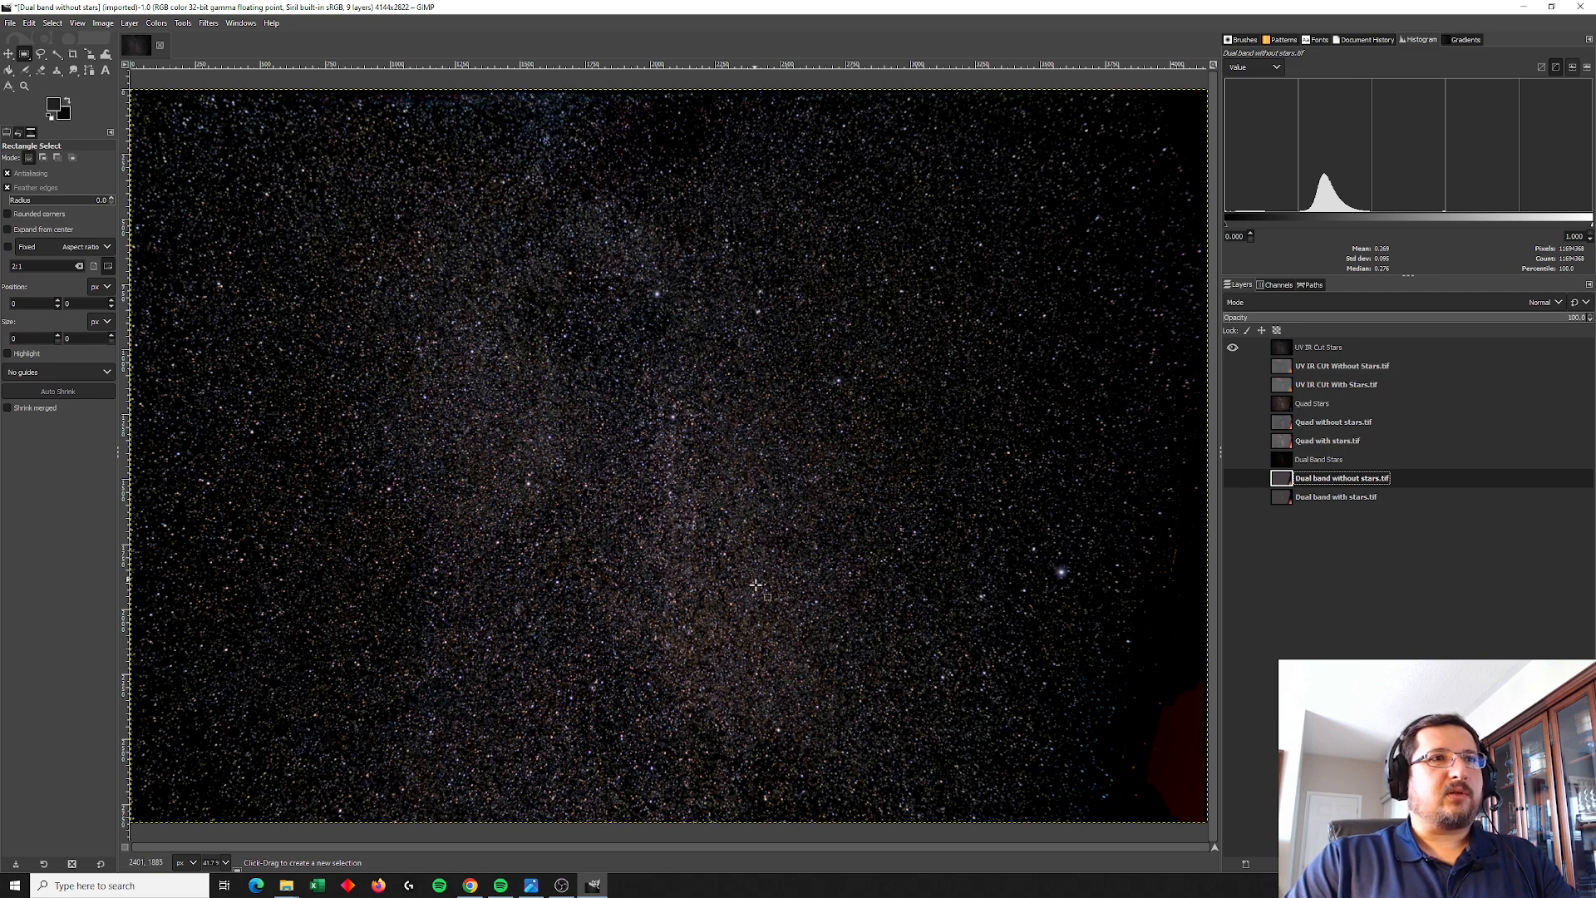
pyautogui.moveTo(635, 395)
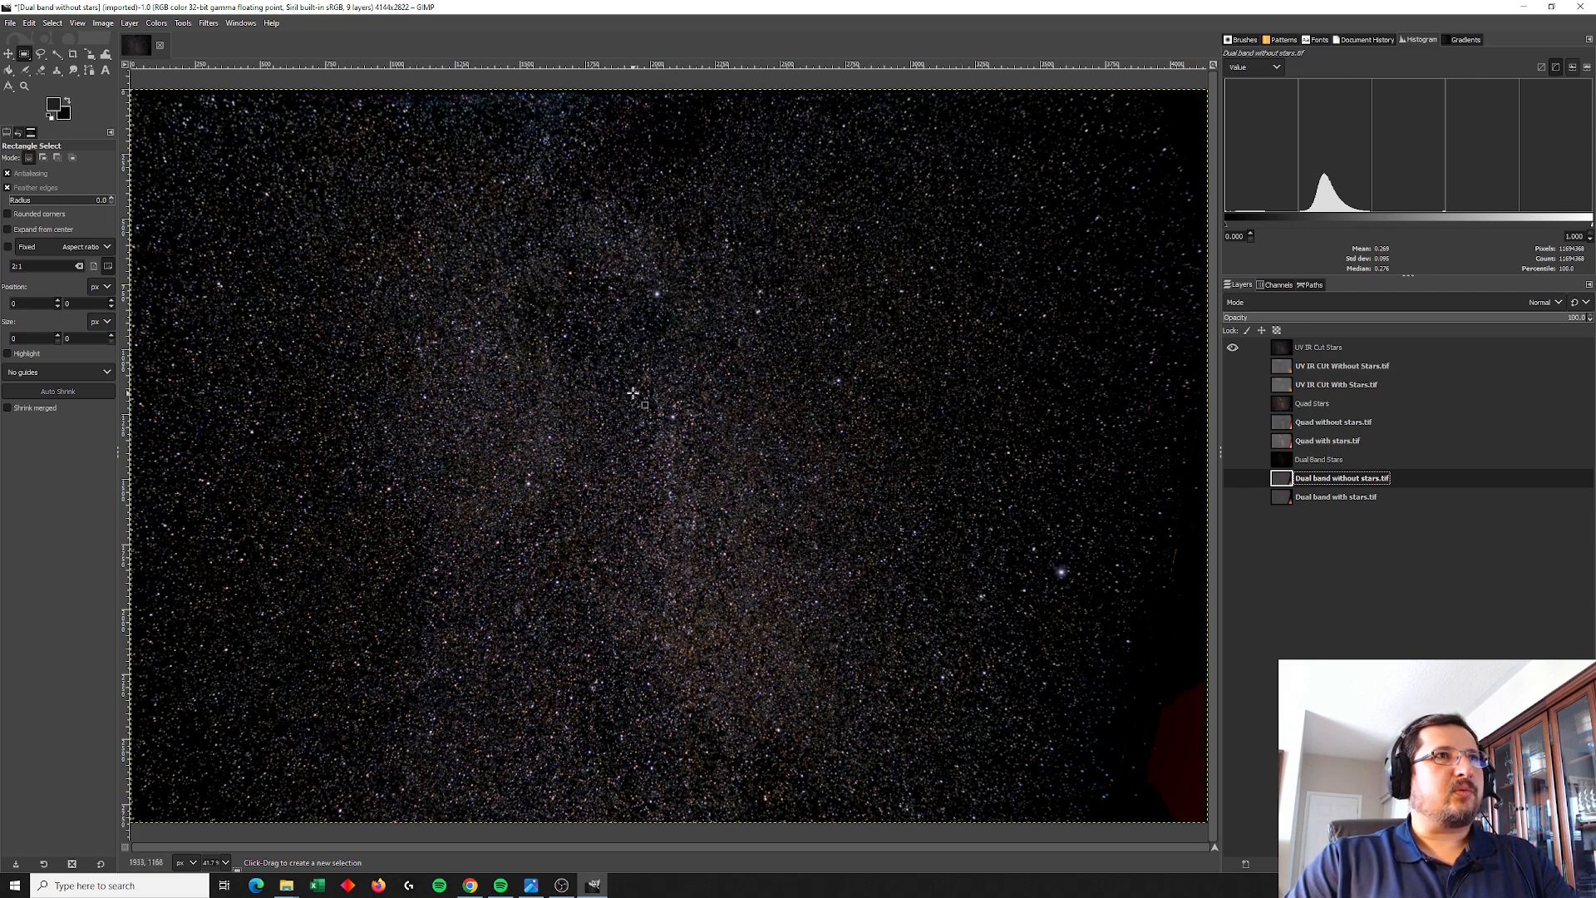
pyautogui.moveTo(675, 527)
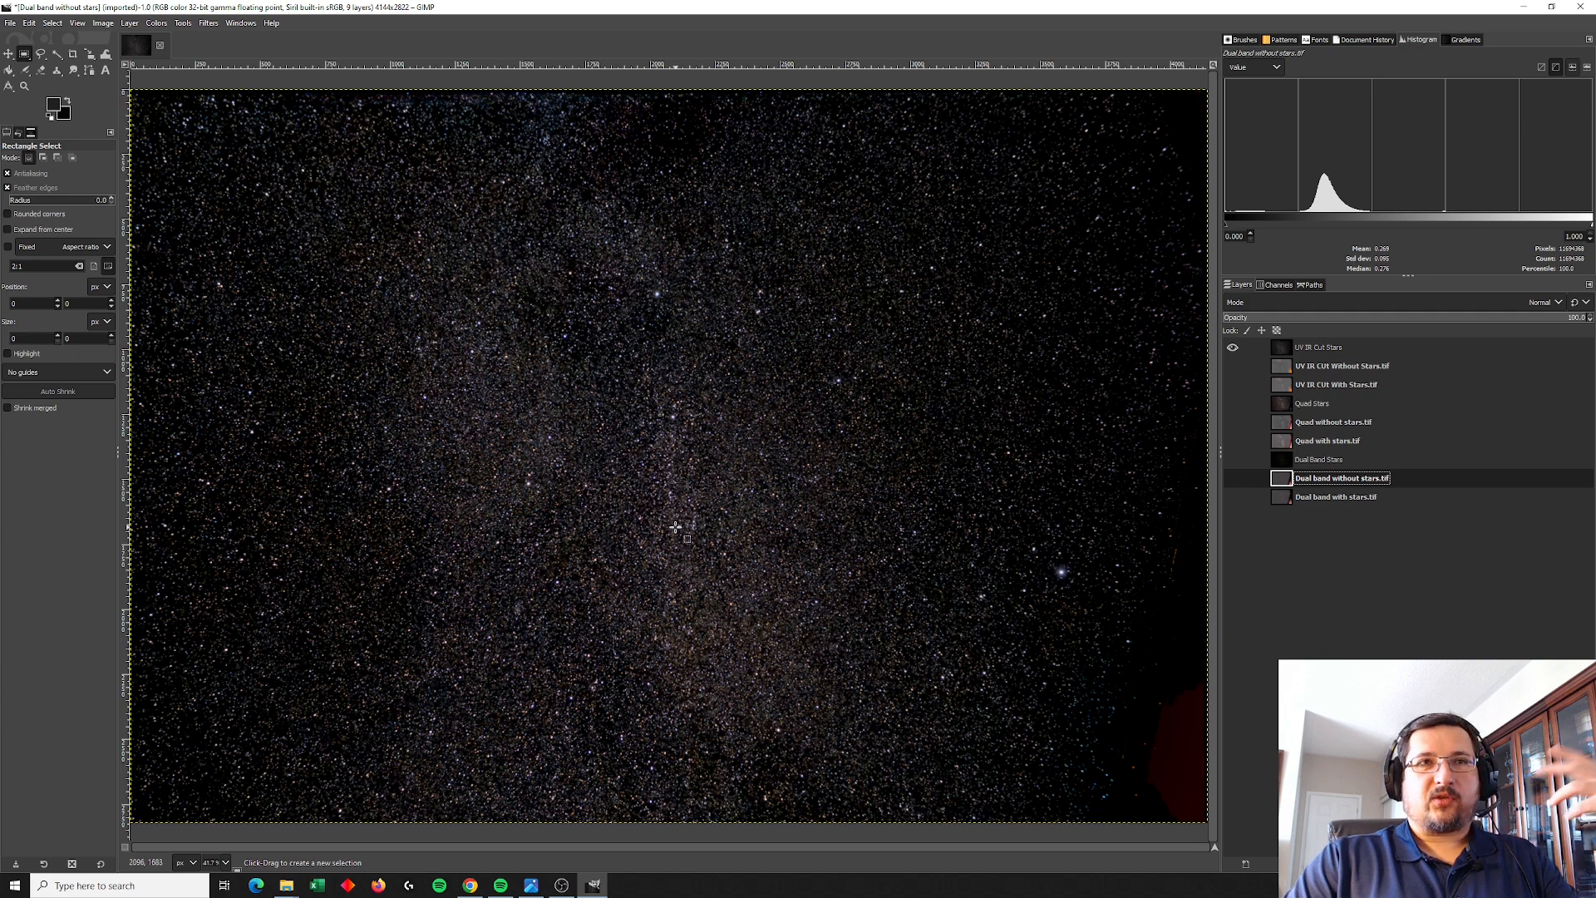
pyautogui.moveTo(712, 454)
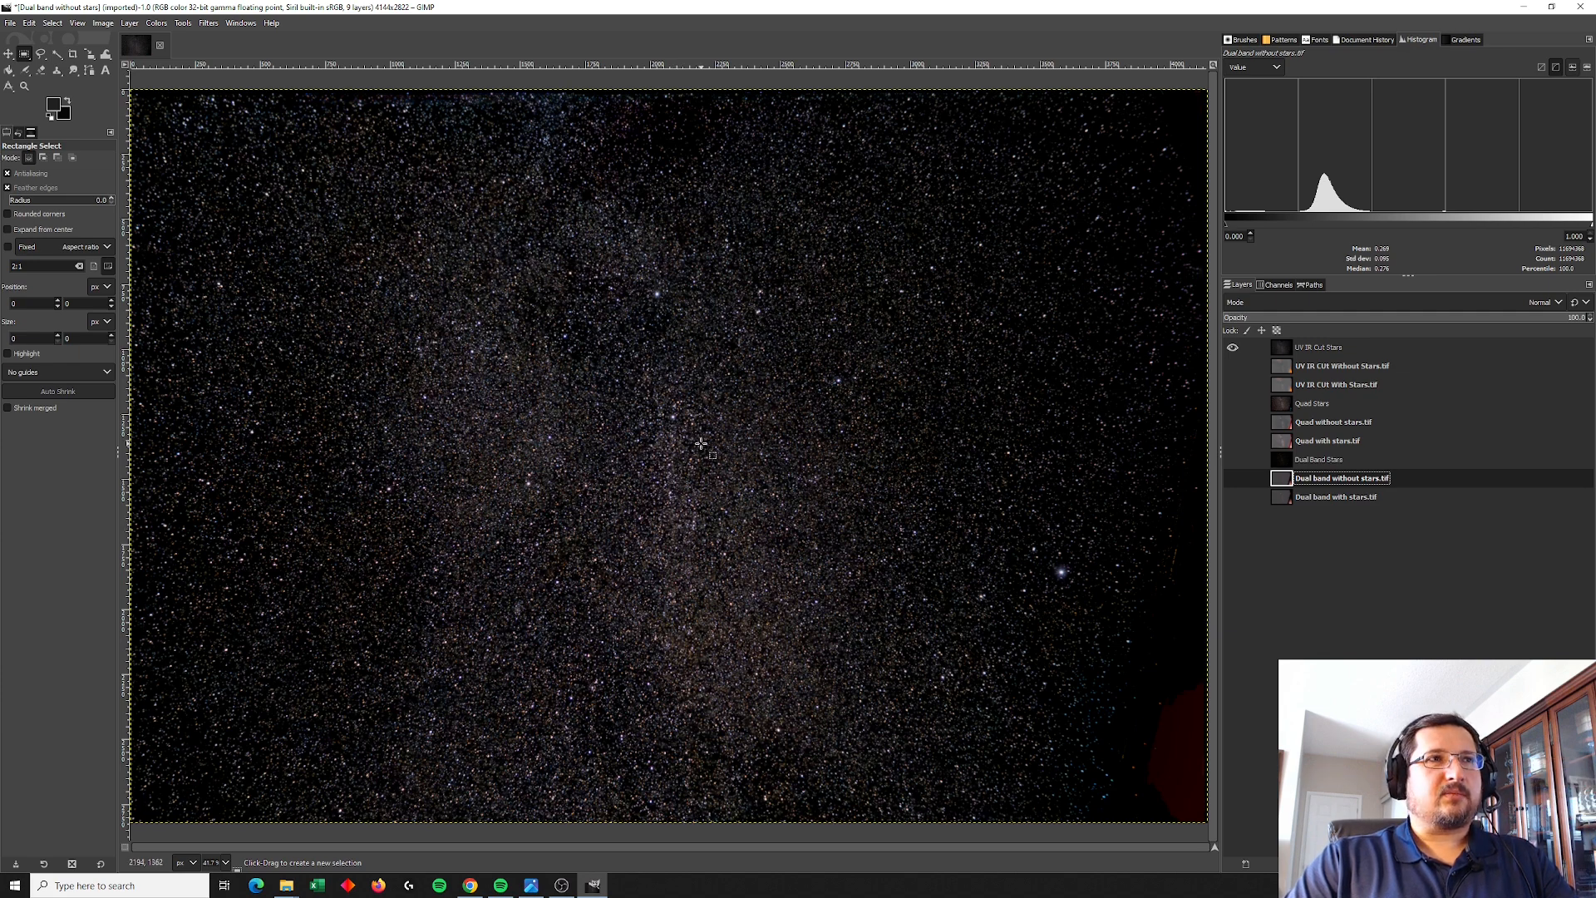
pyautogui.moveTo(540, 394)
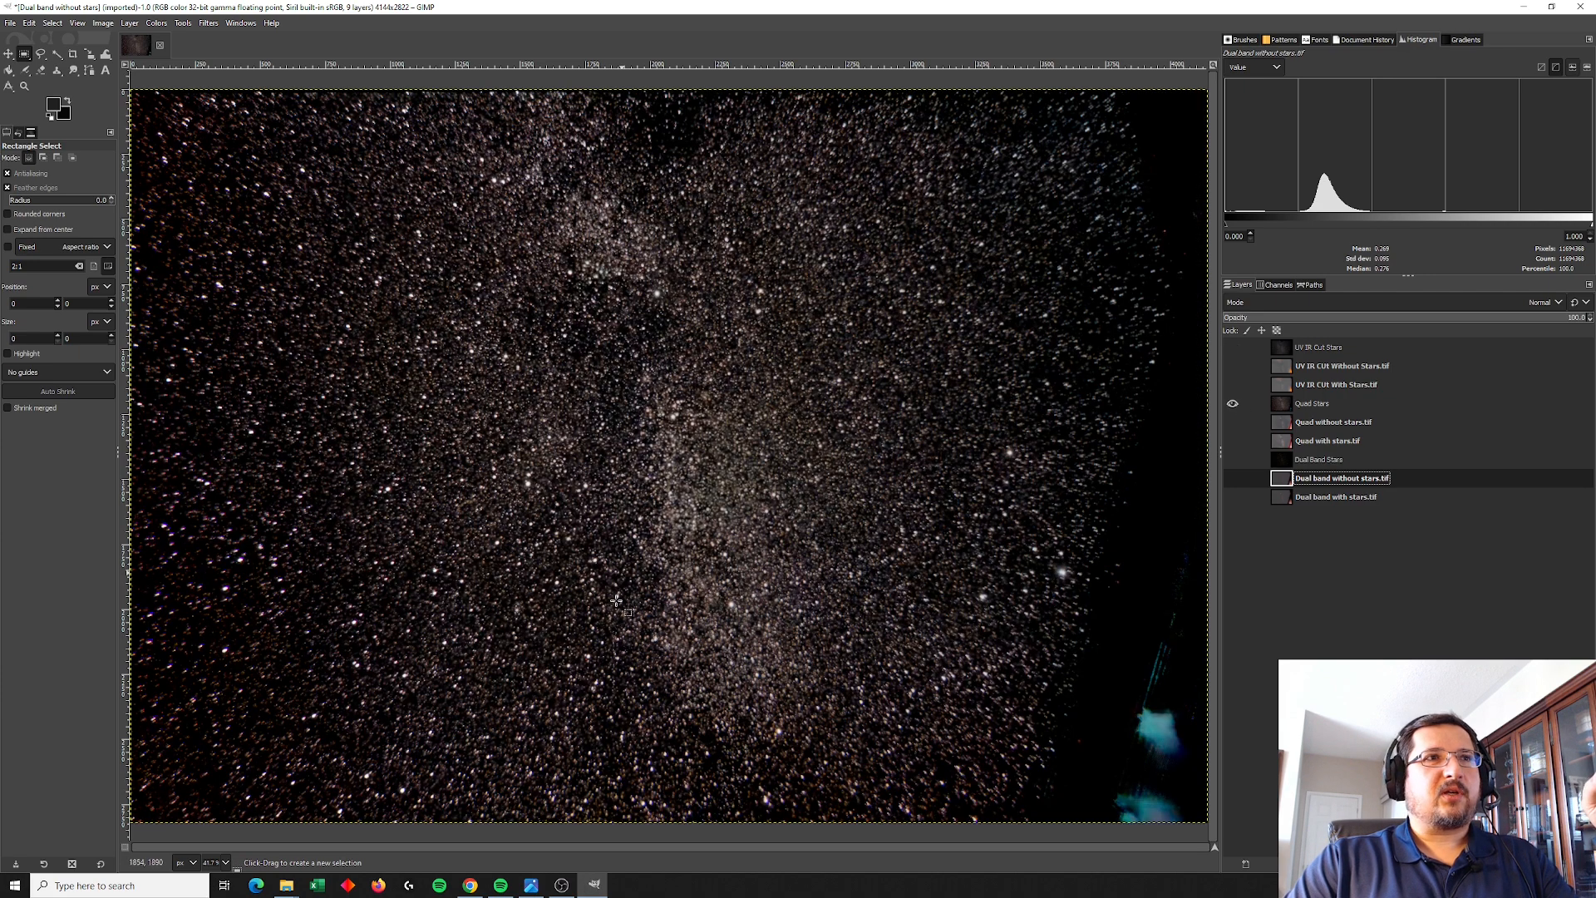
pyautogui.moveTo(931, 455)
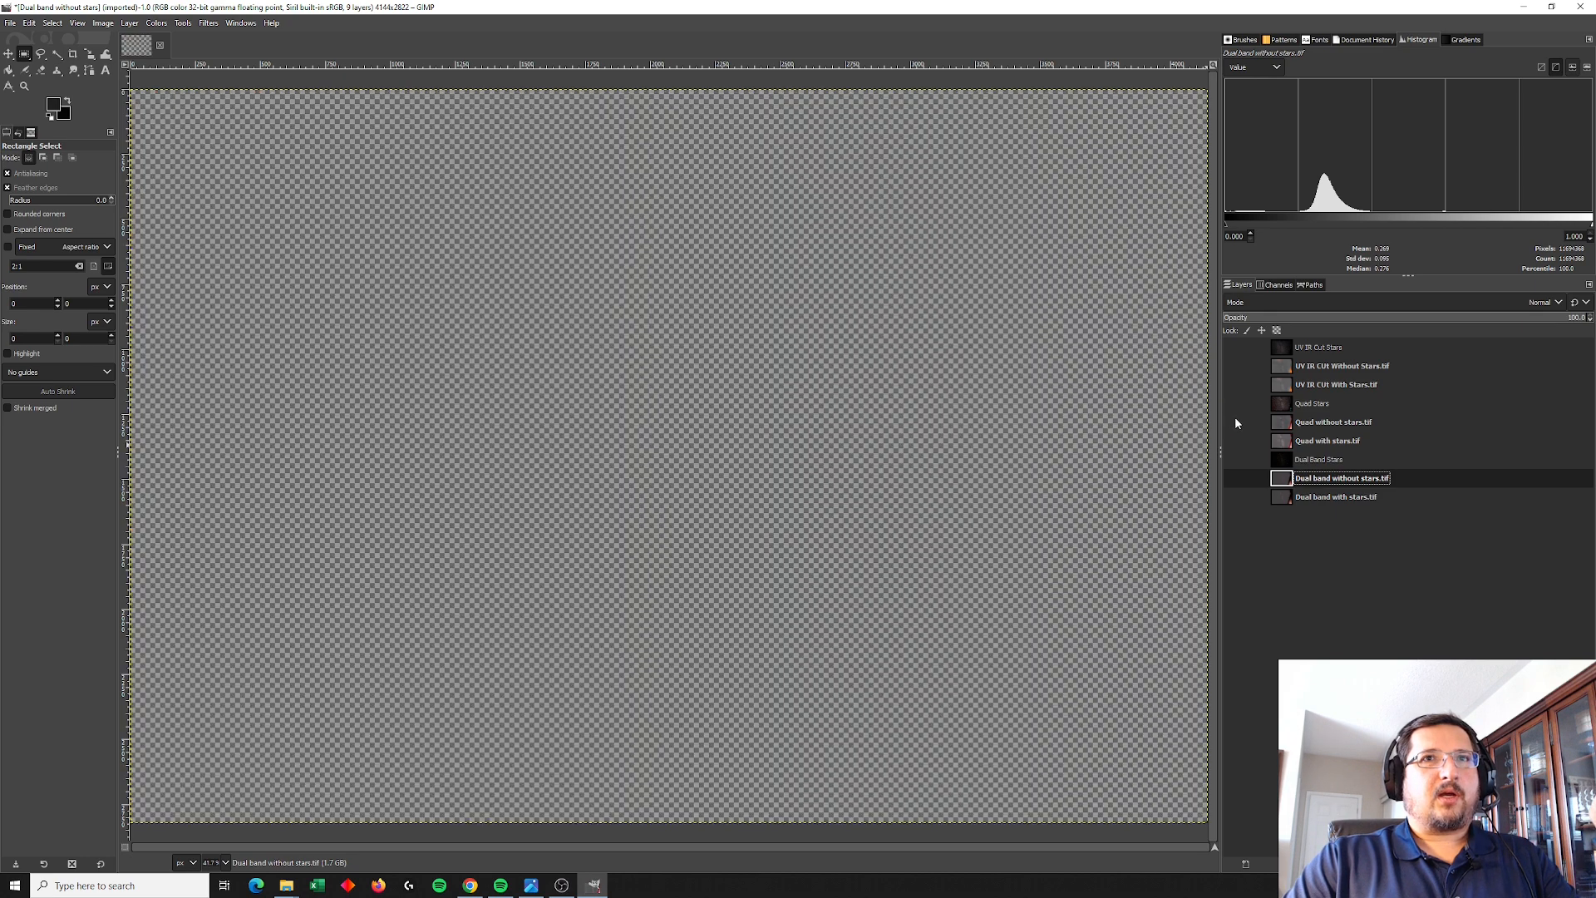
pyautogui.moveTo(1234, 426)
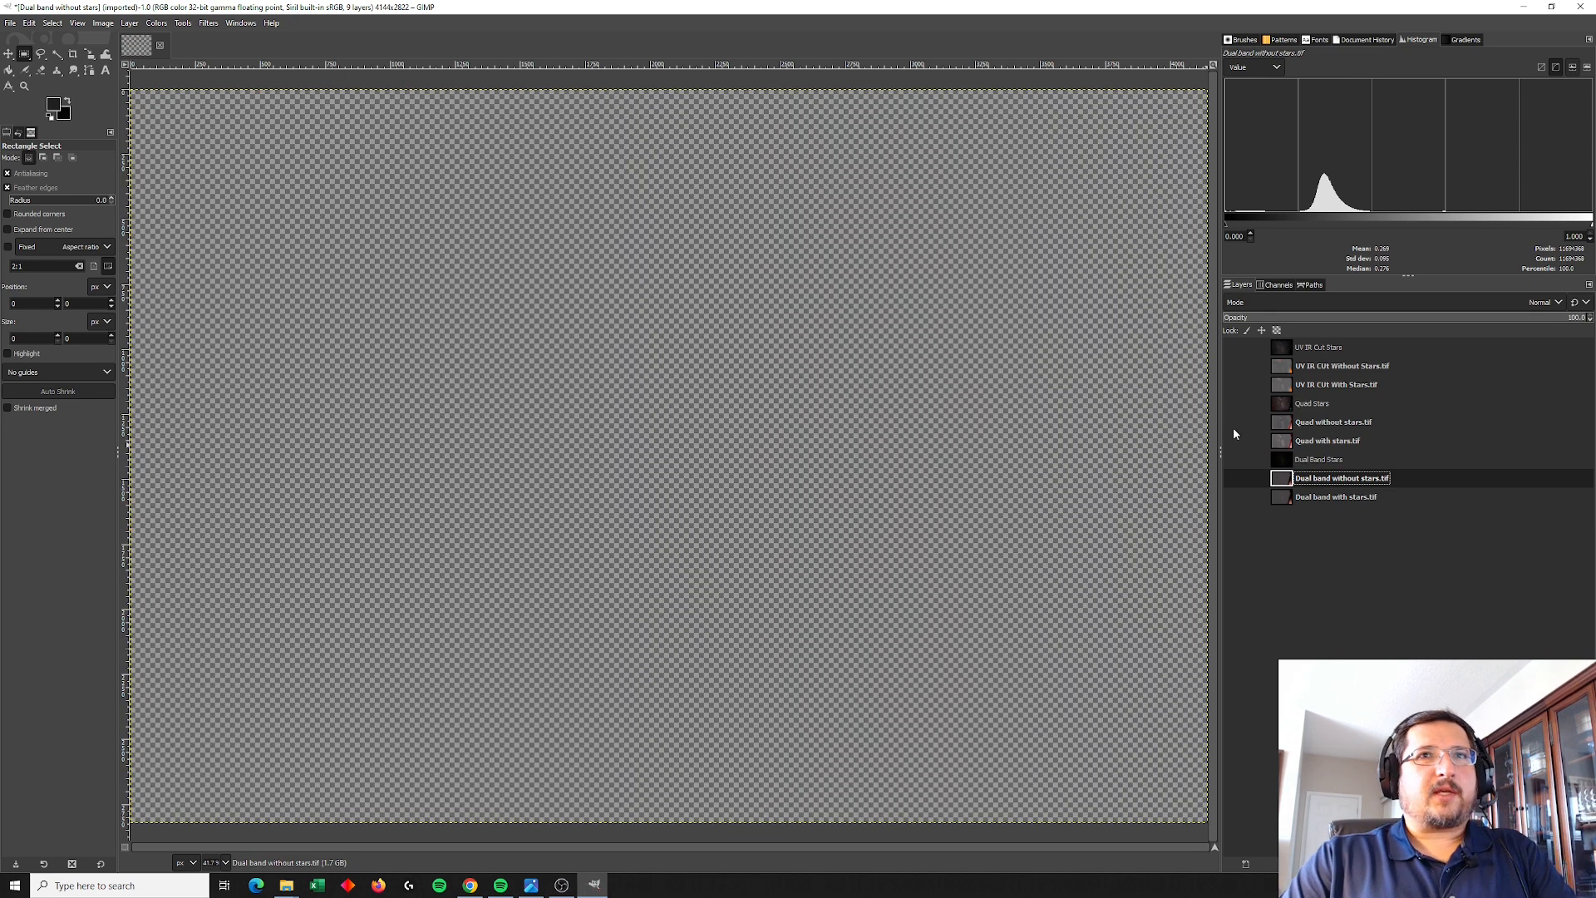
pyautogui.moveTo(1245, 355)
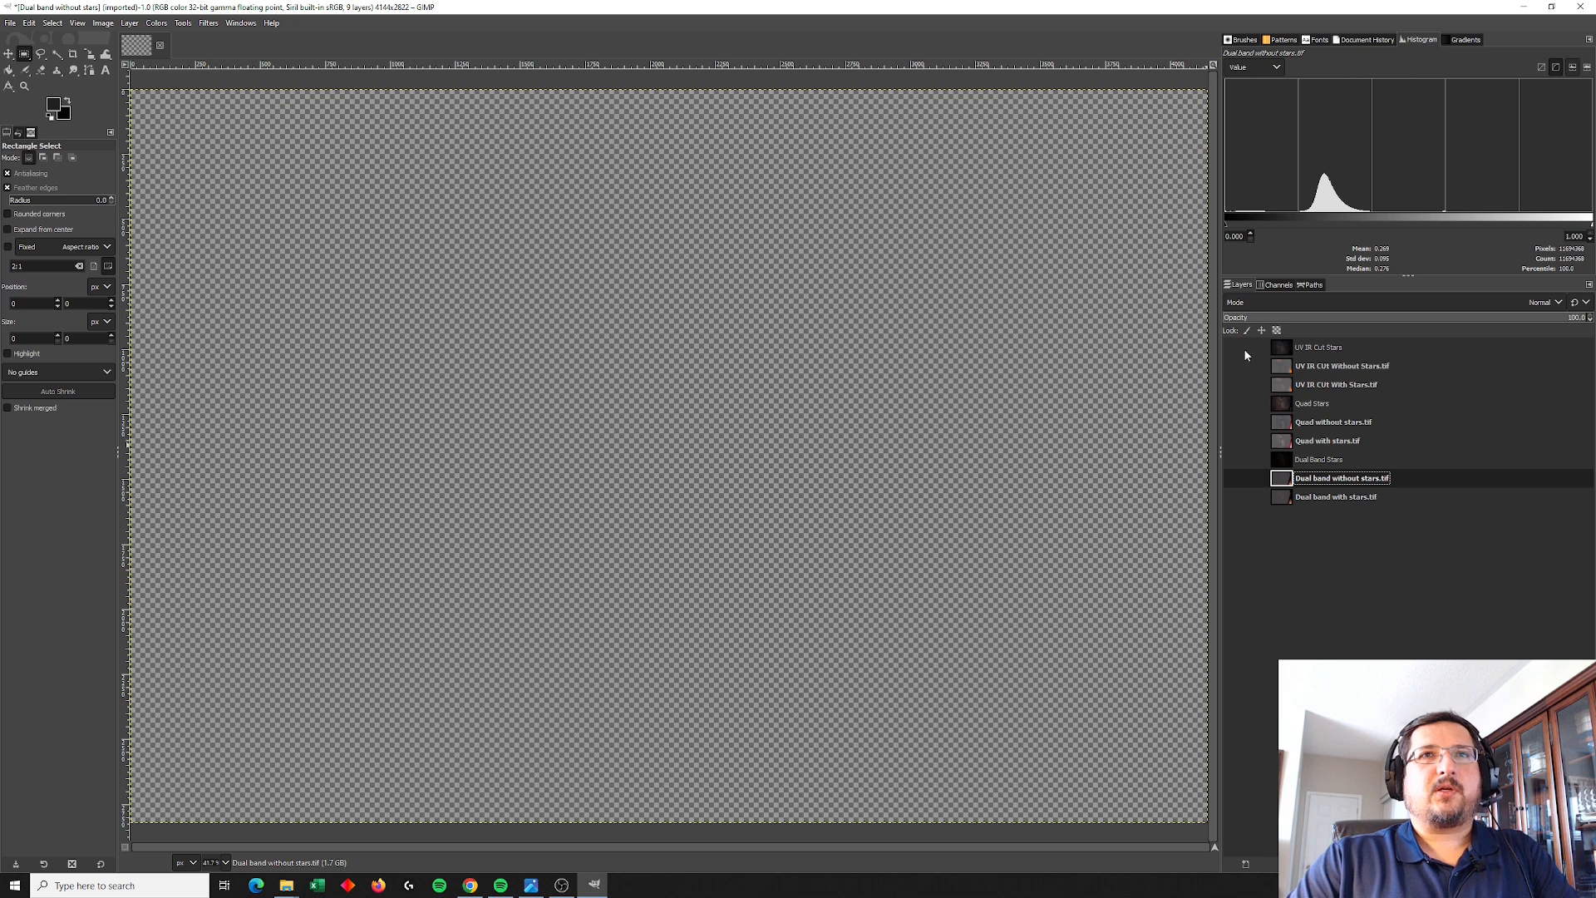
pyautogui.moveTo(1269, 520)
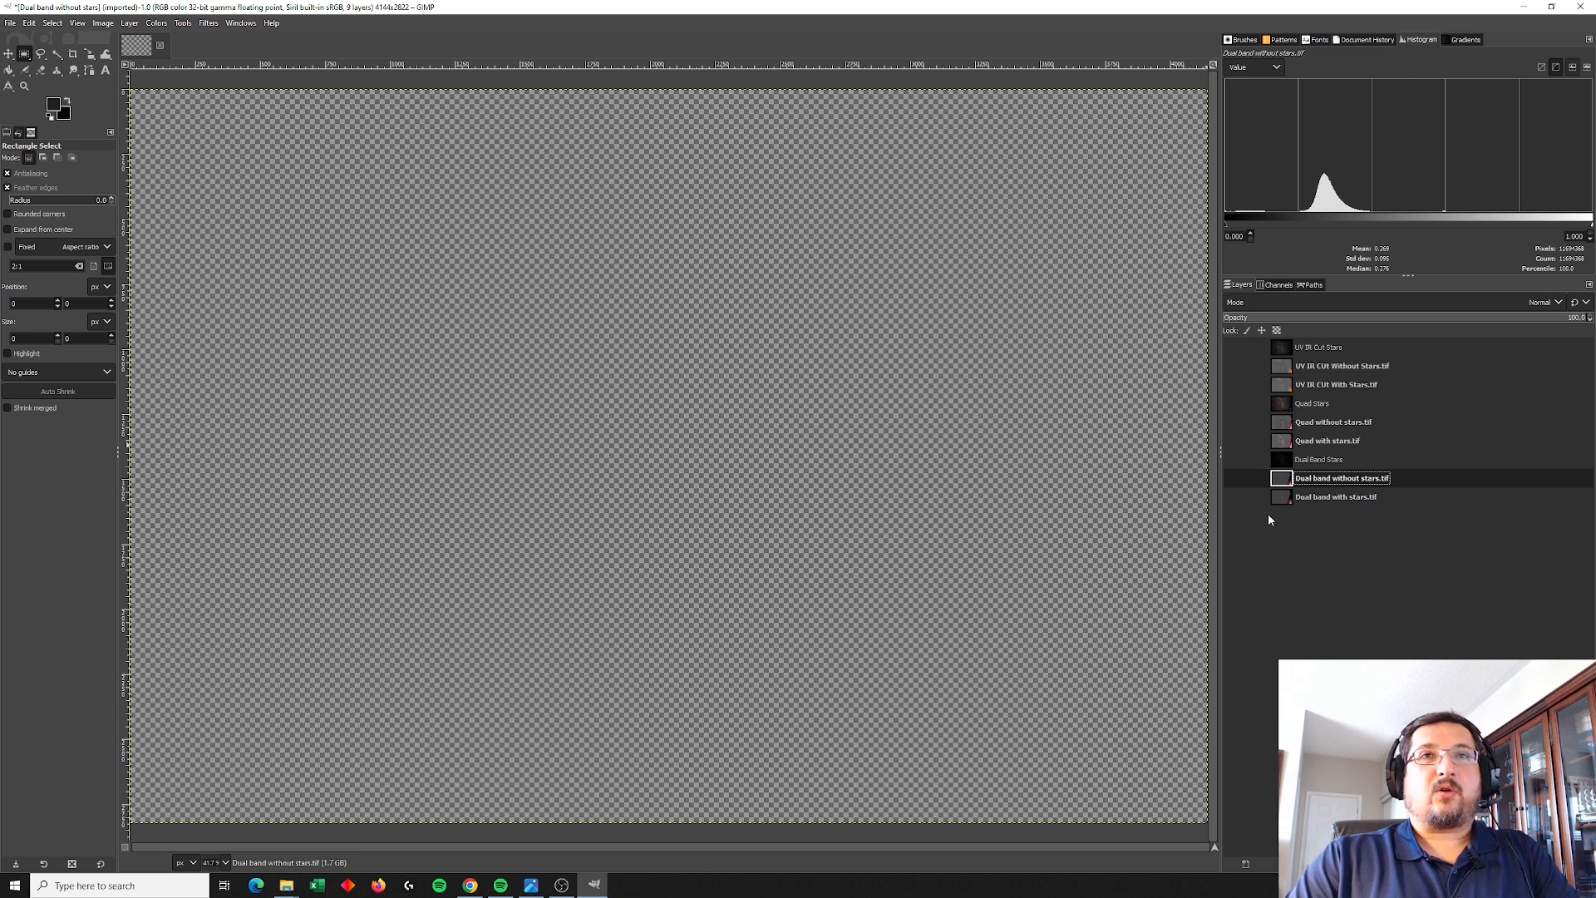
pyautogui.moveTo(1247, 479)
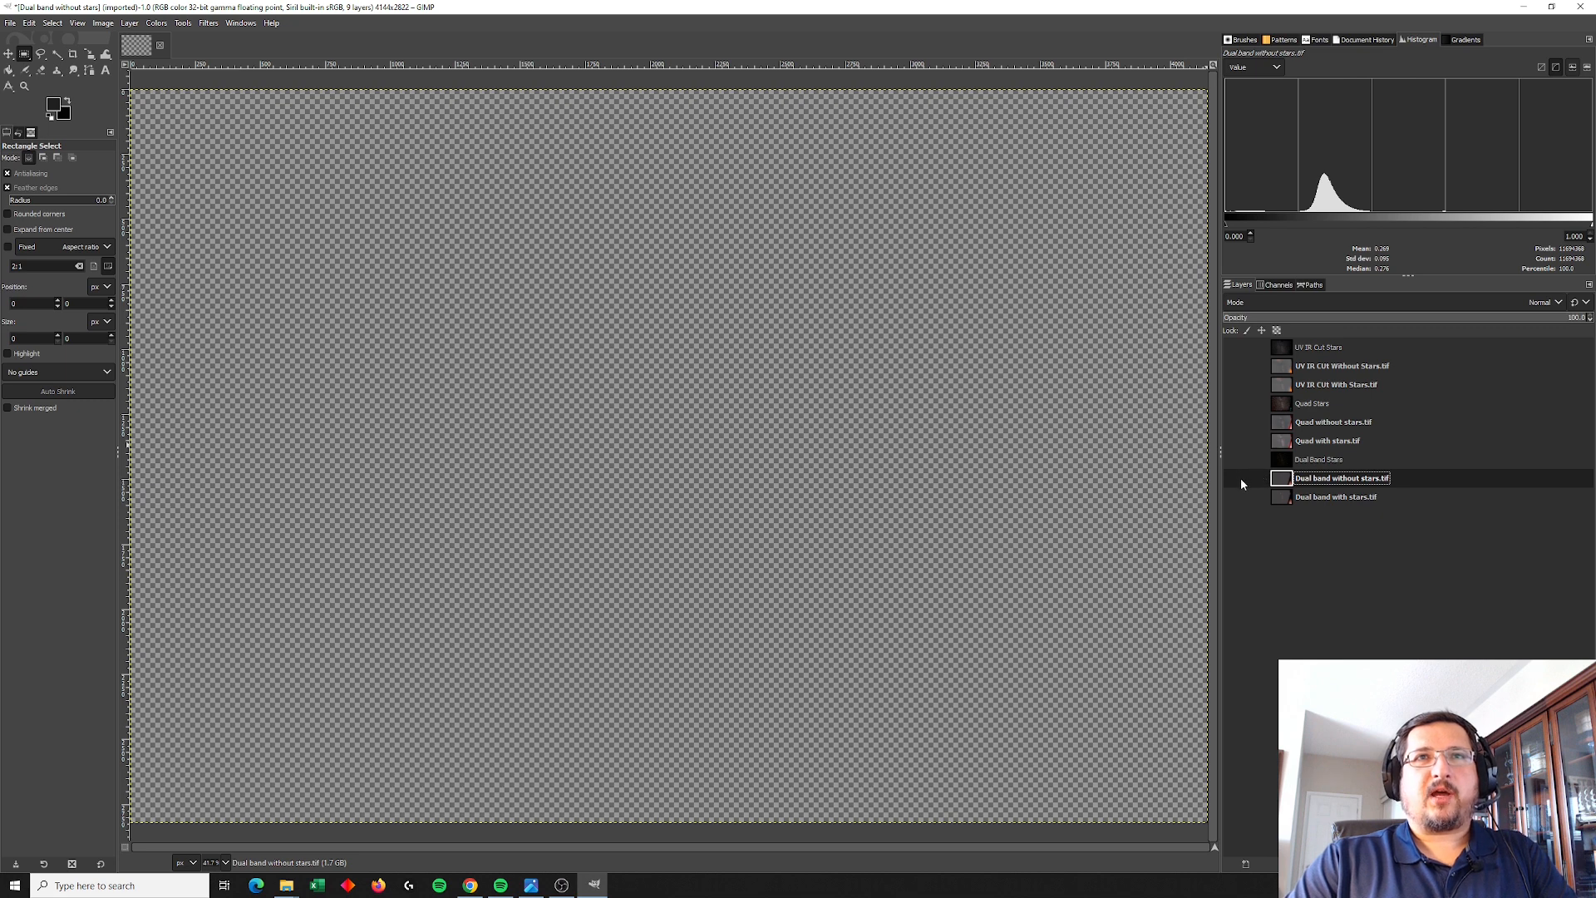
pyautogui.moveTo(1286, 478)
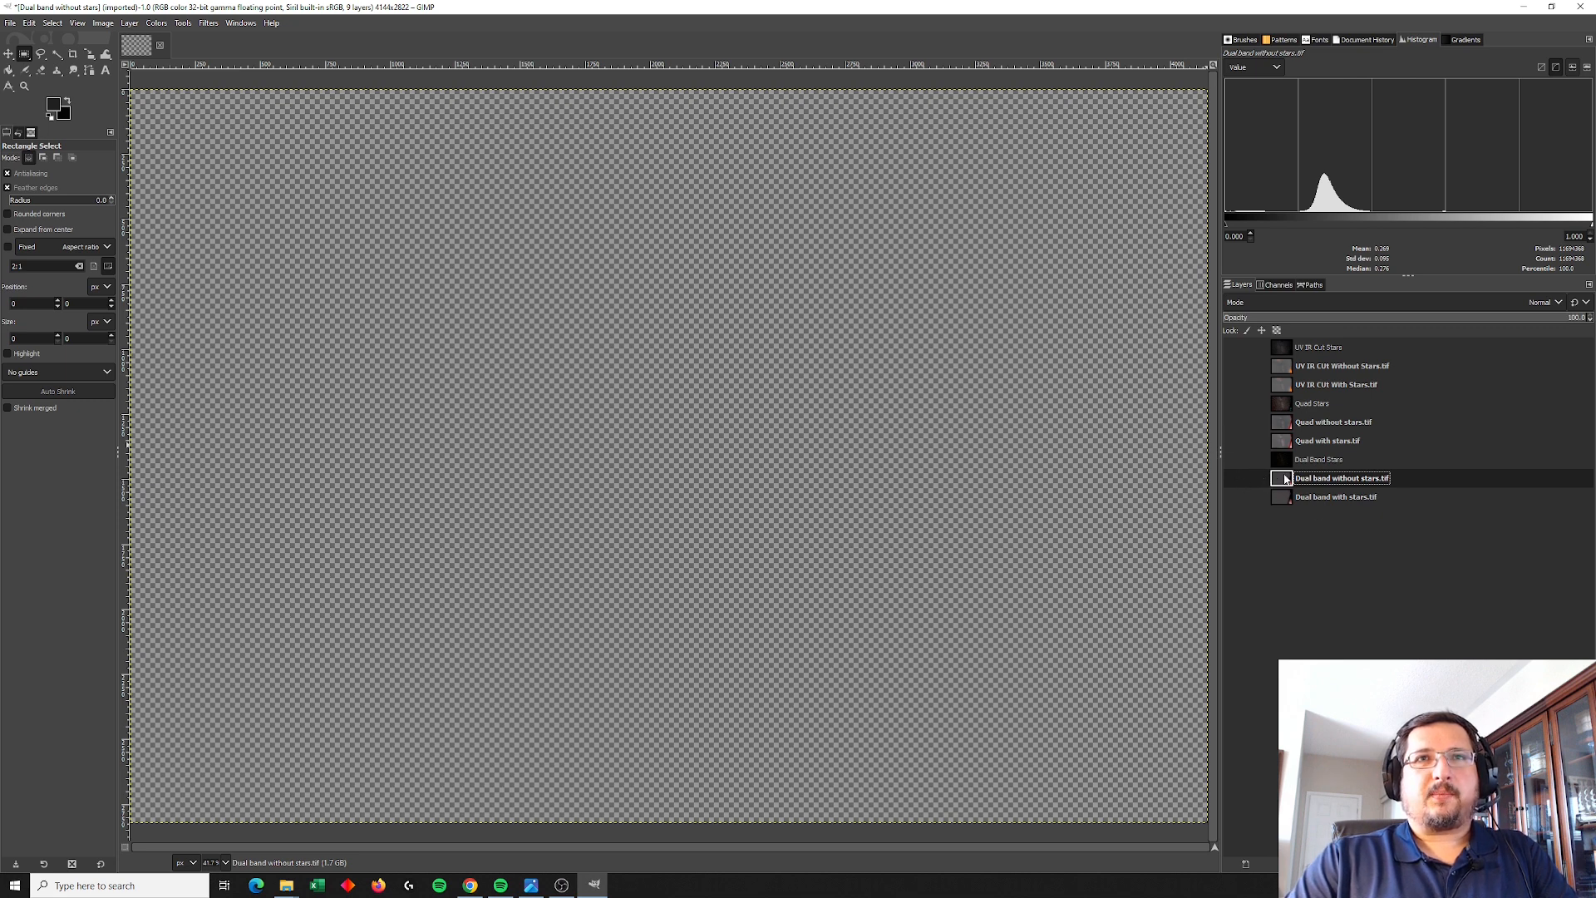
# Step: Show the dual-band starless layer and duplicate it
pyautogui.click(1232, 477)
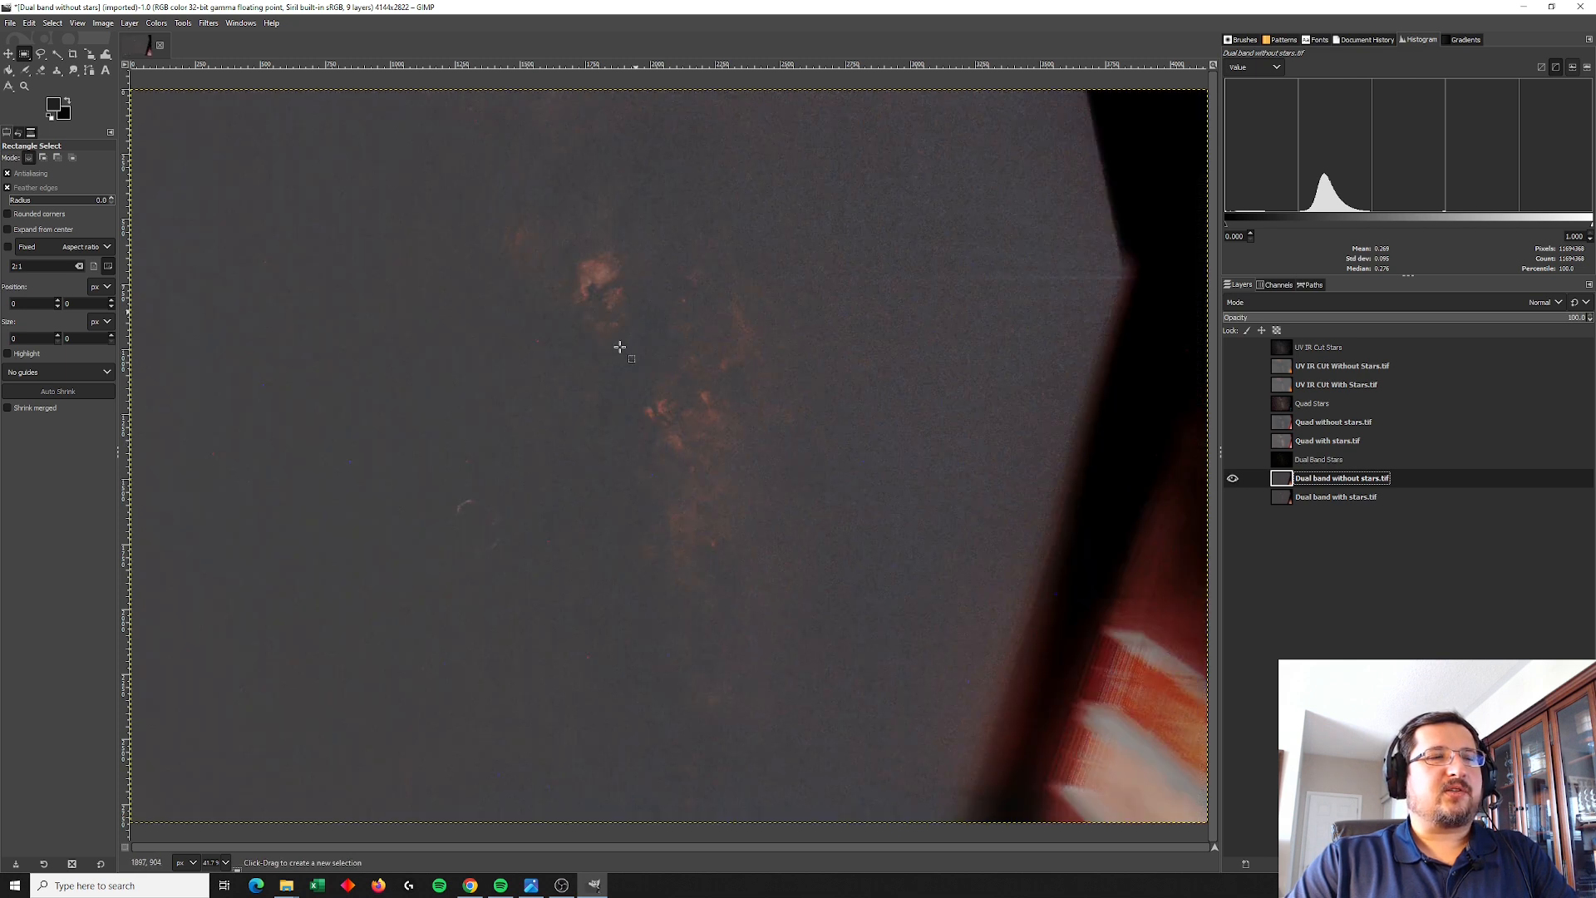
pyautogui.moveTo(747, 455)
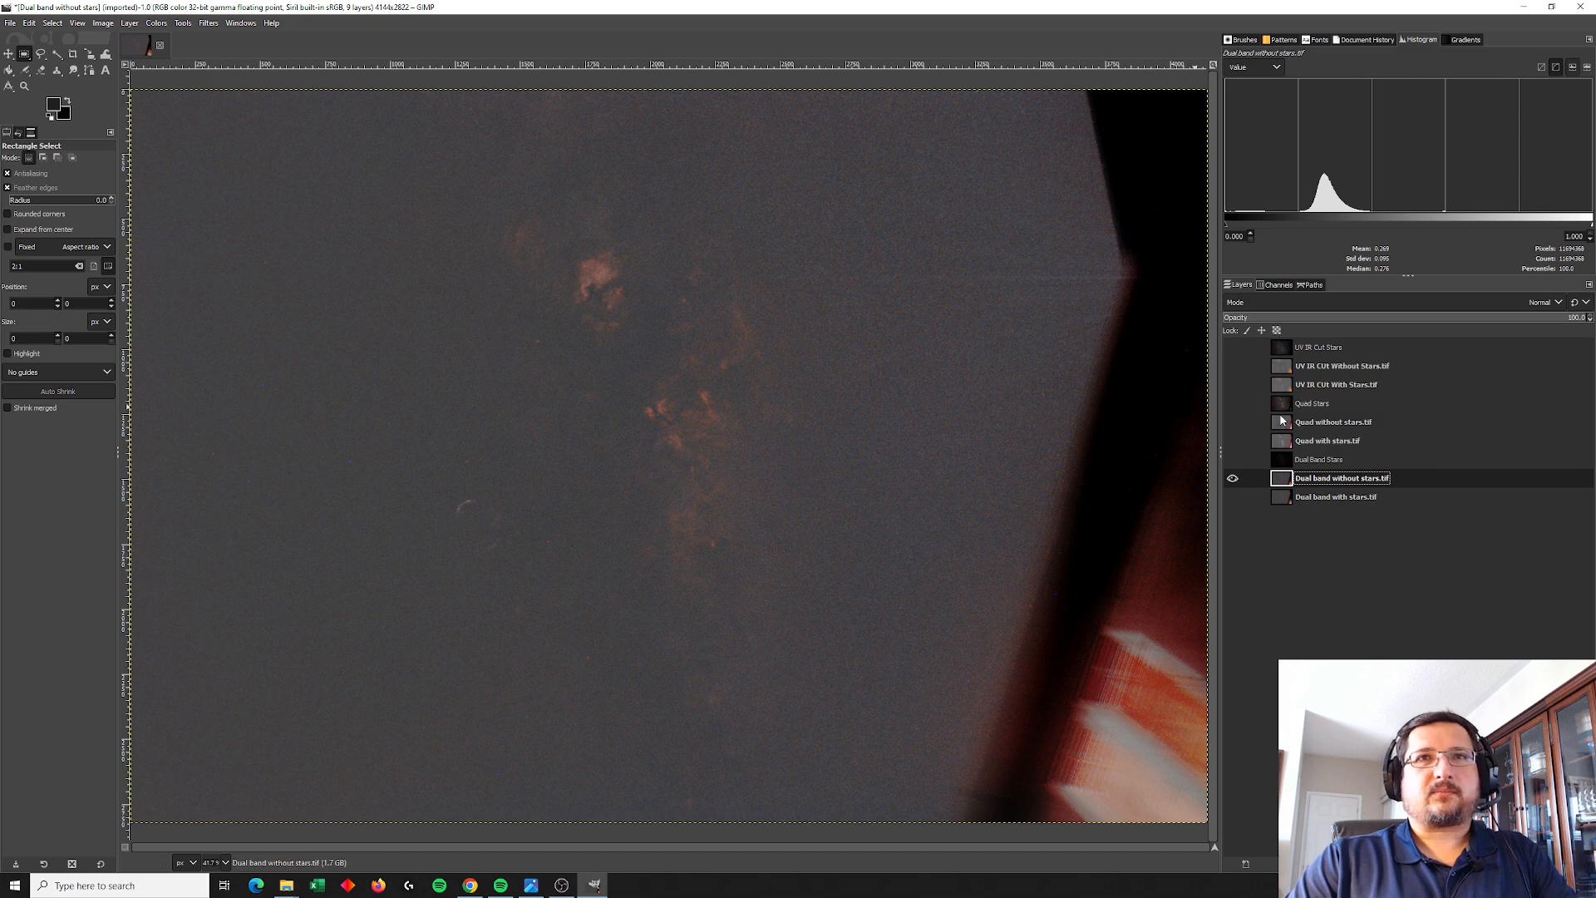
pyautogui.click(1334, 422)
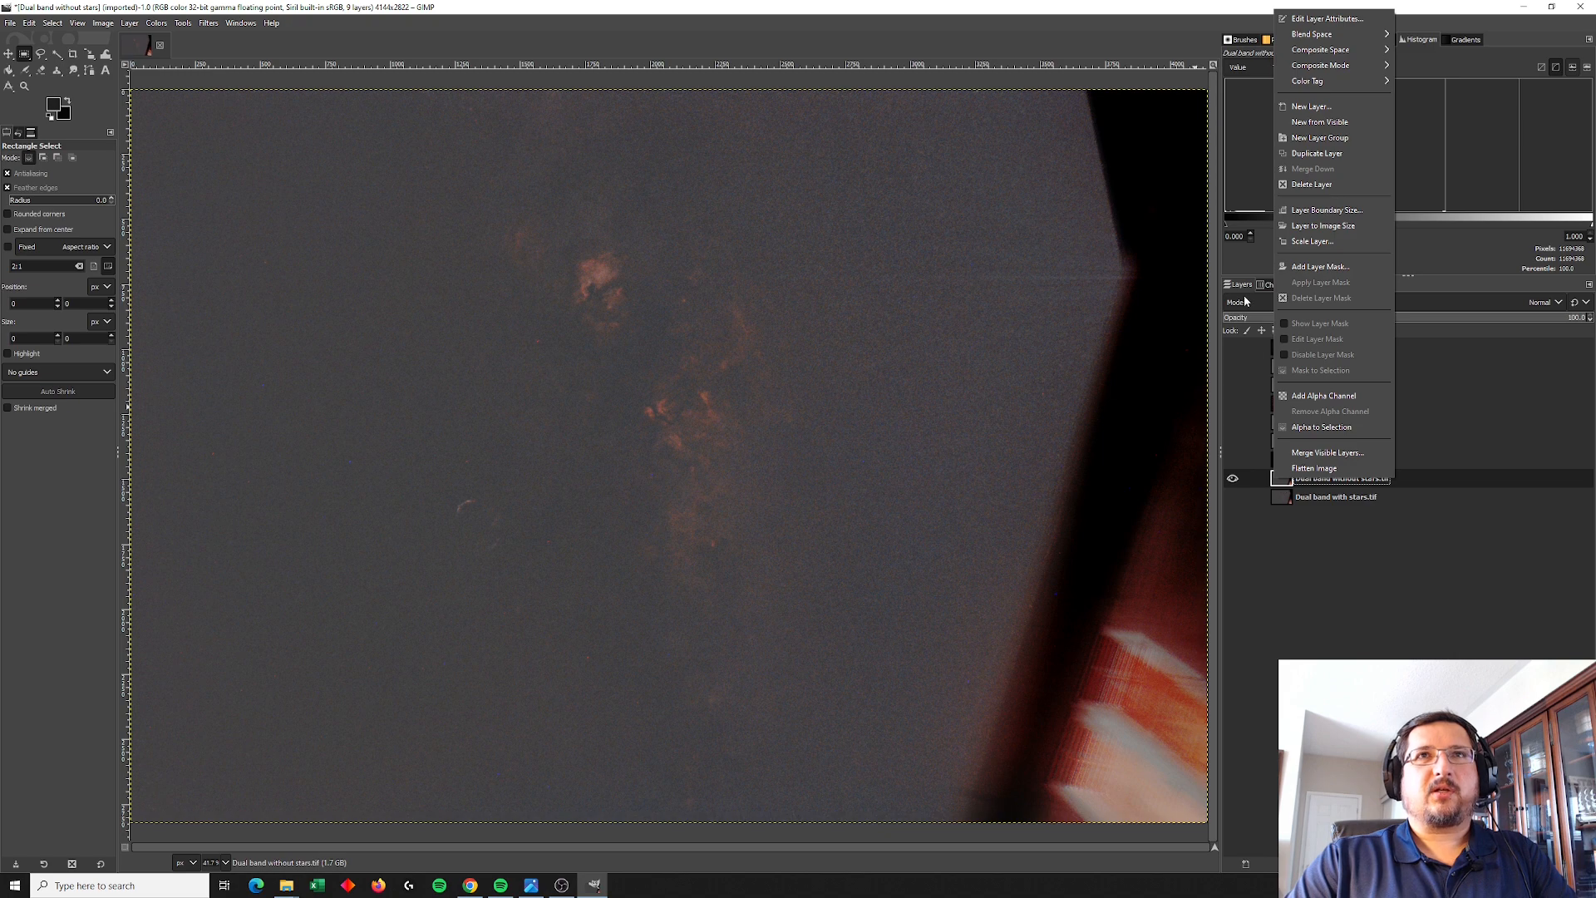
pyautogui.moveTo(1320, 168)
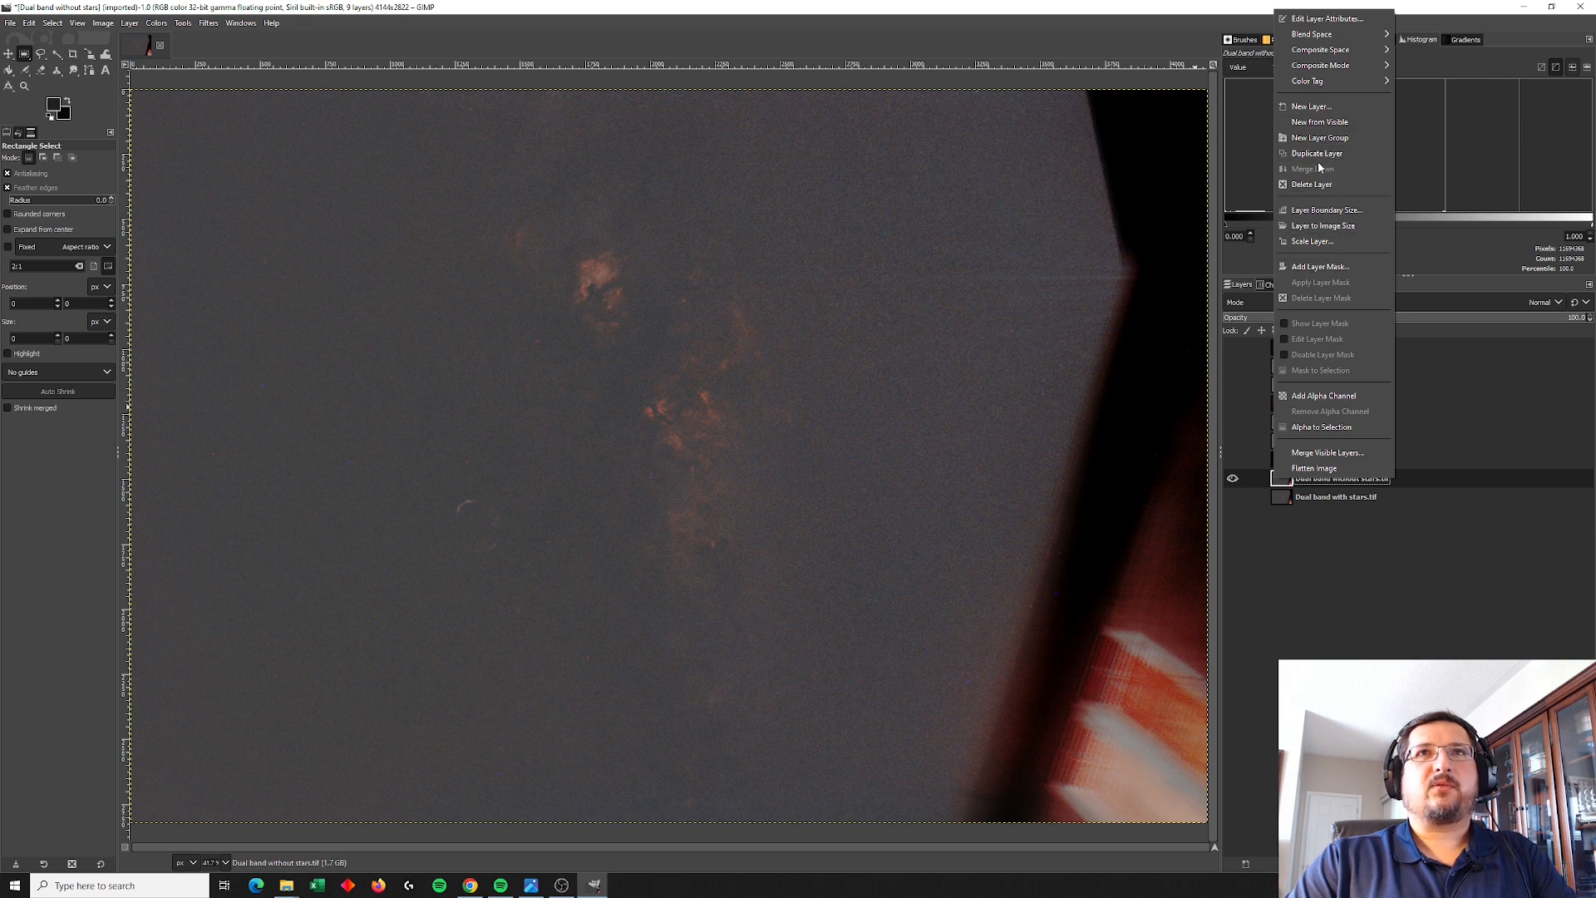
pyautogui.click(1316, 153)
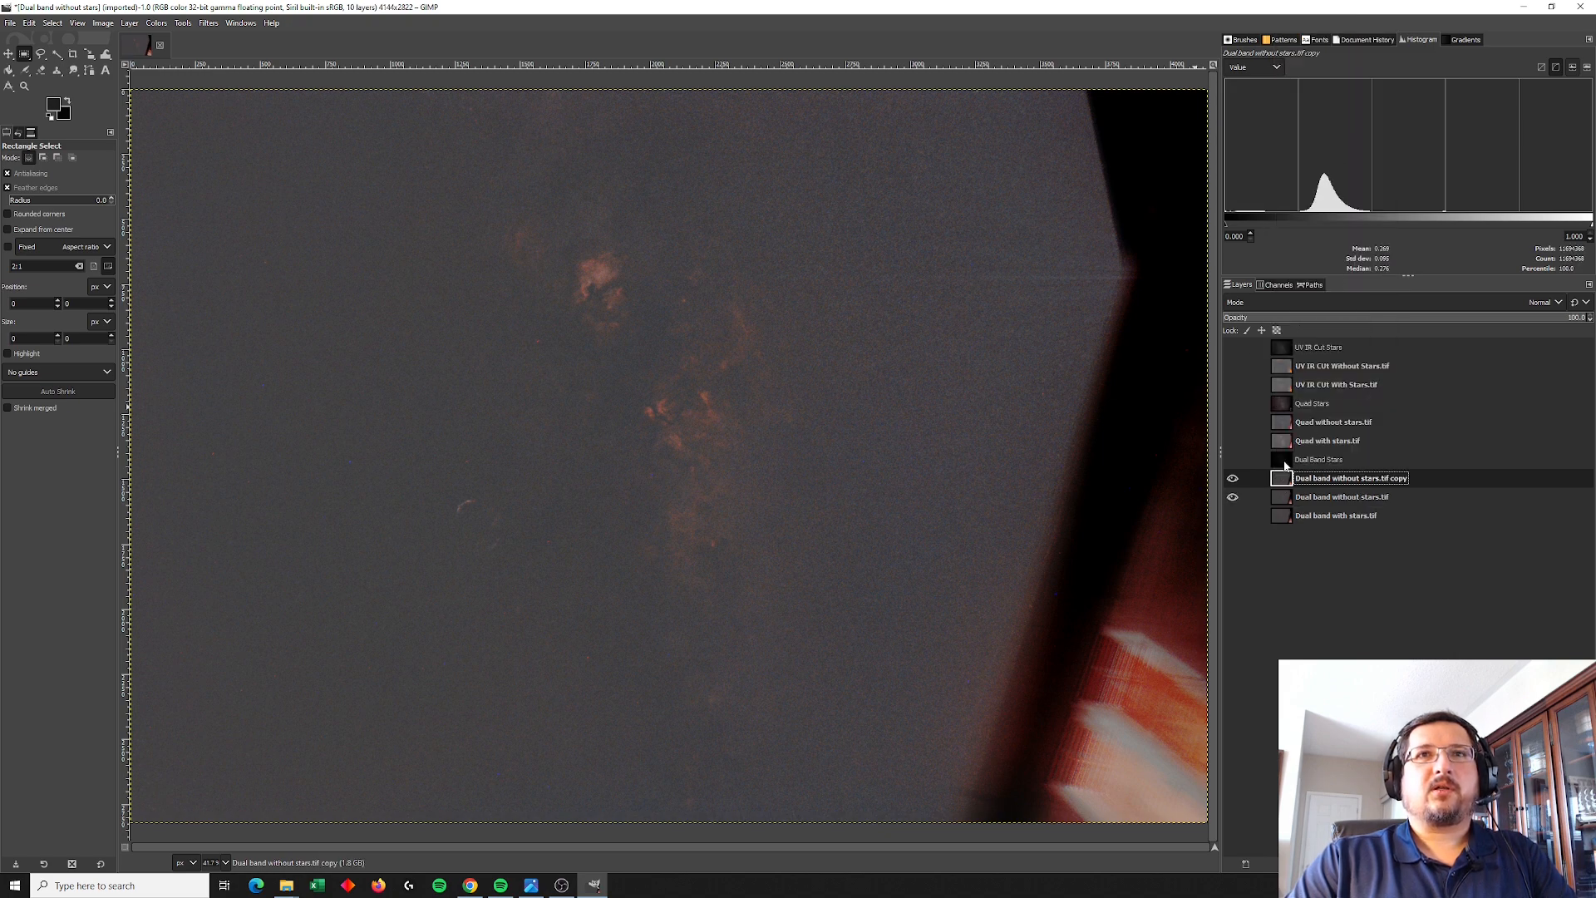
# Step: Duplicate the quad and UV IR CUT starless layers, then select the dual-band copy
pyautogui.rightClick(1333, 422)
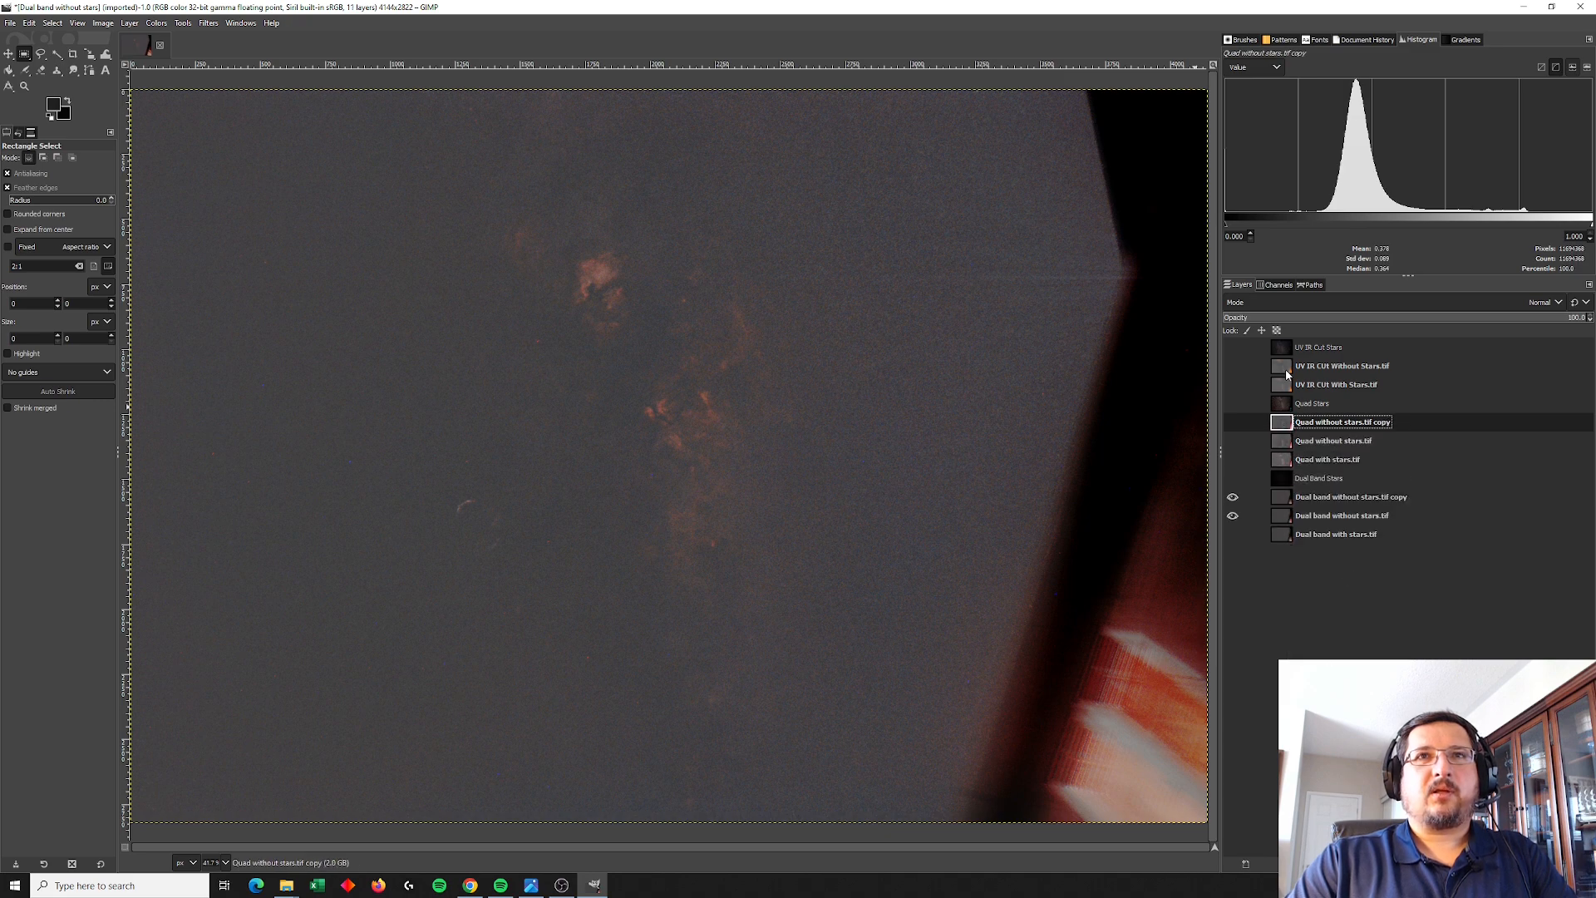
pyautogui.rightClick(1342, 366)
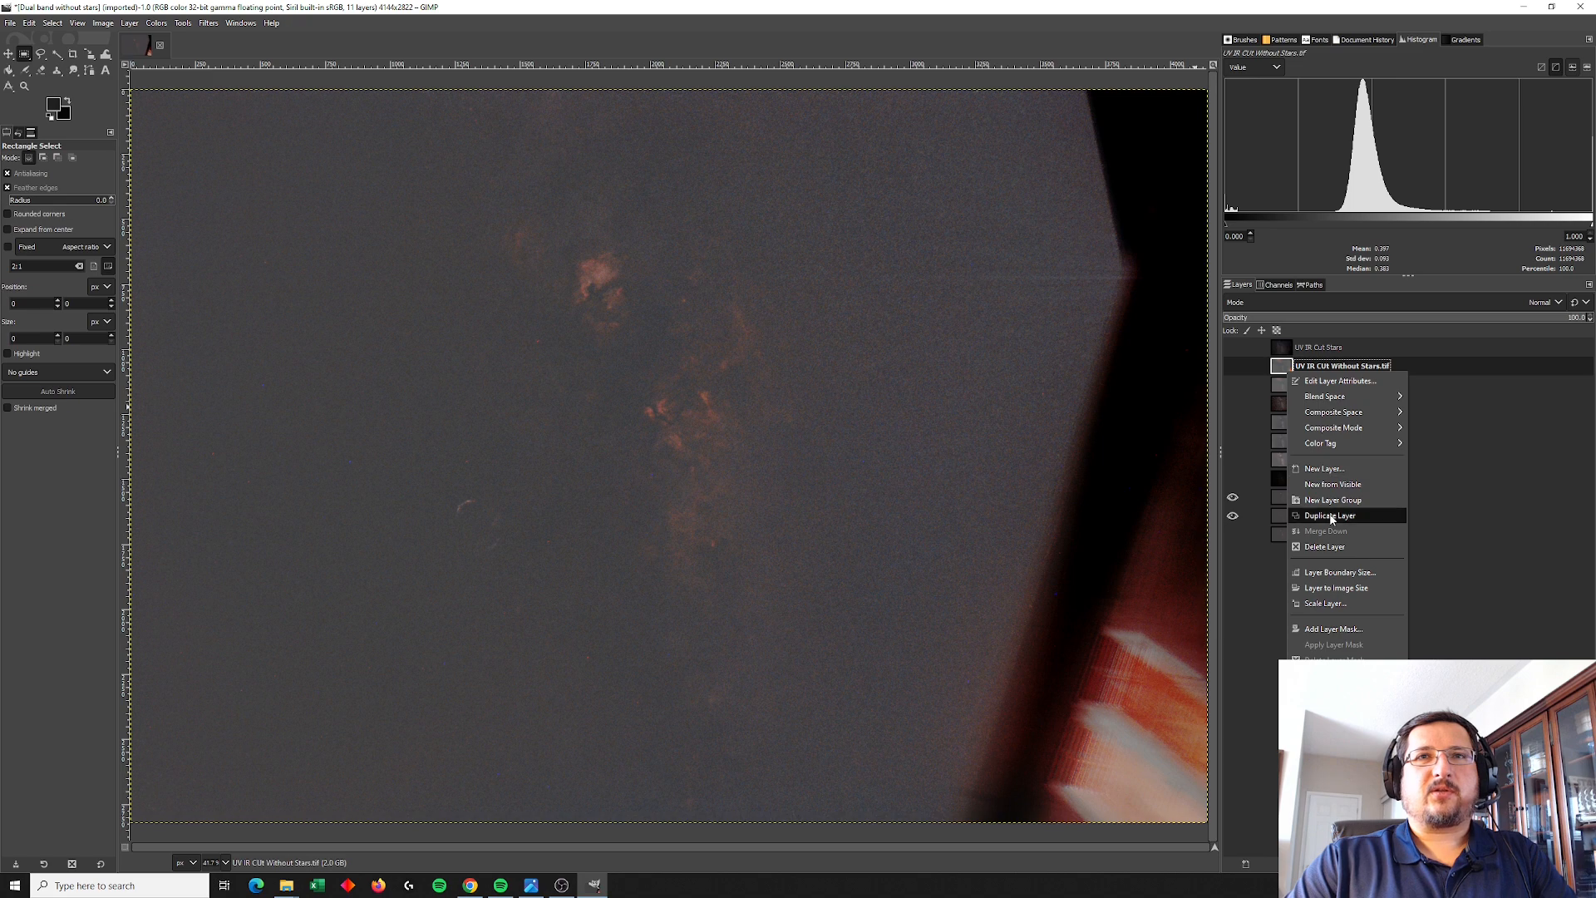
pyautogui.moveTo(1352, 516)
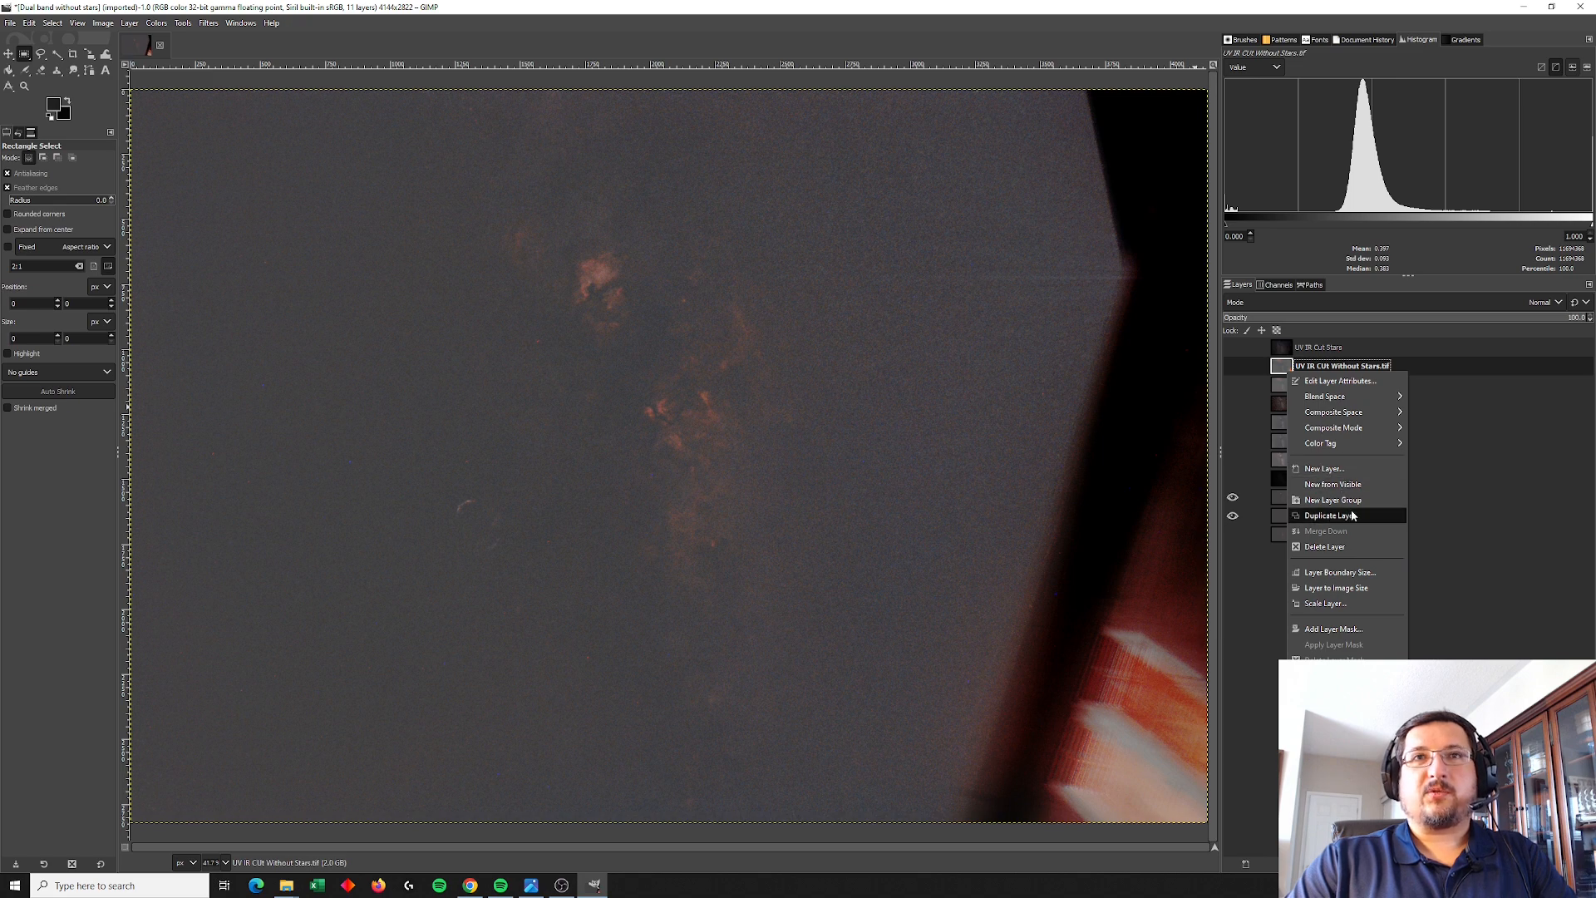
pyautogui.click(1332, 516)
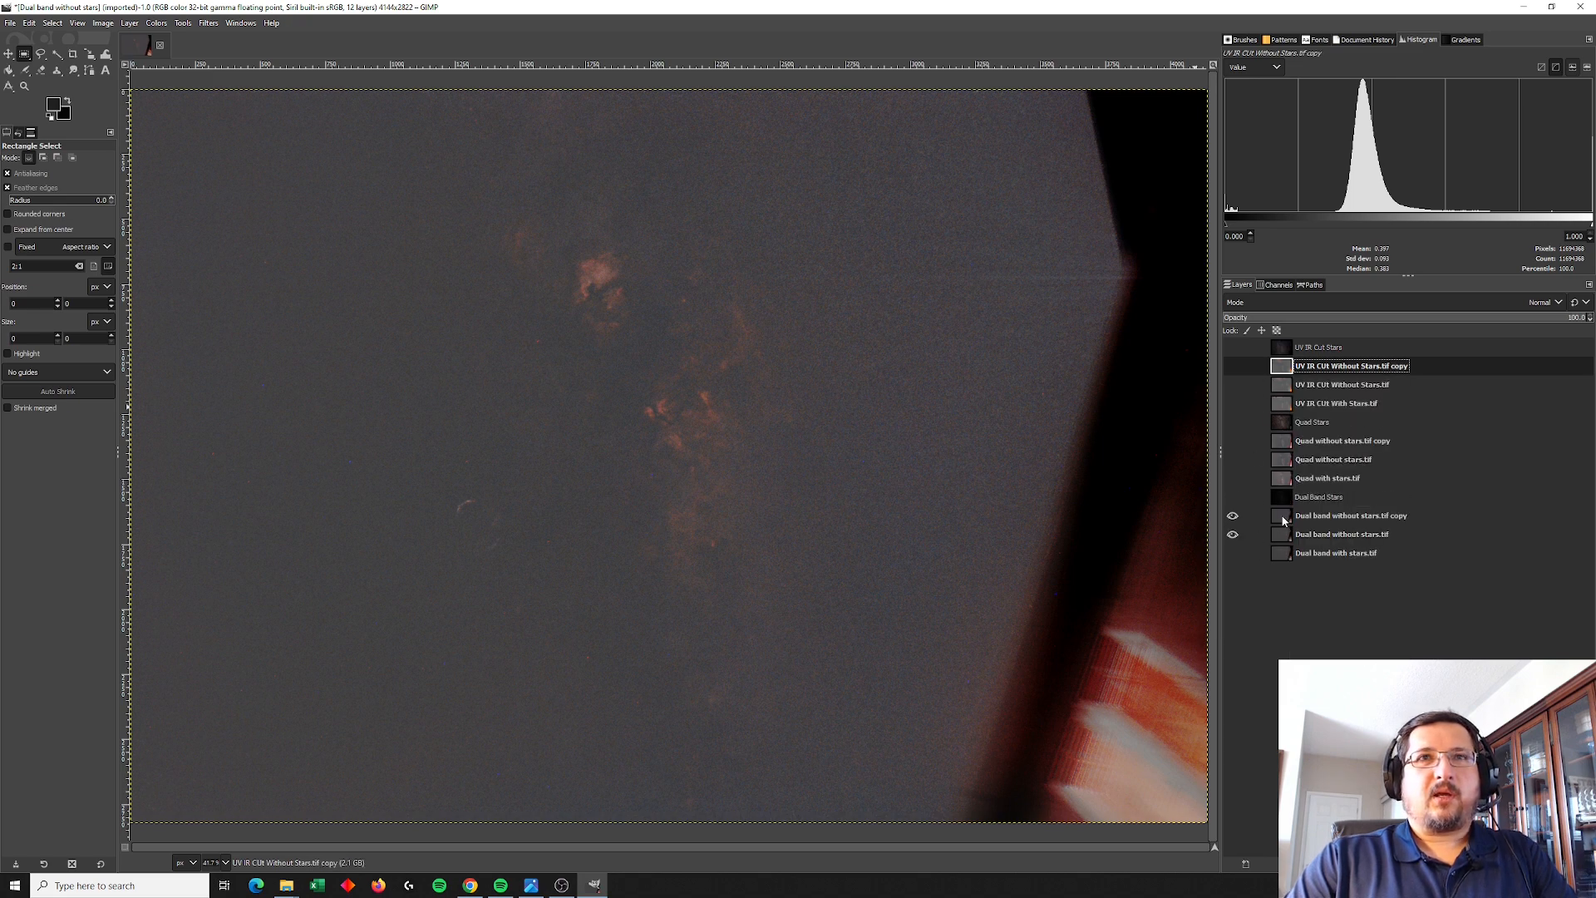
pyautogui.click(1351, 516)
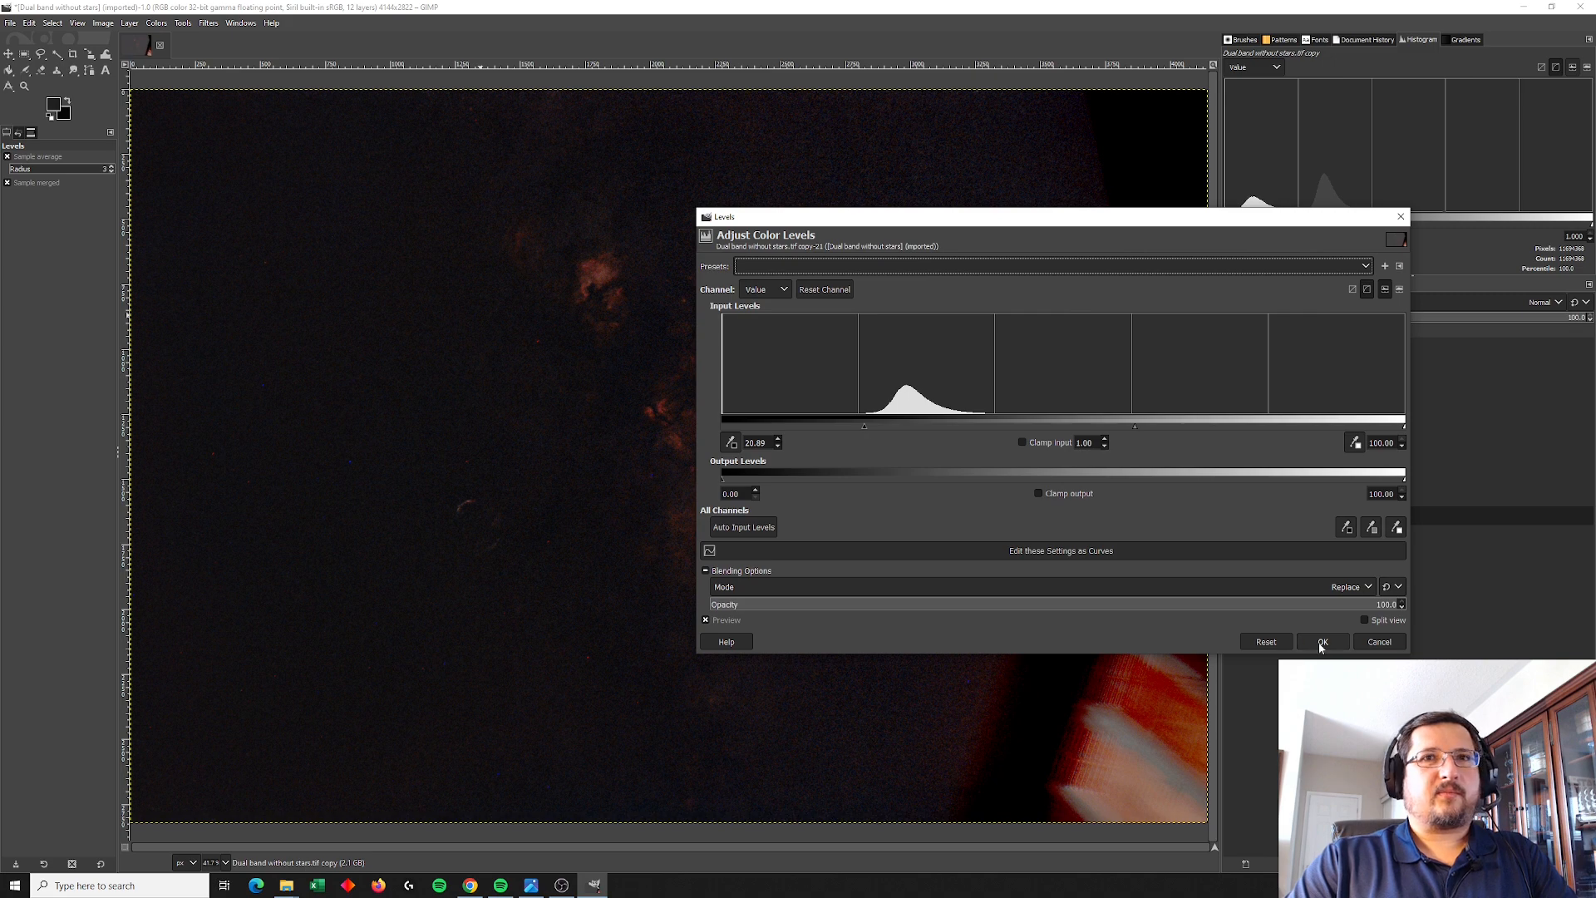
# Step: Apply Levels with black input 20.89 to the dual-band copy and show the quad copy
pyautogui.click(1323, 641)
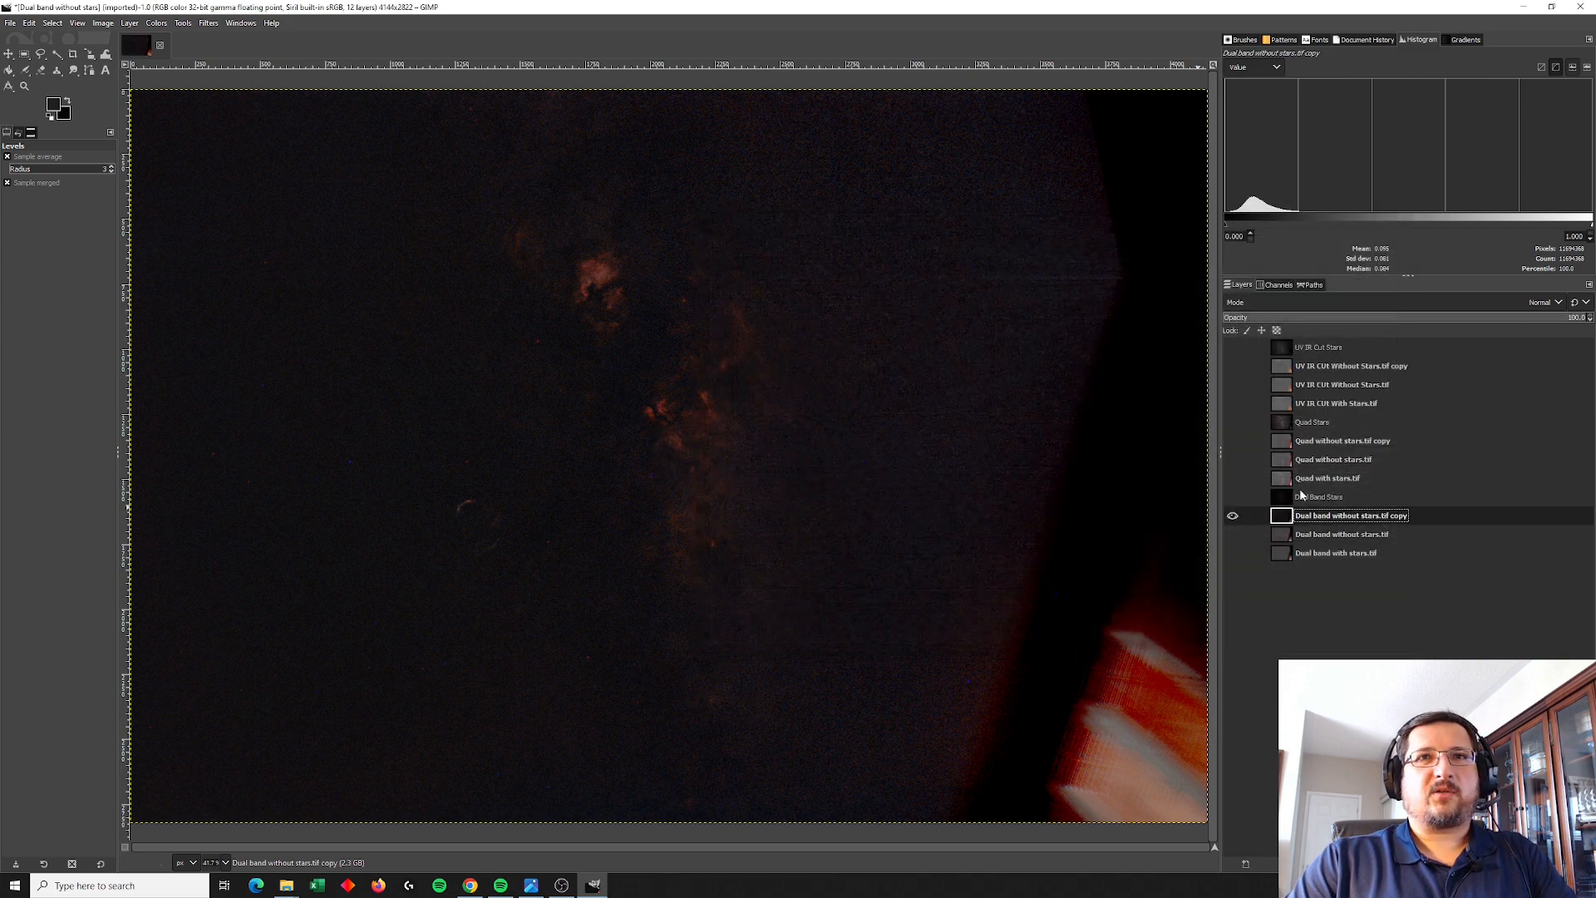
pyautogui.click(1232, 440)
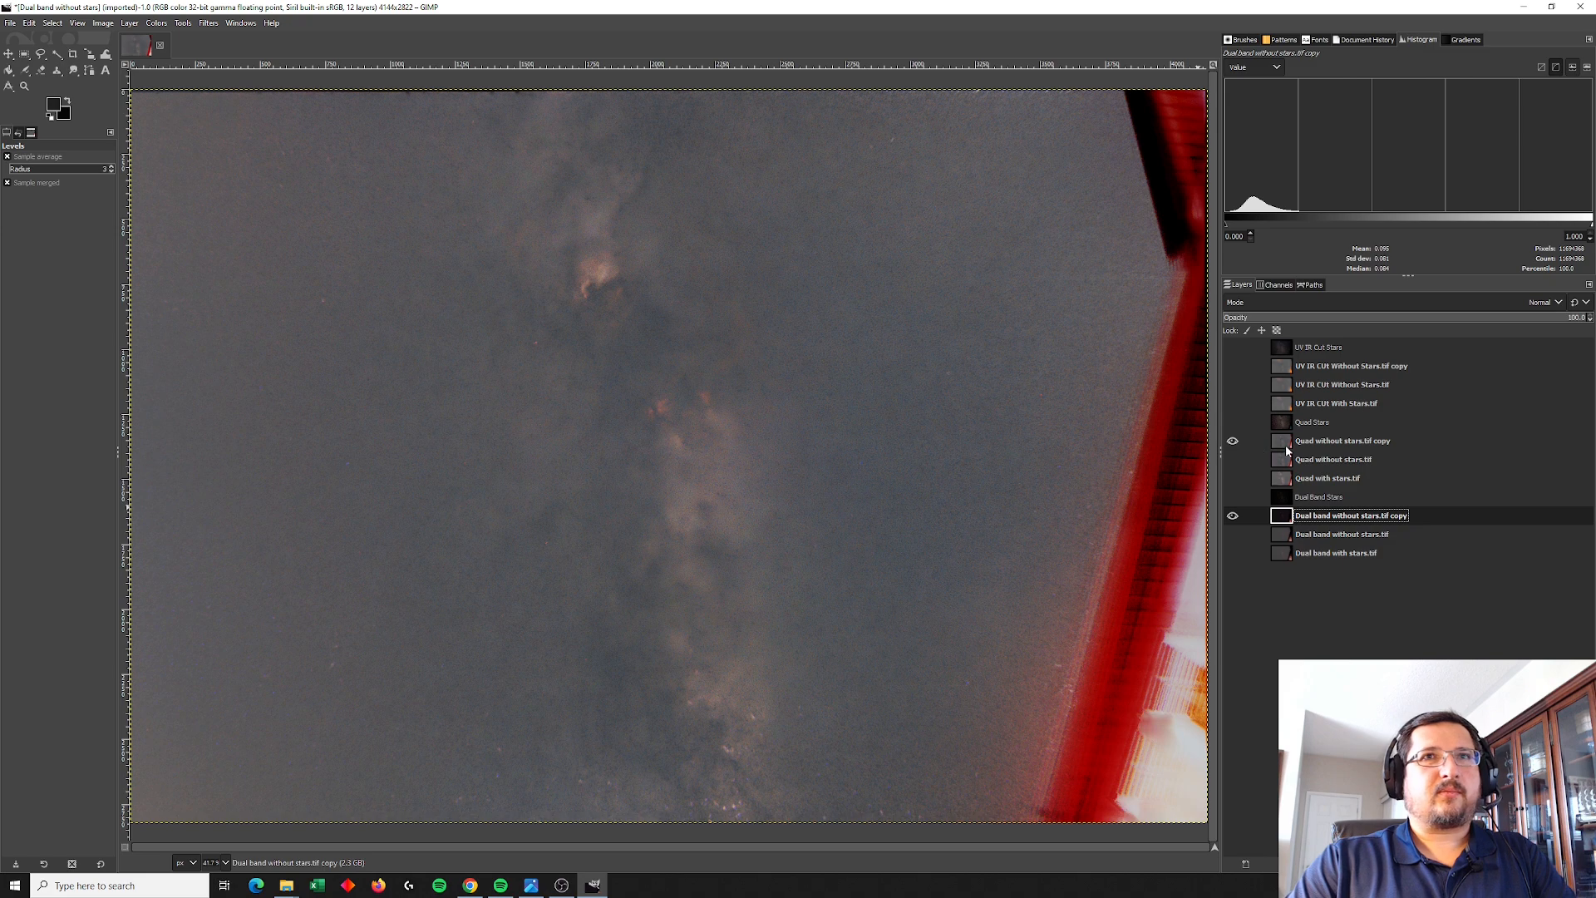
# Step: Darken the quad starless copy with Levels black input 25.35
pyautogui.click(155, 22)
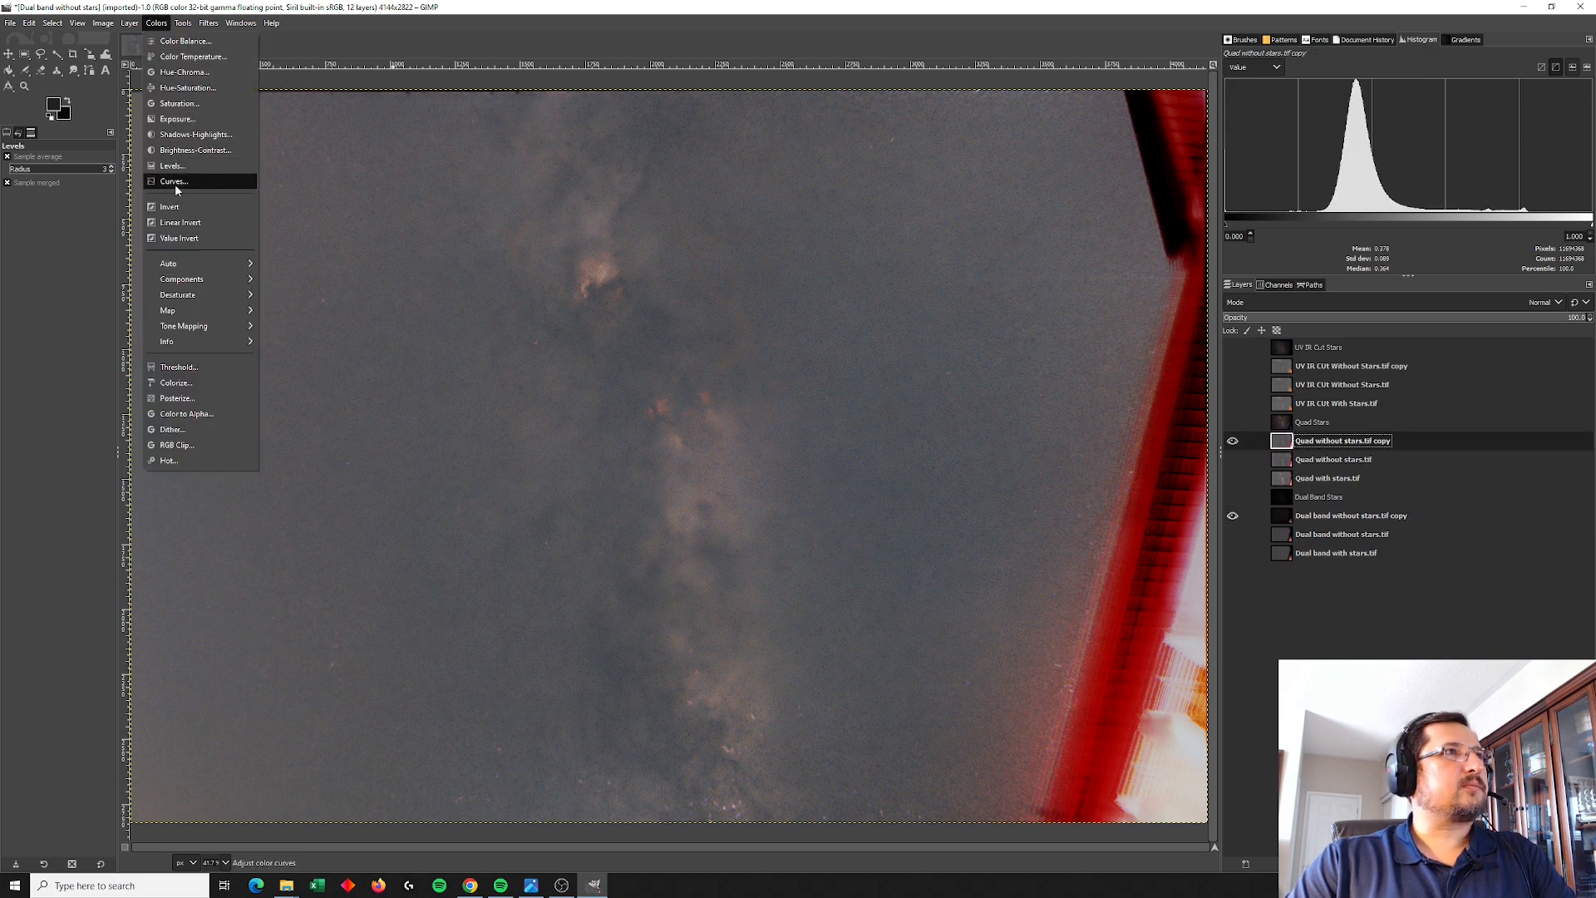
pyautogui.click(172, 165)
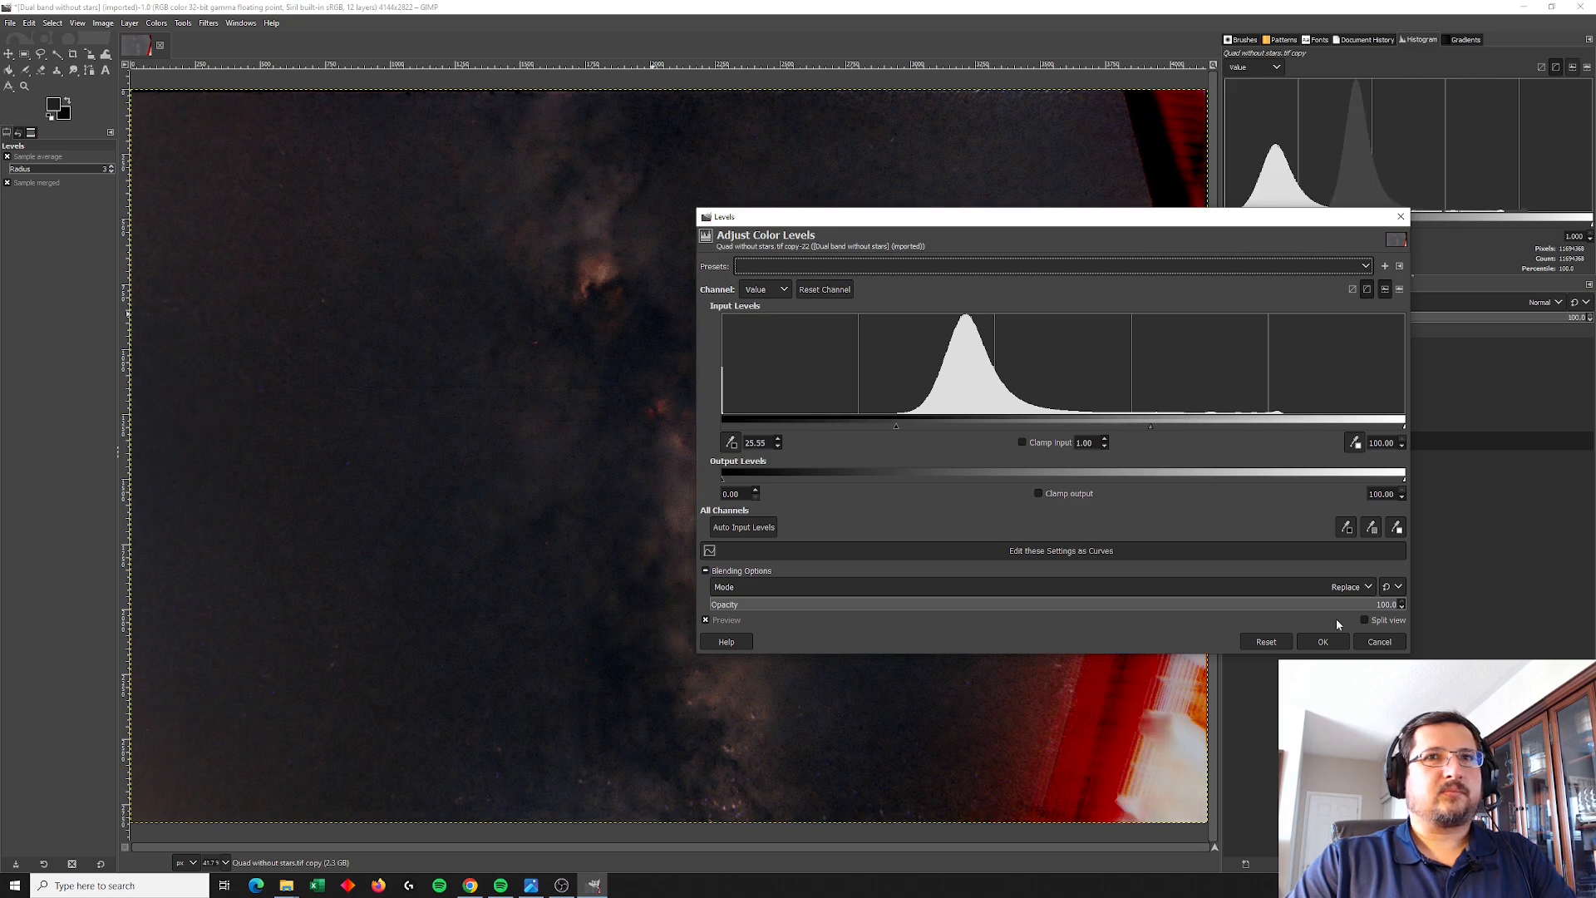
pyautogui.click(1322, 641)
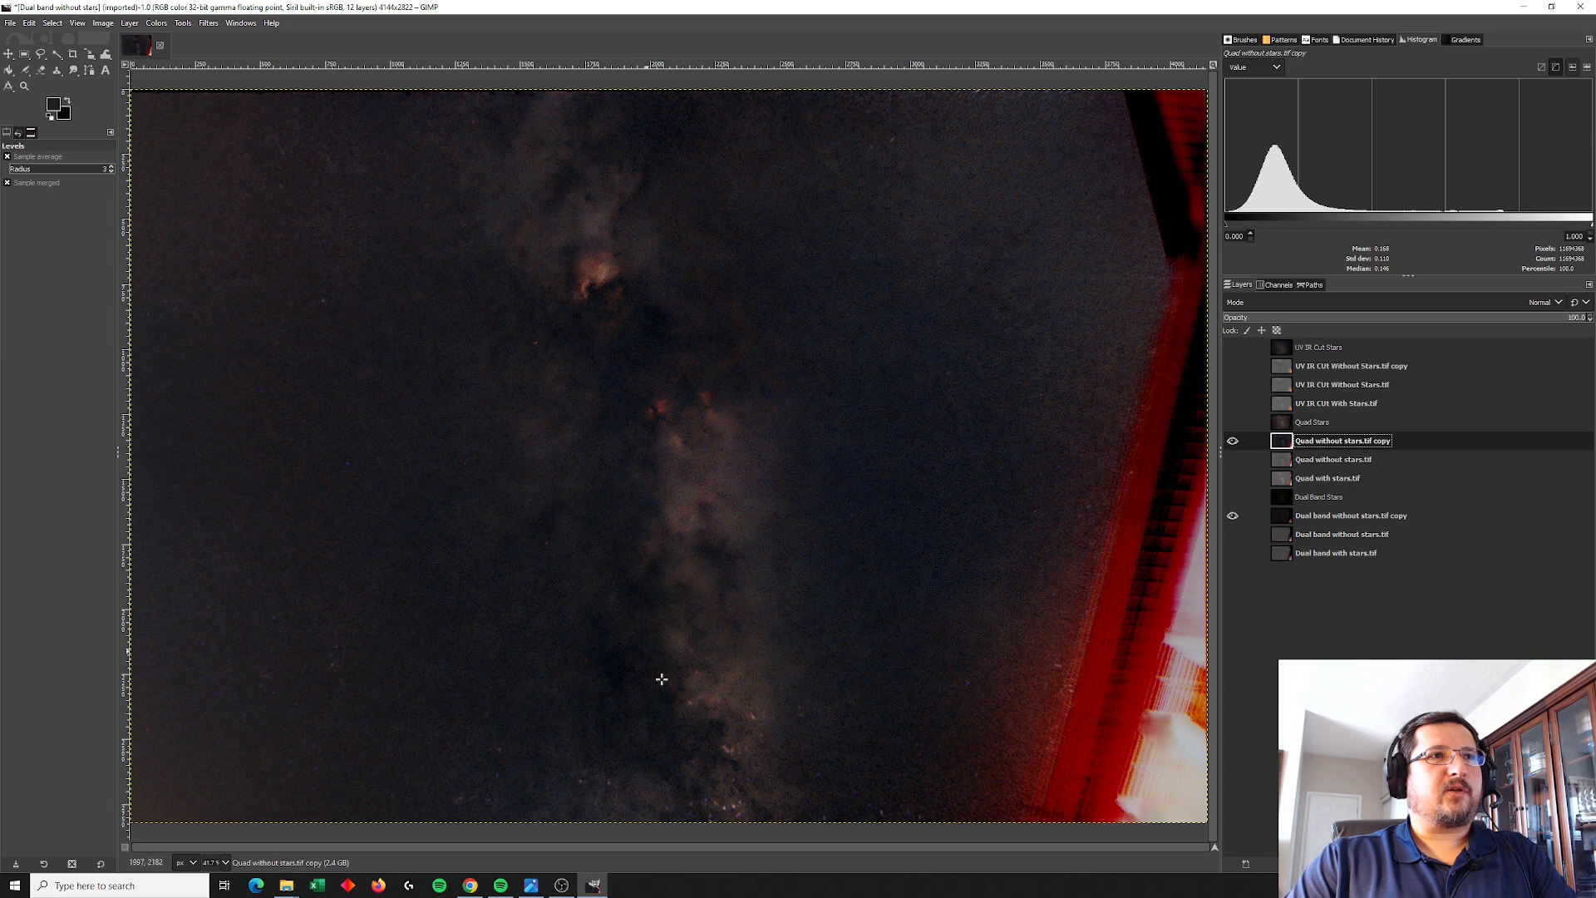
pyautogui.moveTo(604, 353)
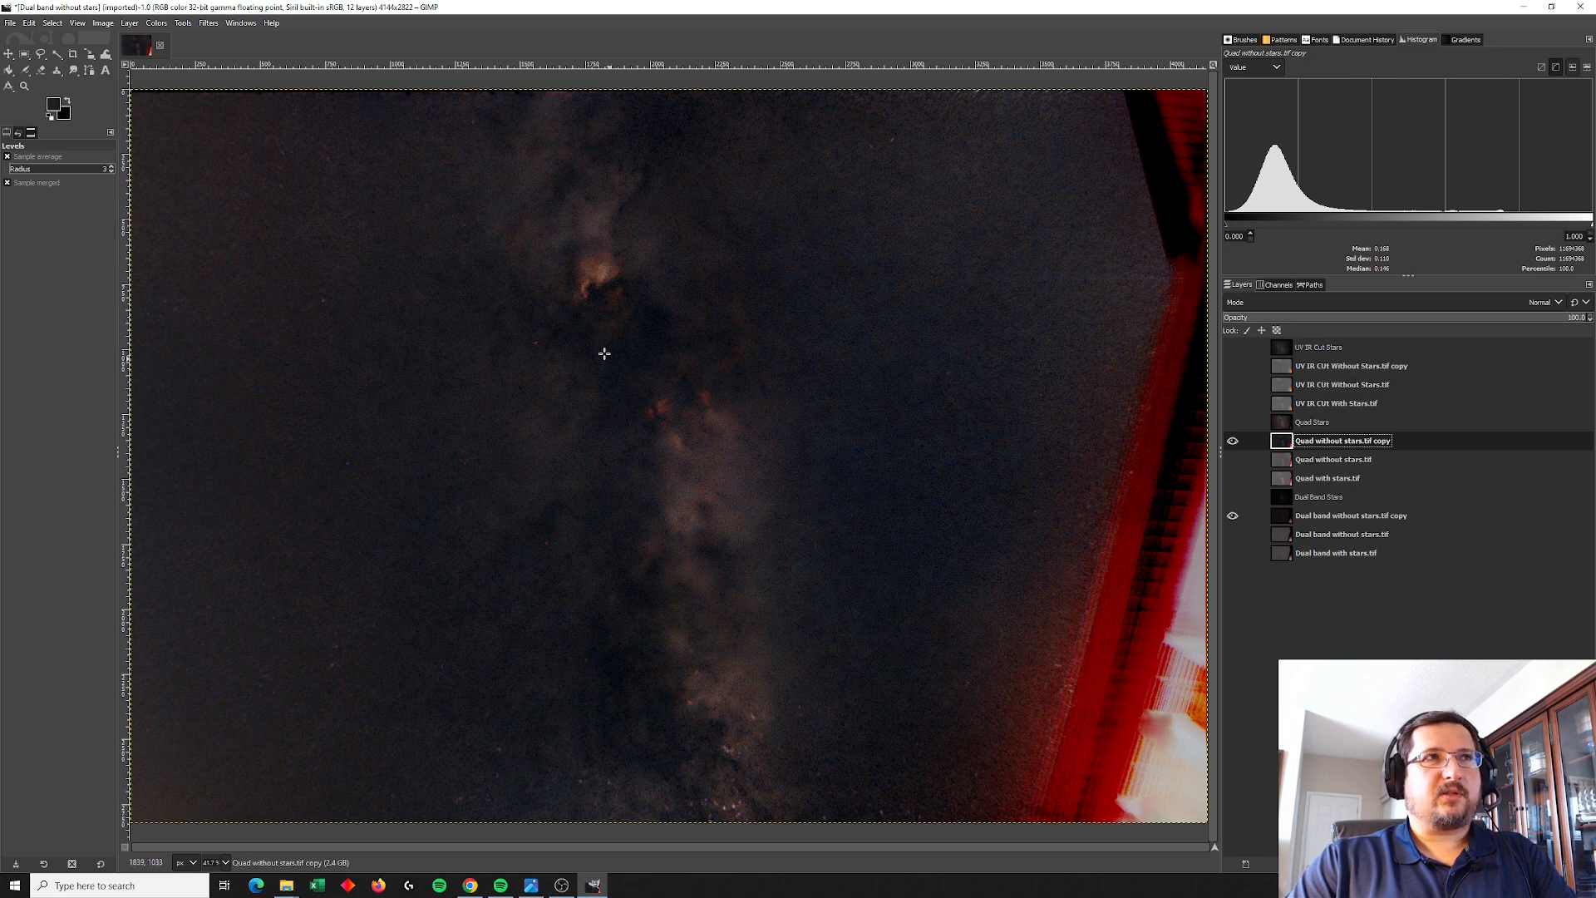
pyautogui.moveTo(1230, 369)
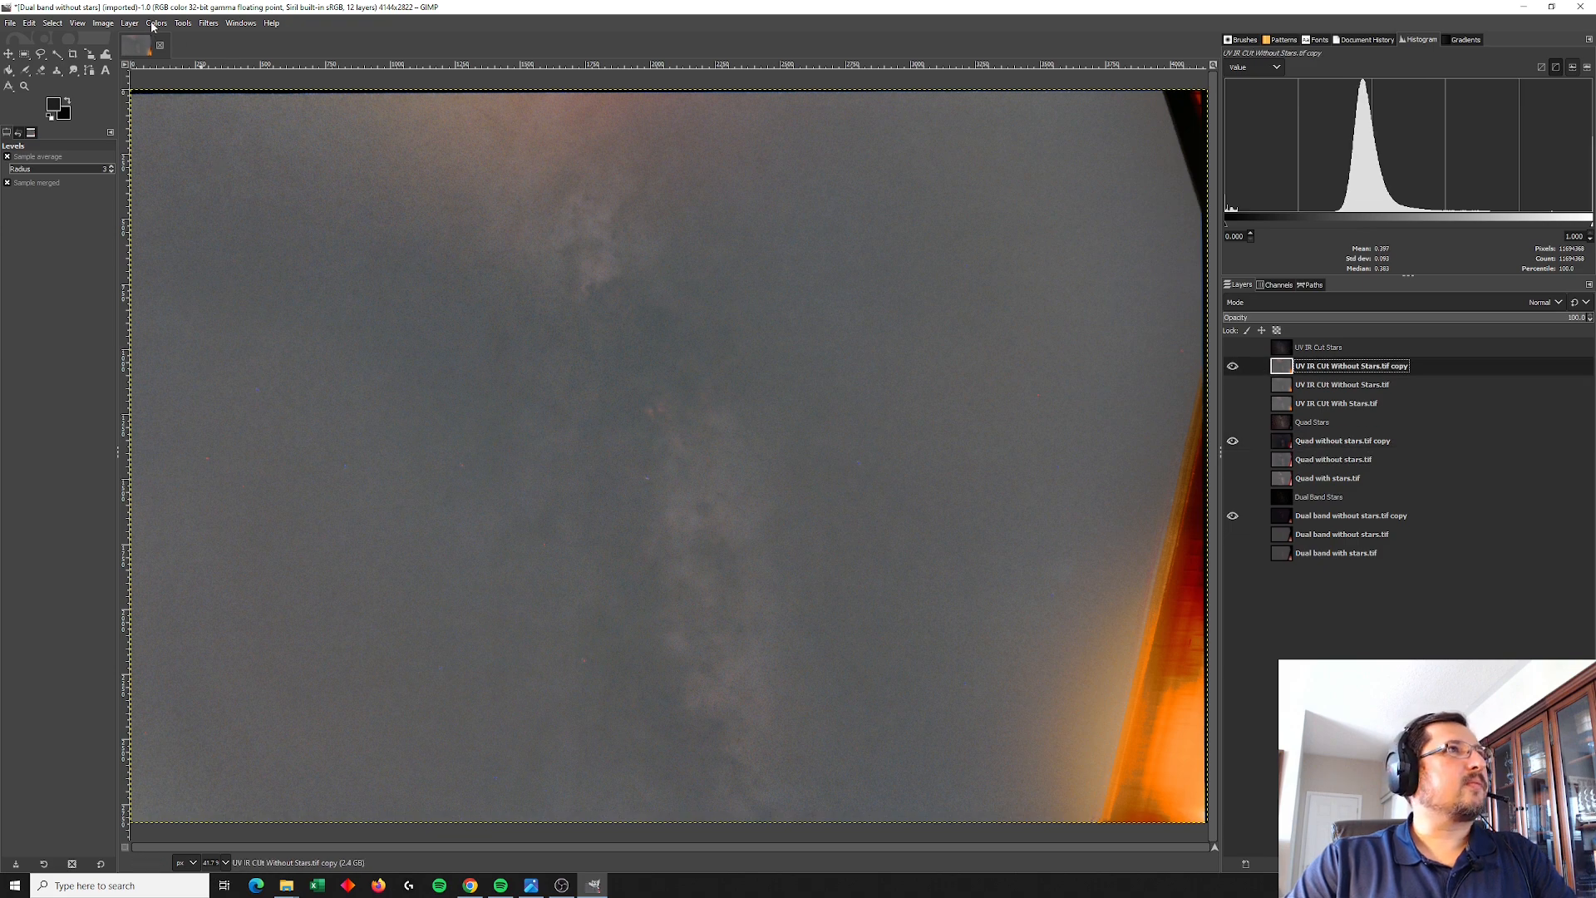
# Step: Darken the UV IR CUT starless copy with a raised Levels black input
pyautogui.click(156, 23)
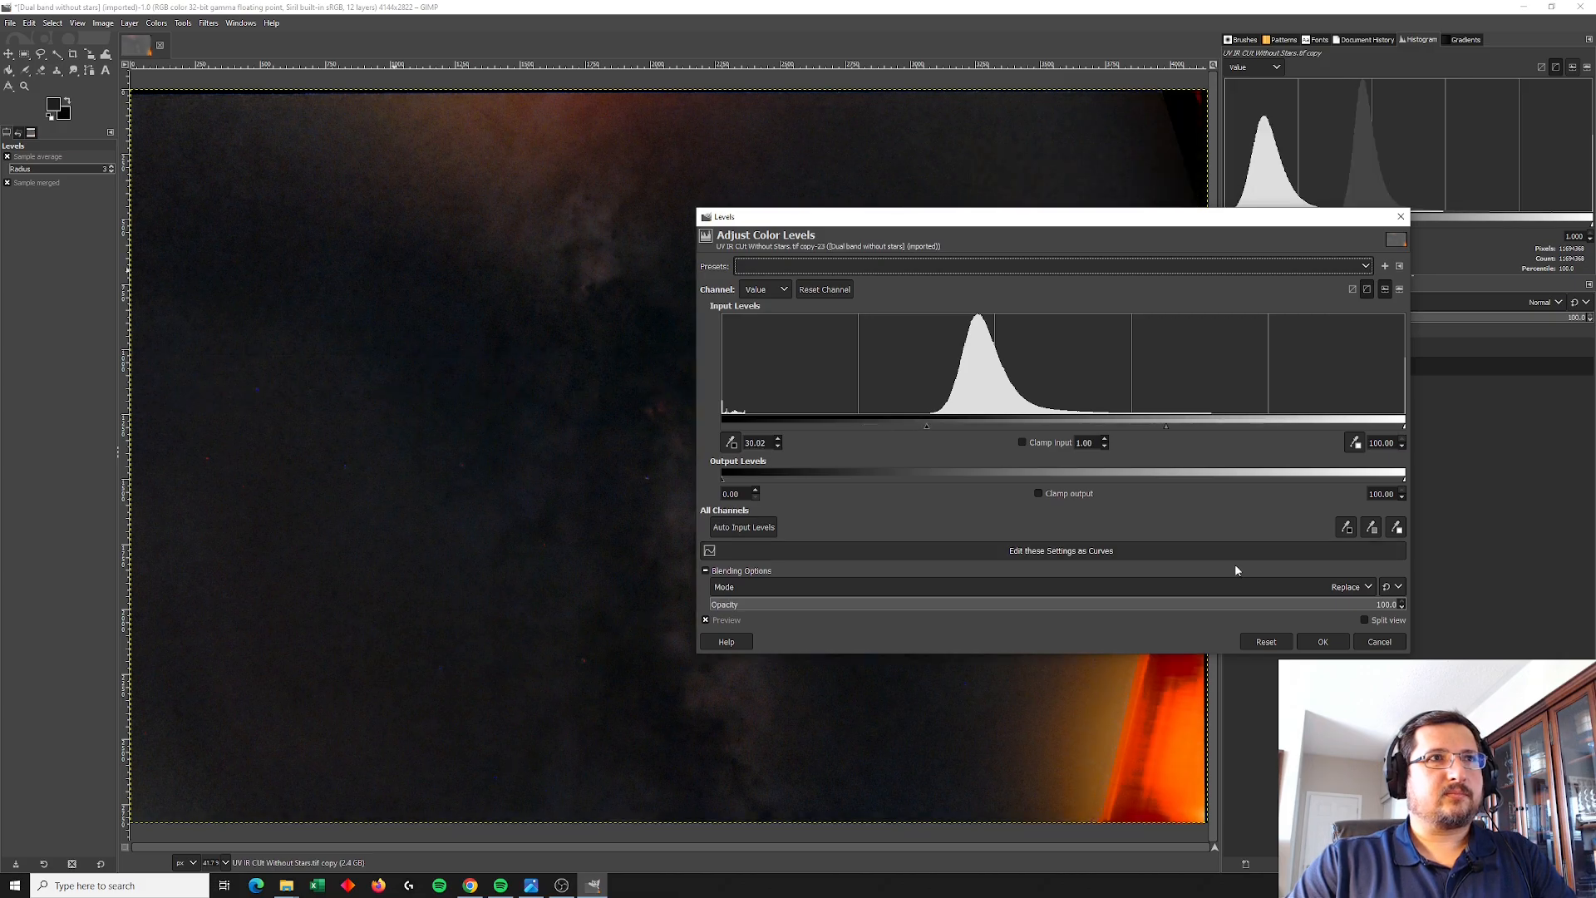
pyautogui.click(1323, 641)
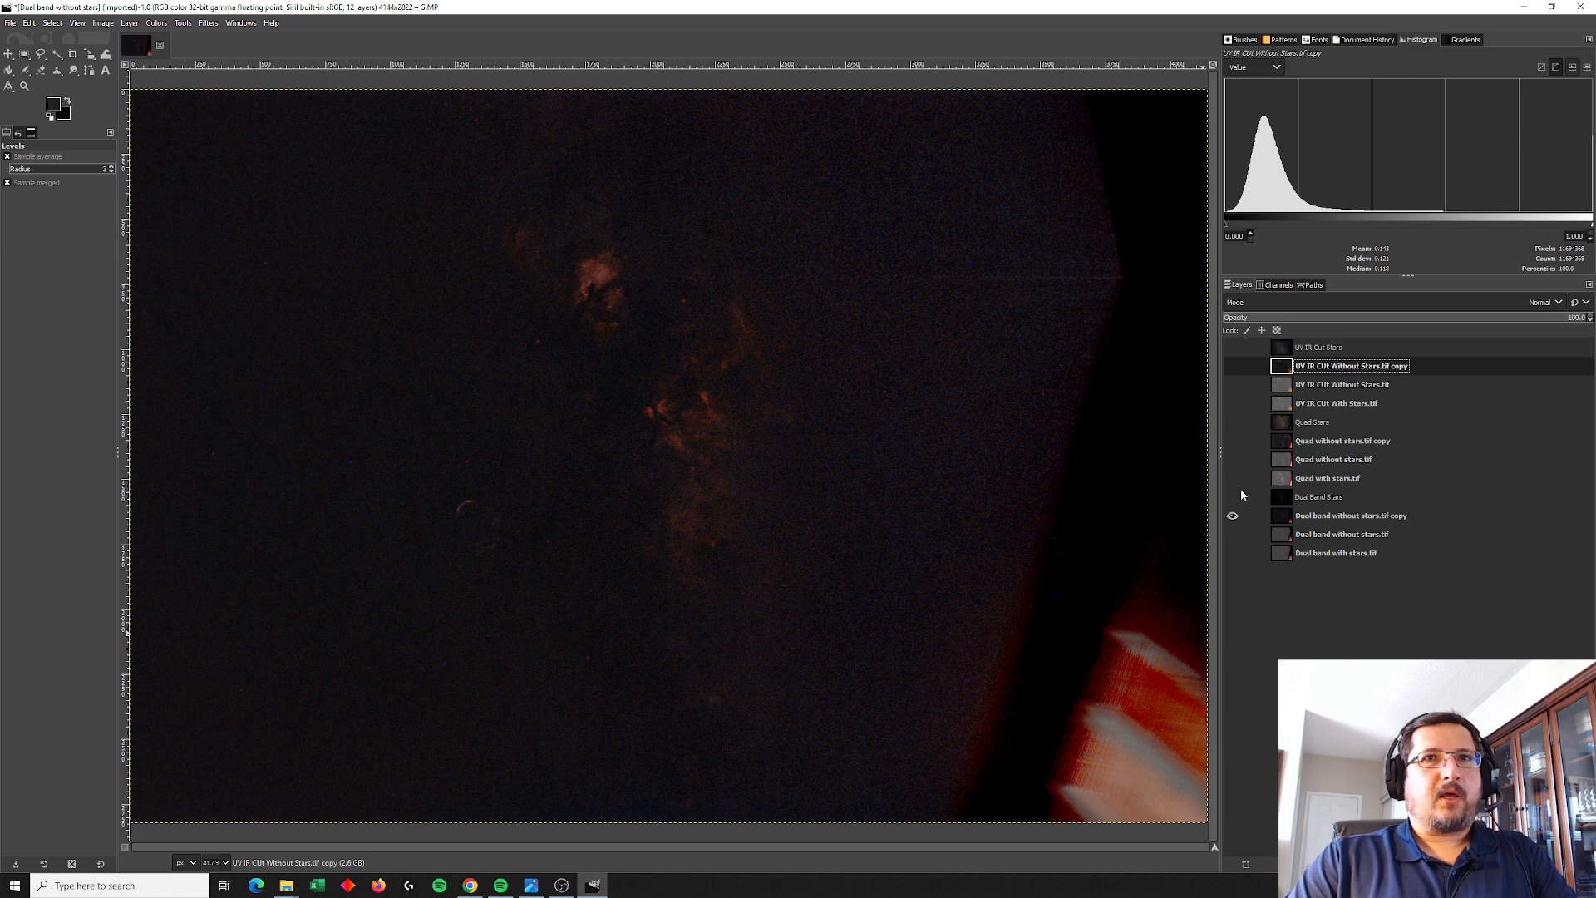
pyautogui.moveTo(1295, 524)
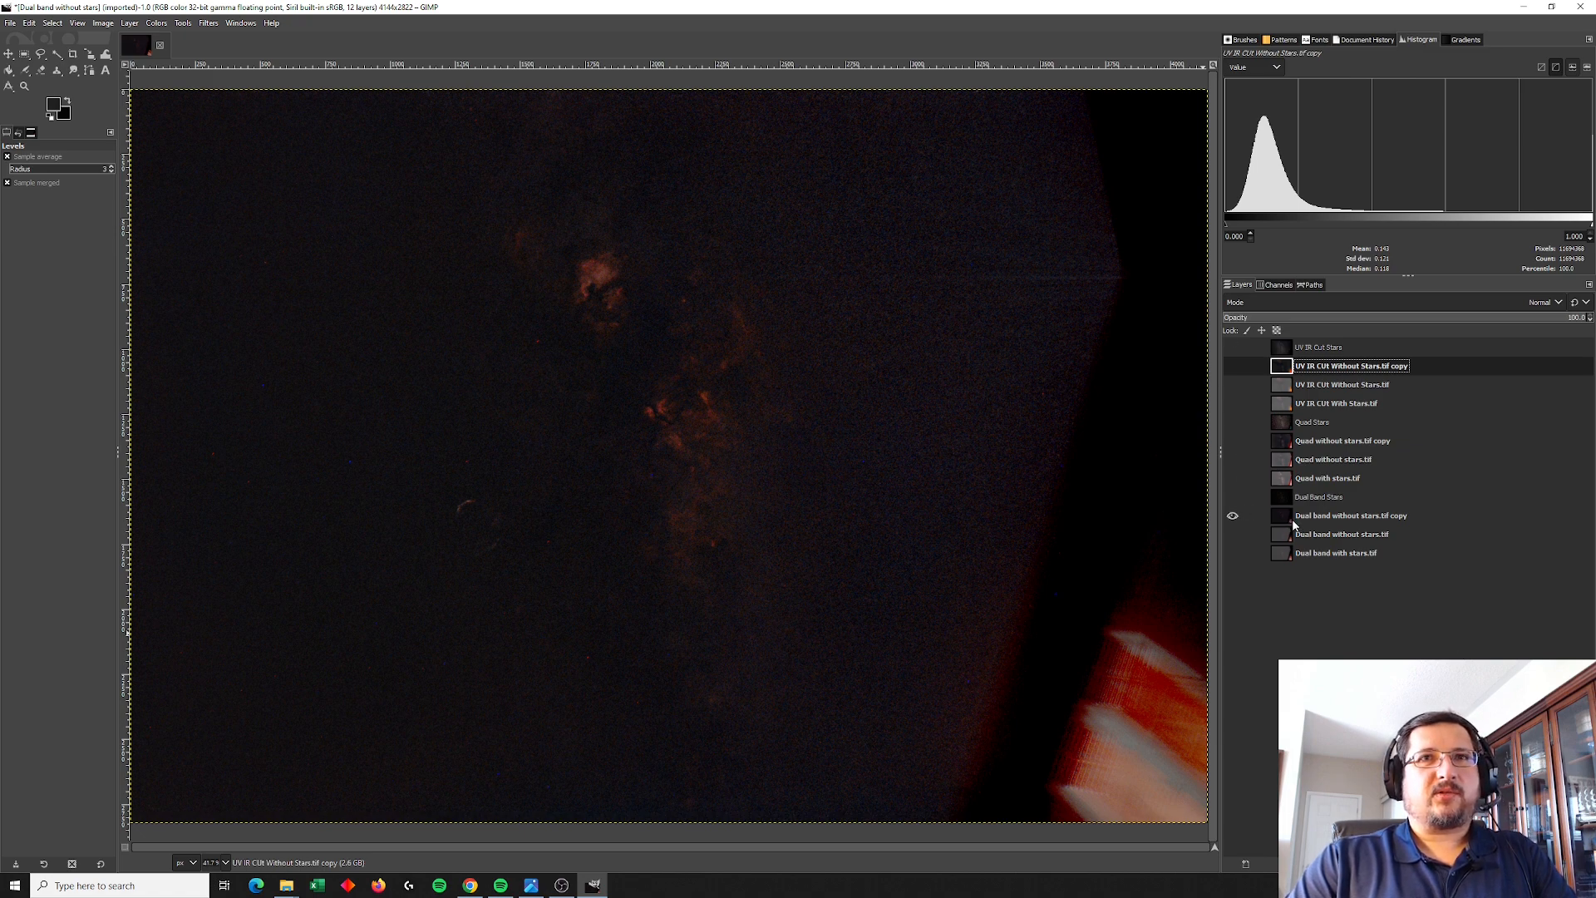
# Step: Set the quad starless copy to Addition mode and show the dual-band copy
pyautogui.click(1351, 515)
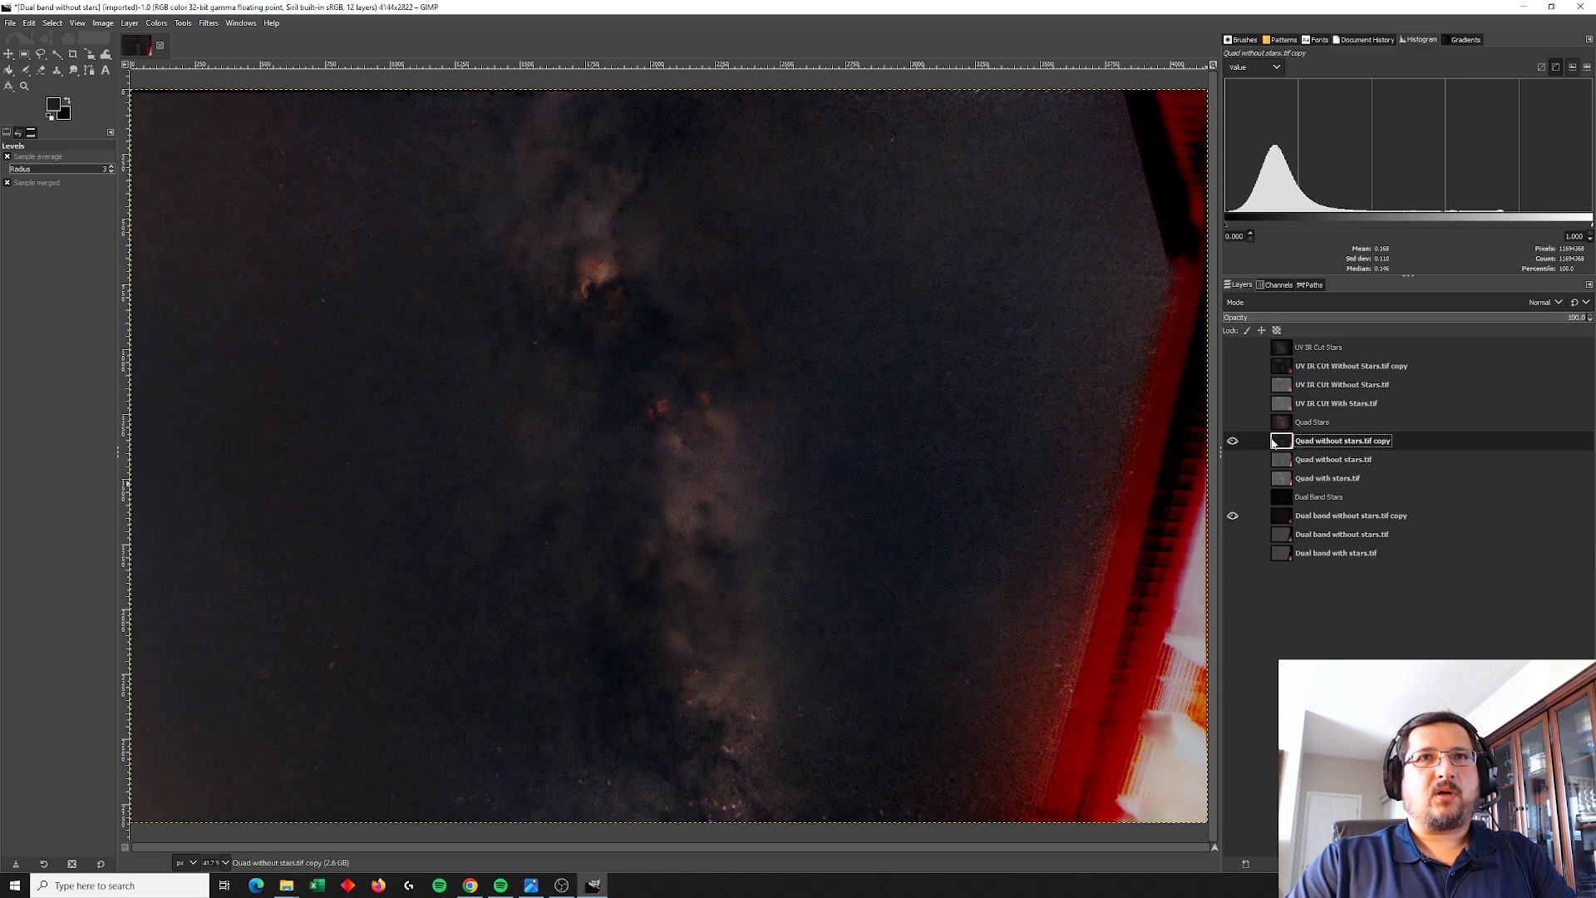
pyautogui.click(1540, 301)
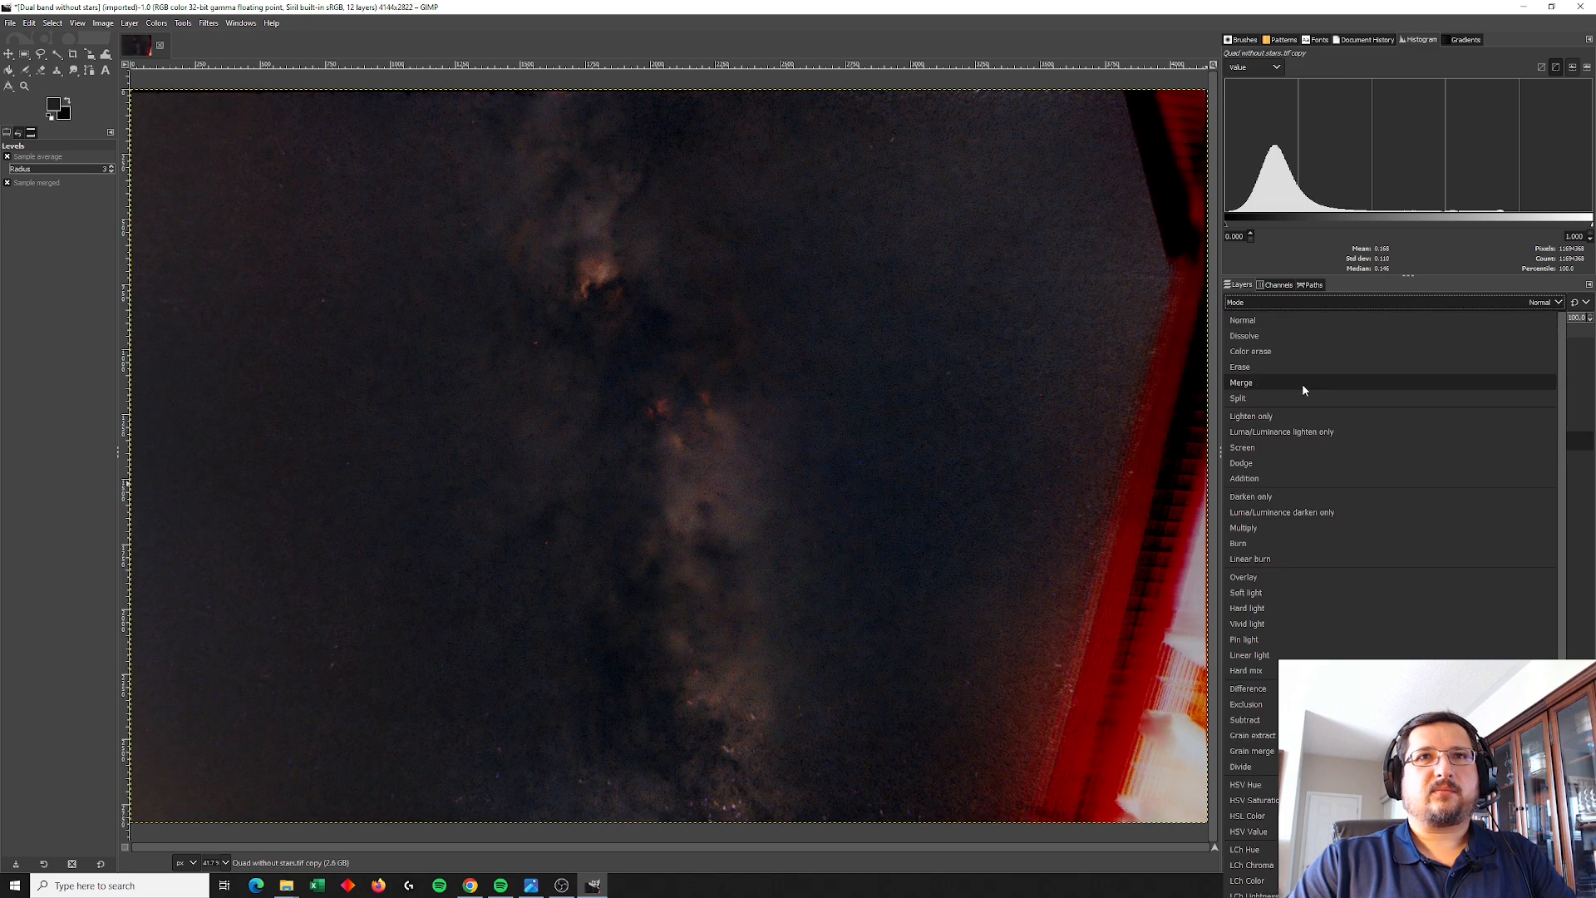
pyautogui.click(1243, 479)
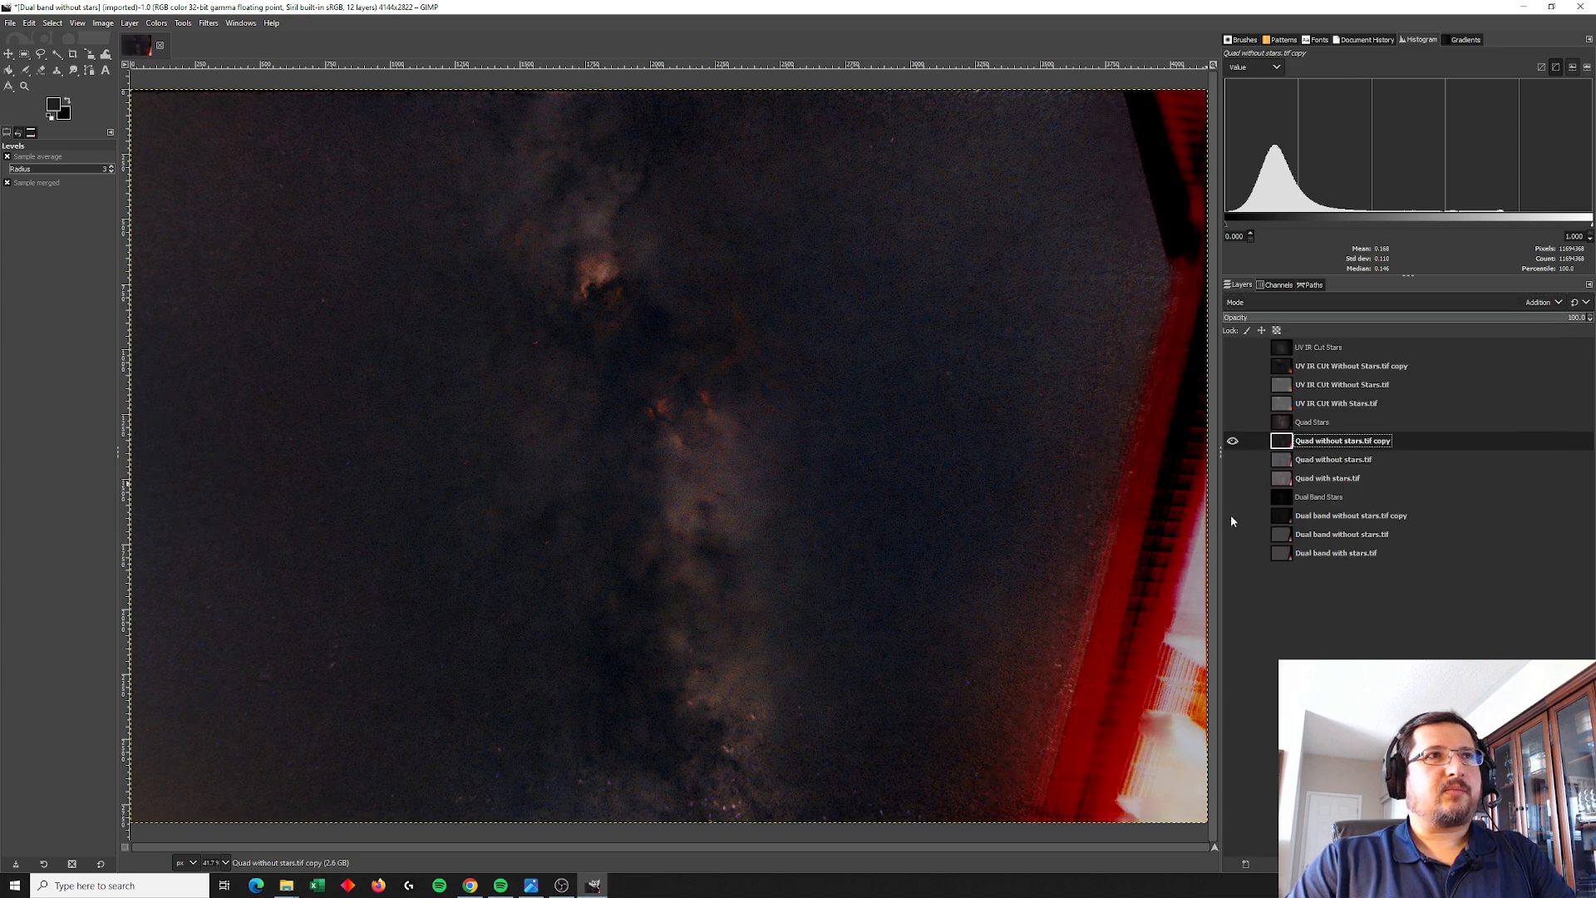
pyautogui.click(1230, 515)
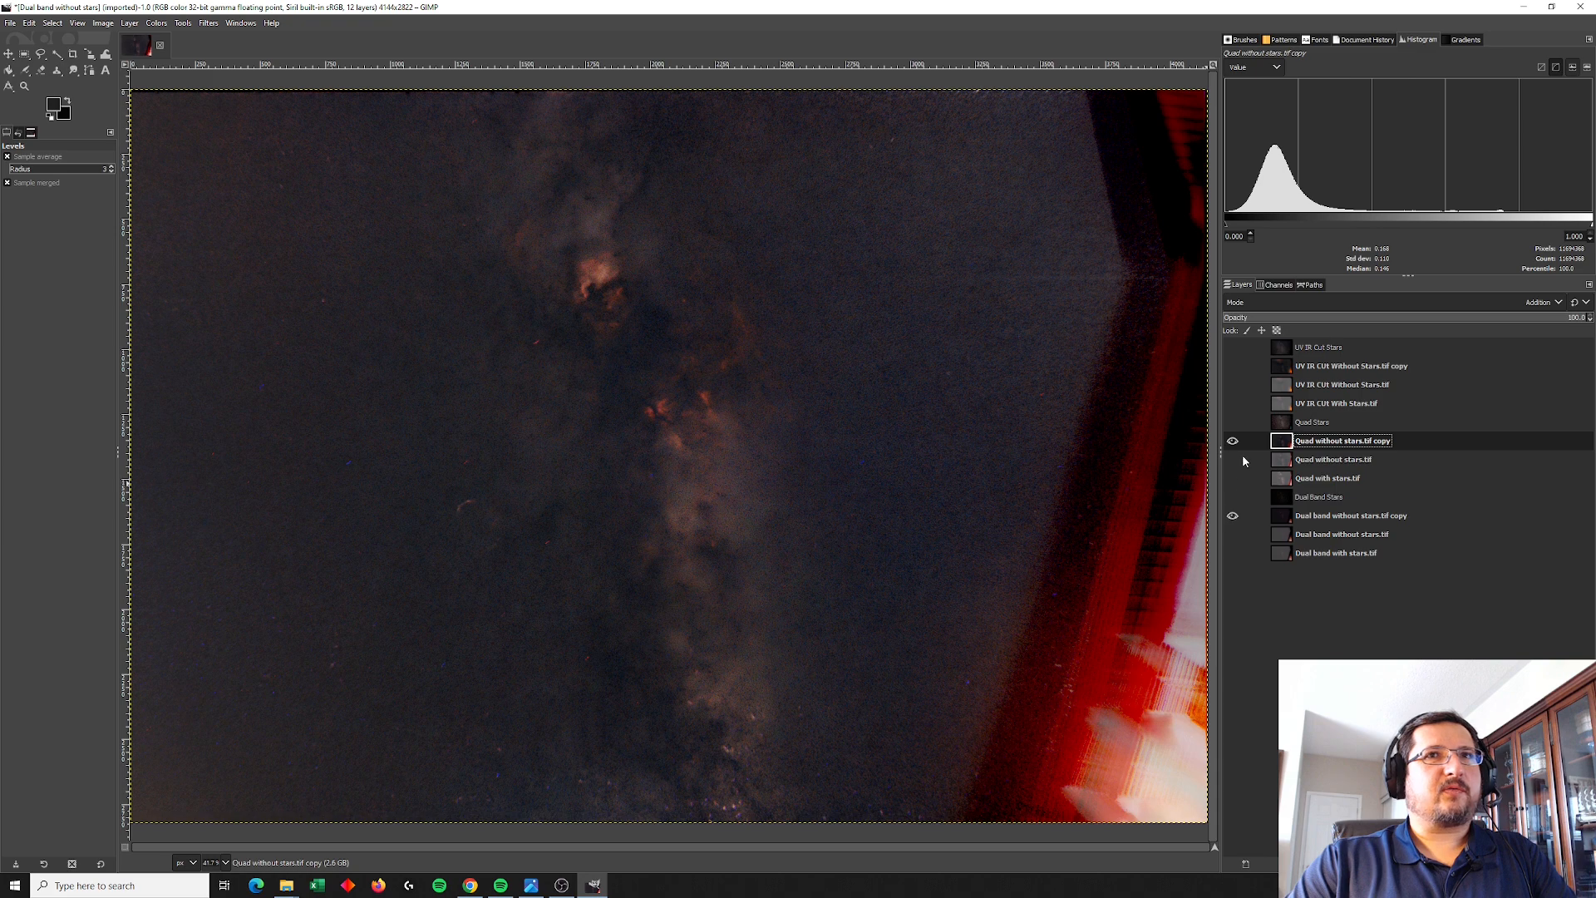
# Step: Set the UV IR CUT starless copy to Addition mode, then hide it
pyautogui.click(1232, 366)
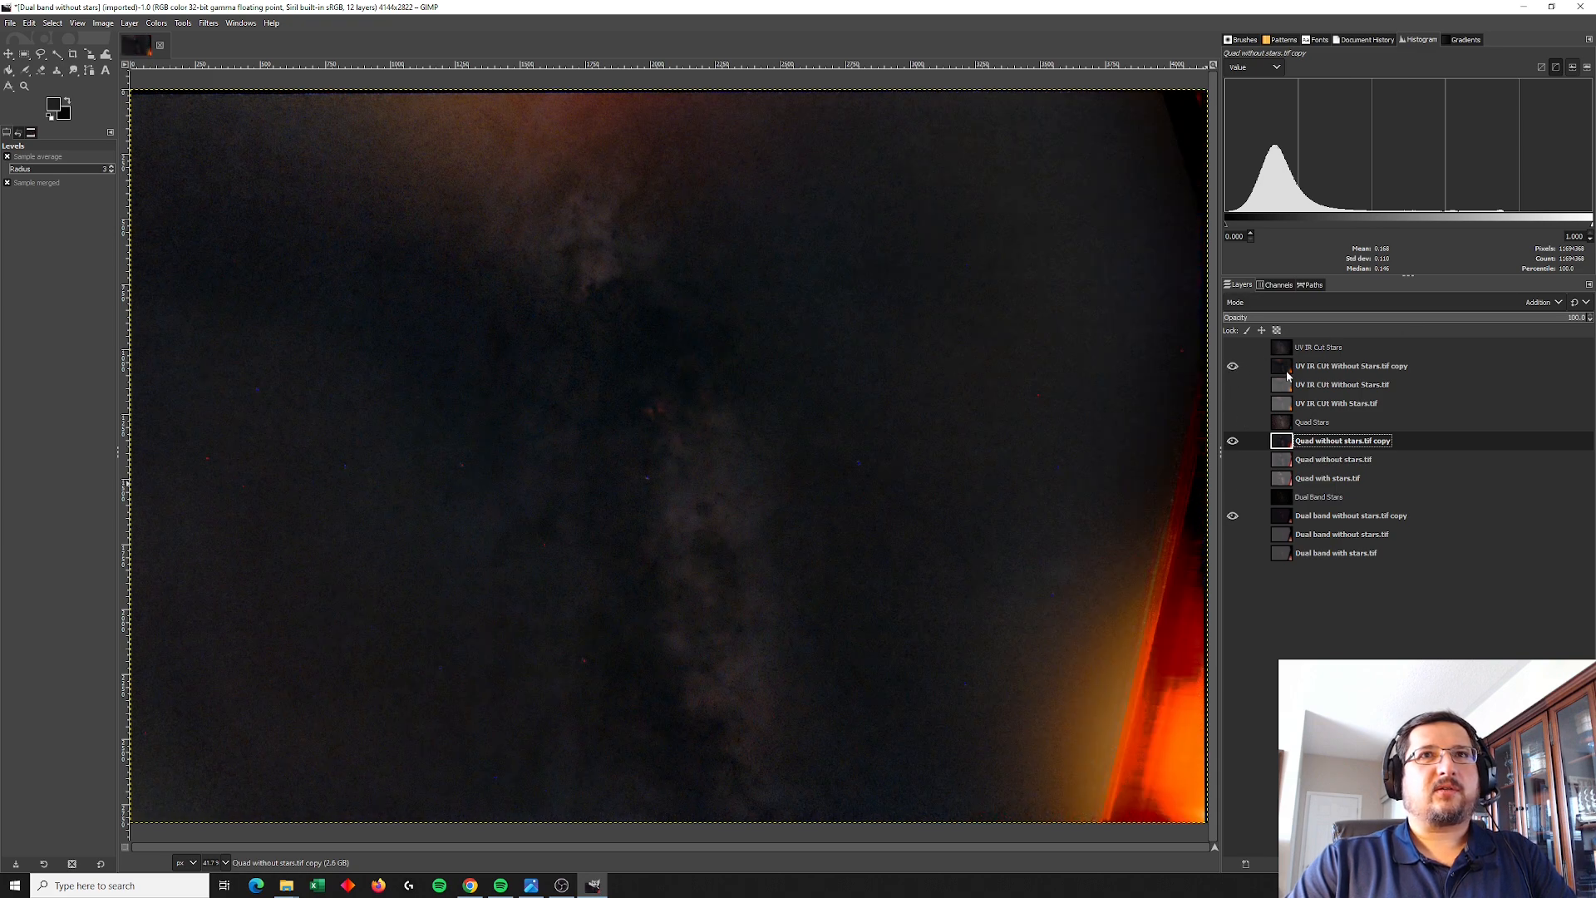
pyautogui.click(1547, 303)
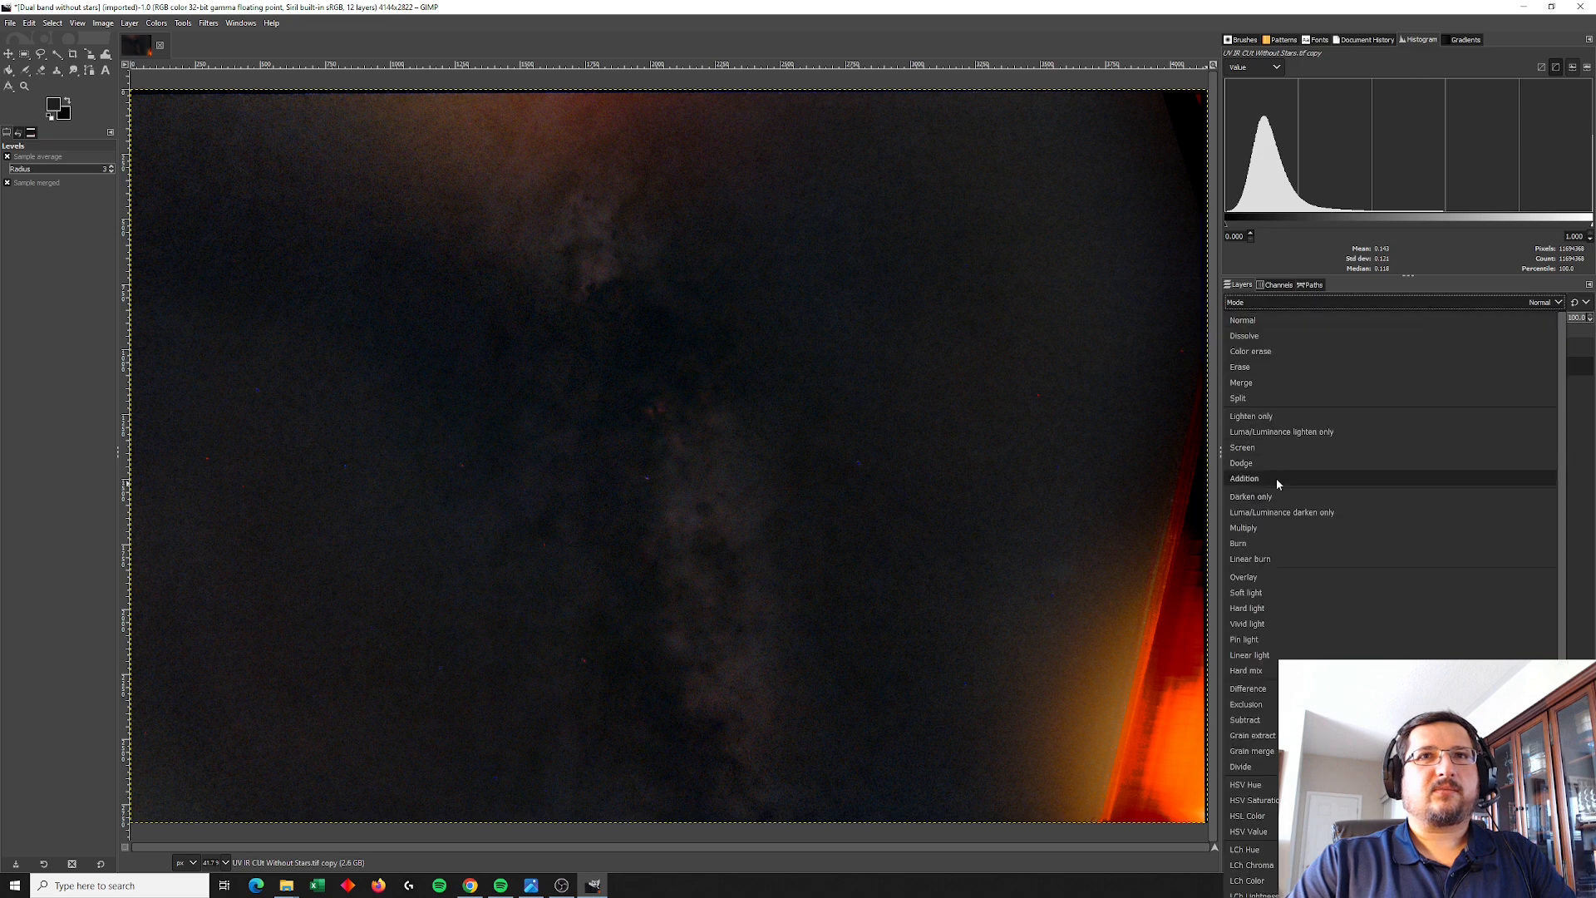
pyautogui.click(1244, 478)
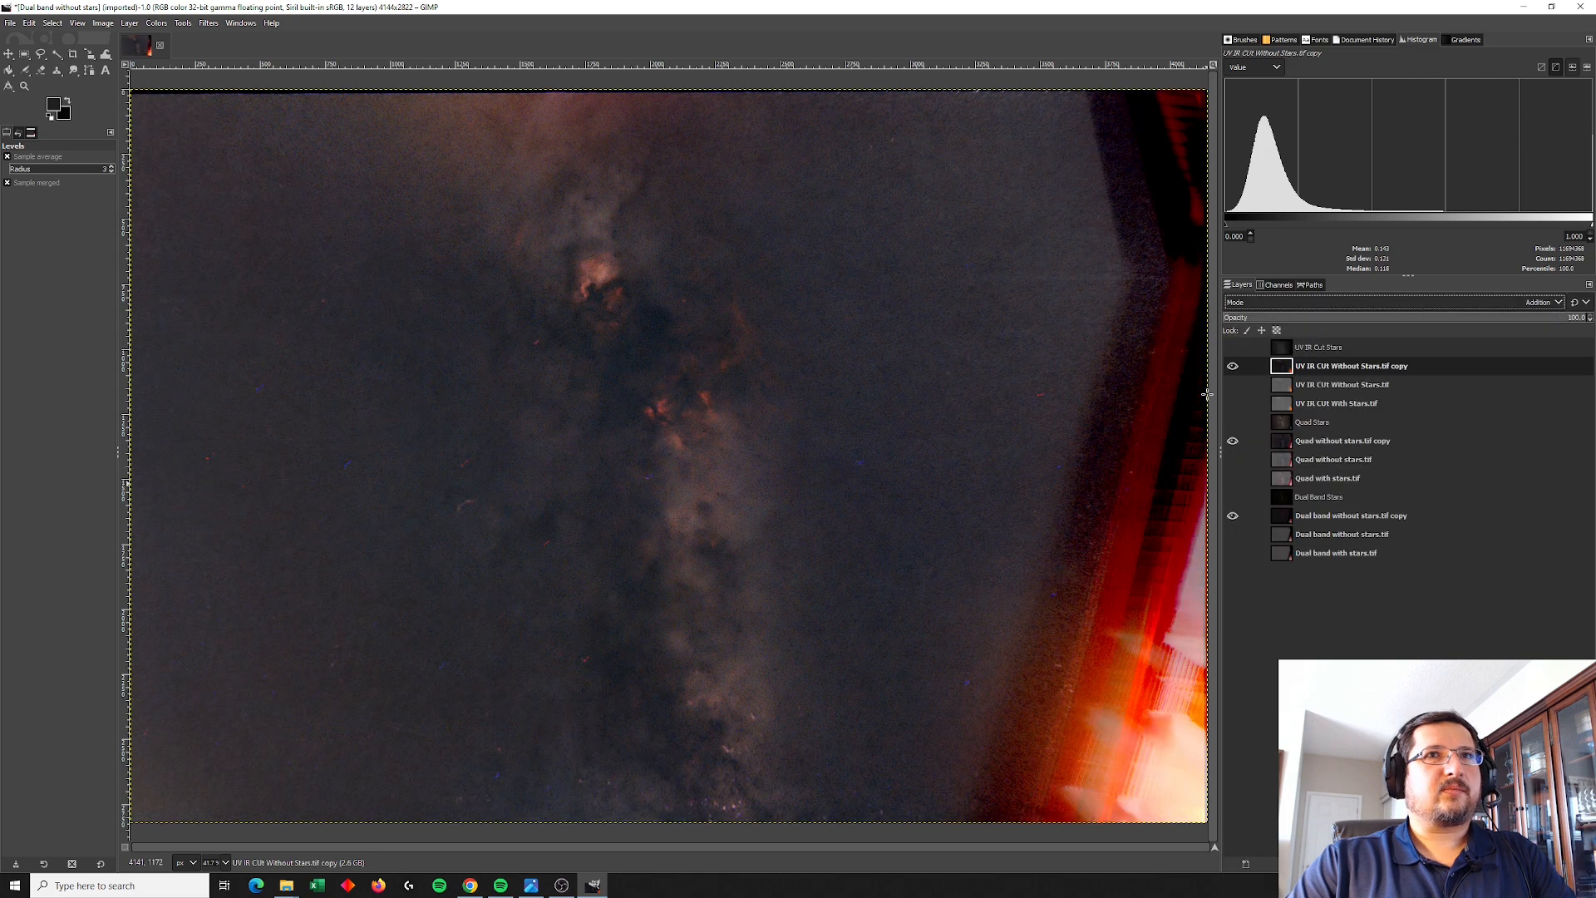
pyautogui.click(1231, 365)
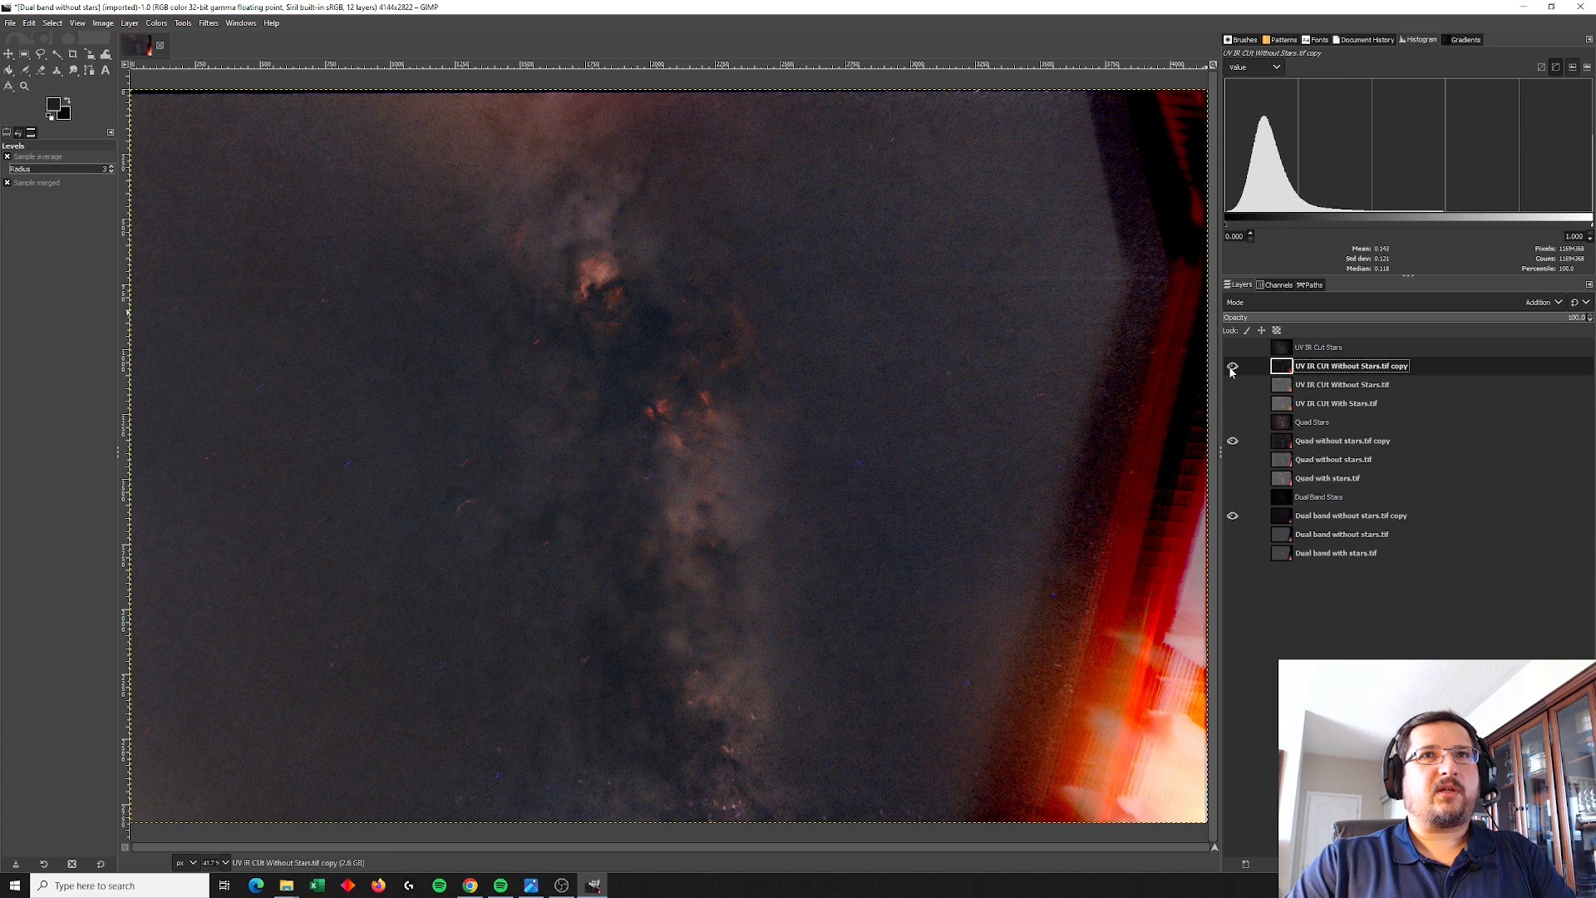
pyautogui.click(1230, 367)
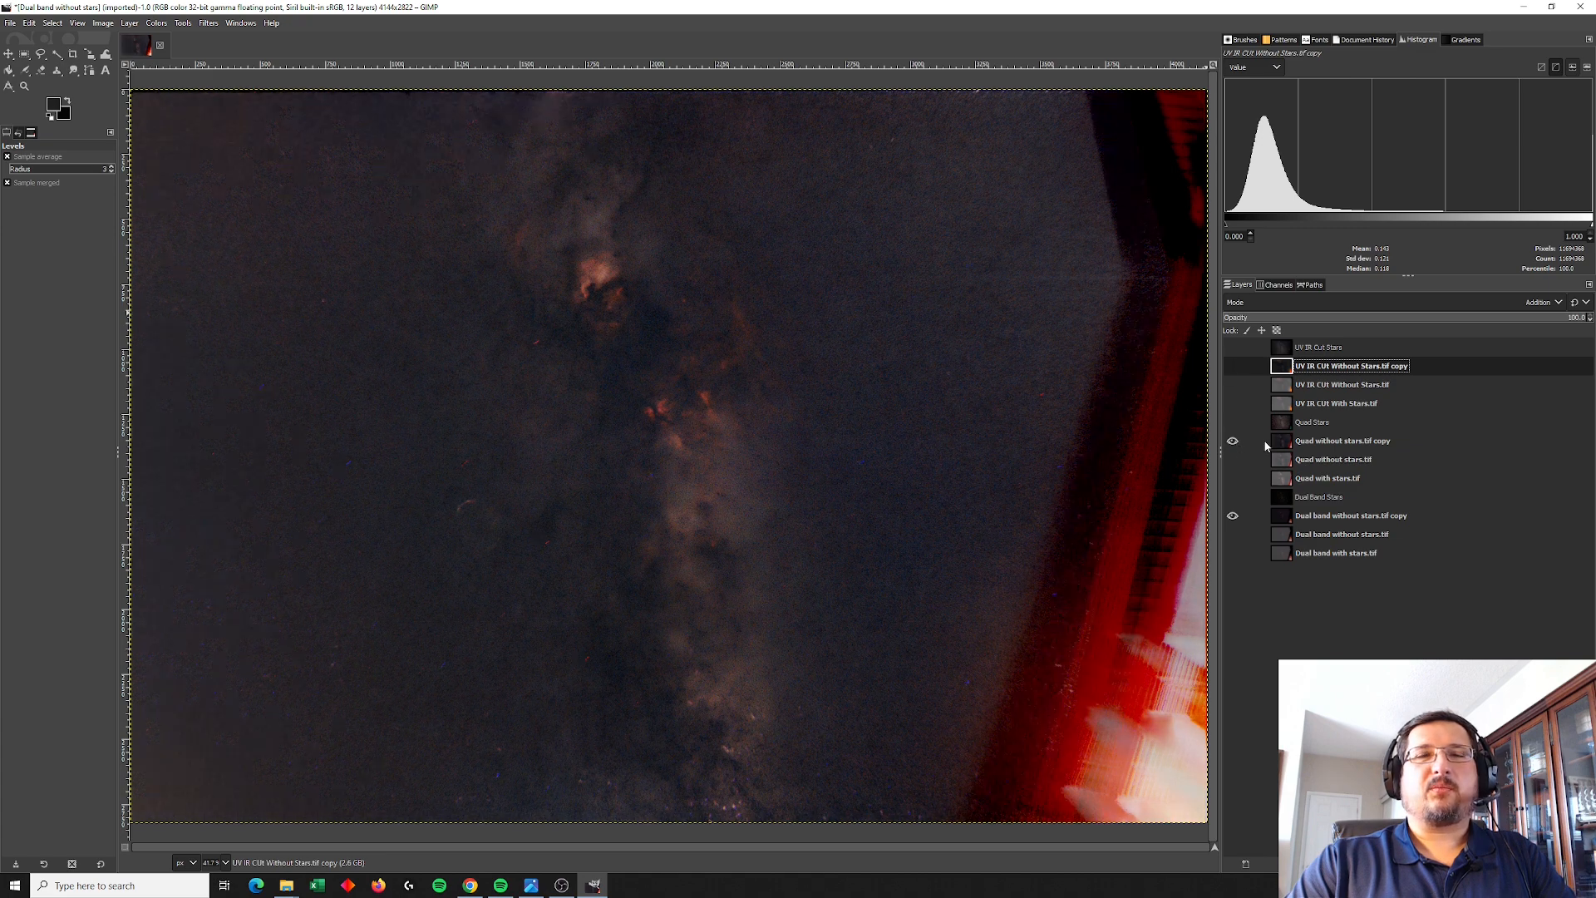
# Step: Make the UV IR Cut Stars layer visible in Addition mode over the starless composite
pyautogui.click(1318, 348)
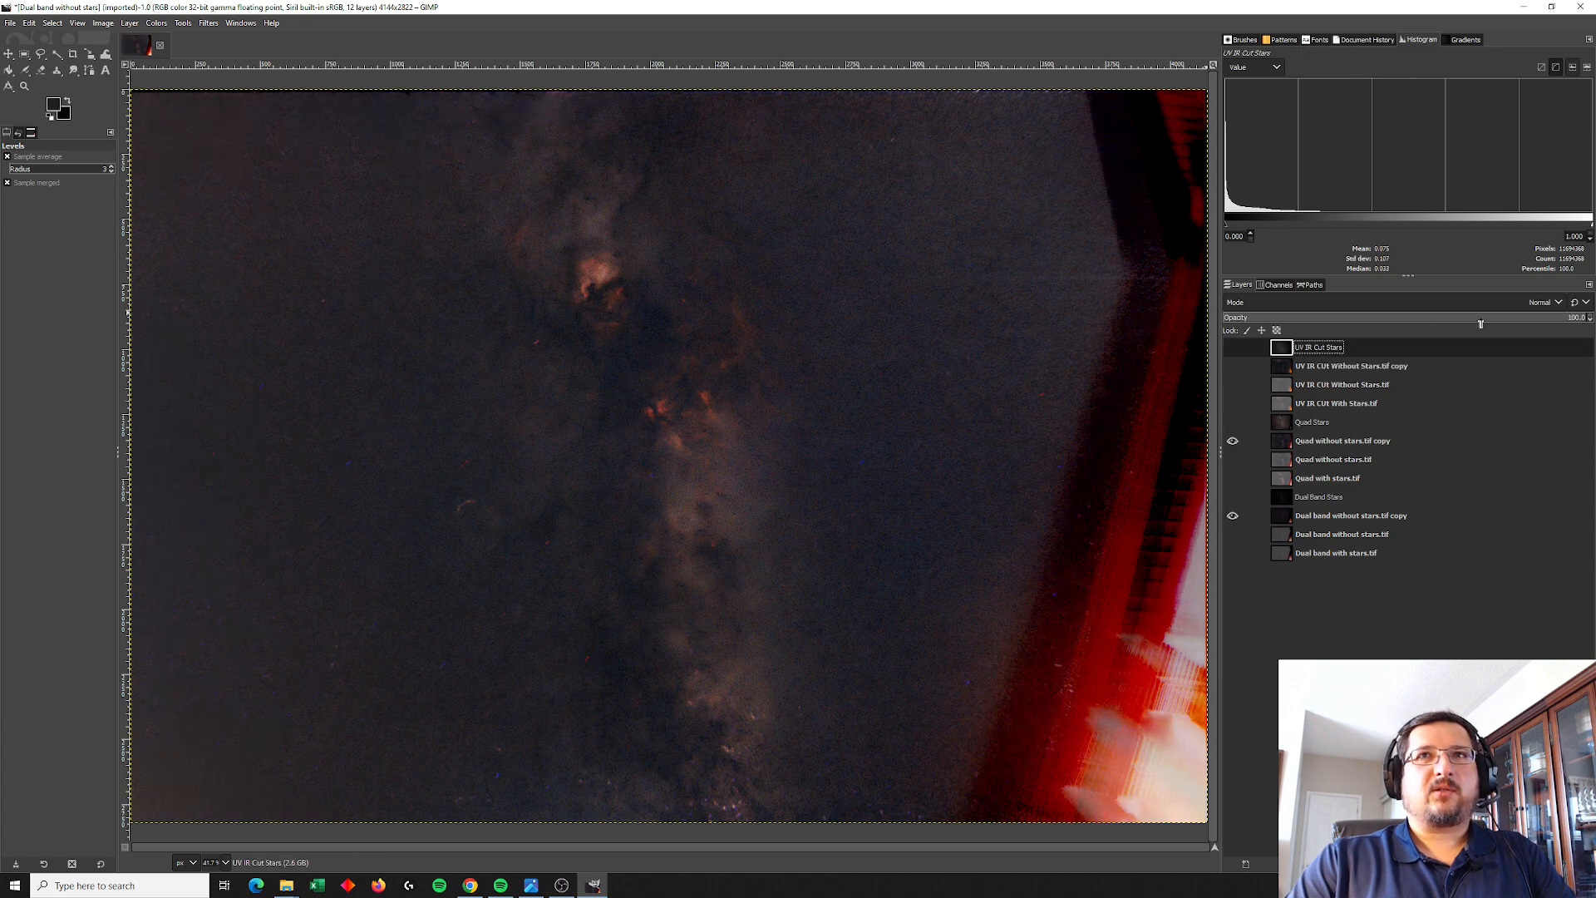
pyautogui.click(1547, 301)
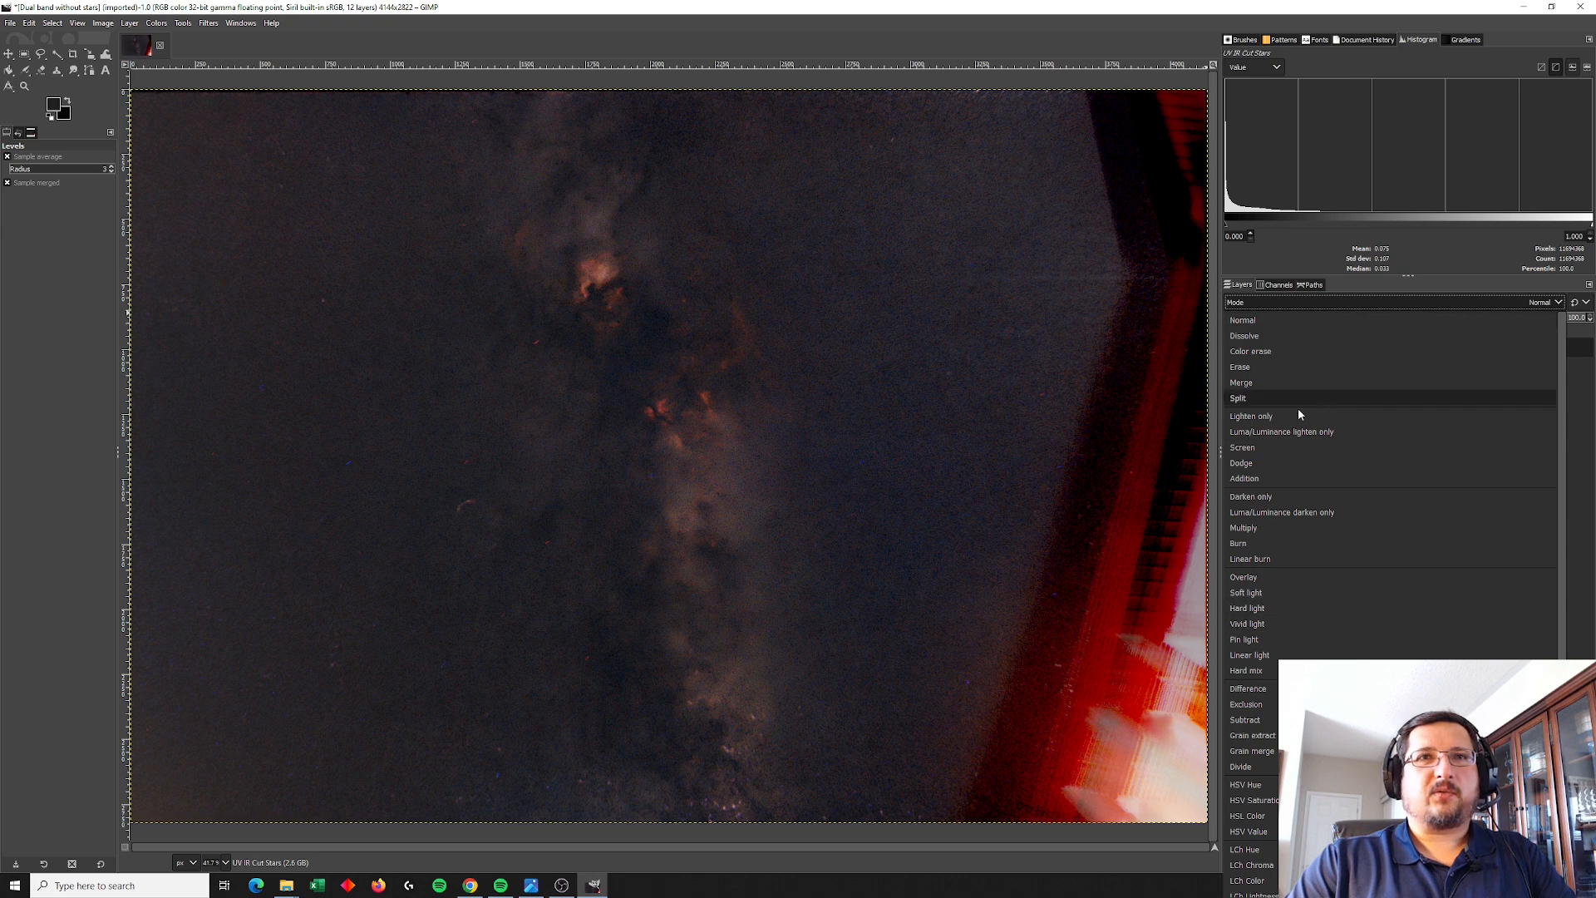
pyautogui.click(1243, 479)
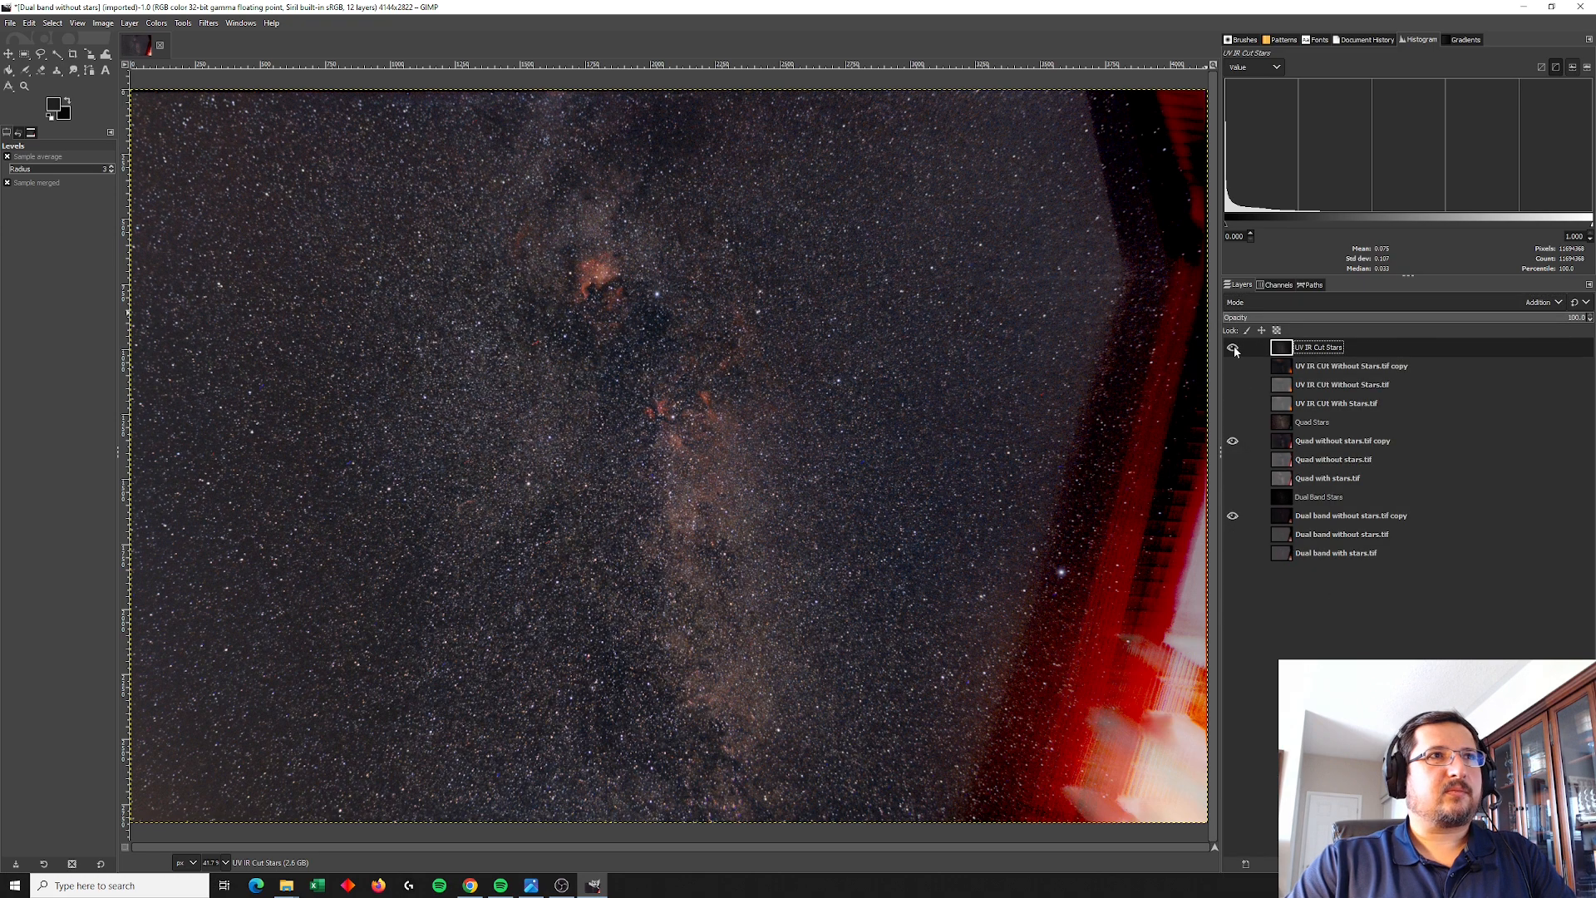
pyautogui.click(1232, 347)
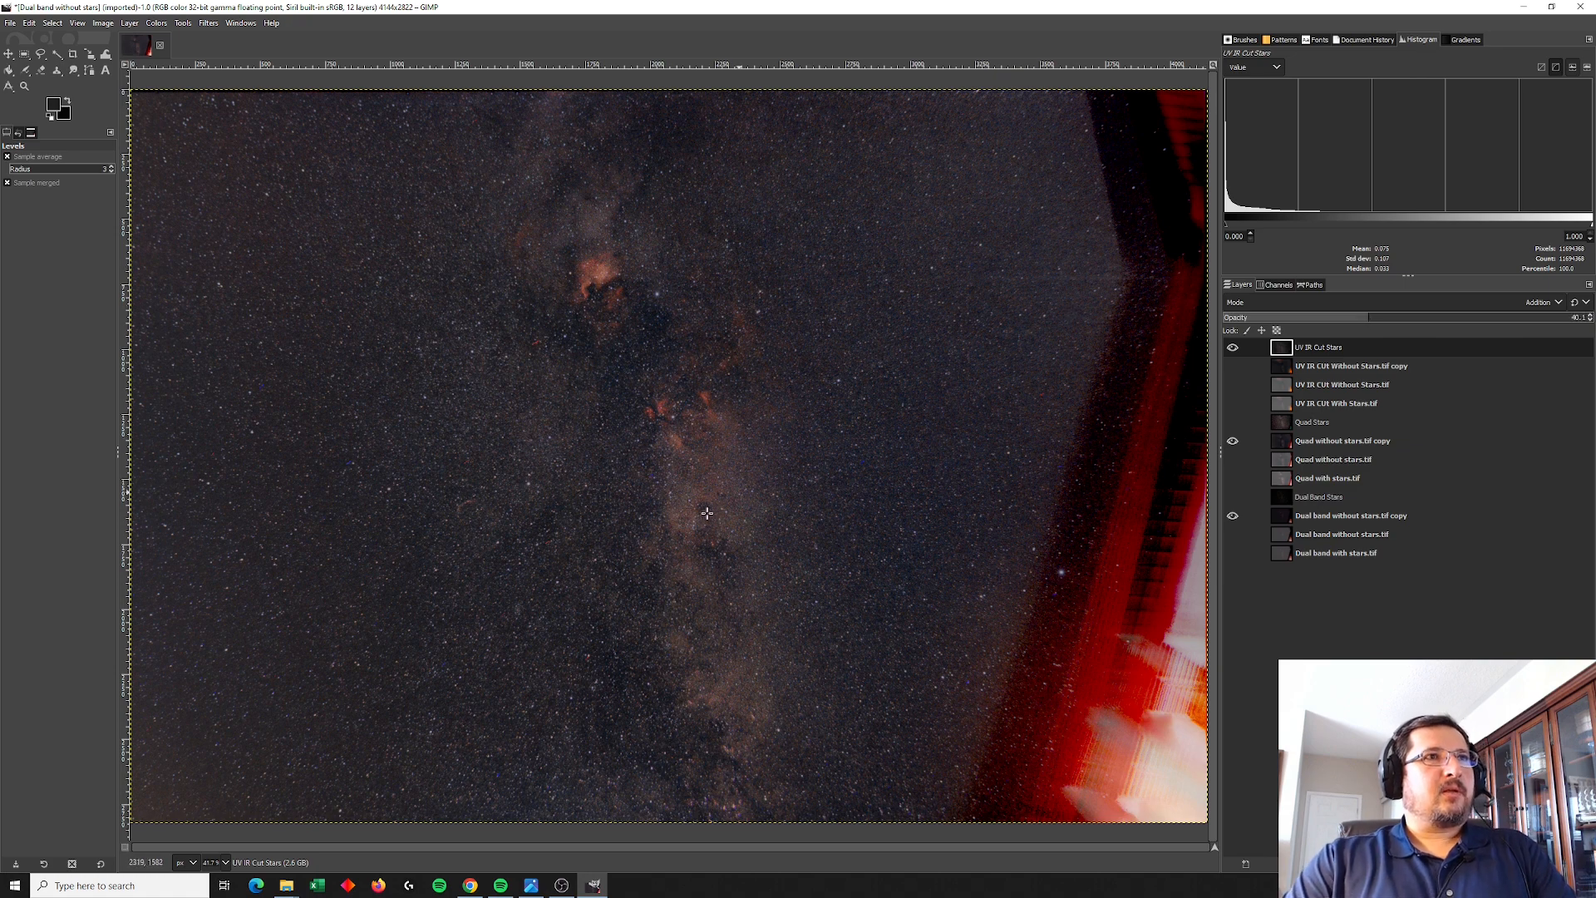
pyautogui.moveTo(394, 362)
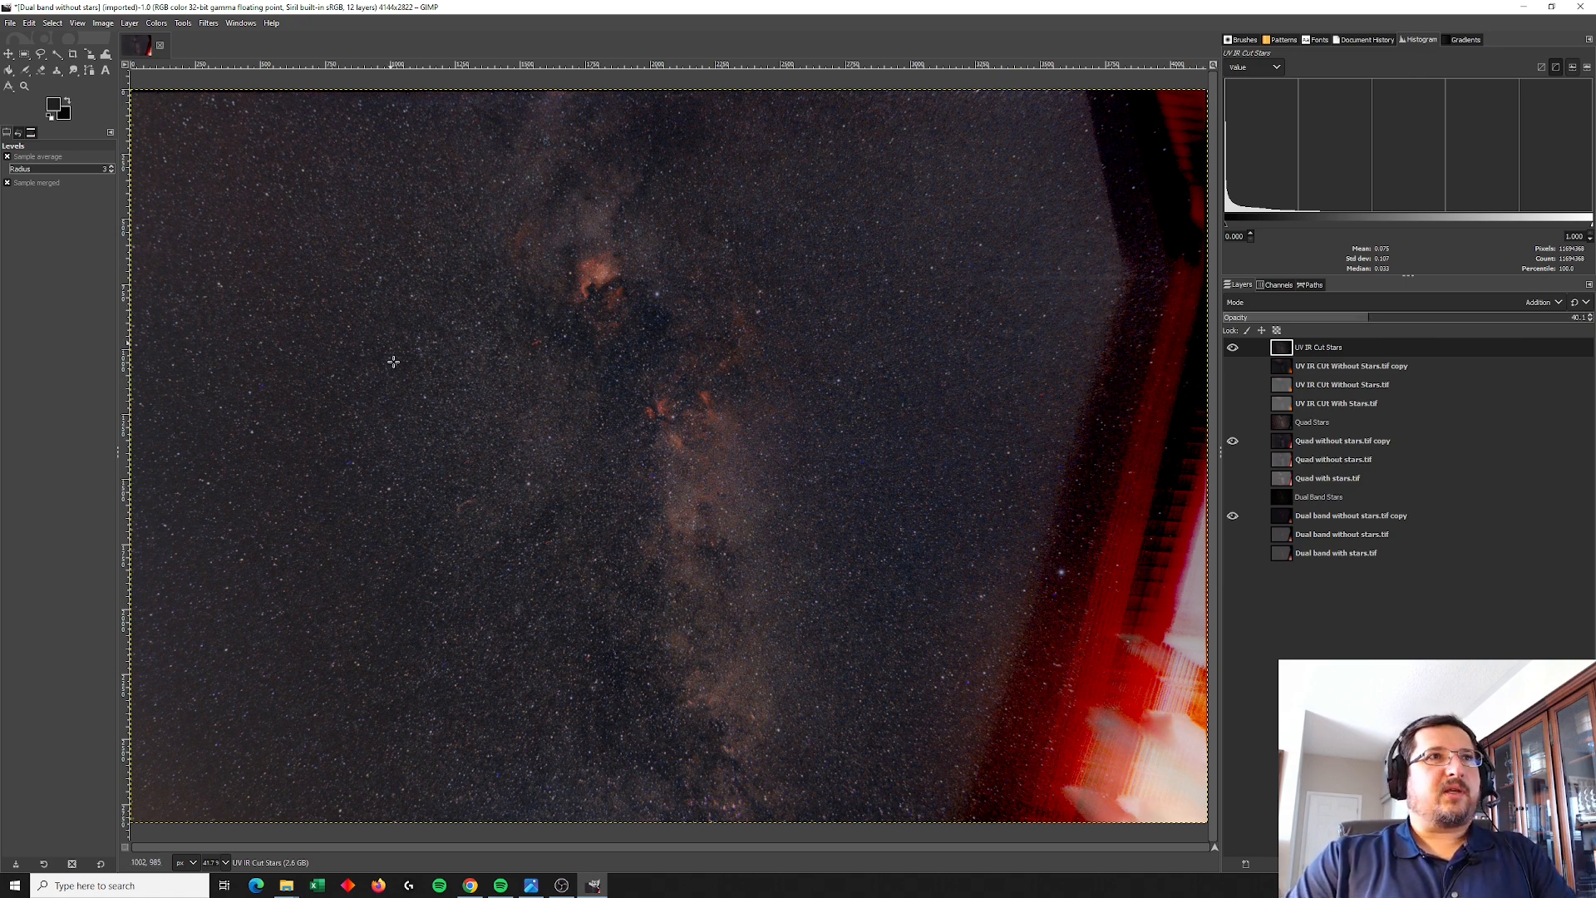
pyautogui.moveTo(590, 248)
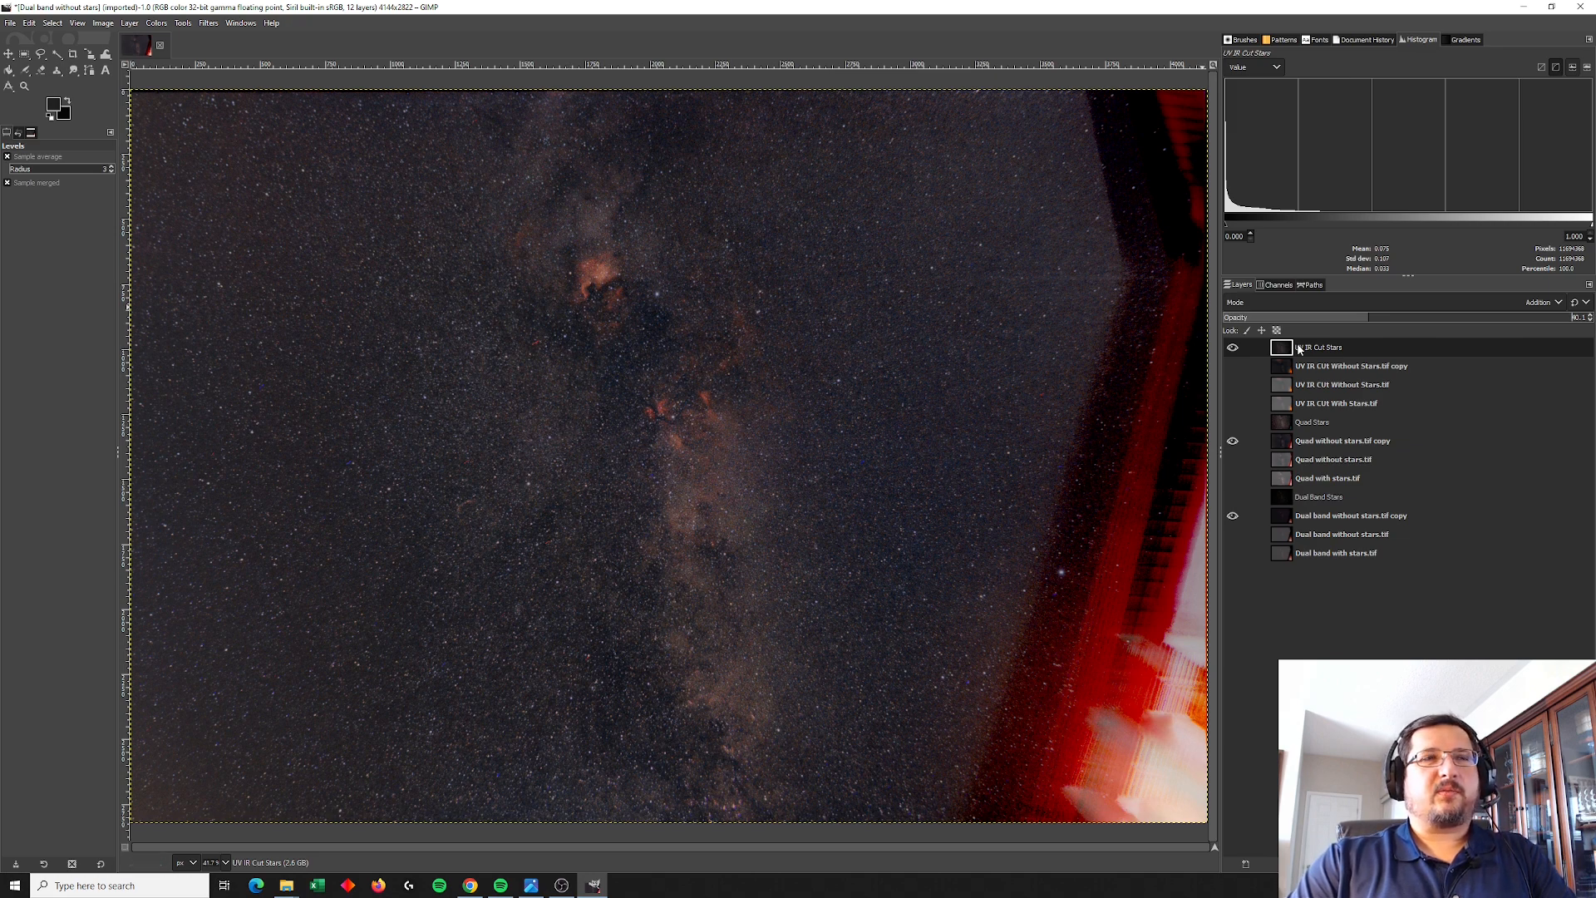
pyautogui.moveTo(1278, 440)
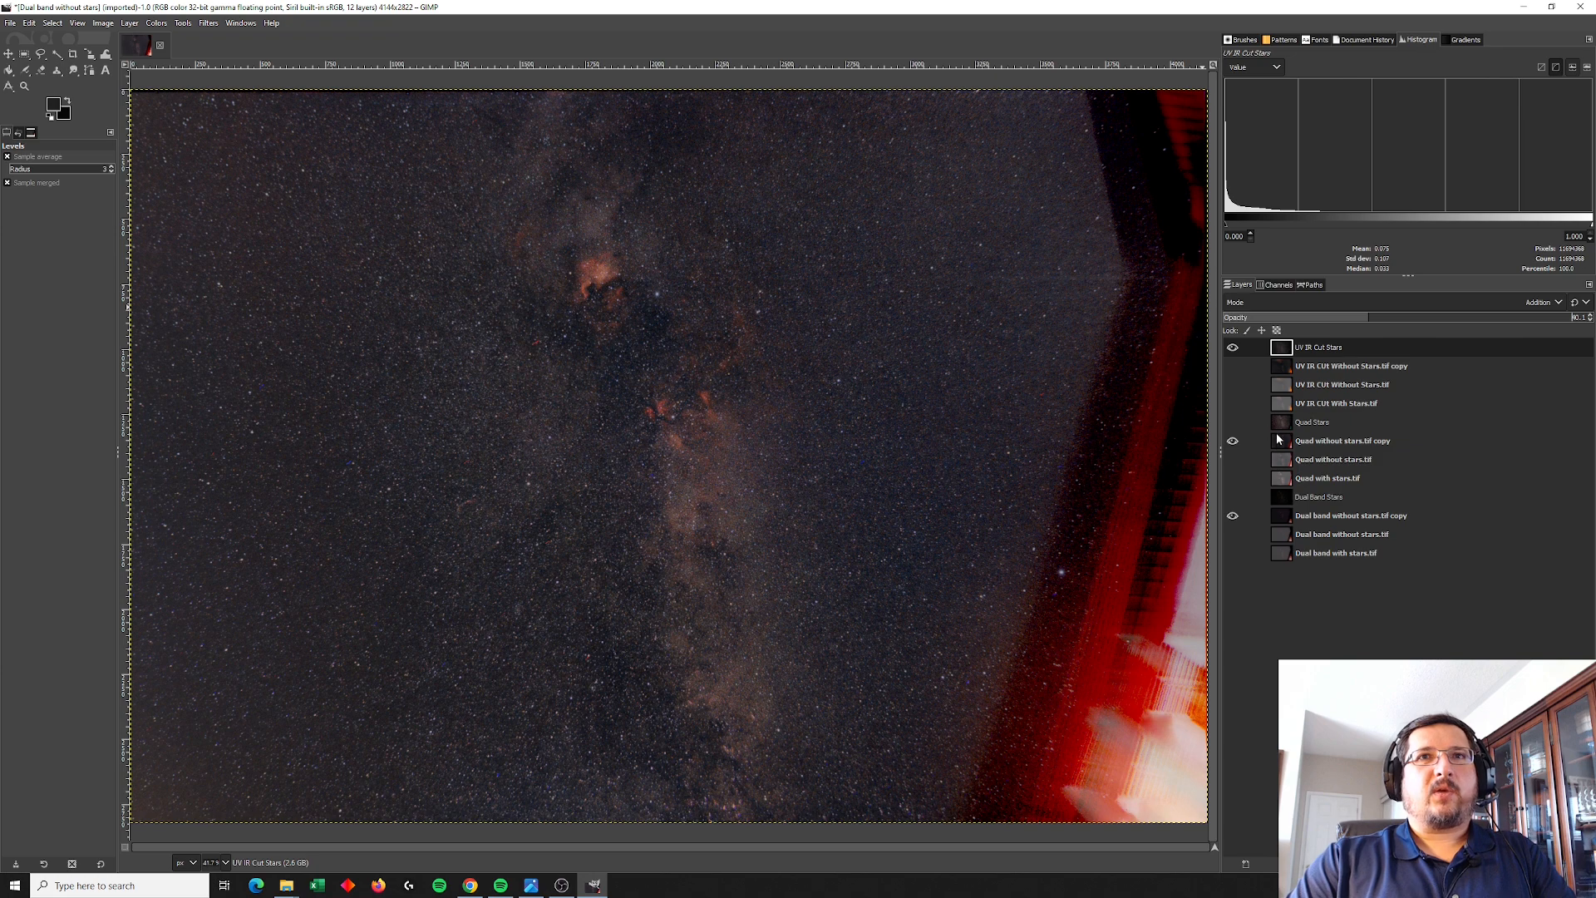
pyautogui.click(1343, 440)
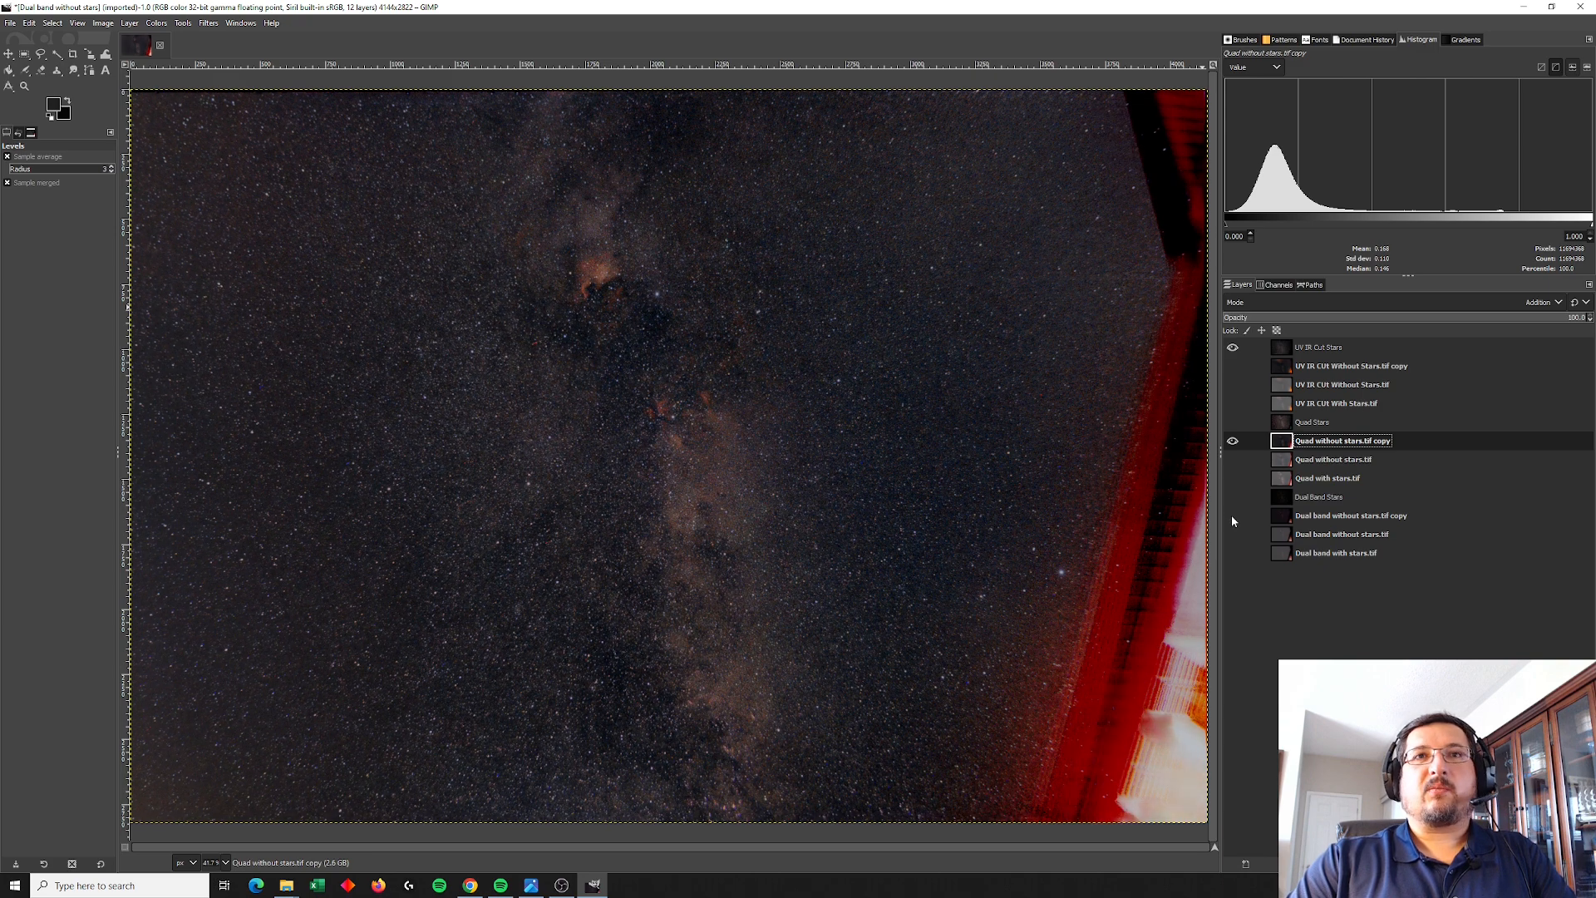
pyautogui.click(1233, 515)
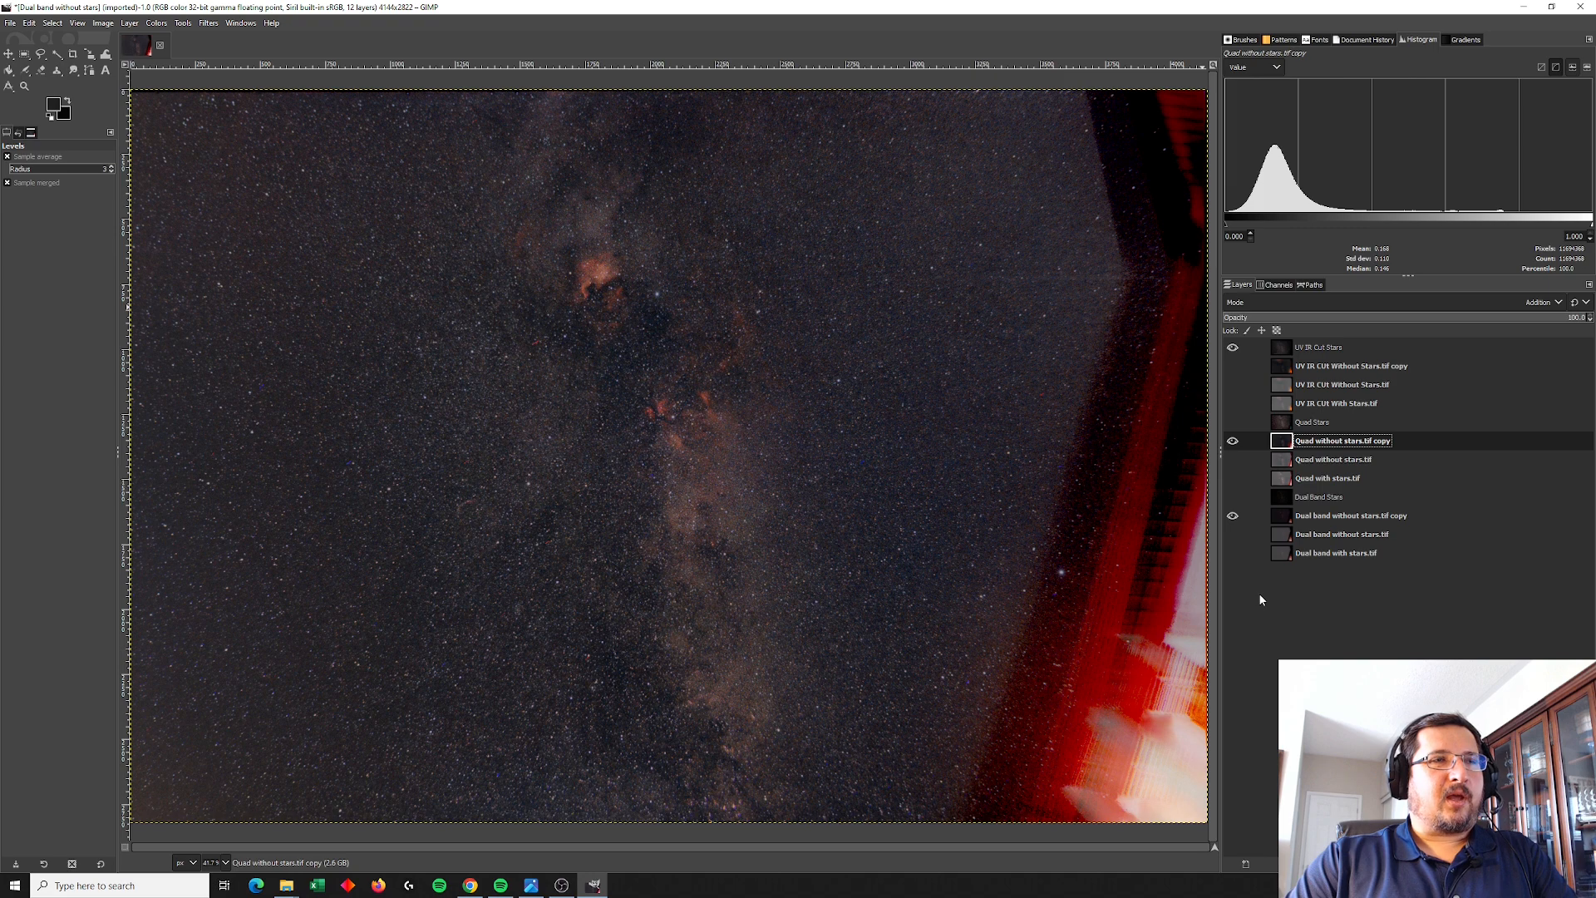
pyautogui.moveTo(1255, 595)
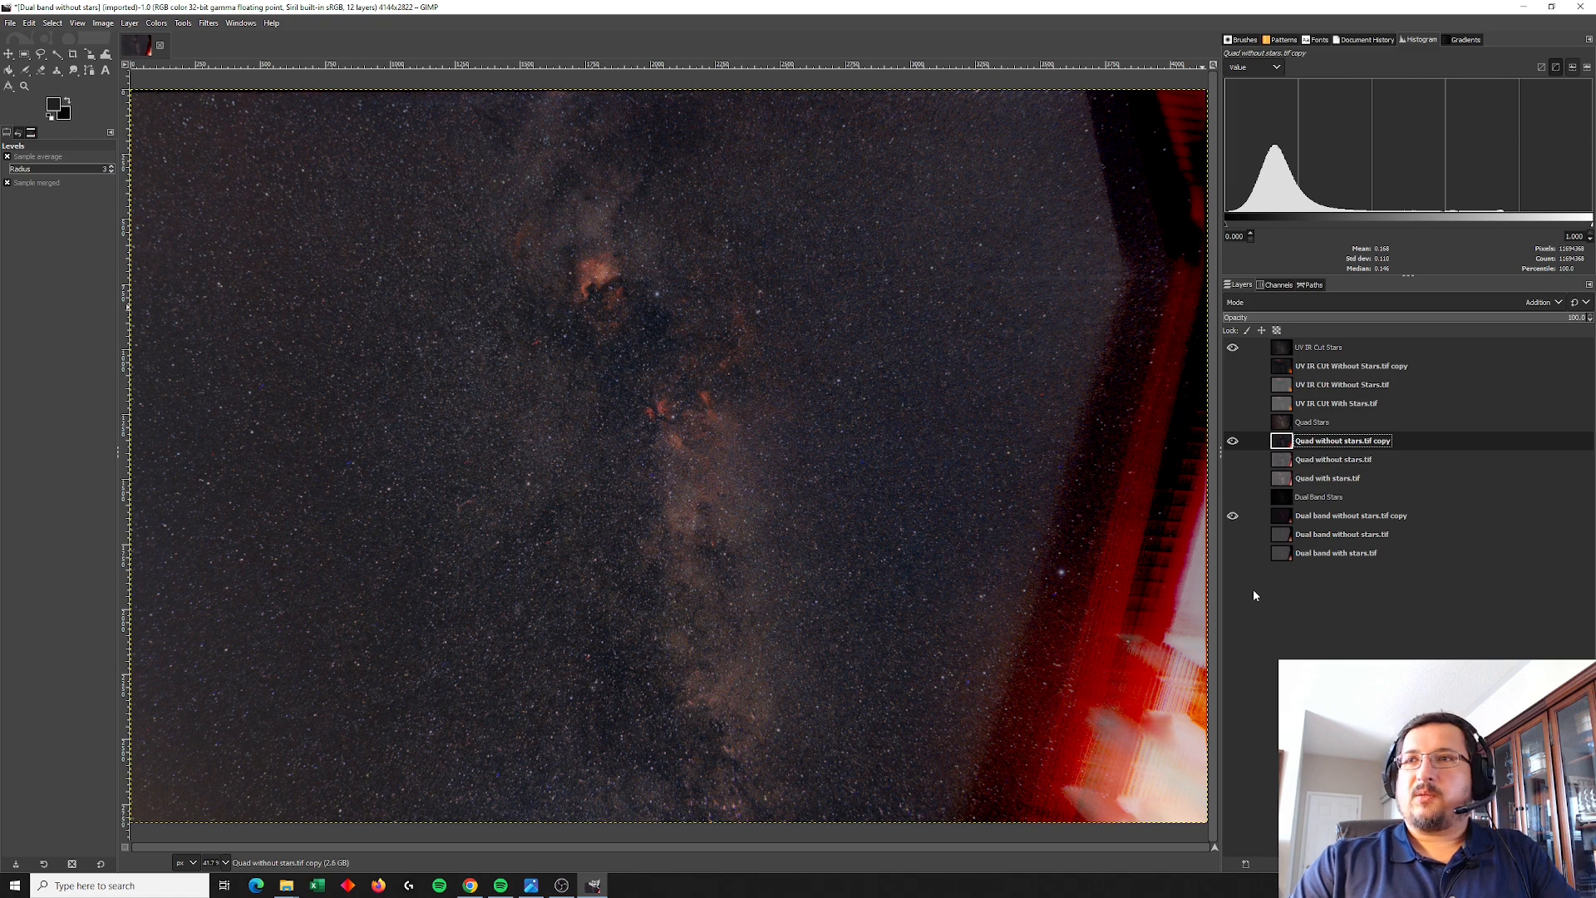
pyautogui.moveTo(700, 462)
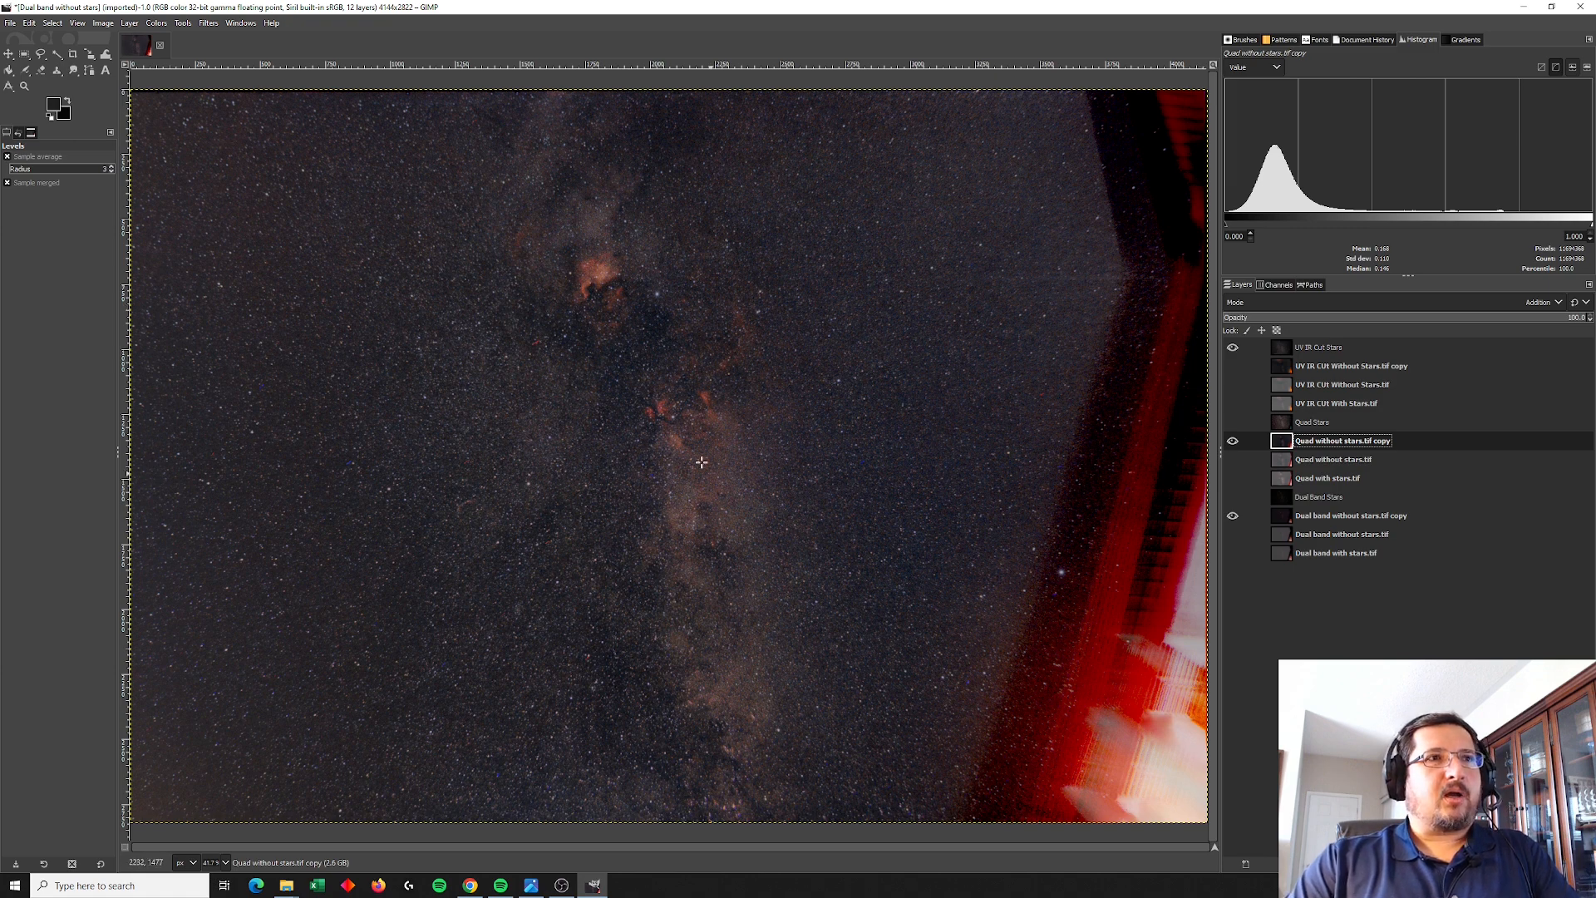
pyautogui.moveTo(657, 577)
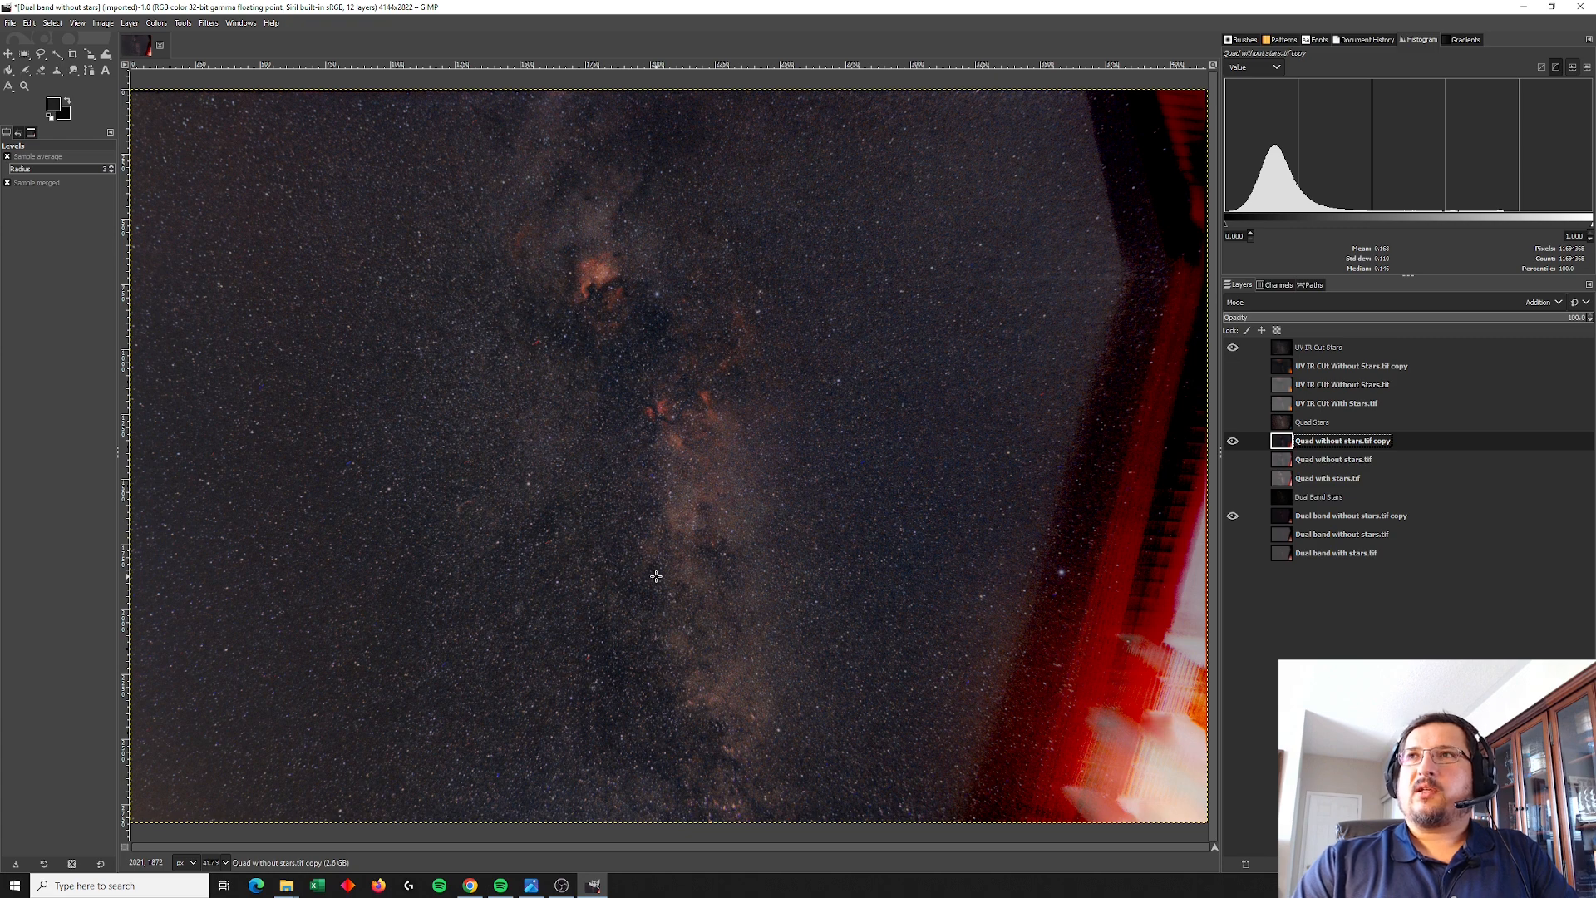
pyautogui.moveTo(509, 239)
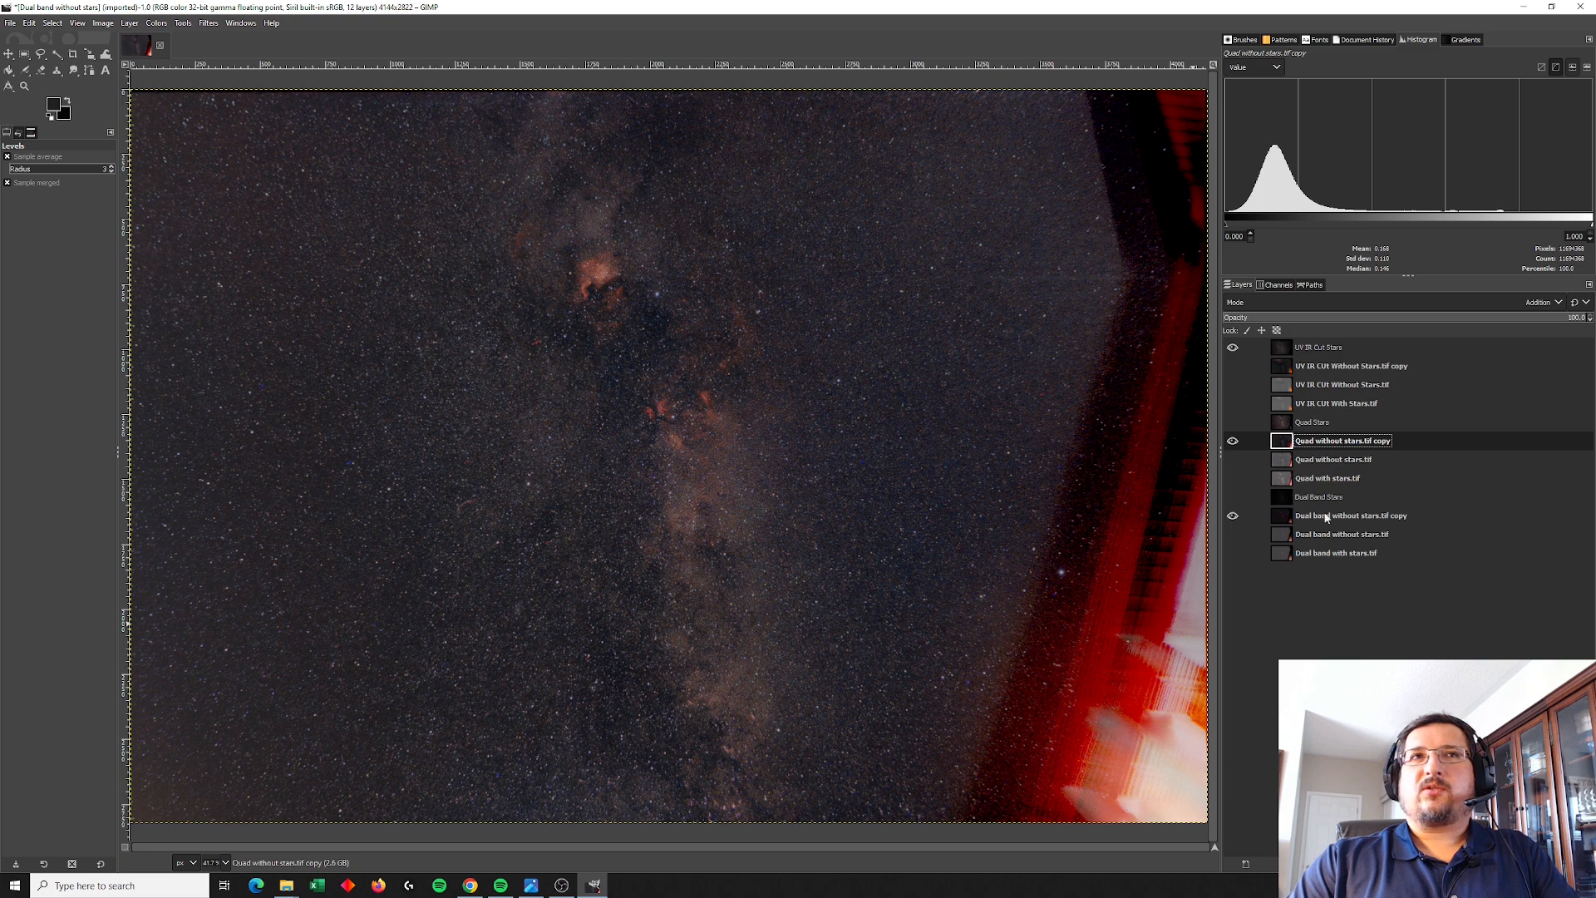
pyautogui.moveTo(656, 597)
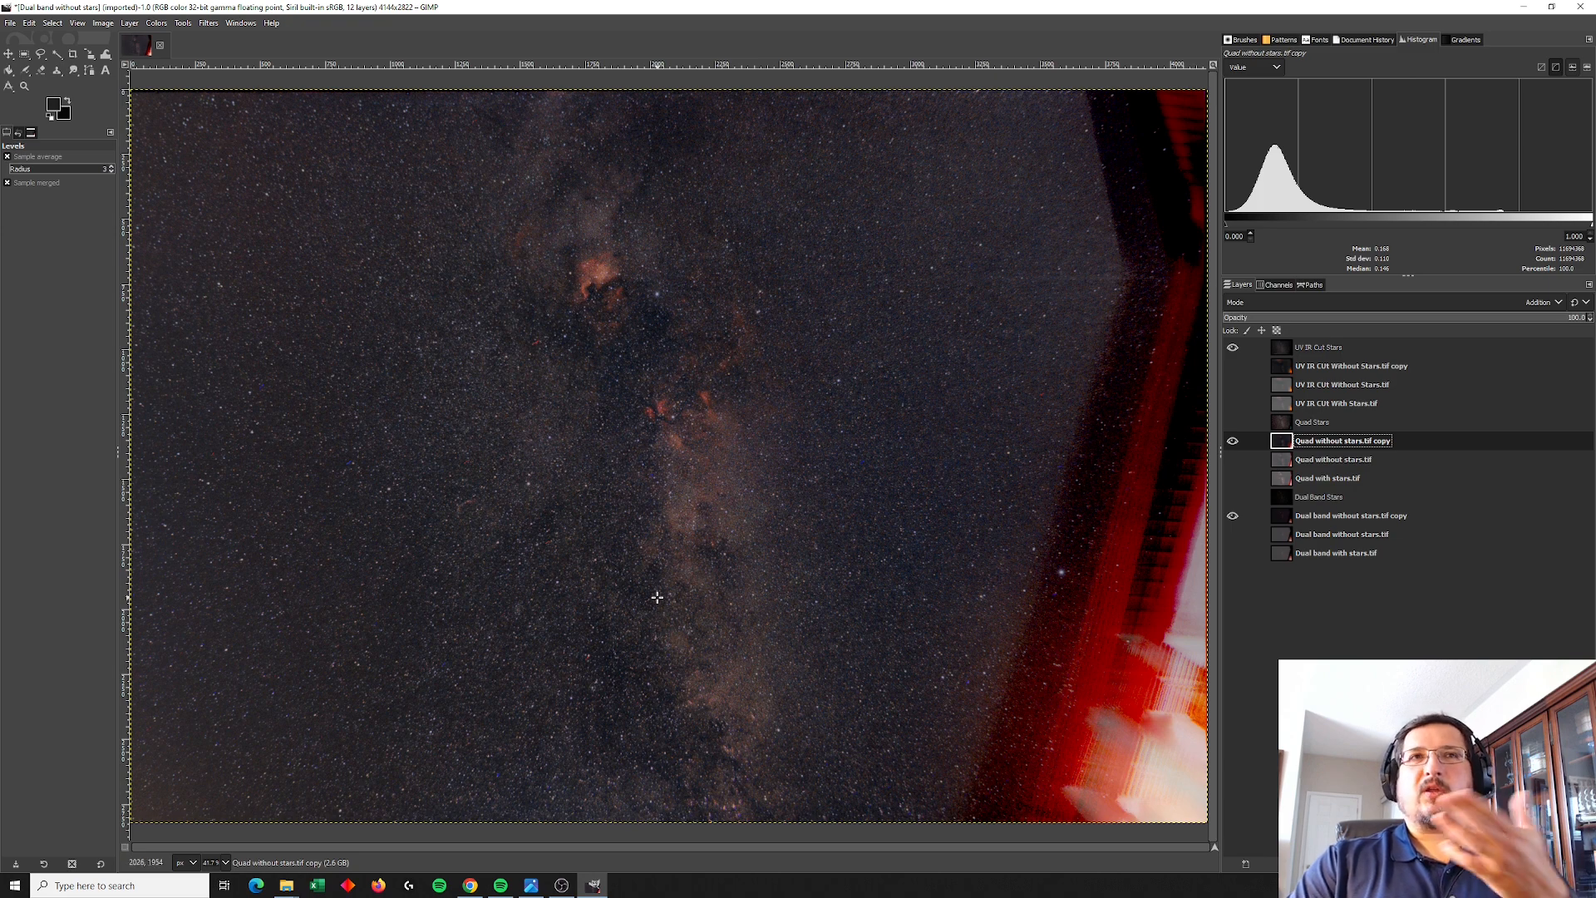
pyautogui.moveTo(807, 172)
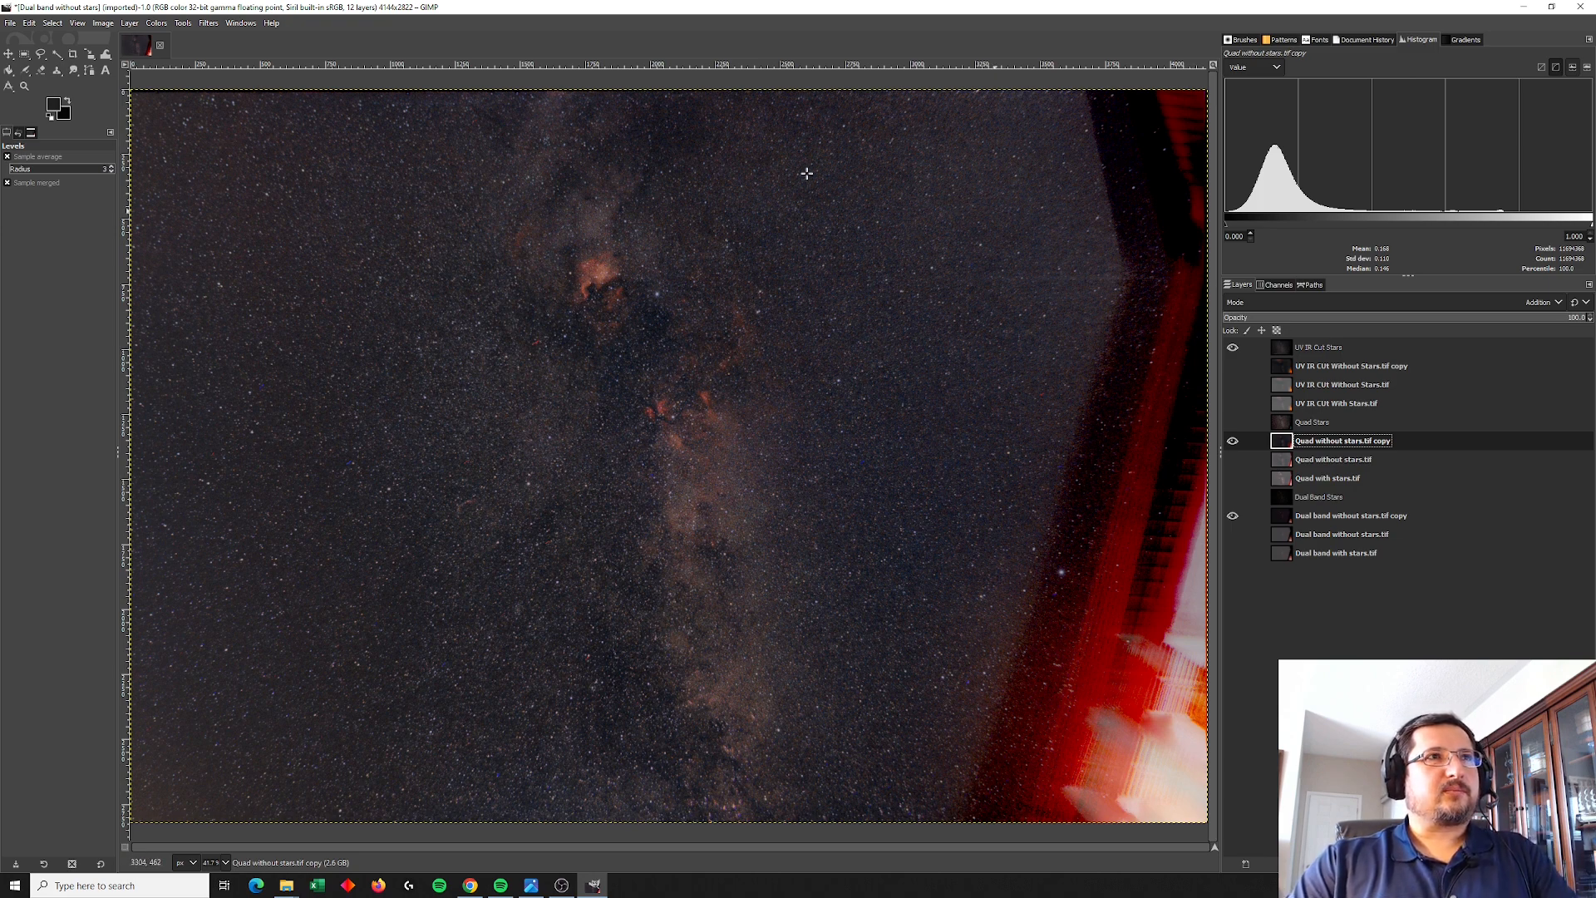
pyautogui.moveTo(777, 494)
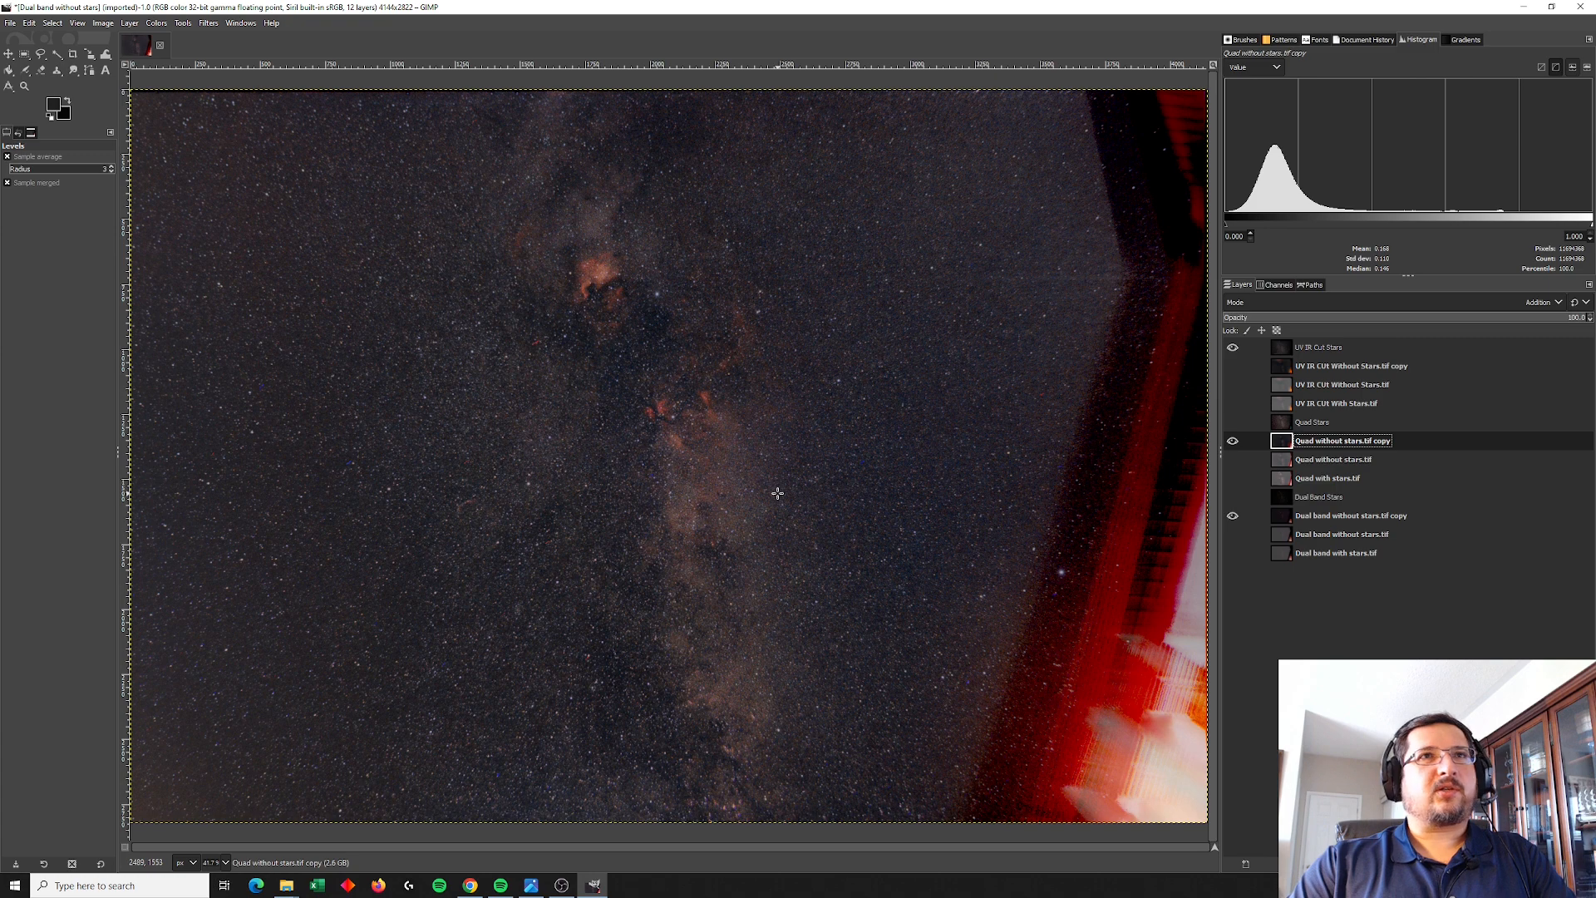
pyautogui.moveTo(1107, 341)
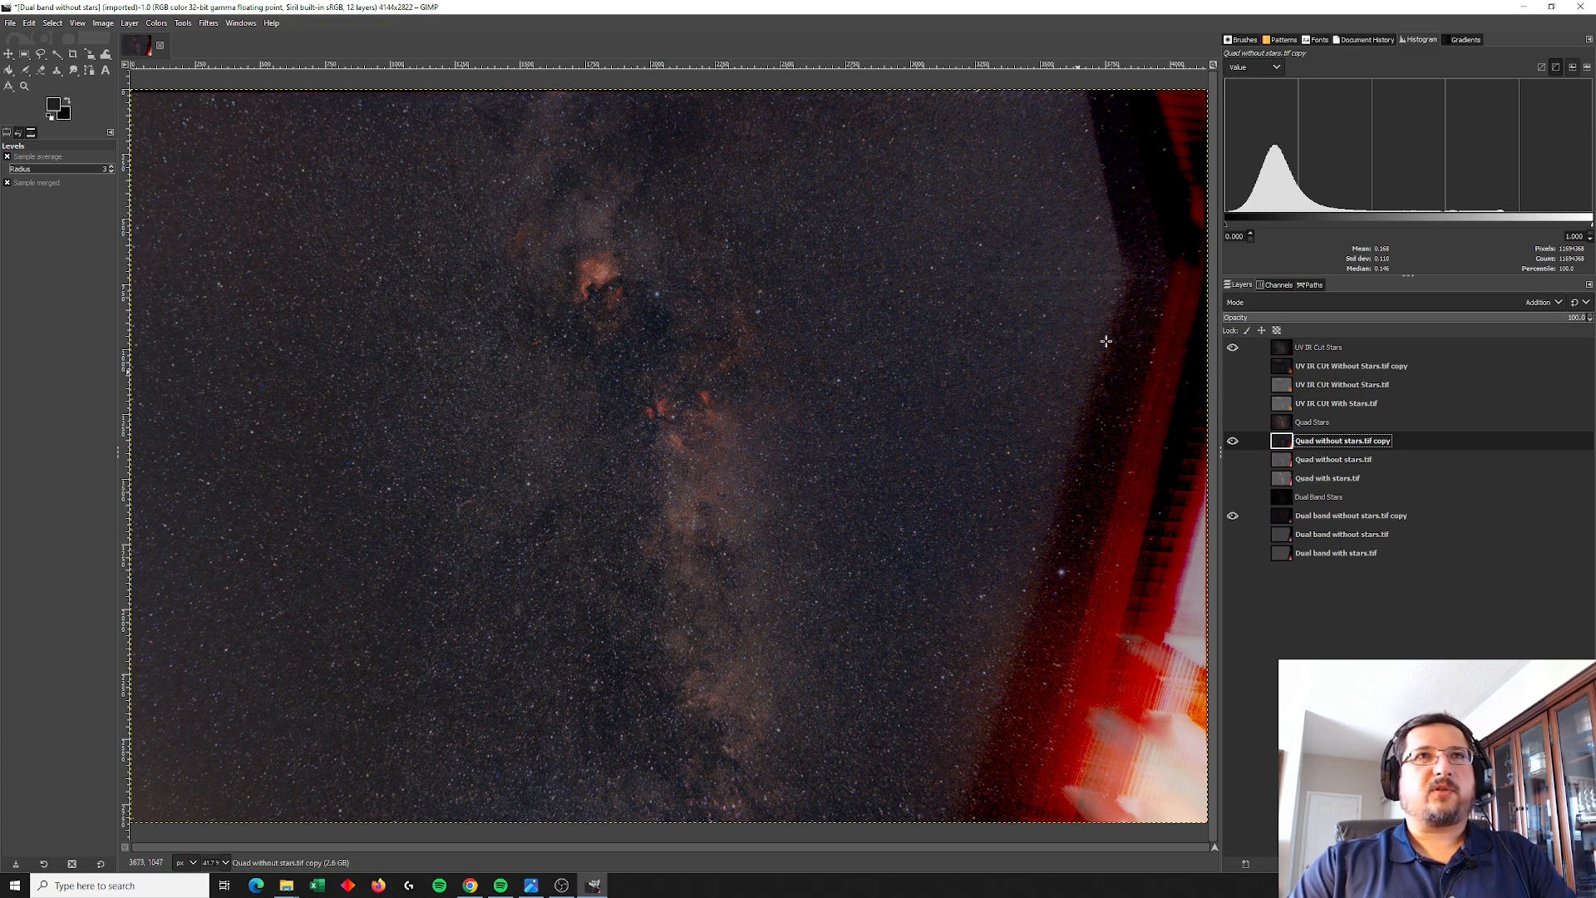
pyautogui.moveTo(842, 515)
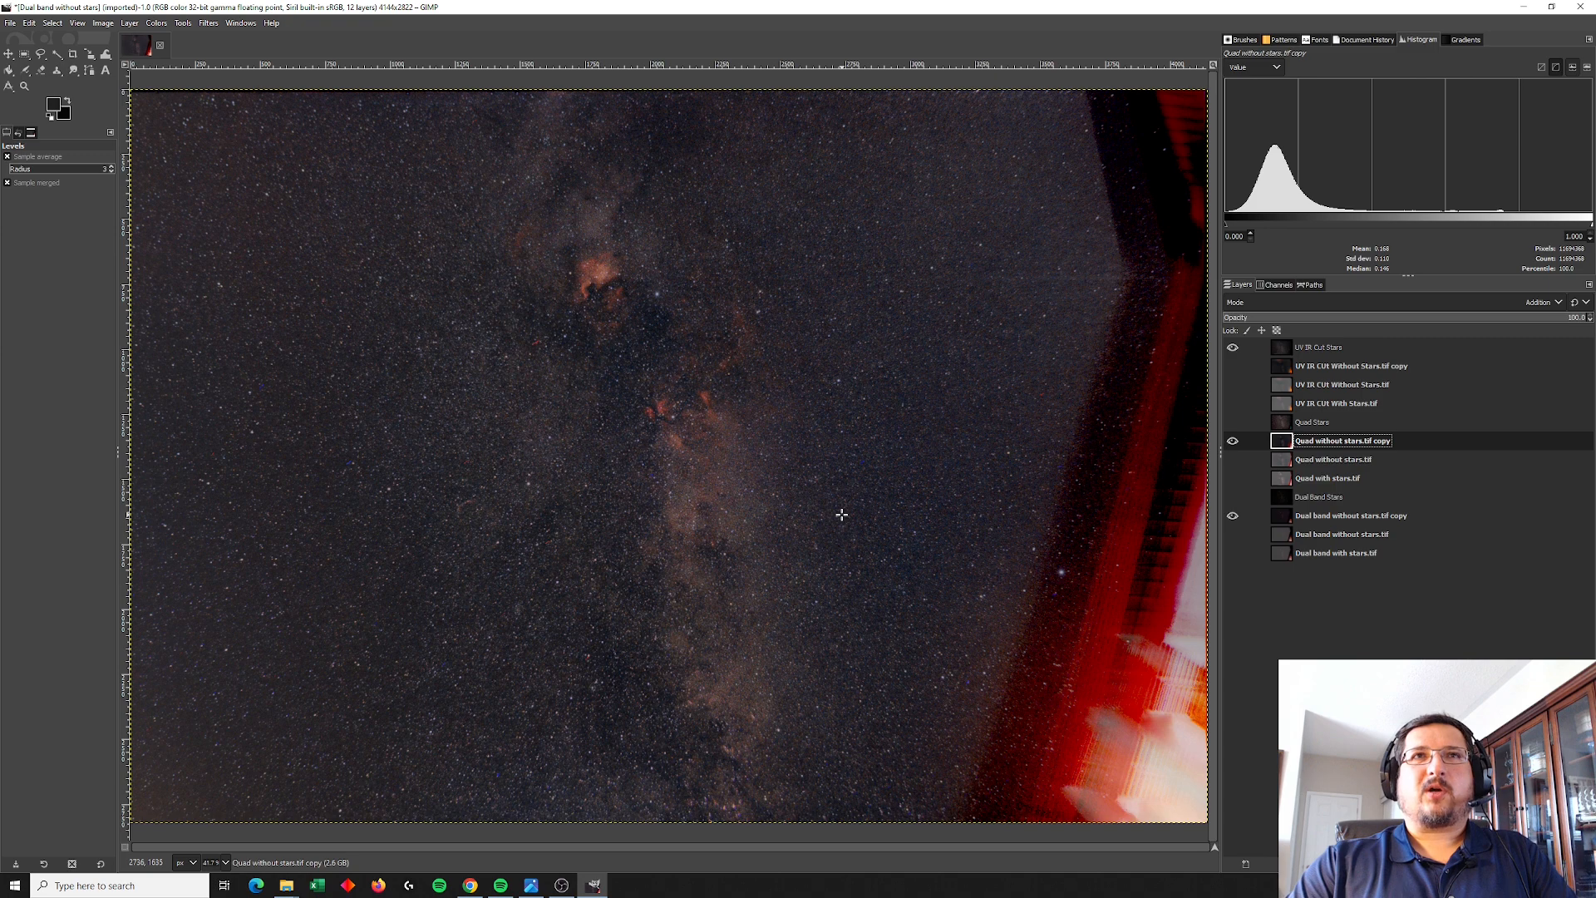
pyautogui.moveTo(613, 385)
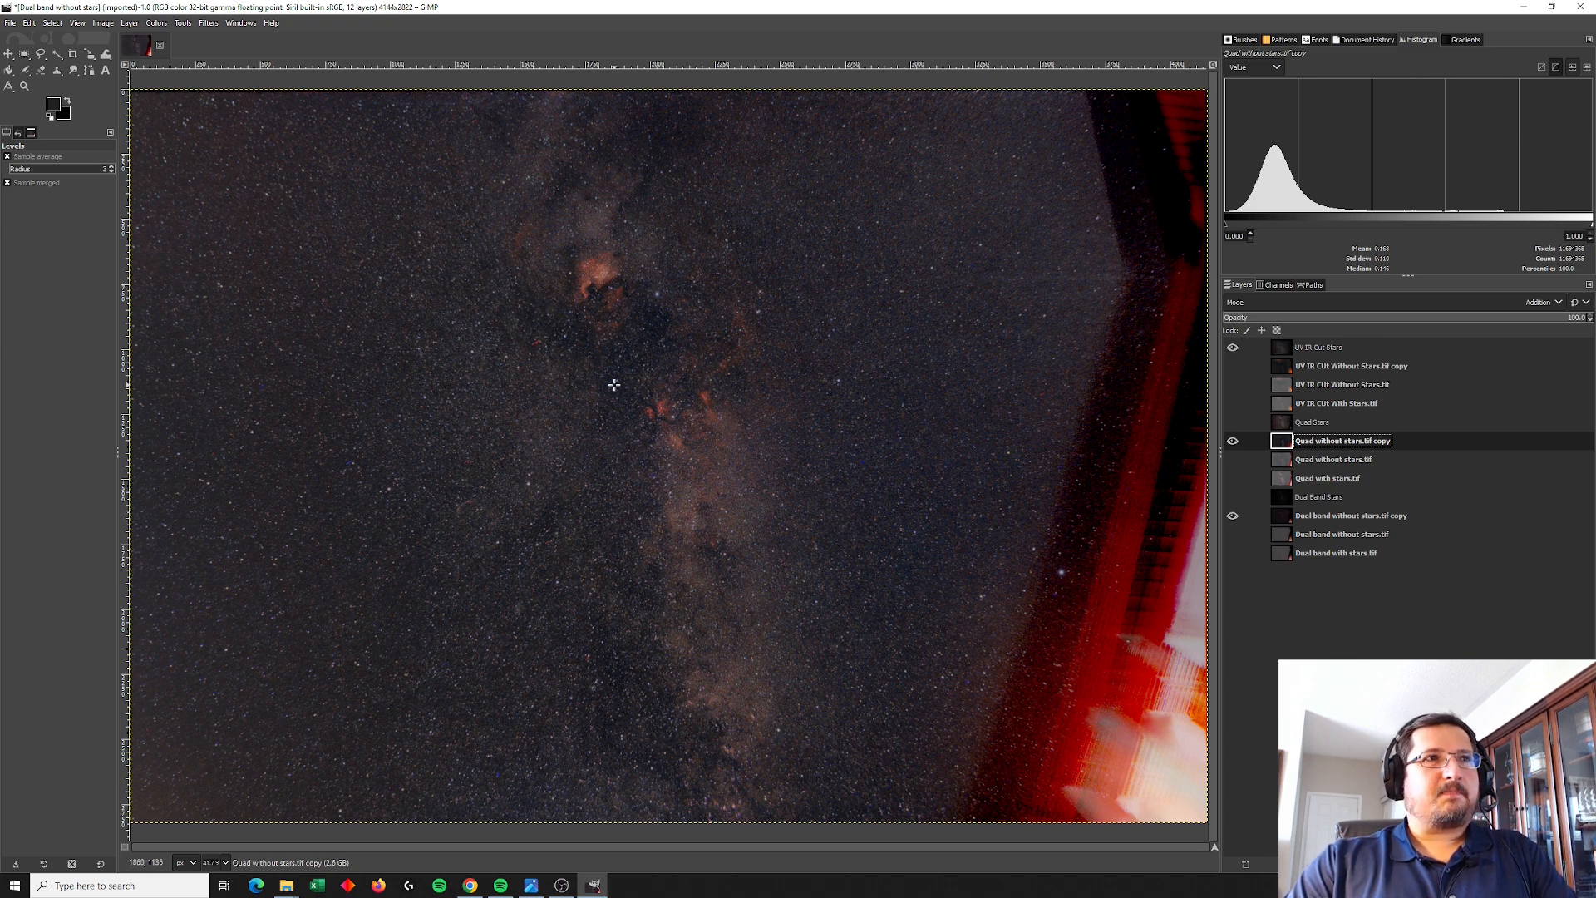